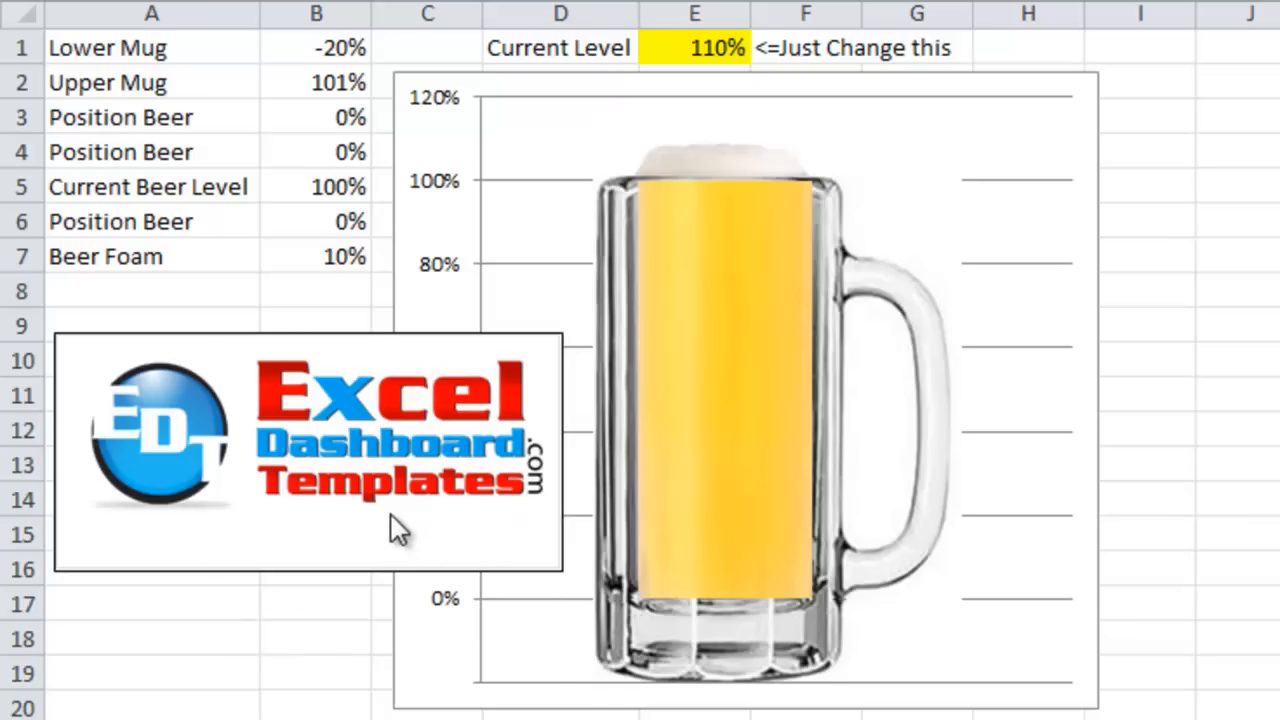
mouse_move(385, 440)
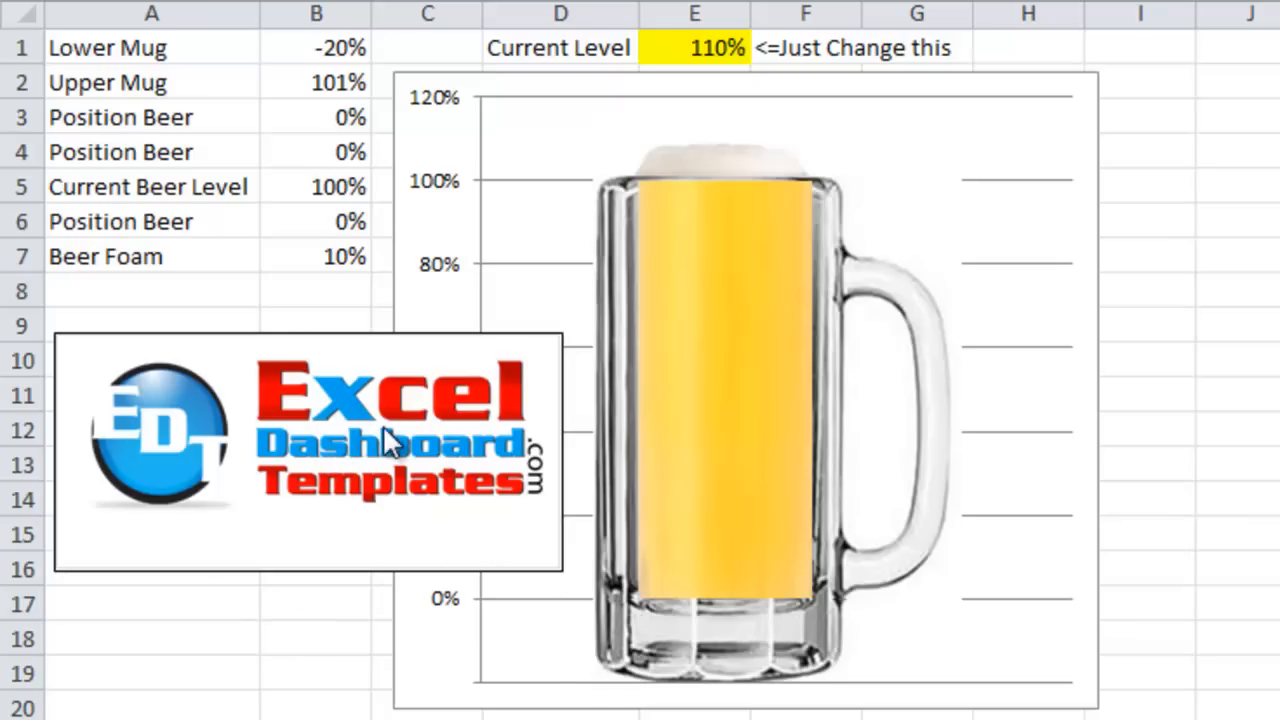
mouse_move(335, 465)
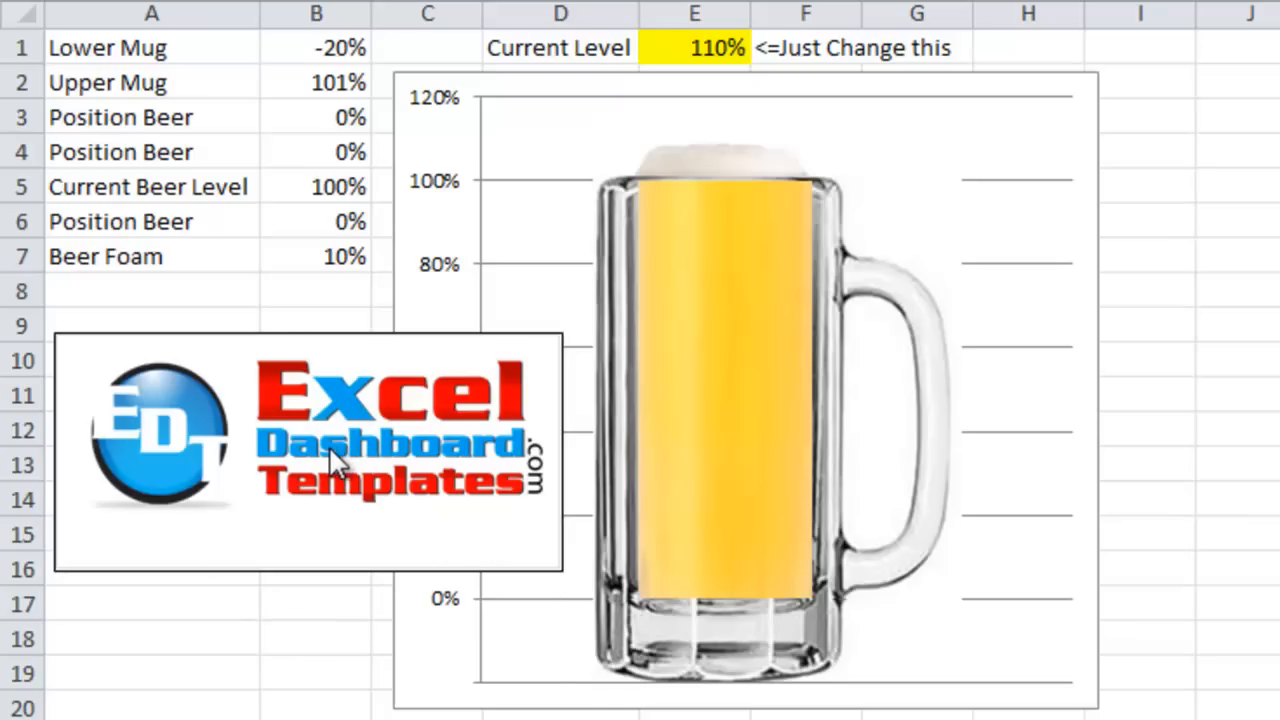
mouse_move(993, 393)
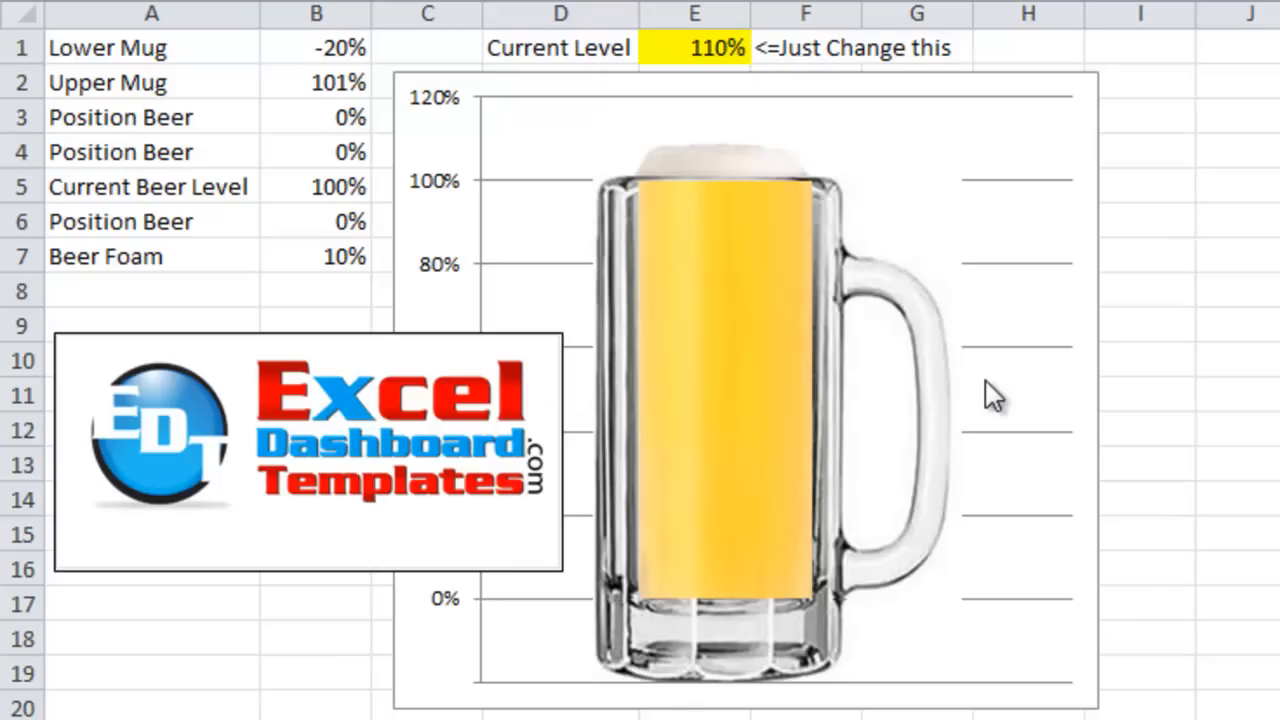
mouse_move(955, 380)
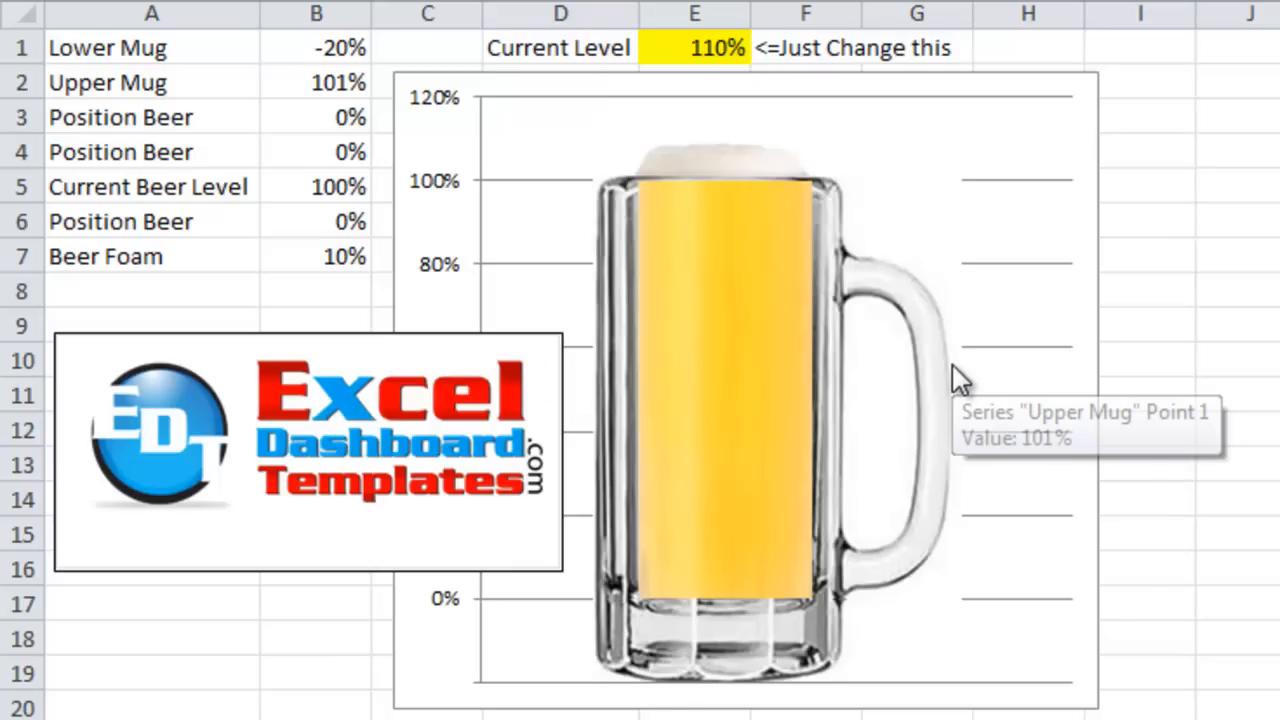
mouse_move(735, 585)
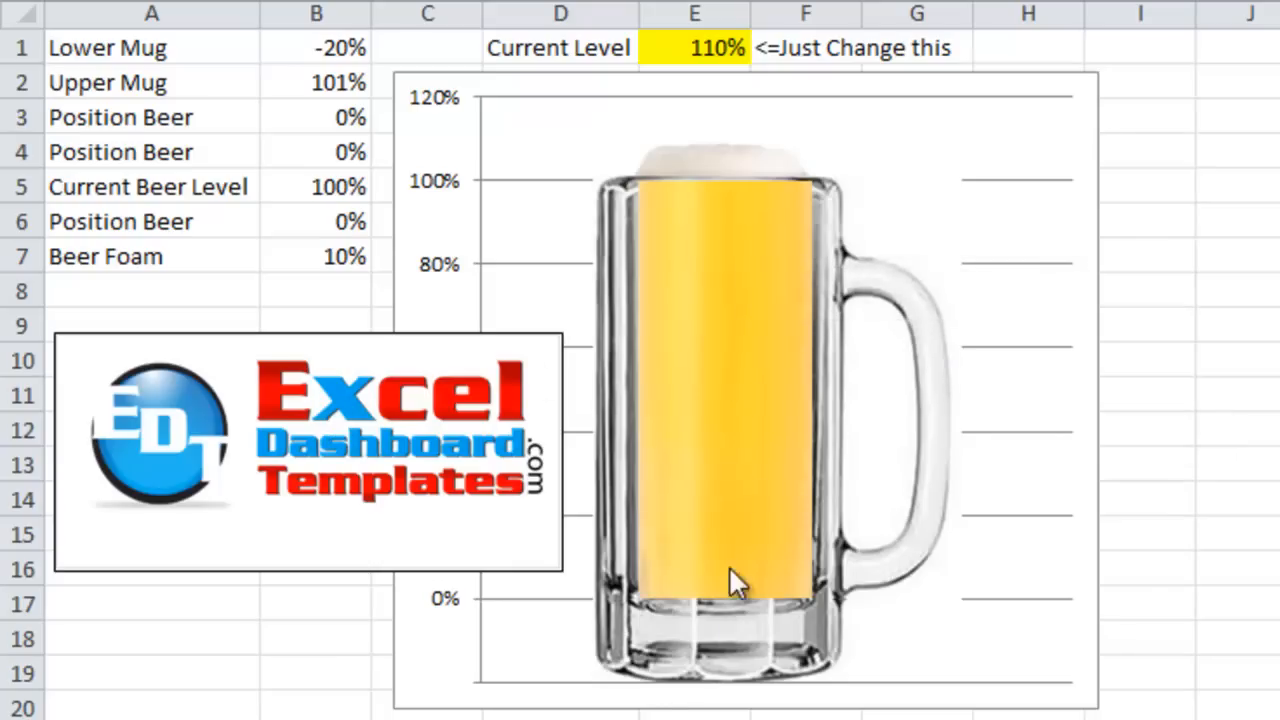
mouse_move(715, 170)
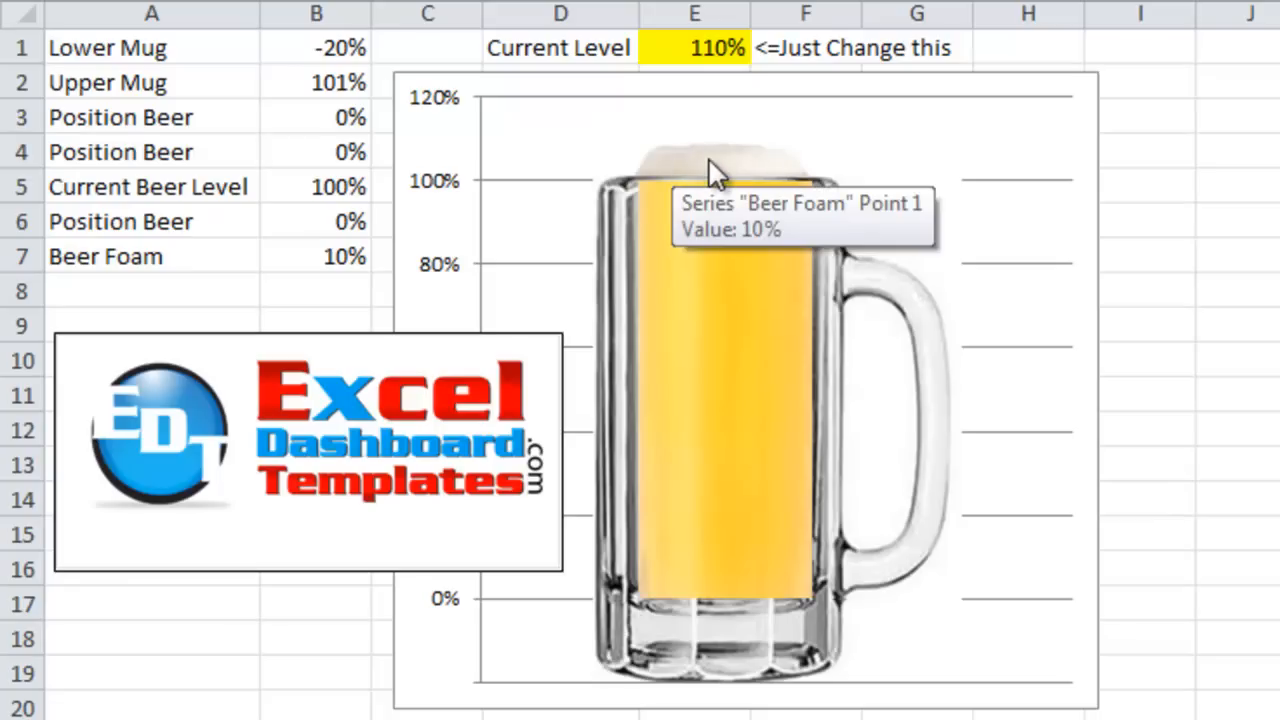
mouse_move(428, 162)
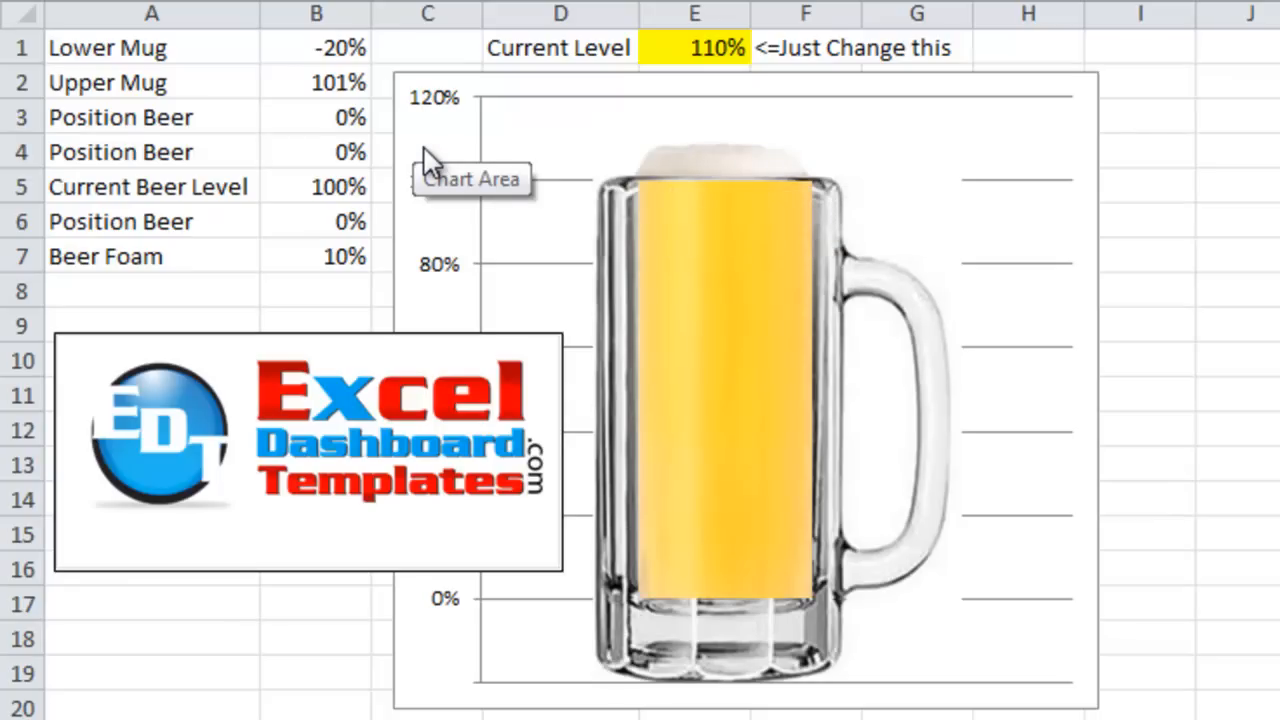
mouse_move(700, 250)
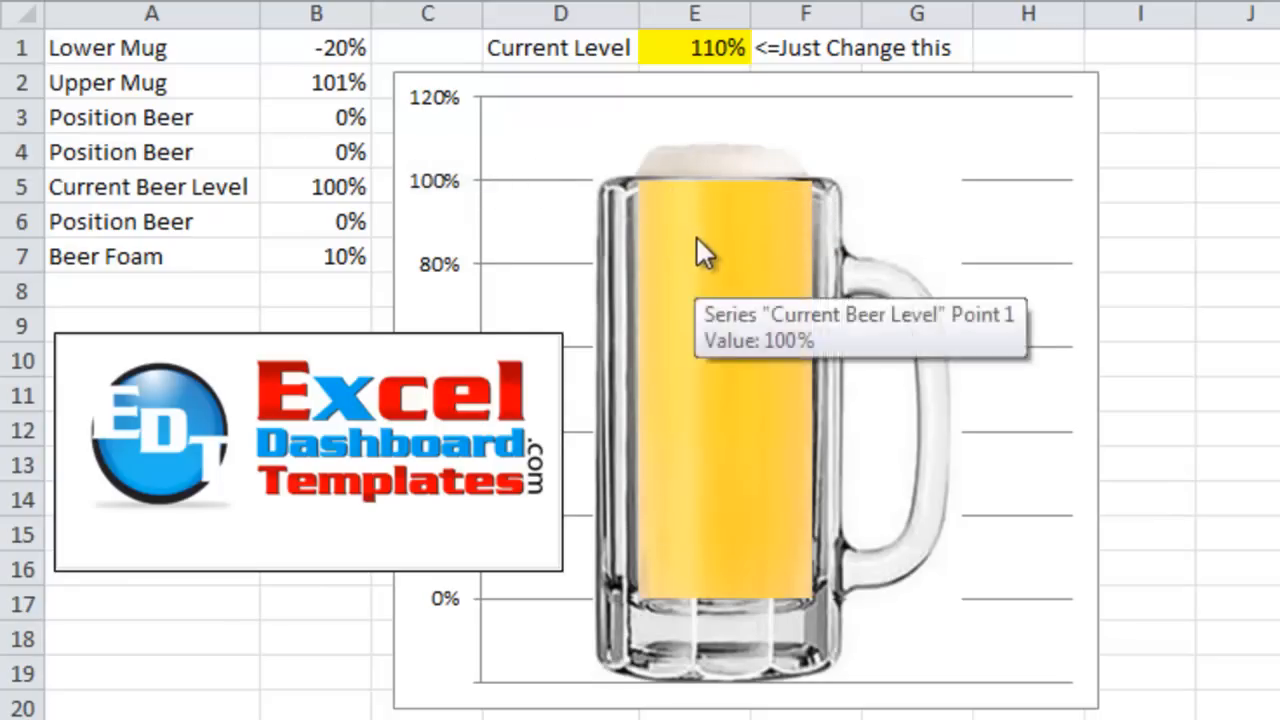
mouse_move(485, 160)
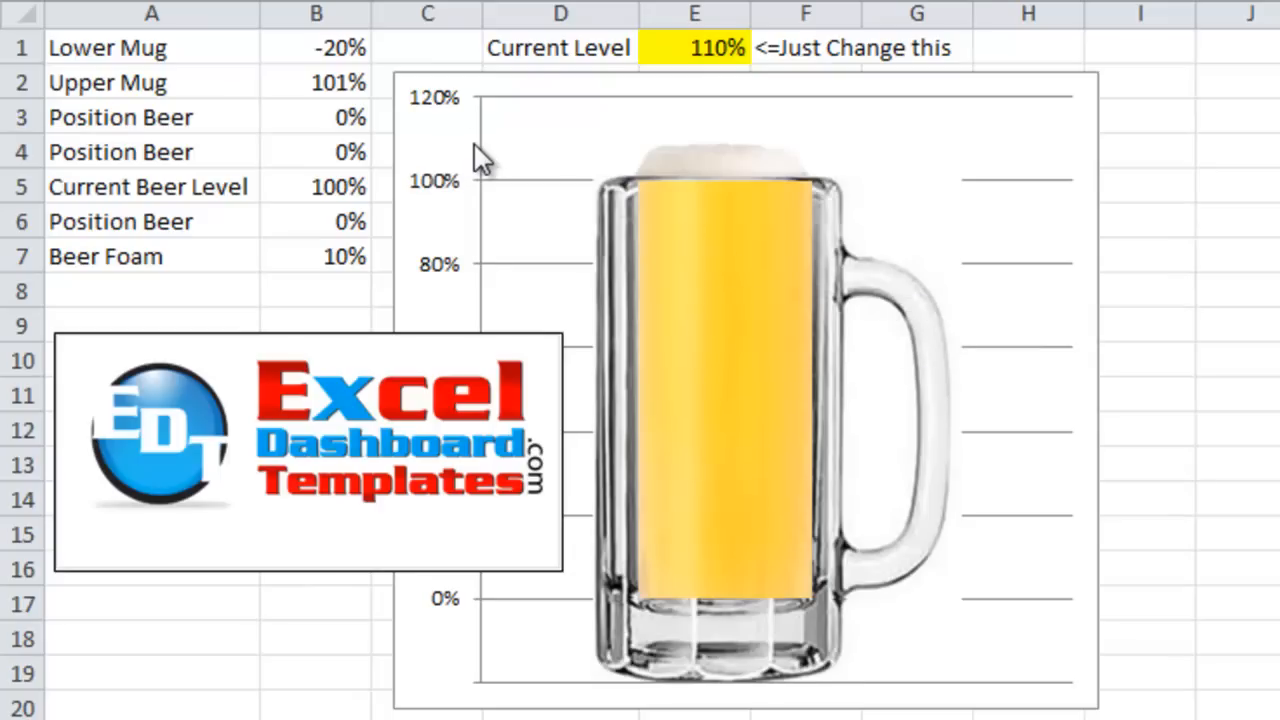
Enter Current Level values 75%, 95%, 1 and 115% in E1 to watch foam appear
left_click(694, 47)
type("45")
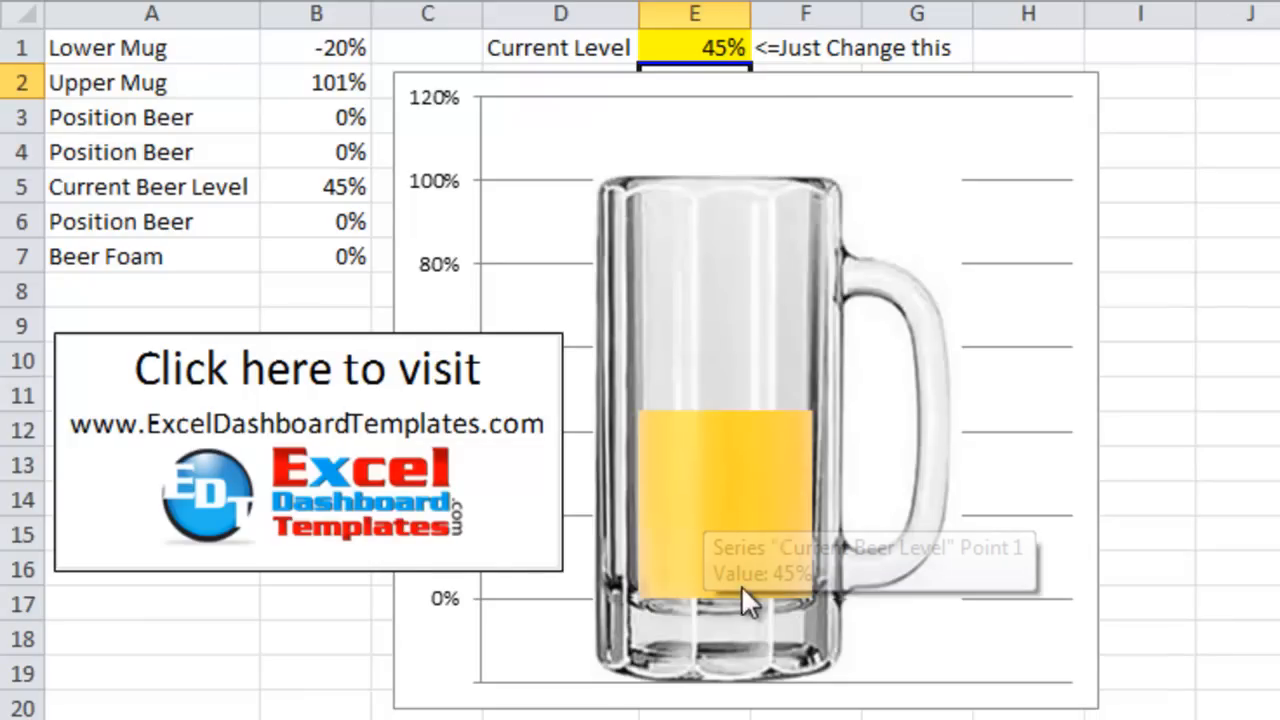
mouse_move(693, 70)
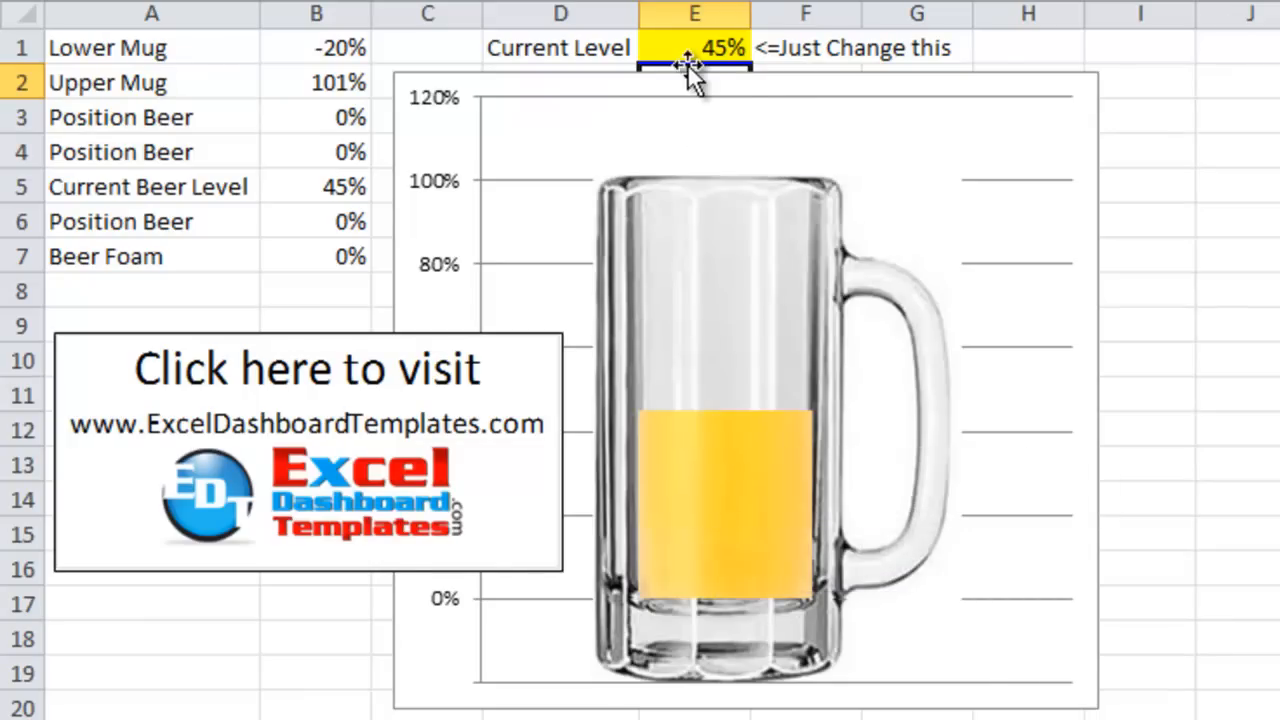
left_click(693, 47)
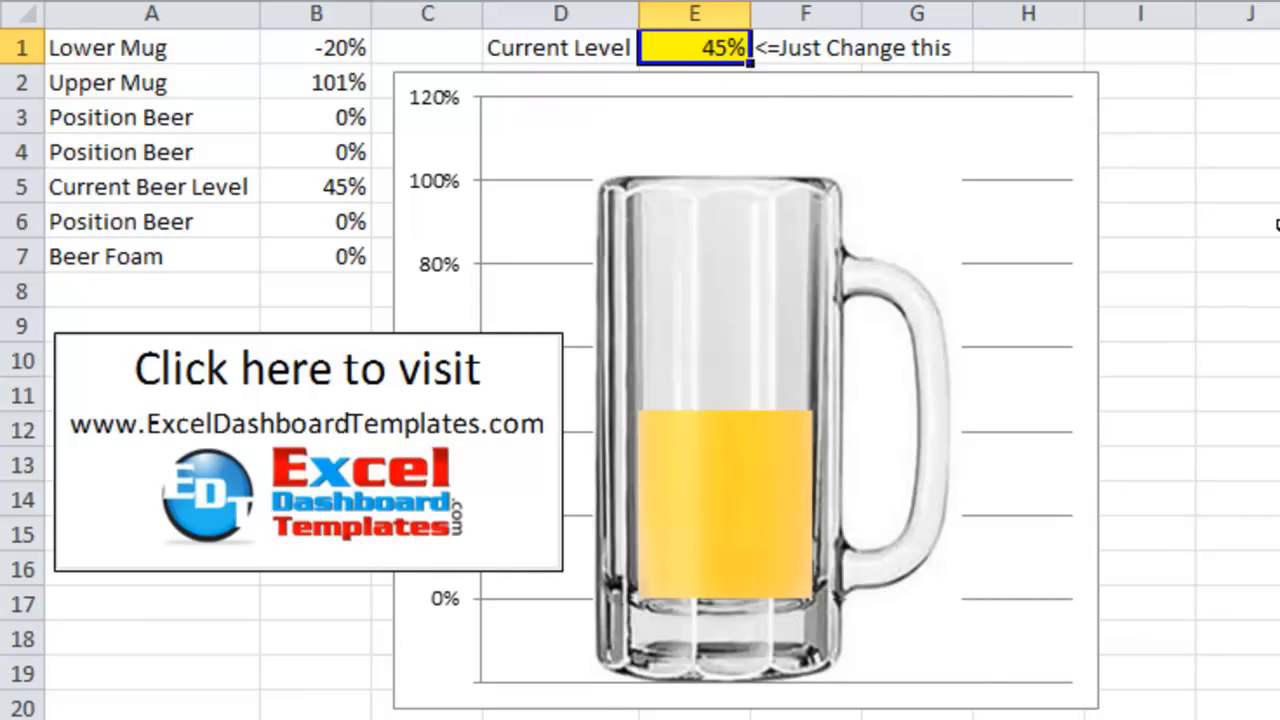
type("75%")
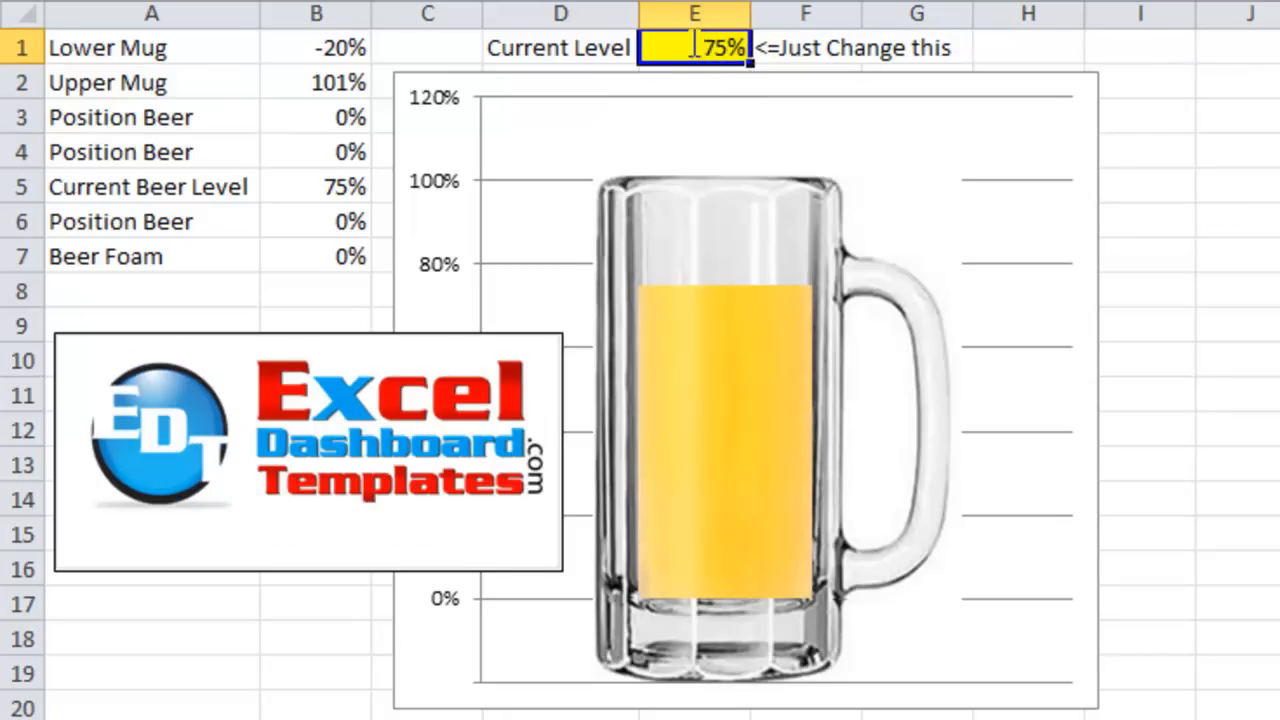
type("95%")
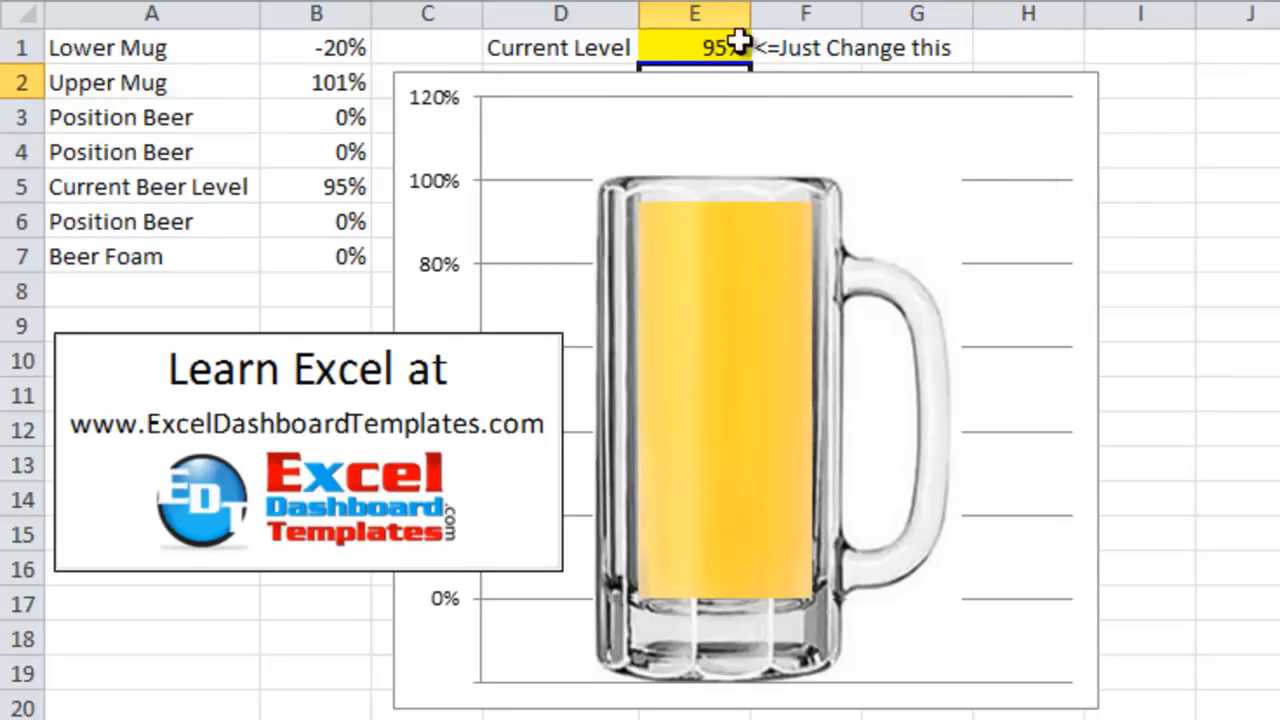
type("10")
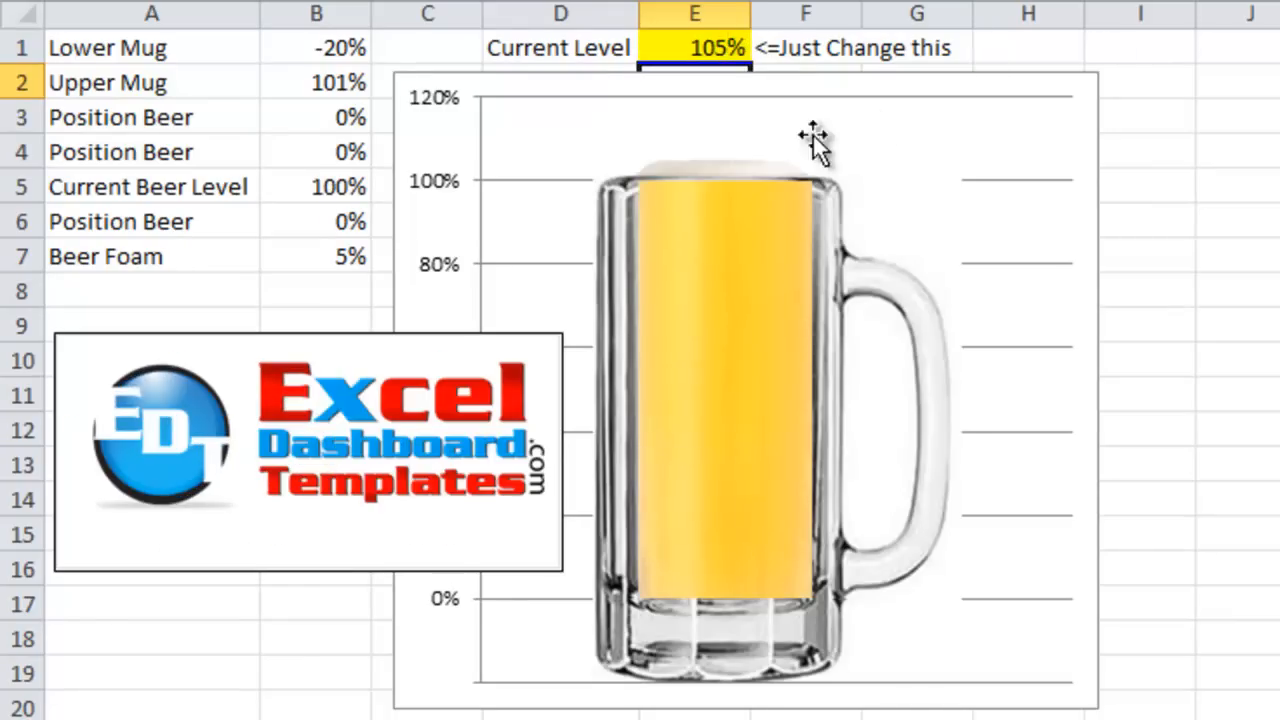
mouse_move(750, 185)
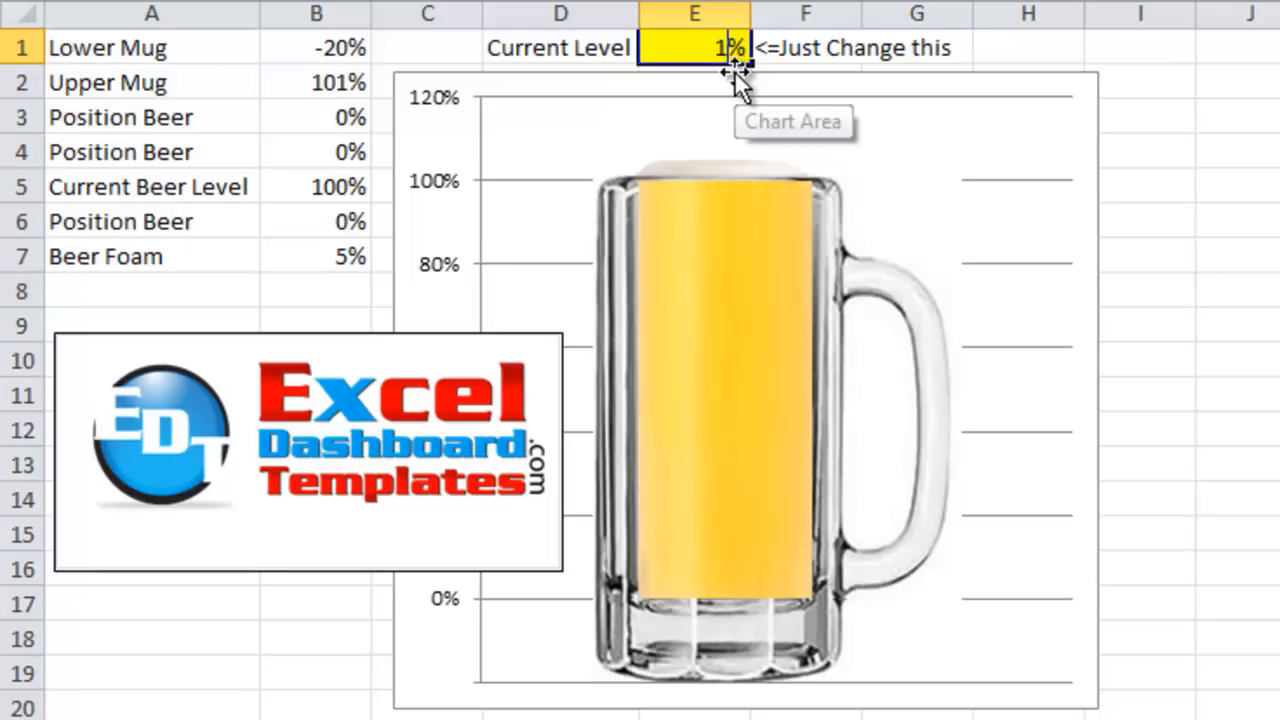
type("115%")
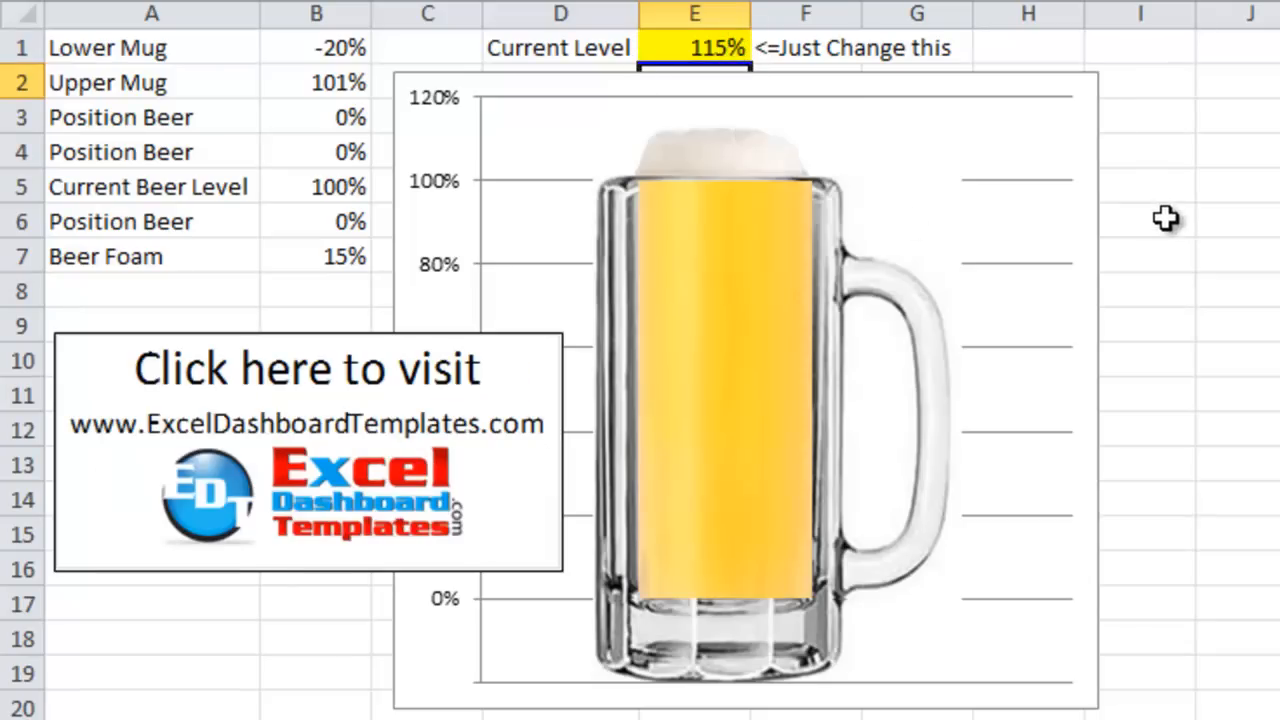
mouse_move(715, 185)
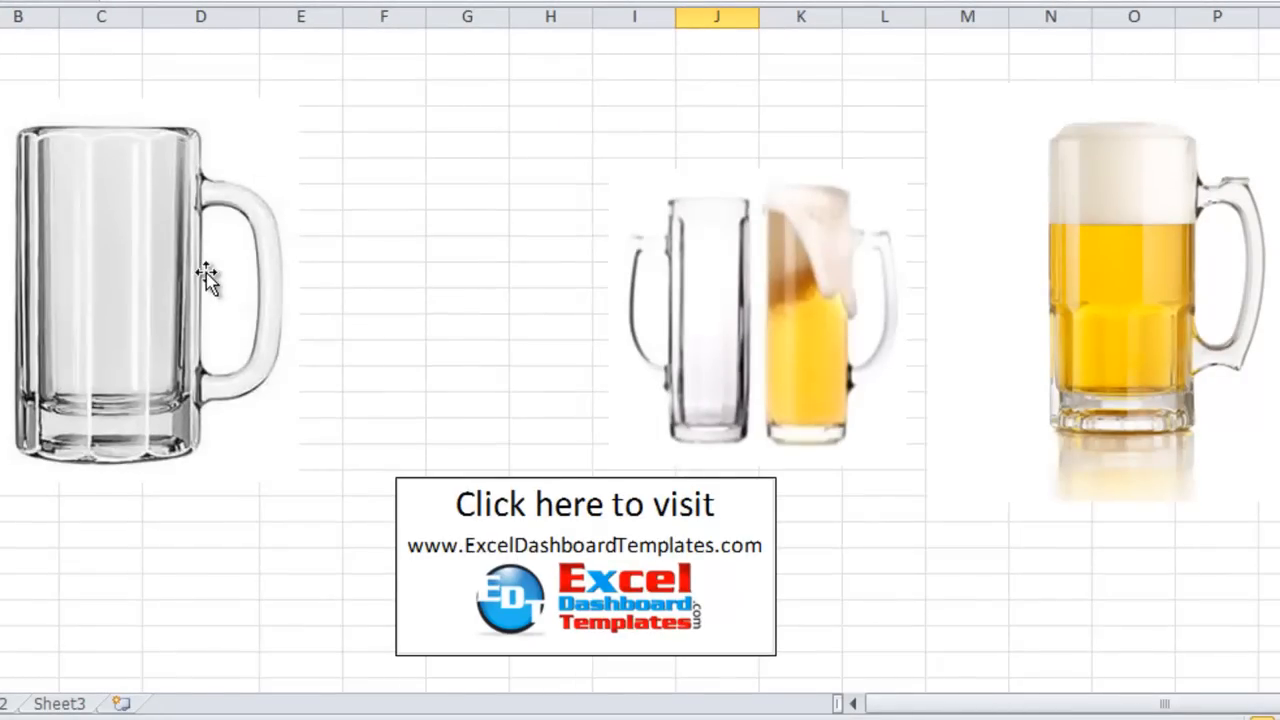
mouse_move(160, 250)
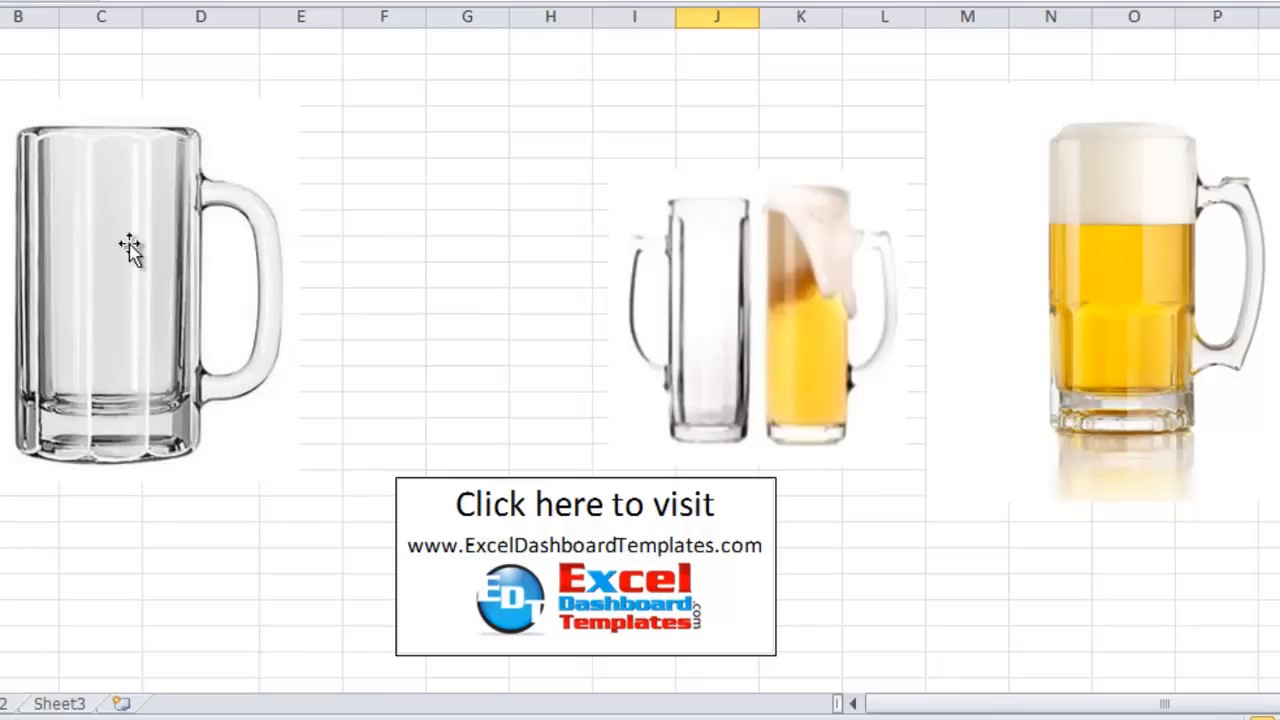
Select the beer-filled mug picture, then the empty glass mug picture
left_click(120, 255)
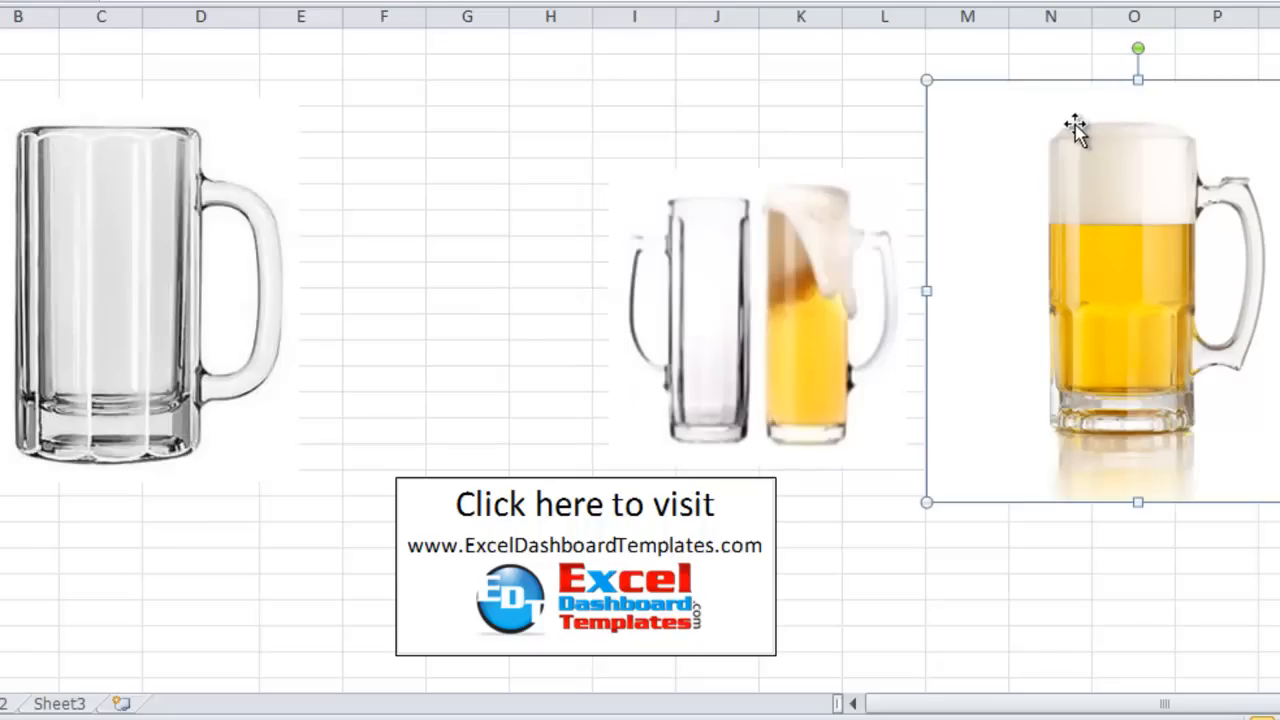
left_click(634, 144)
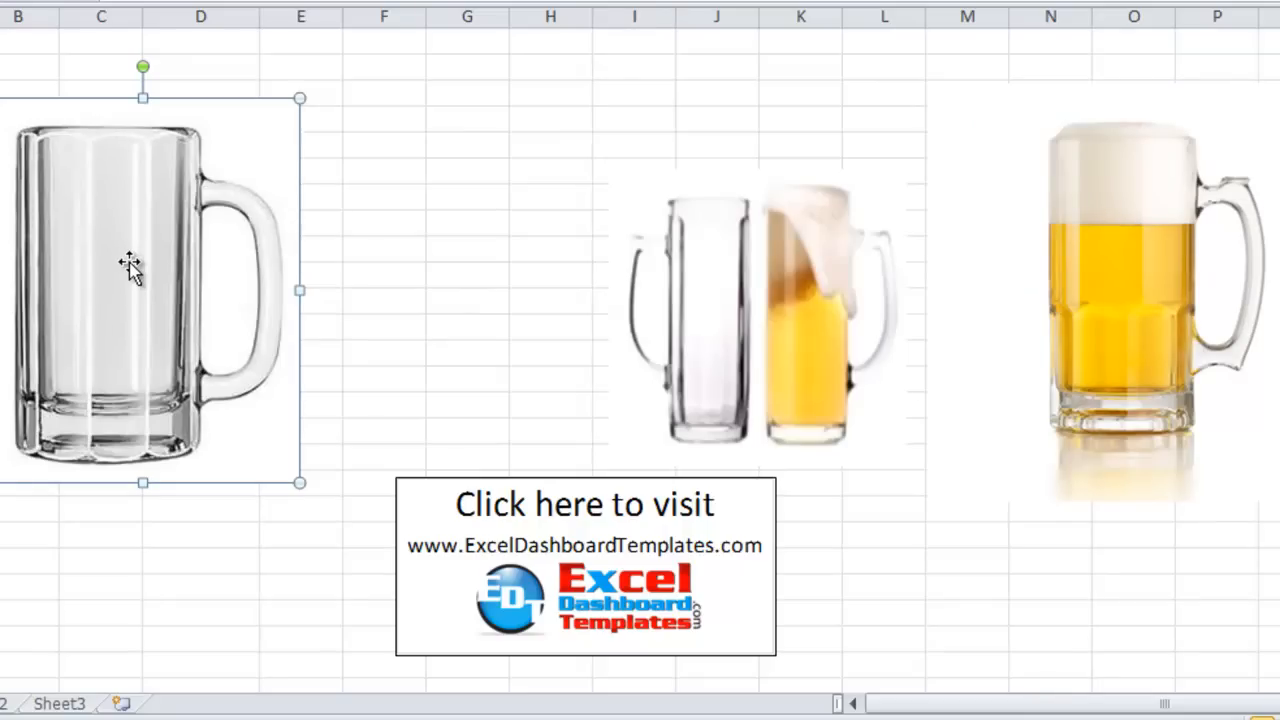
mouse_move(127, 247)
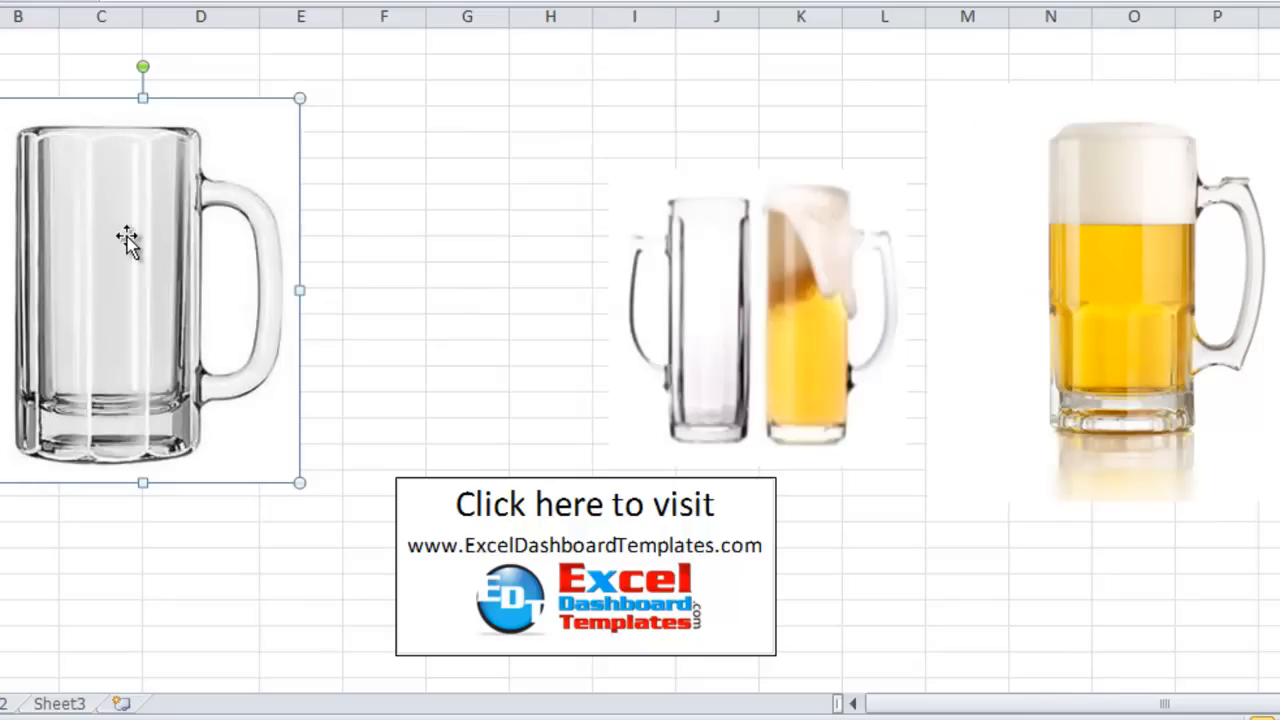
mouse_move(377, 116)
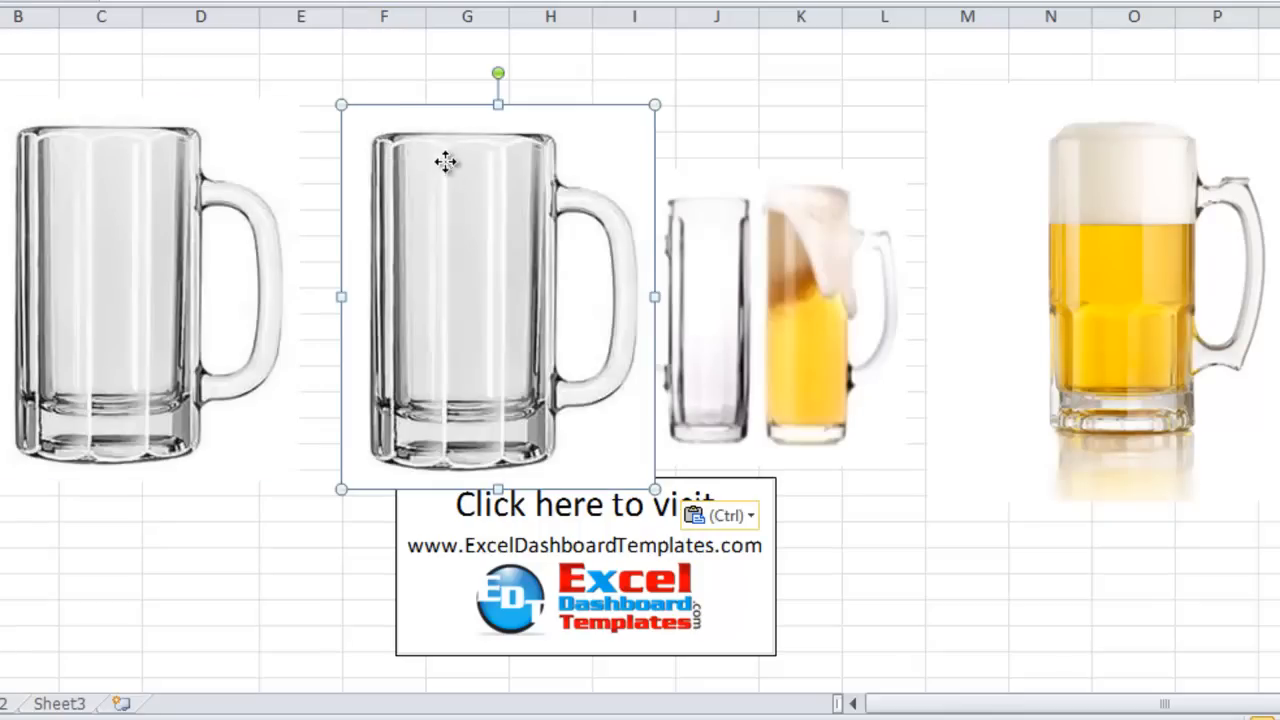
Ctrl-drag the empty glass mug picture to create a duplicate beside it
left_click_drag(445, 162, 445, 330)
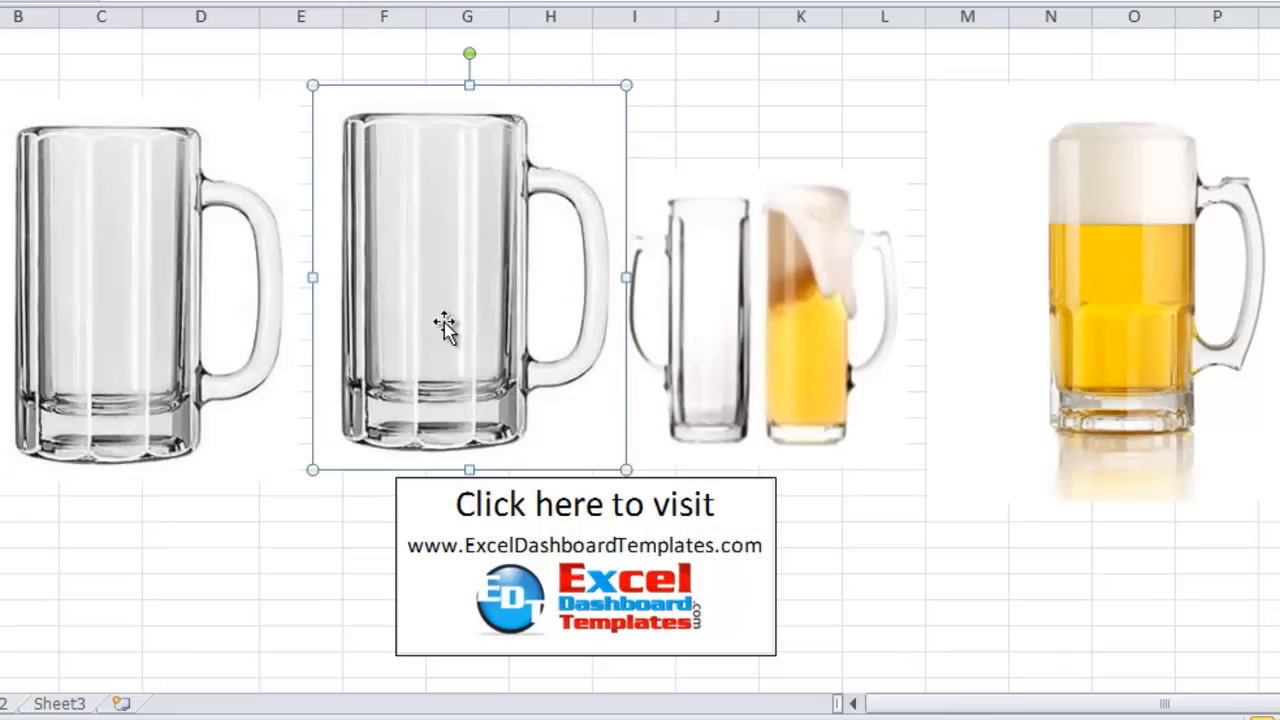
mouse_move(155, 255)
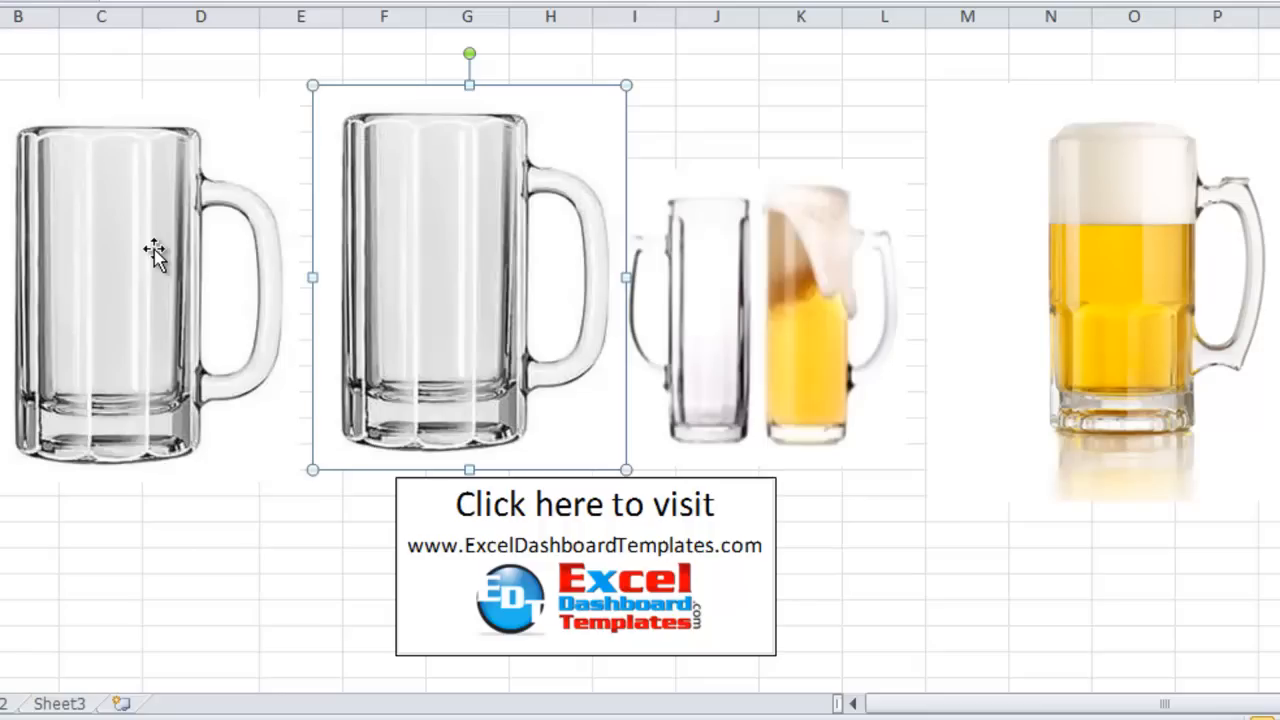
mouse_move(220, 190)
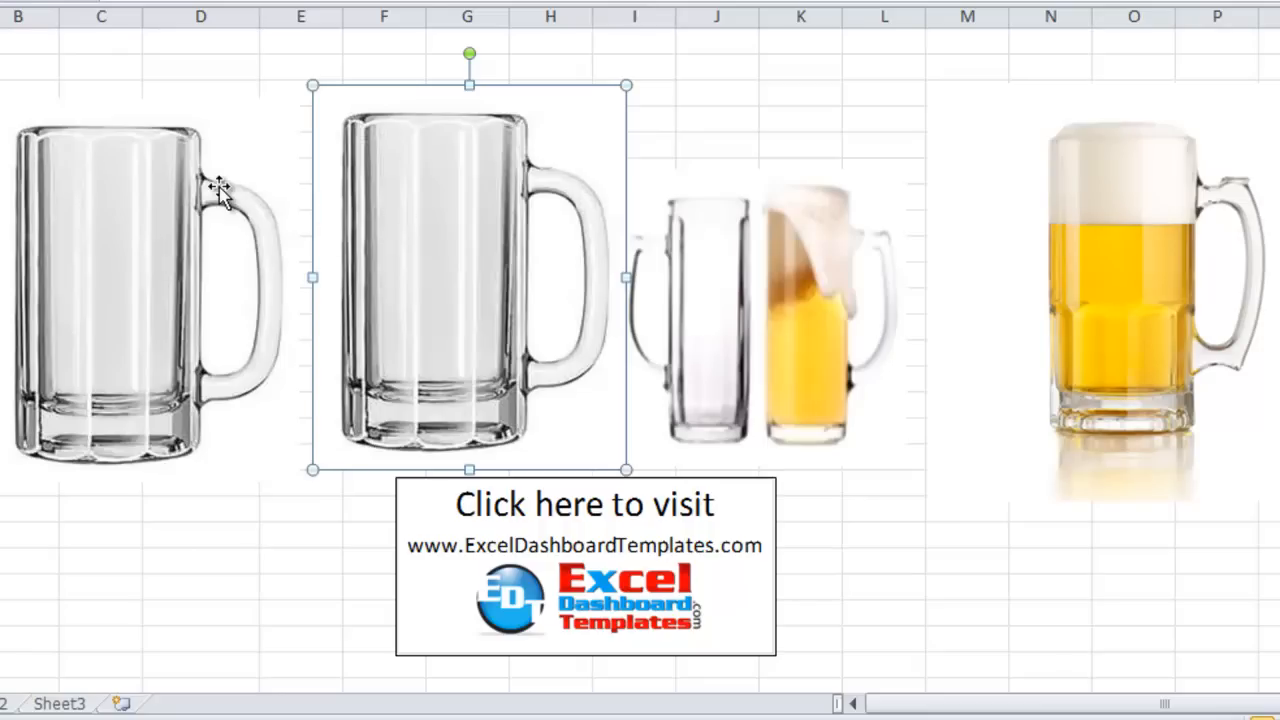
mouse_move(290, 315)
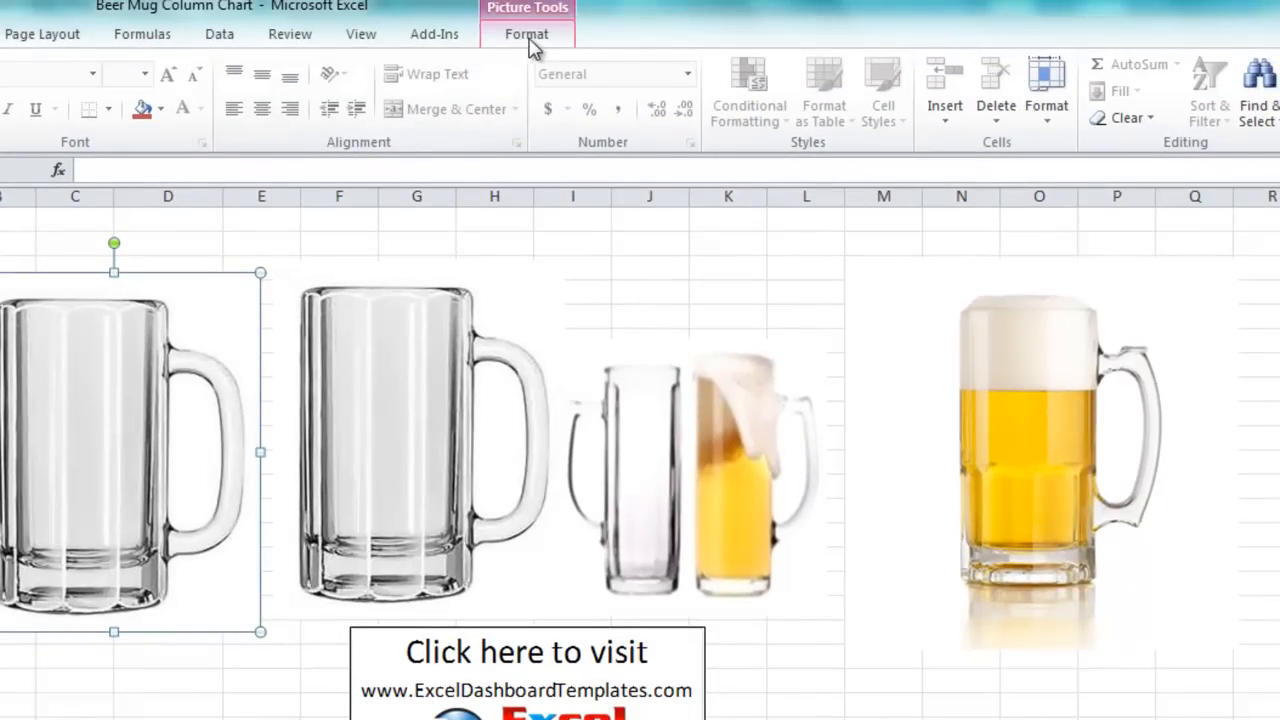
Crop the empty glass mug picture, trimming away its bottom base
left_click(527, 33)
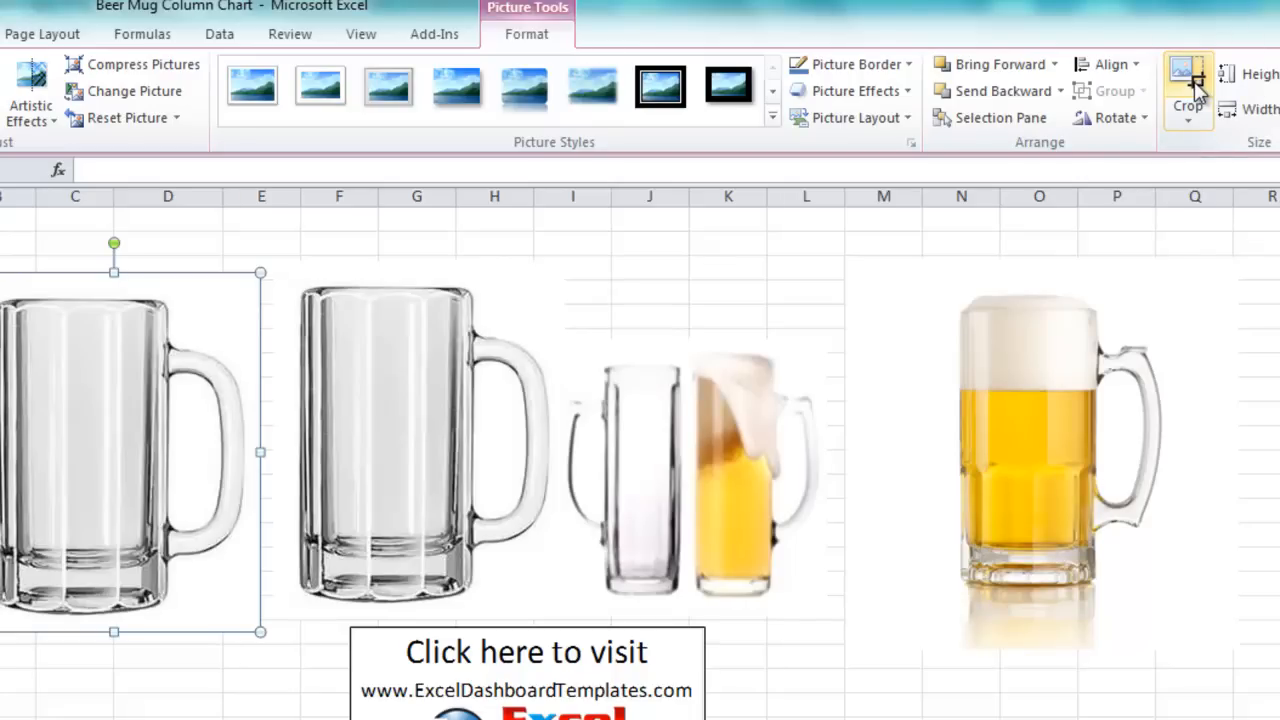
left_click(1188, 75)
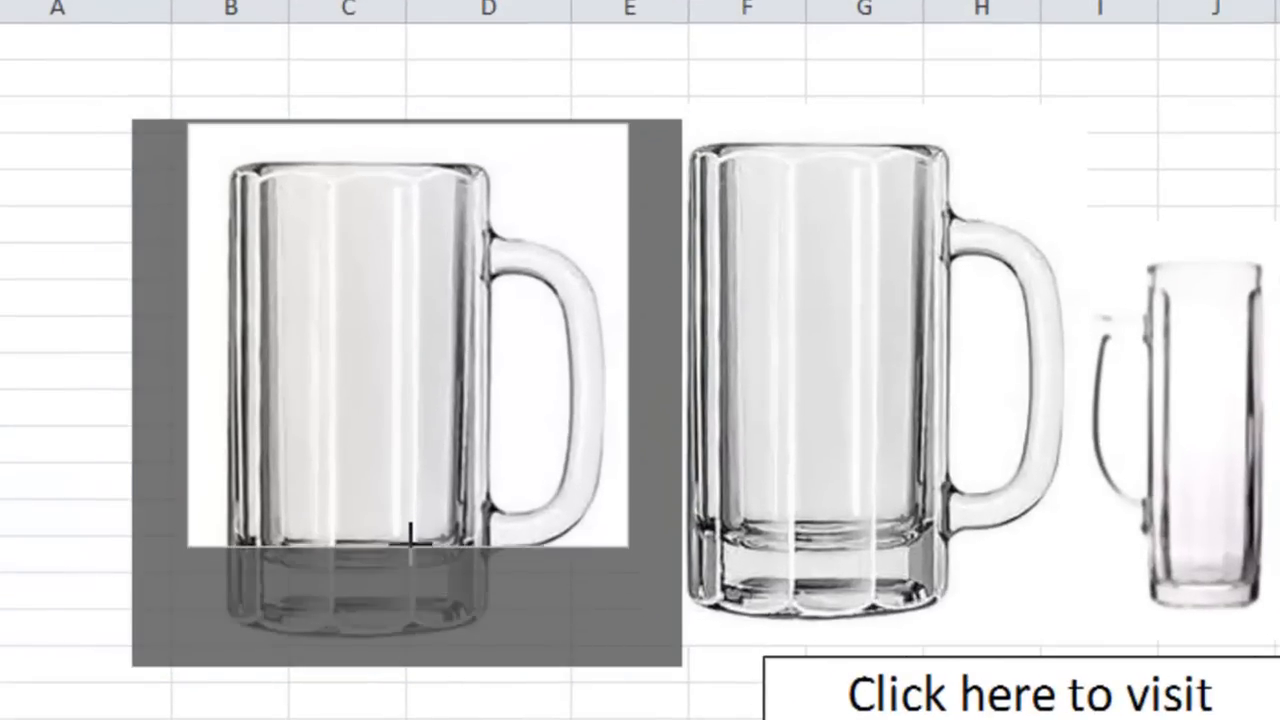
left_click(405, 390)
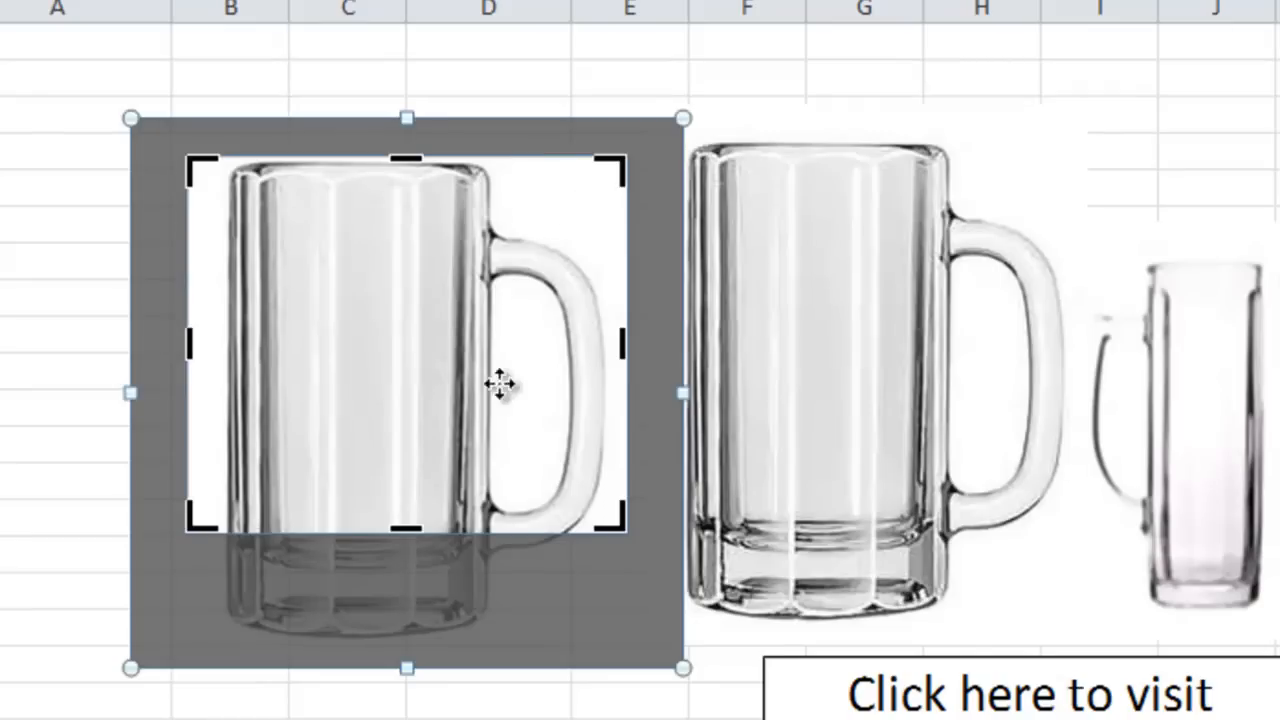
mouse_move(465, 565)
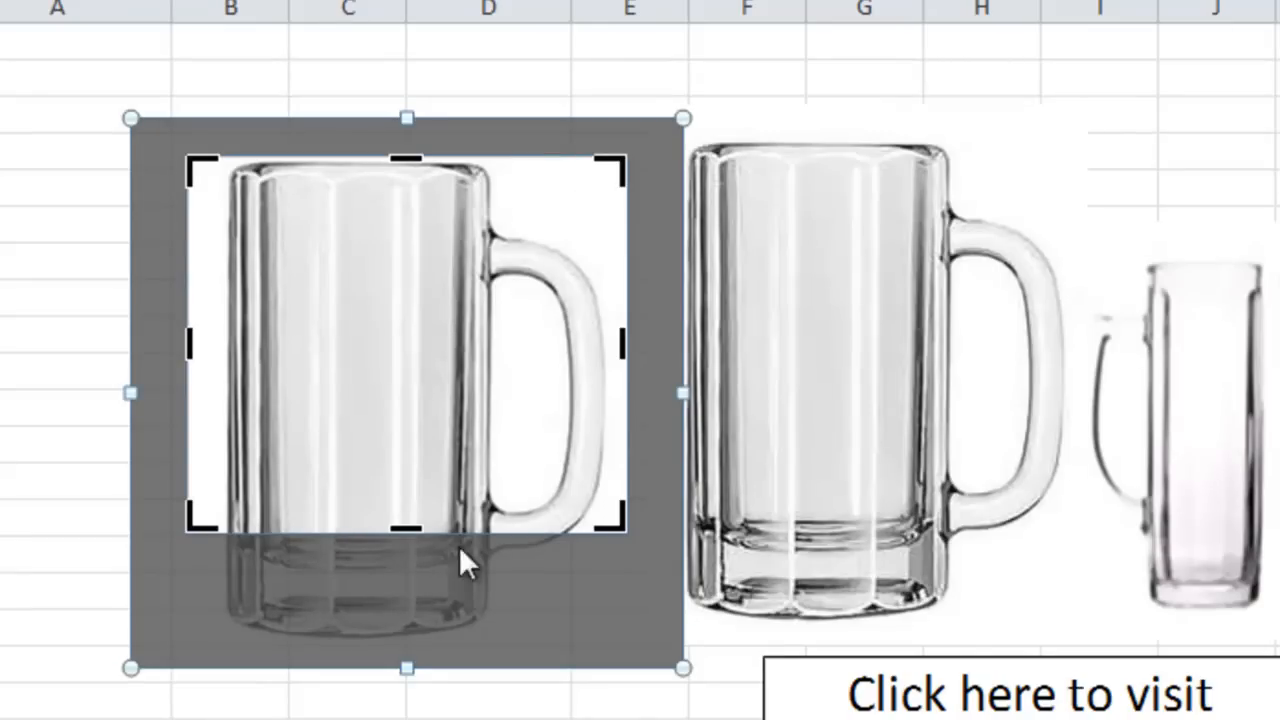
mouse_move(357, 535)
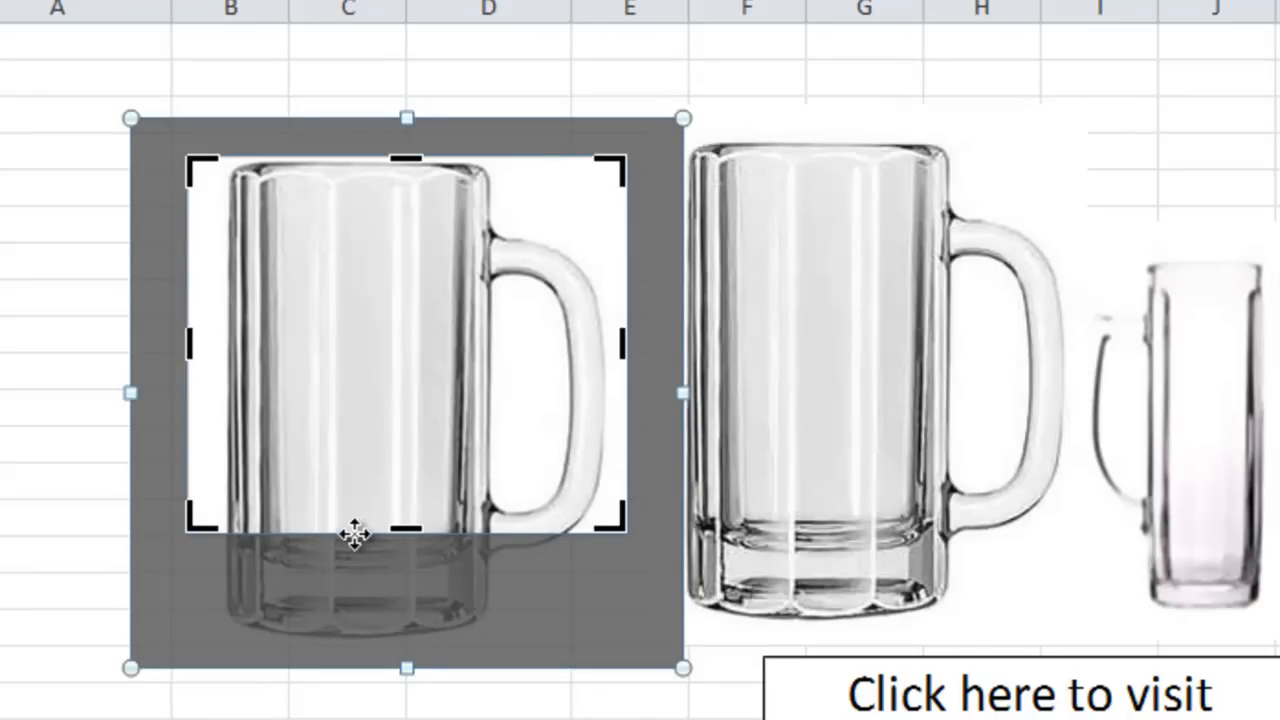
mouse_move(360, 625)
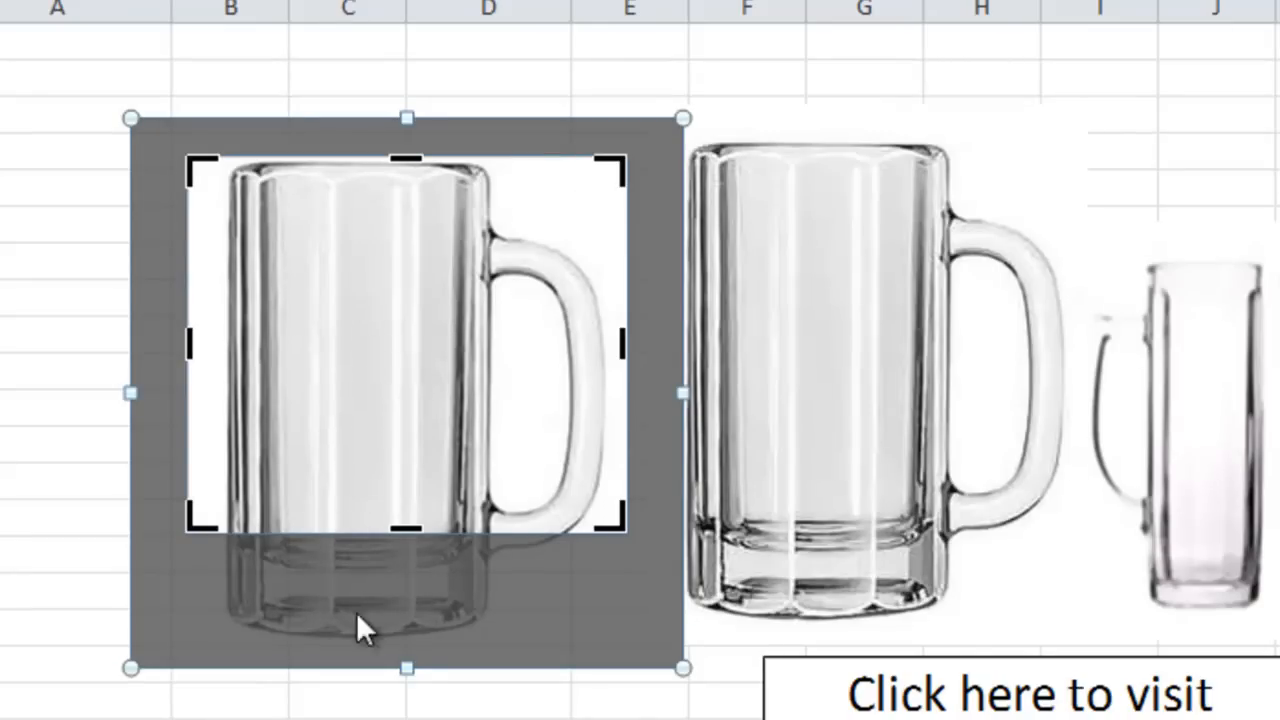
mouse_move(565, 580)
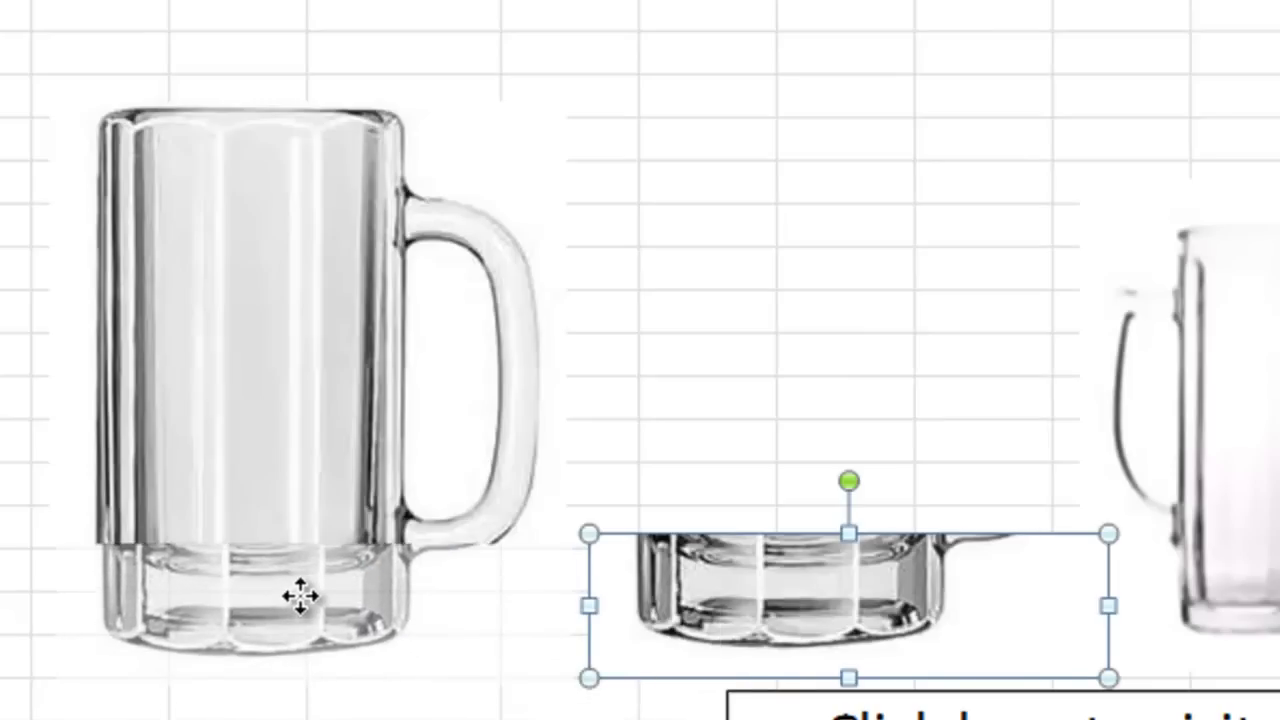
Drag the separate mug base piece into position under the mug body
left_click_drag(845, 595, 320, 620)
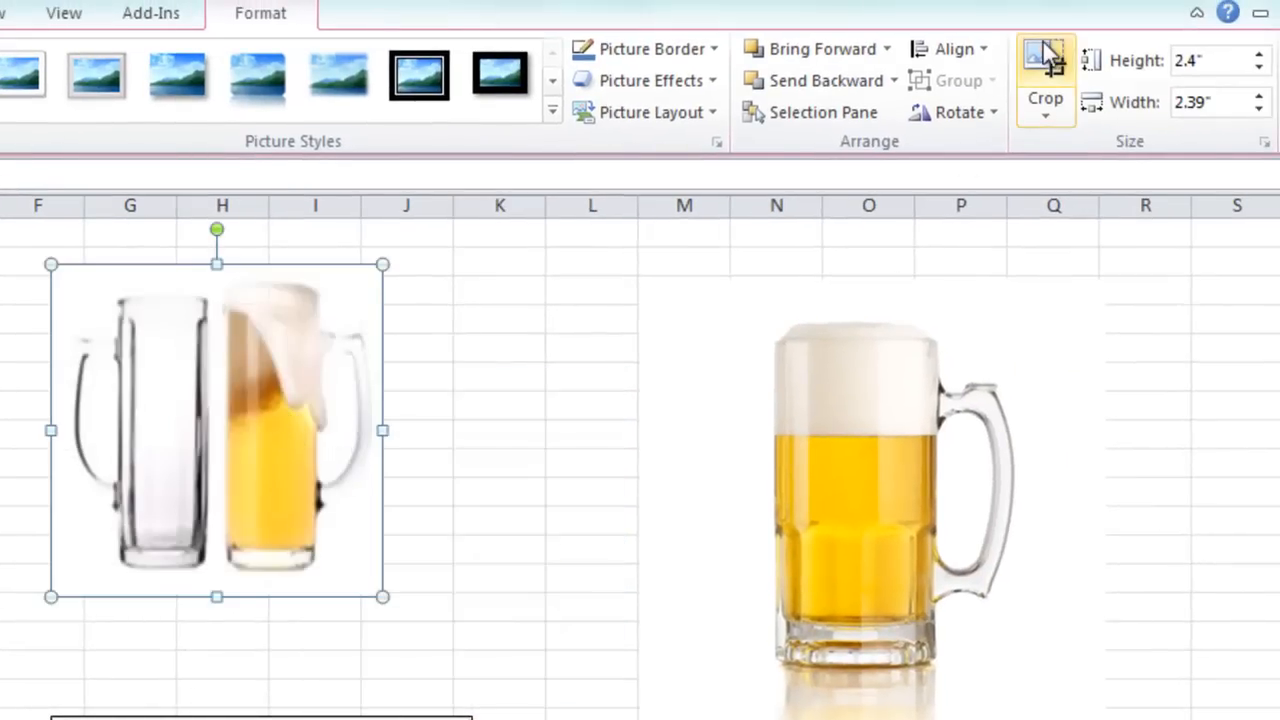
Crop the two-mug picture to a beer strip, fit it inside the glass, and layer it behind
left_click(1044, 75)
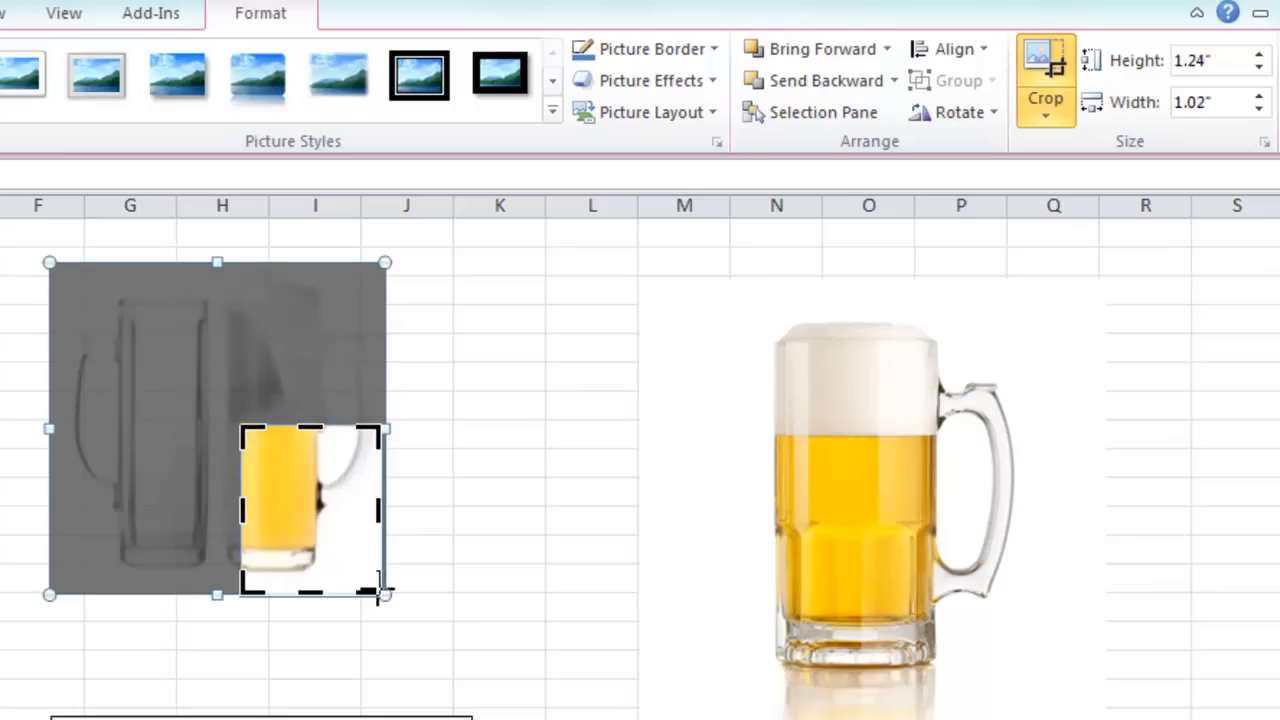
left_click_drag(385, 595, 313, 540)
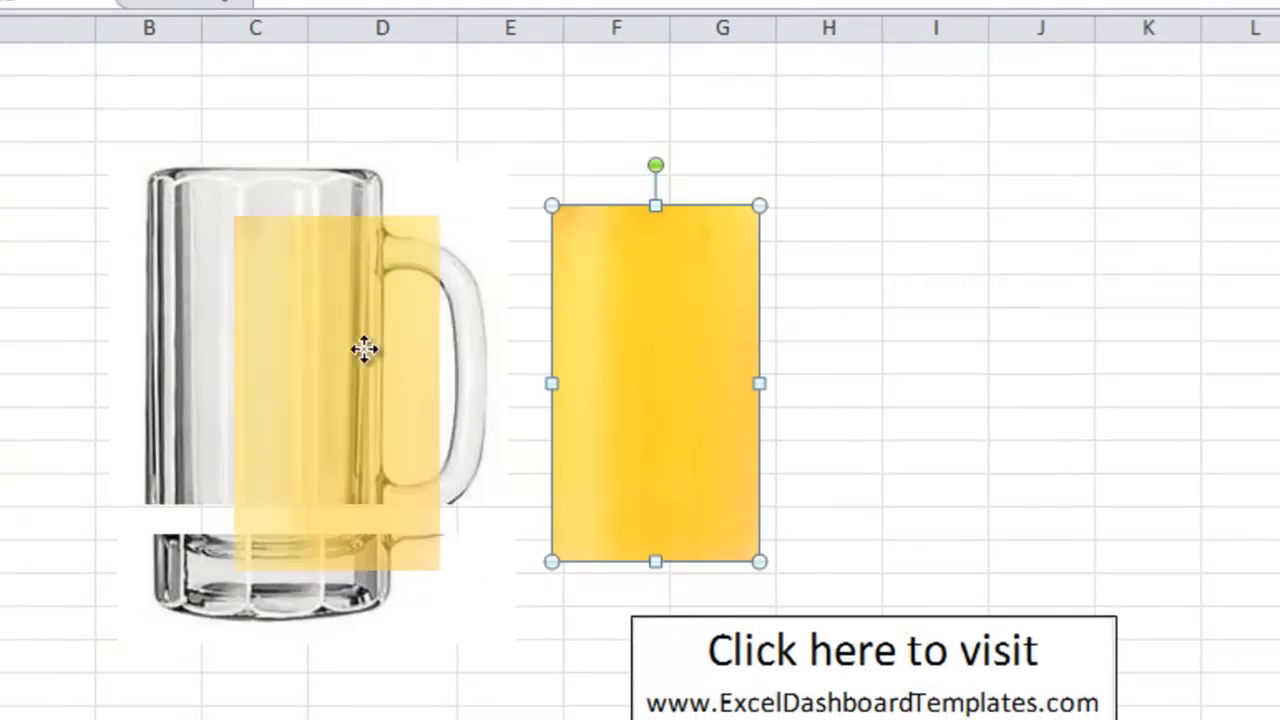
left_click_drag(365, 350, 297, 318)
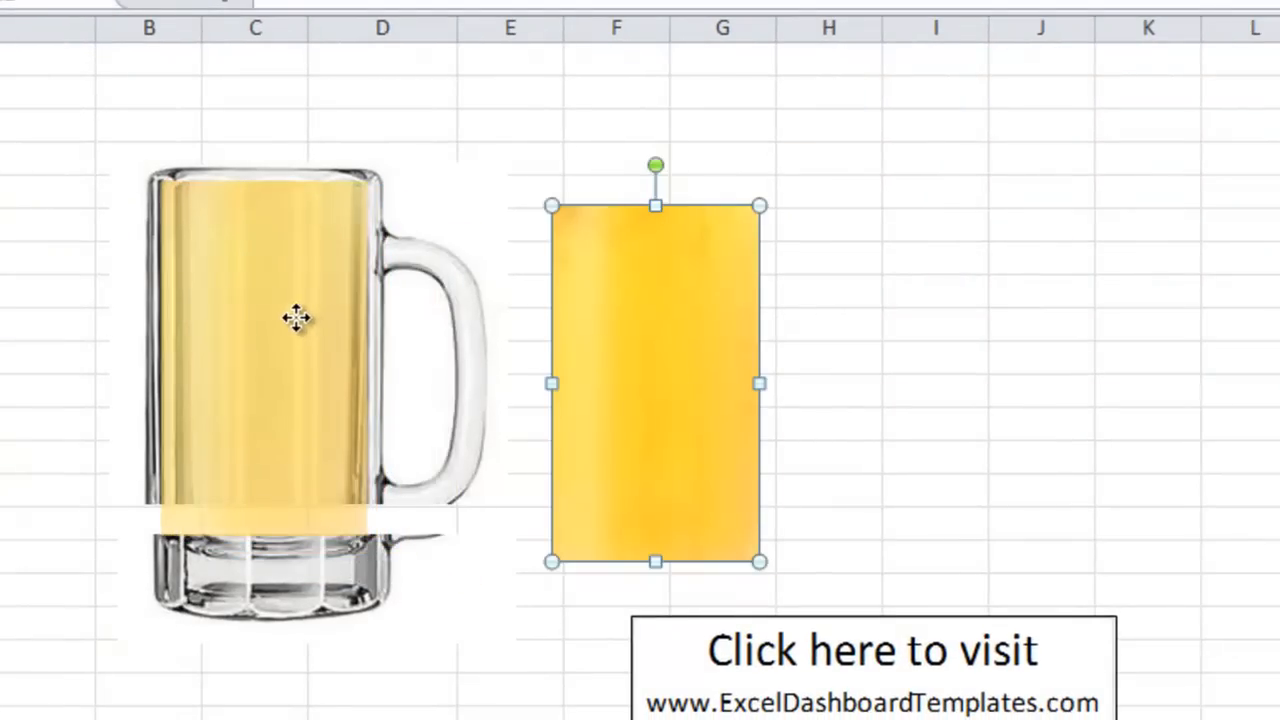
left_click_drag(655, 383, 260, 350)
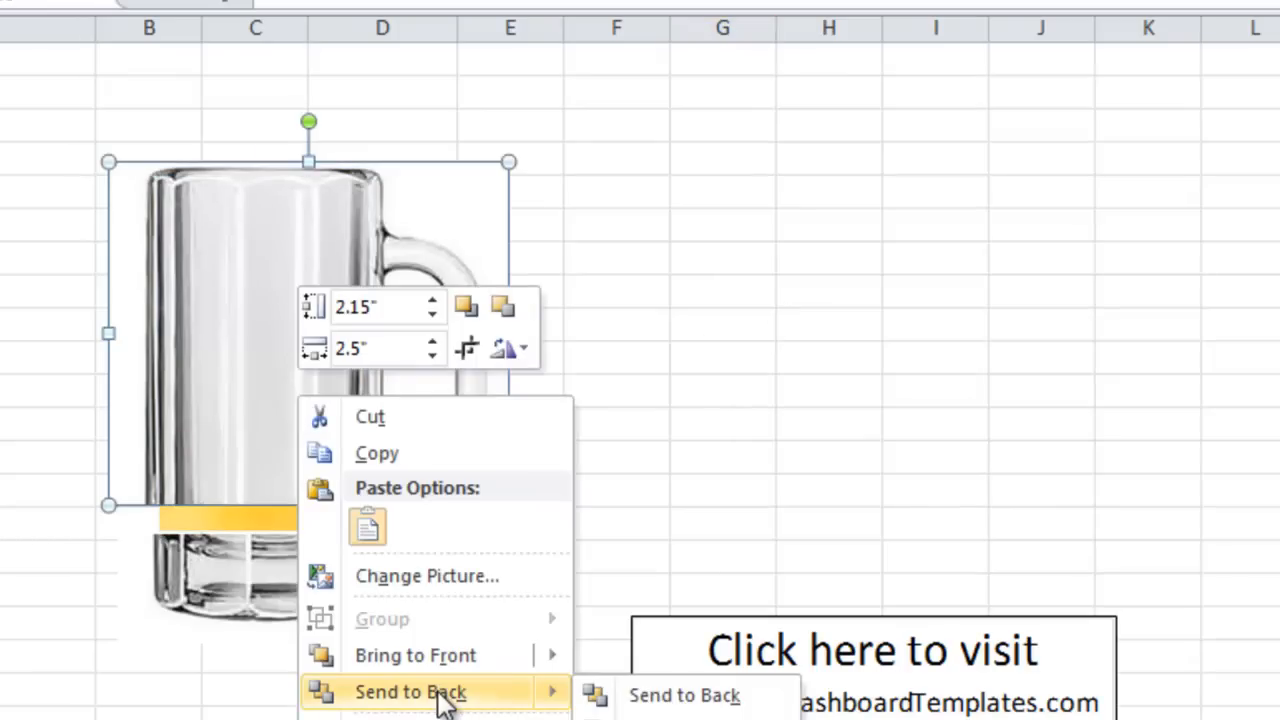
left_click(684, 695)
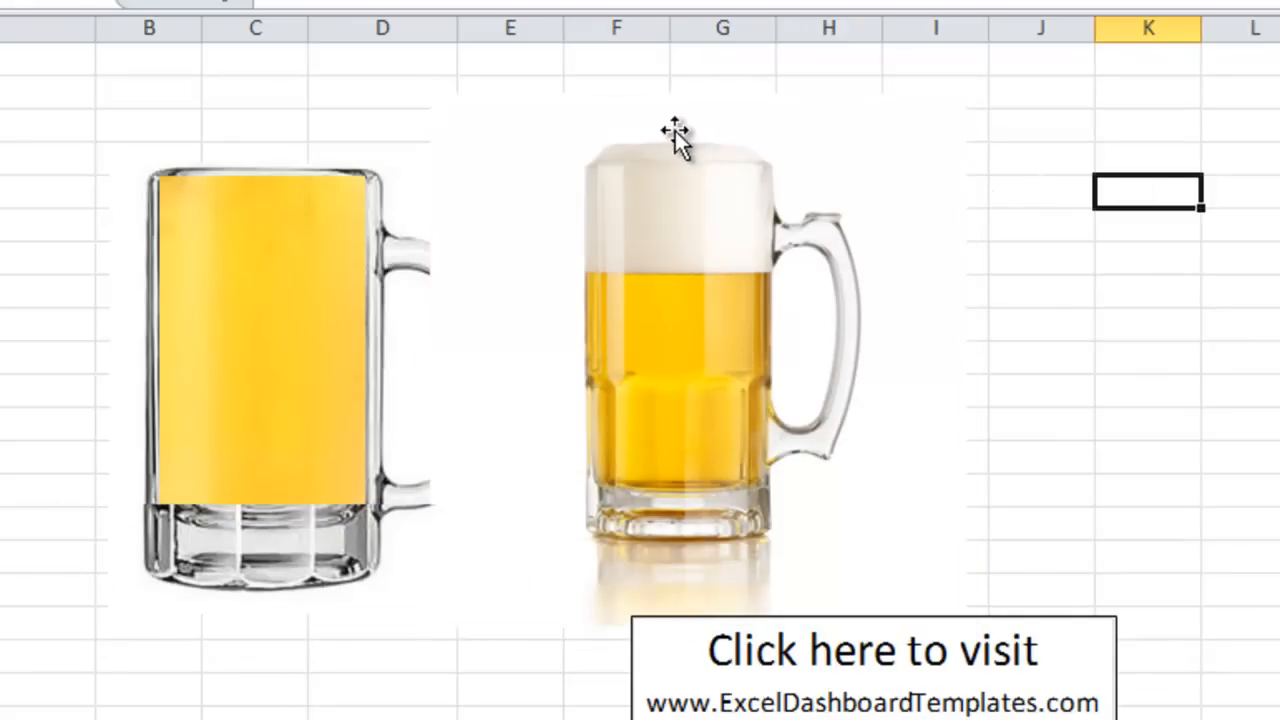
Place the cropped foam strip from the full beer photo on top of the beer
left_click(675, 135)
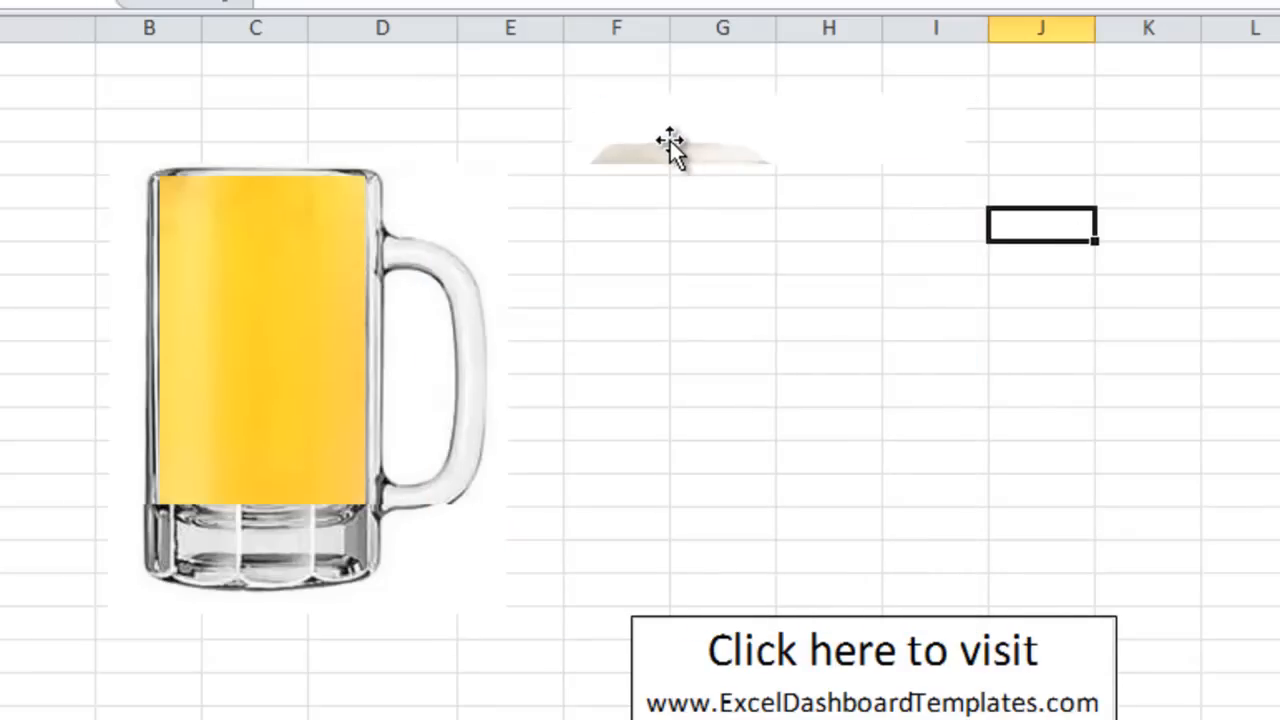
left_click(670, 150)
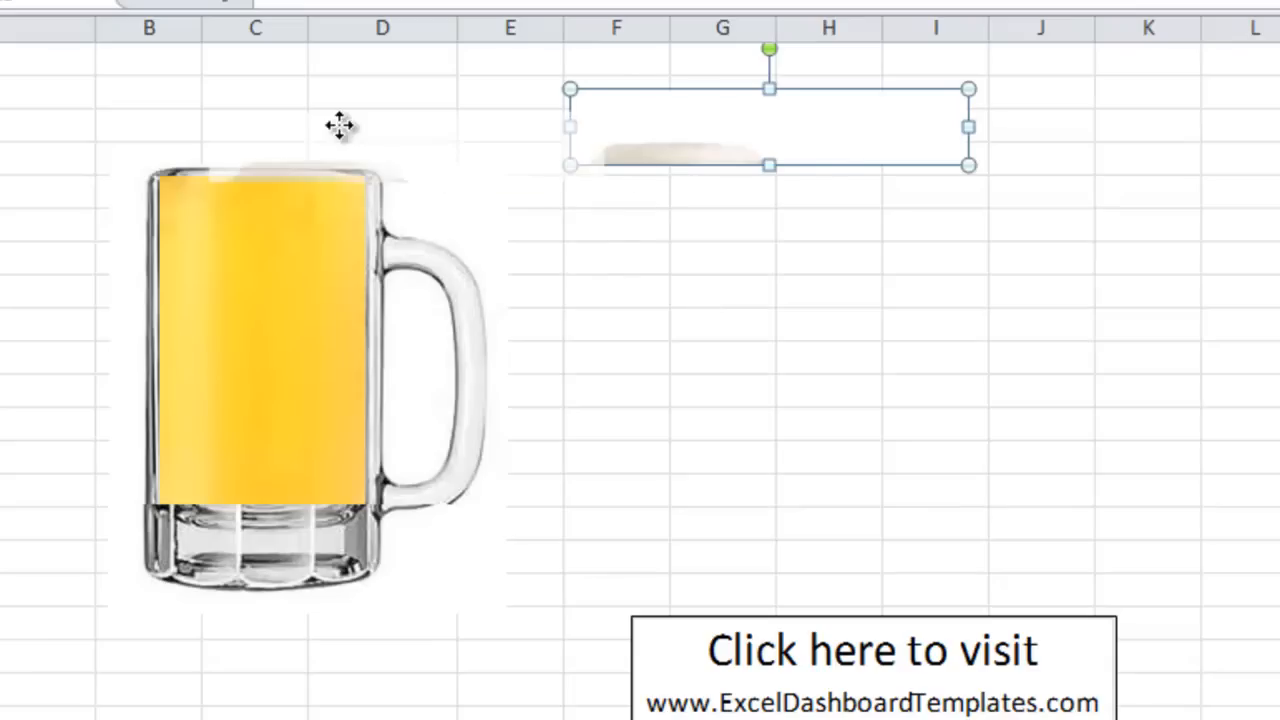
left_click_drag(770, 125, 348, 135)
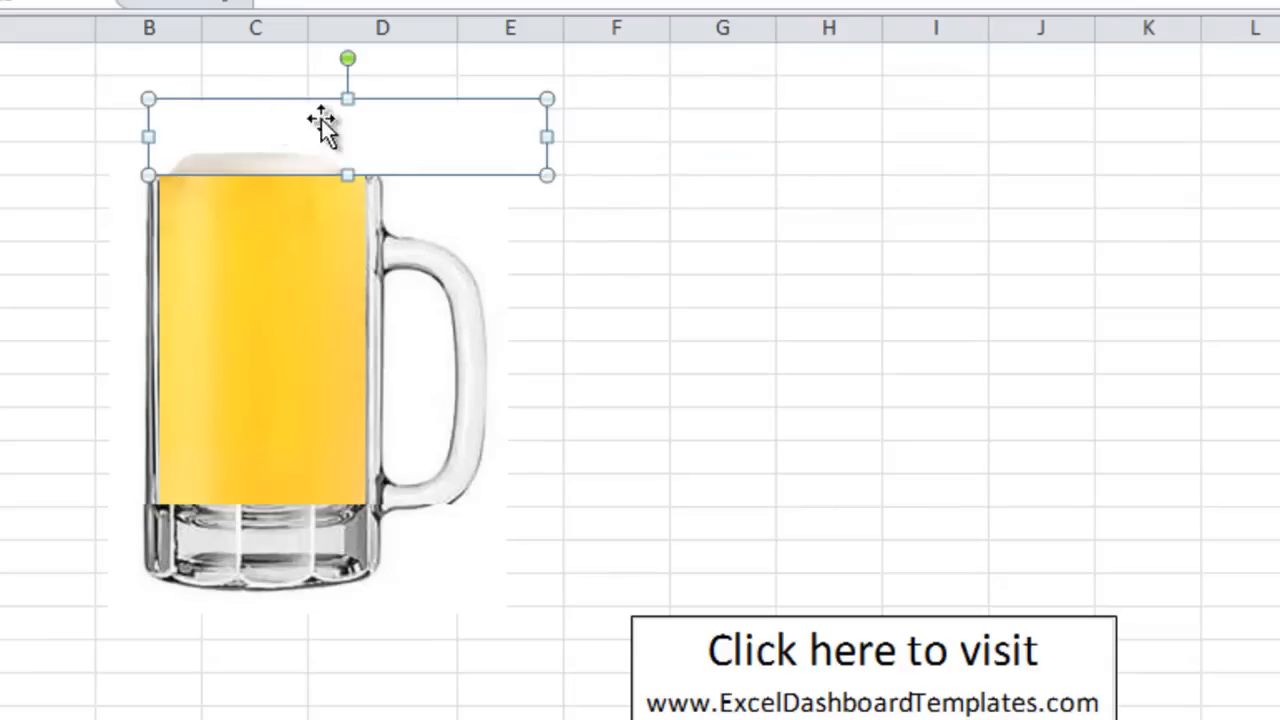
left_click(617, 224)
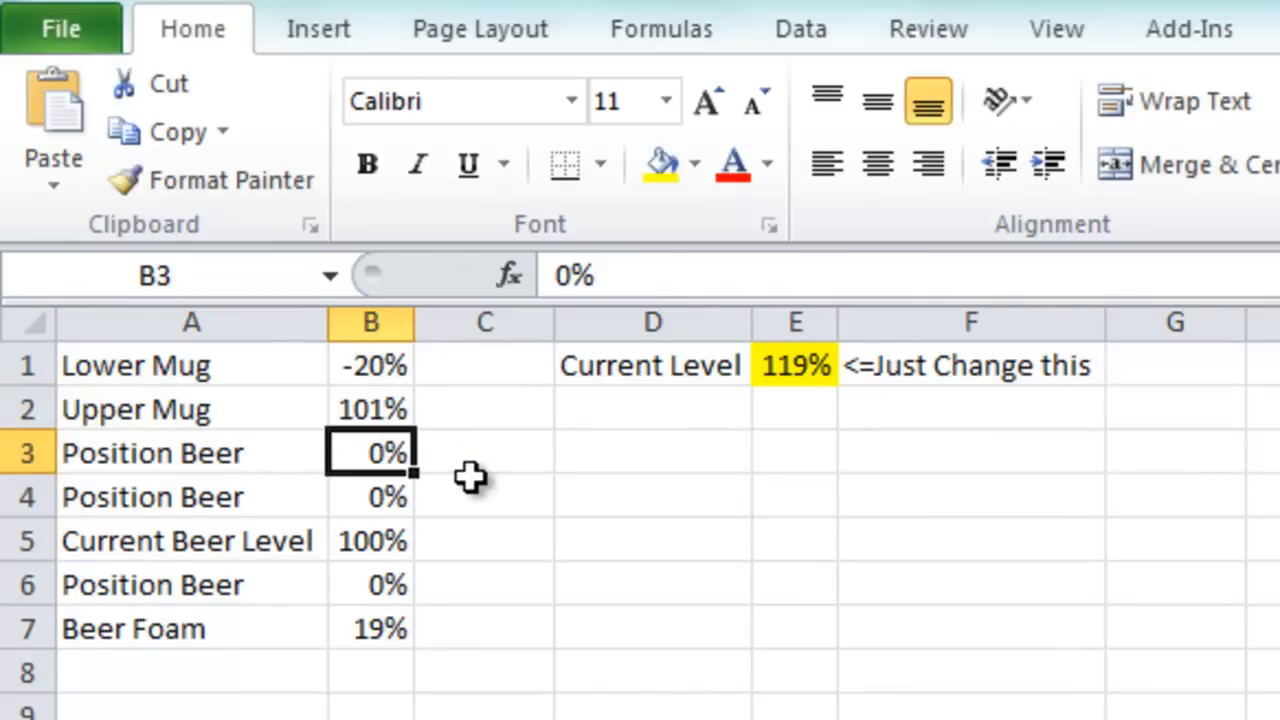
mouse_move(370, 410)
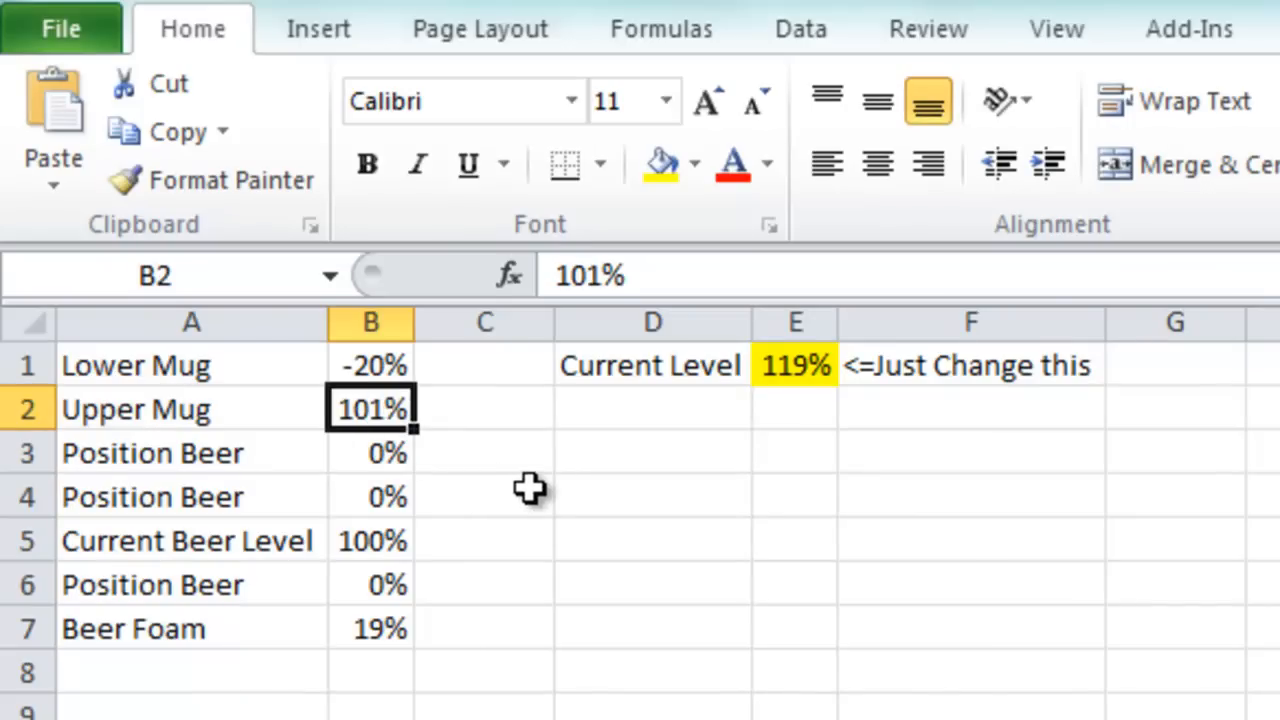
left_click(152, 452)
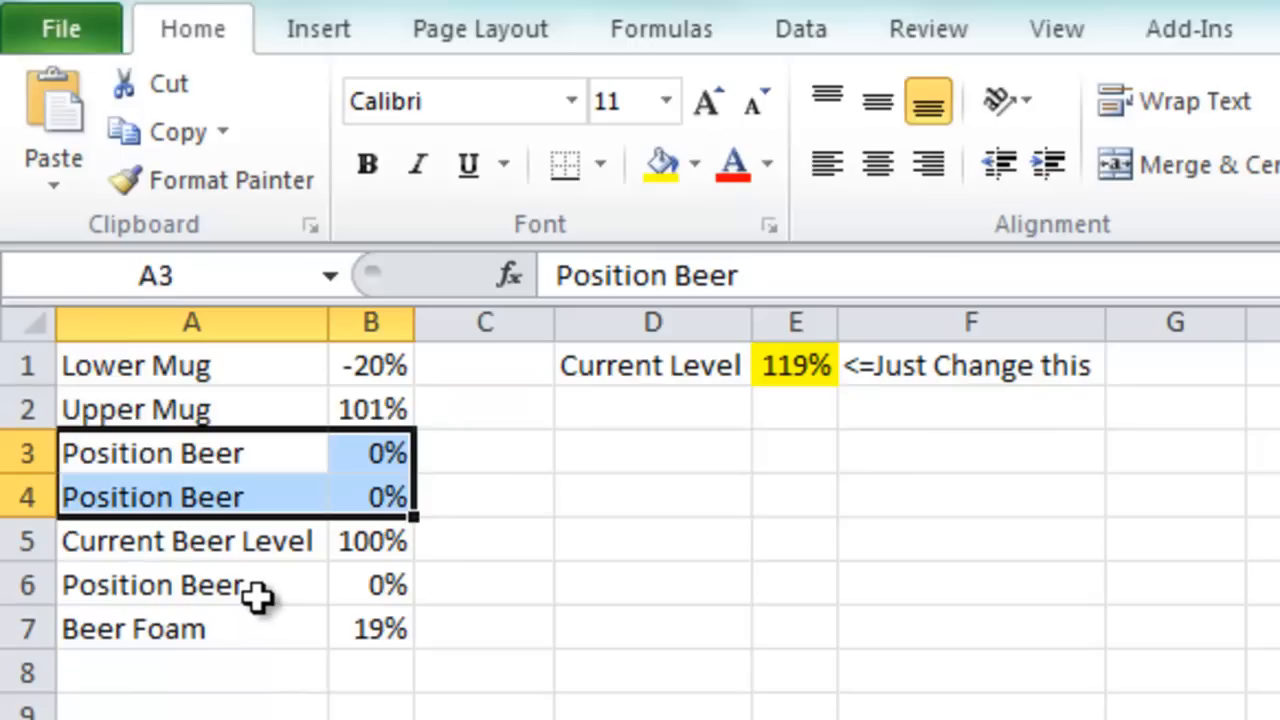
left_click(155, 584)
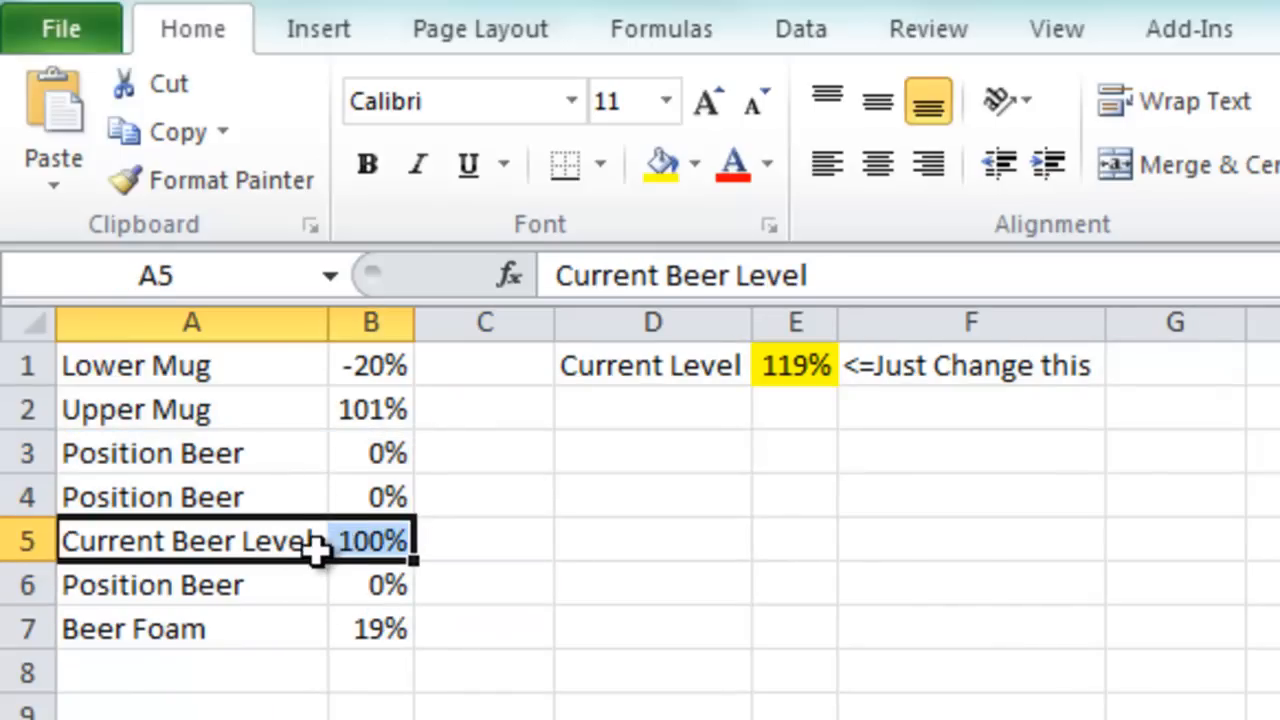
mouse_move(330, 548)
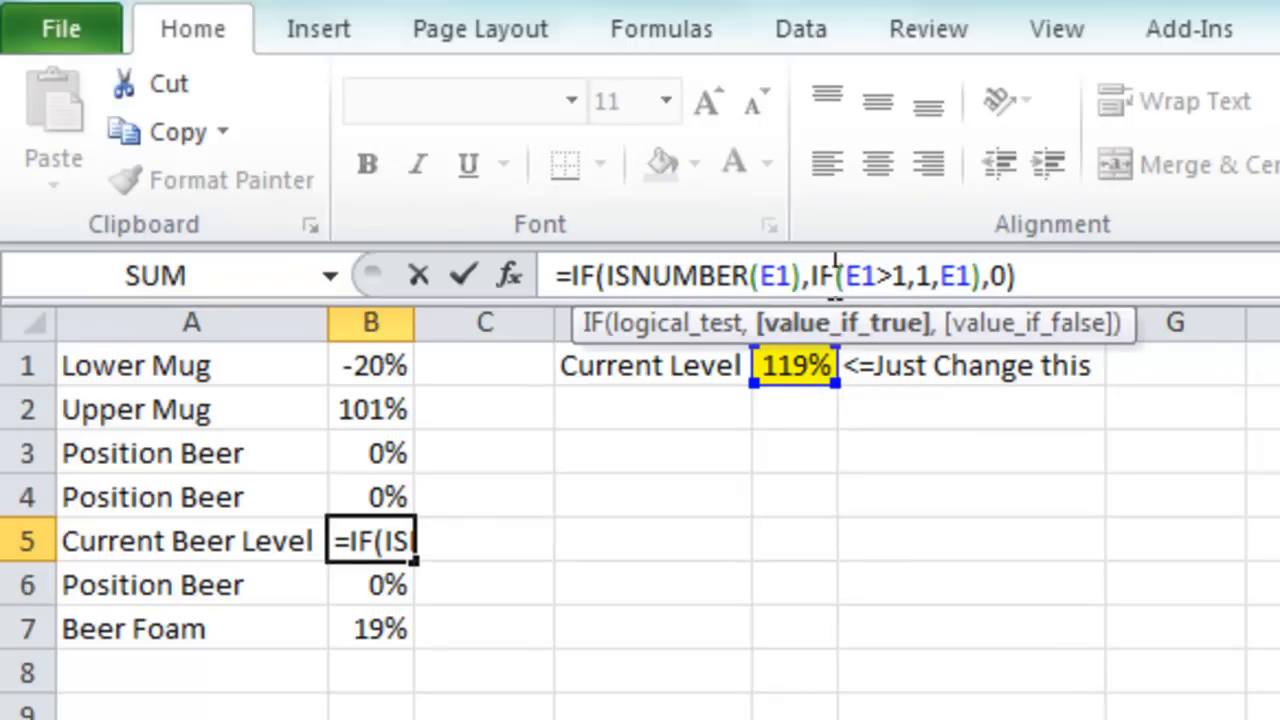
mouse_move(905, 275)
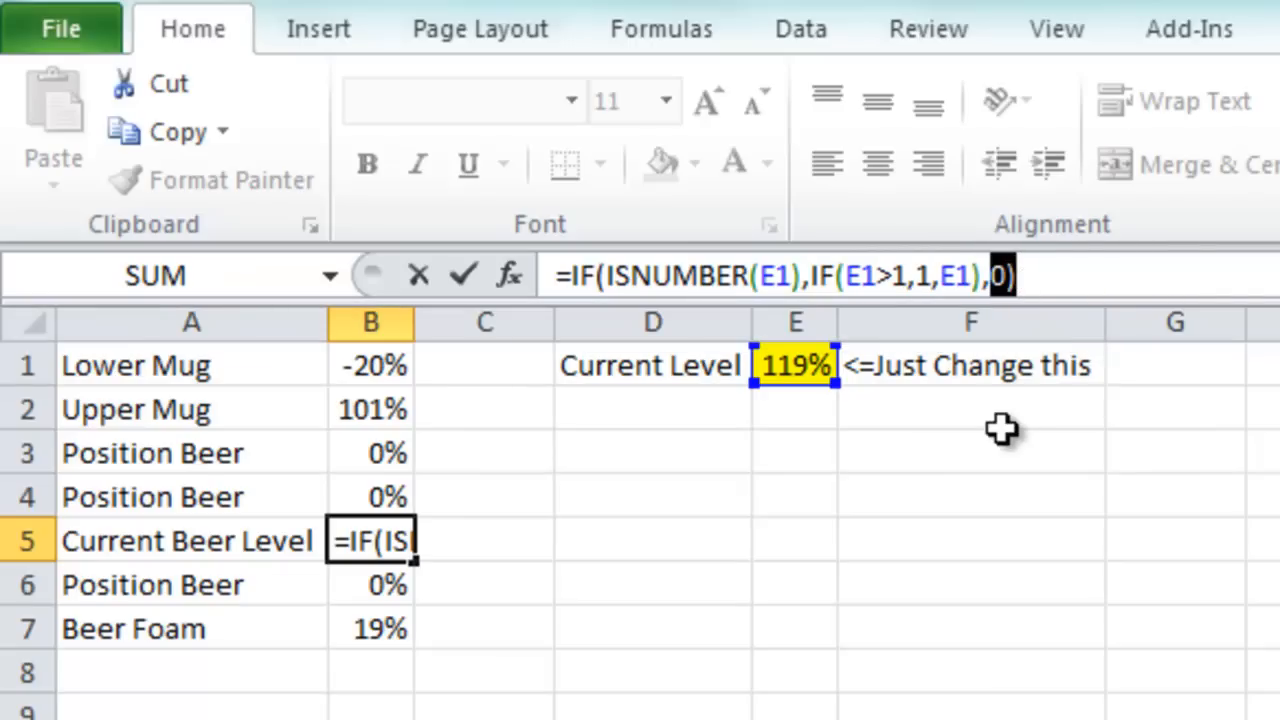
Confirm the capped Current Beer Level formula in B5 and set E1 to 105%
key("Return")
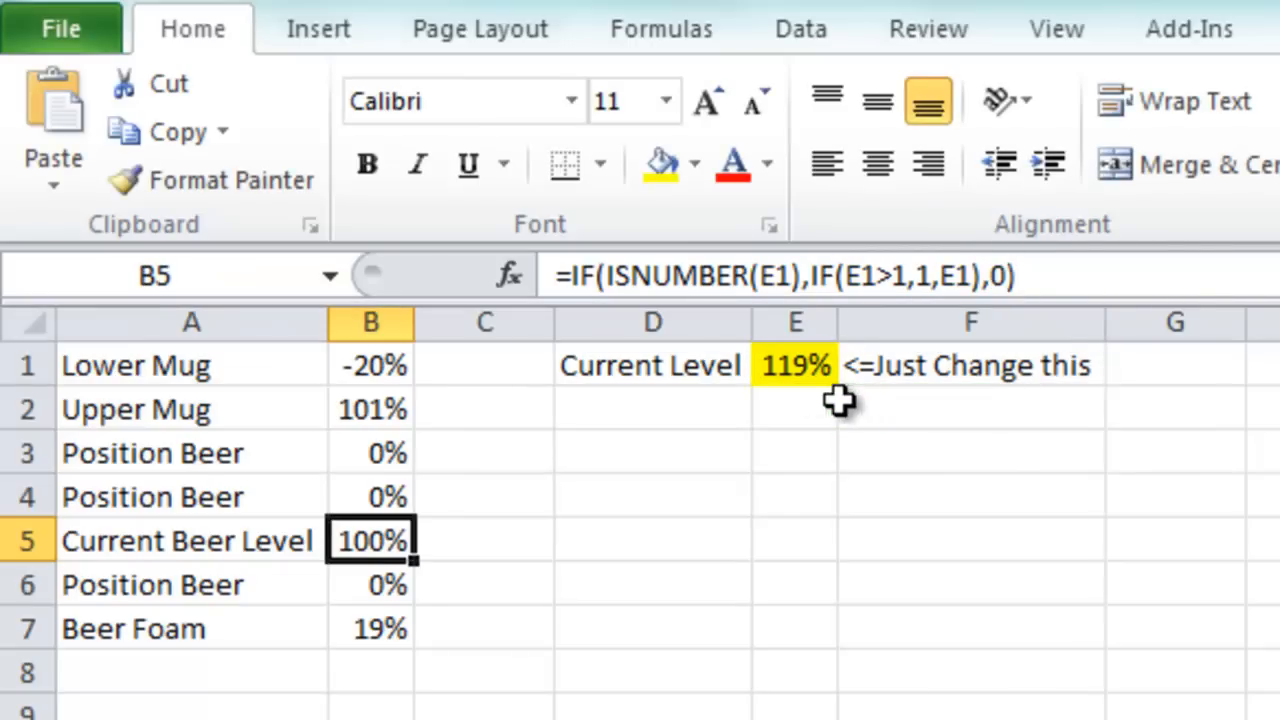
left_click(795, 365)
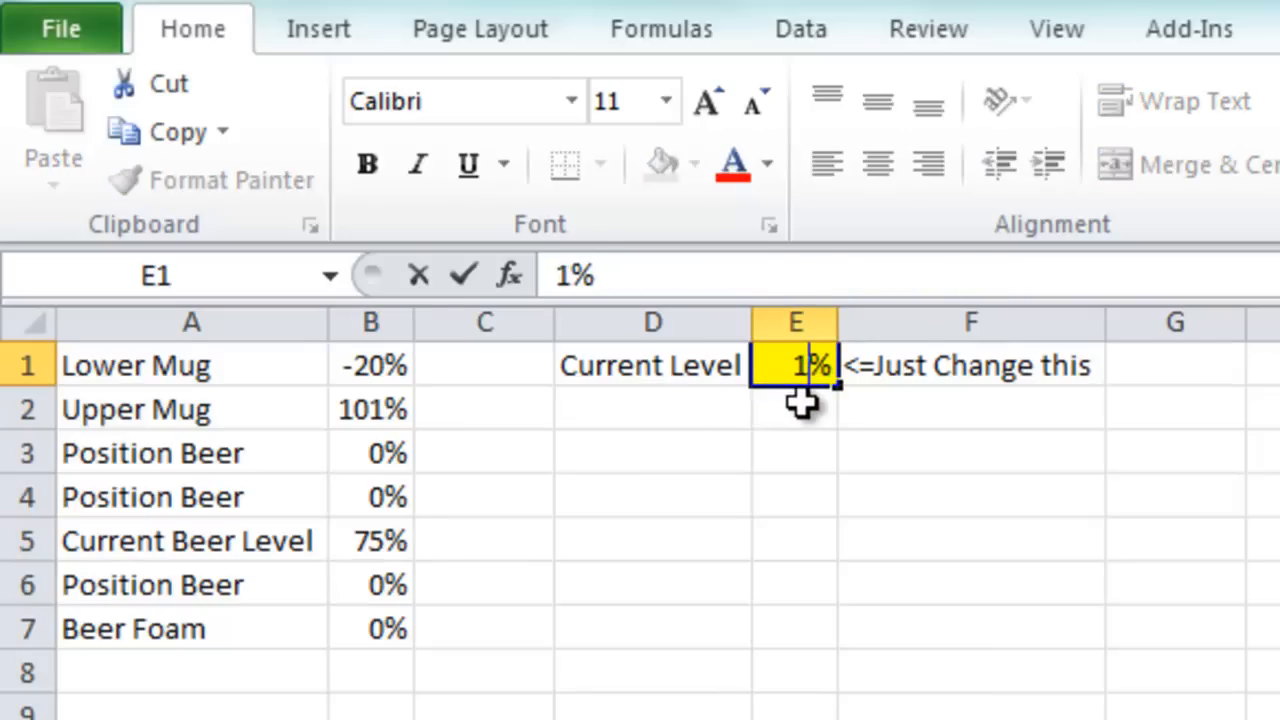
type("105%")
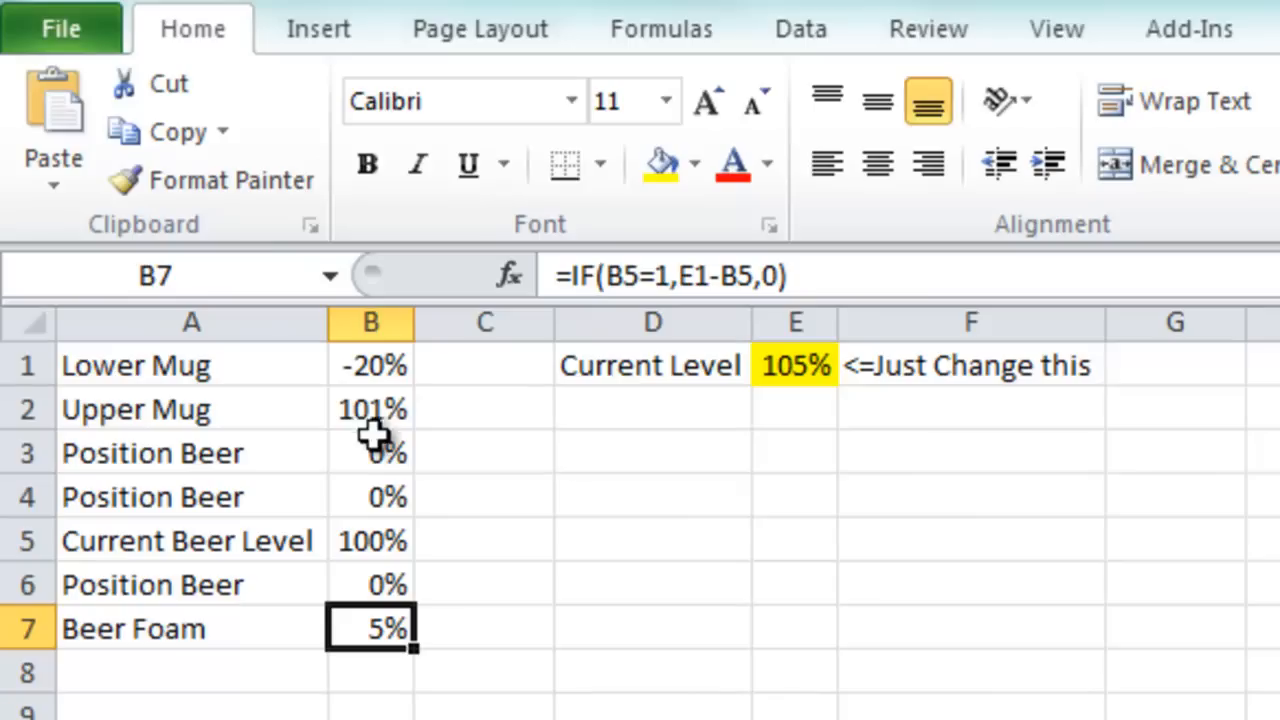
mouse_move(657, 276)
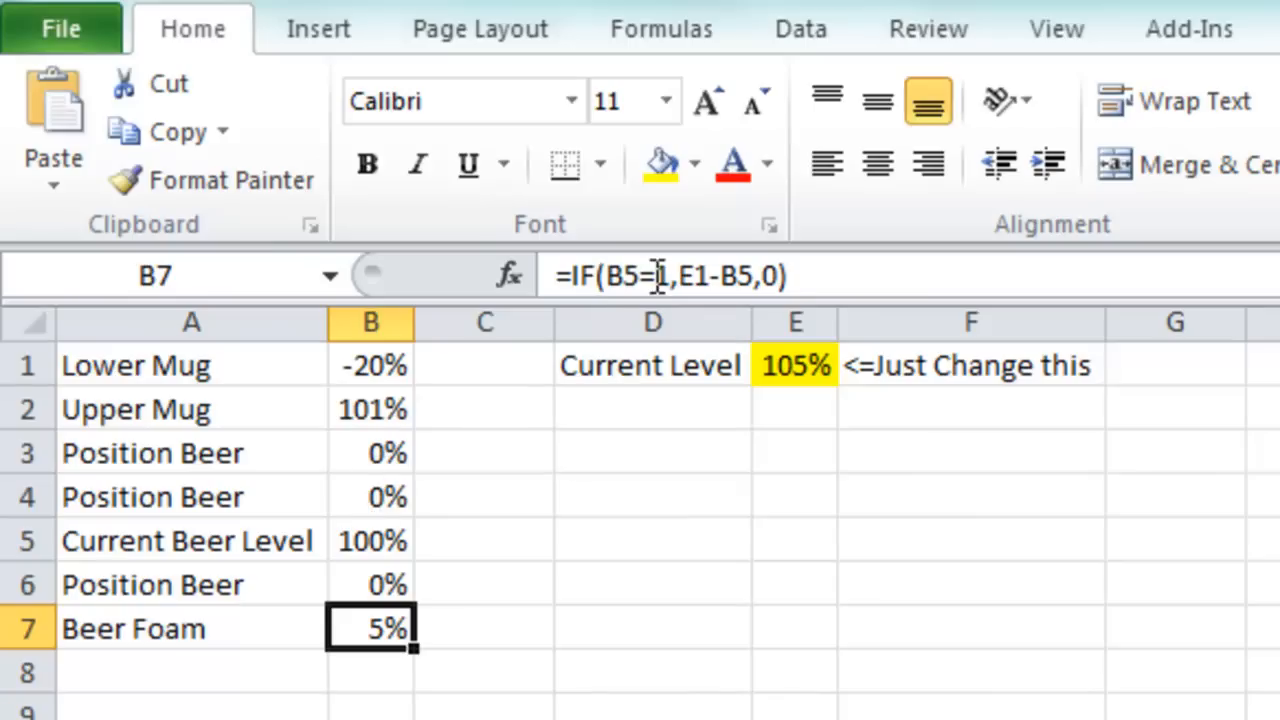
mouse_move(680, 275)
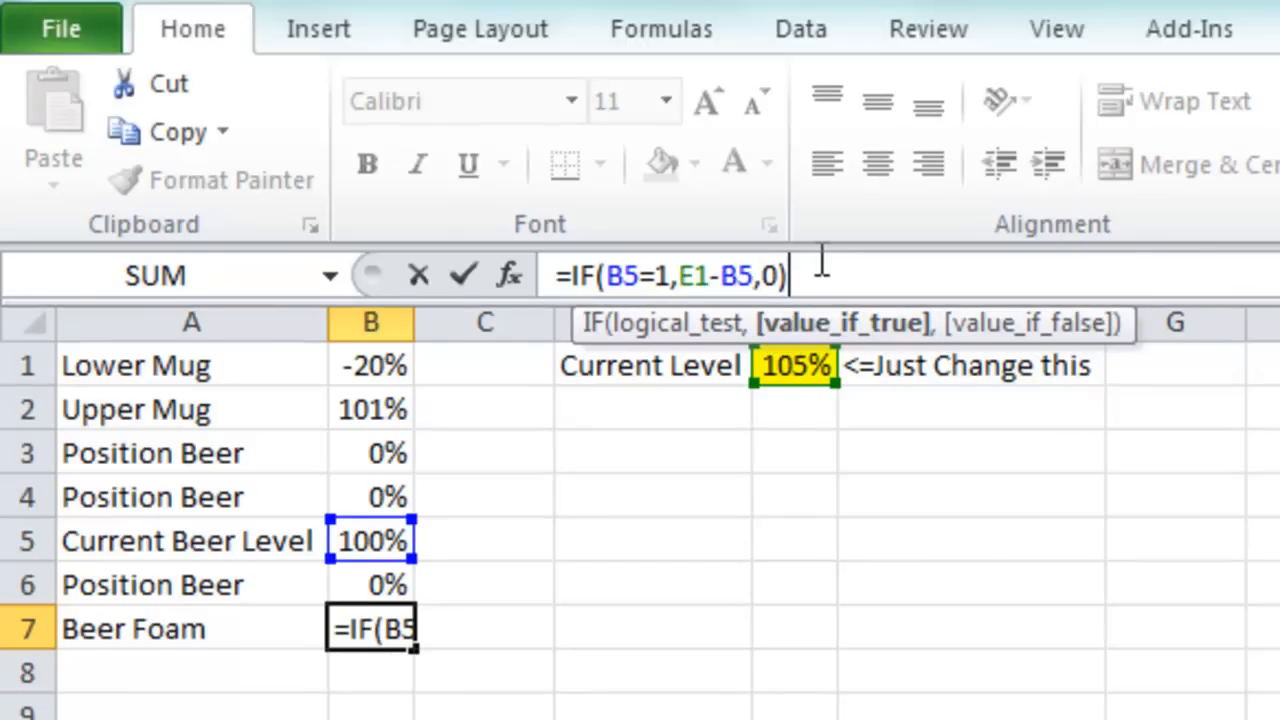
Recheck the Beer Foam formula showing 5%, then click an empty cell
left_click(795, 408)
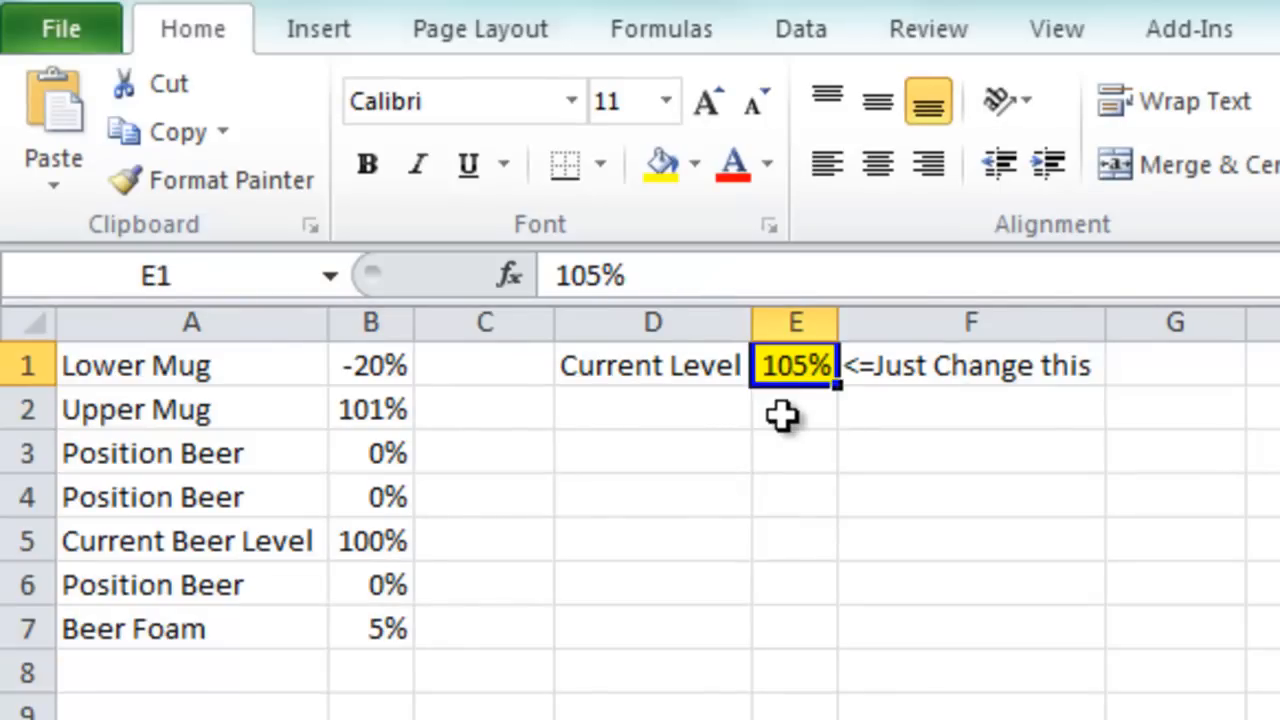
left_click(371, 540)
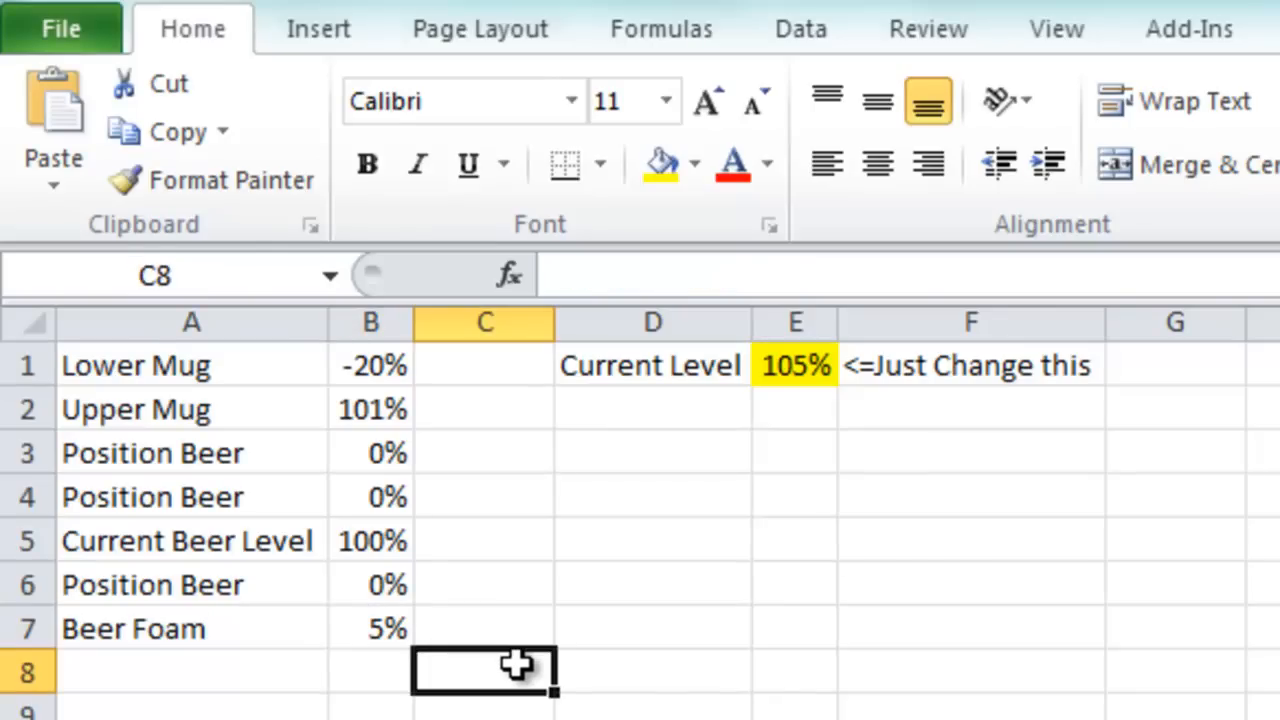
Select A1:B7 and insert a 2-D Stacked Column chart
left_click_drag(190, 364, 370, 540)
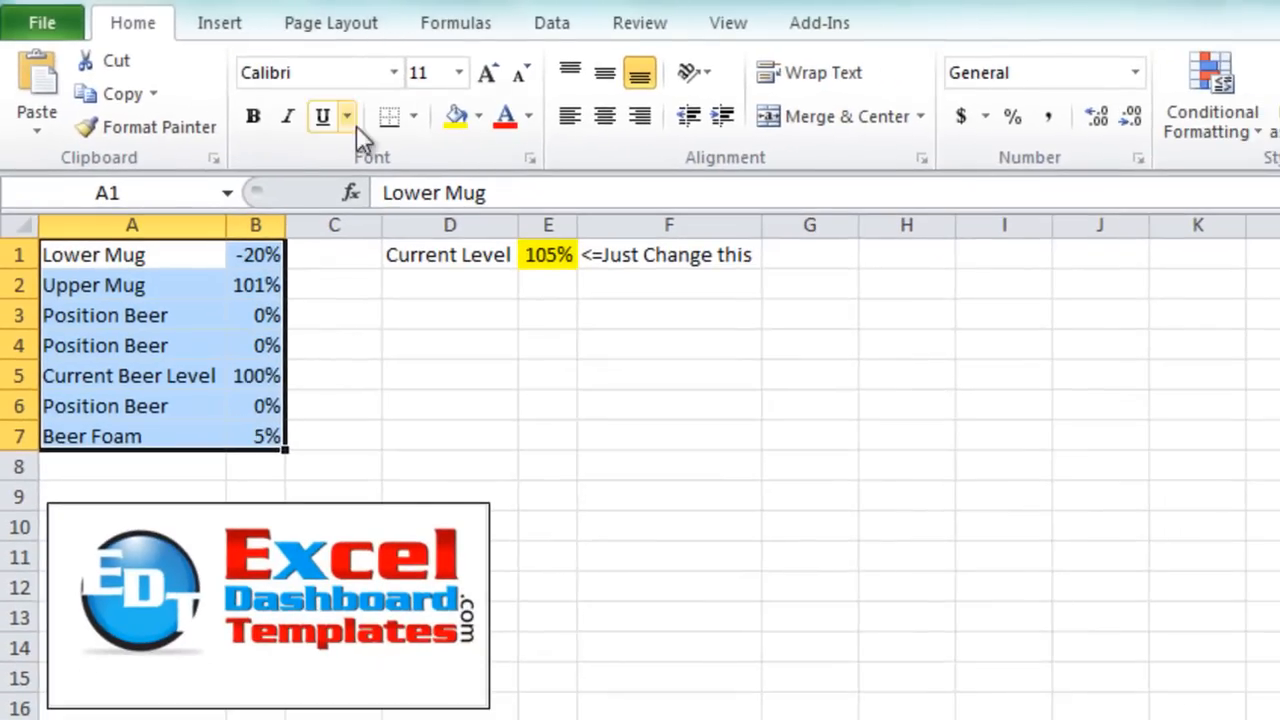
left_click(219, 22)
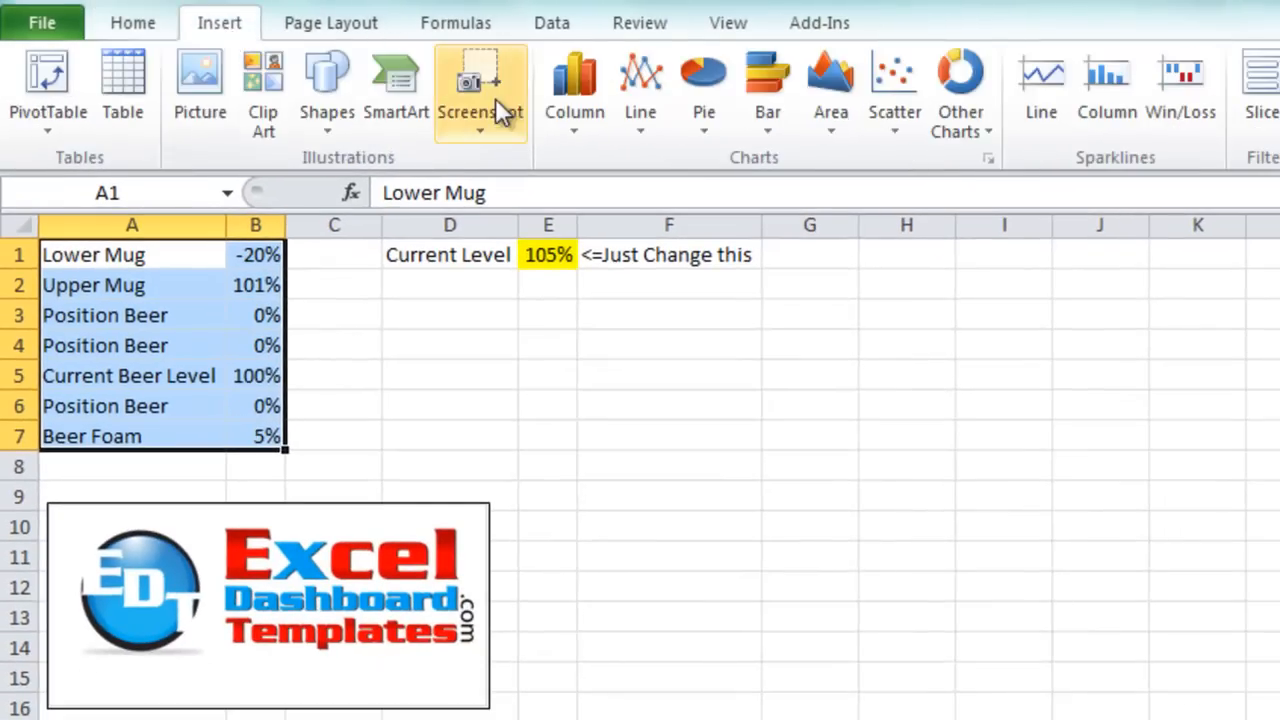
mouse_move(574, 90)
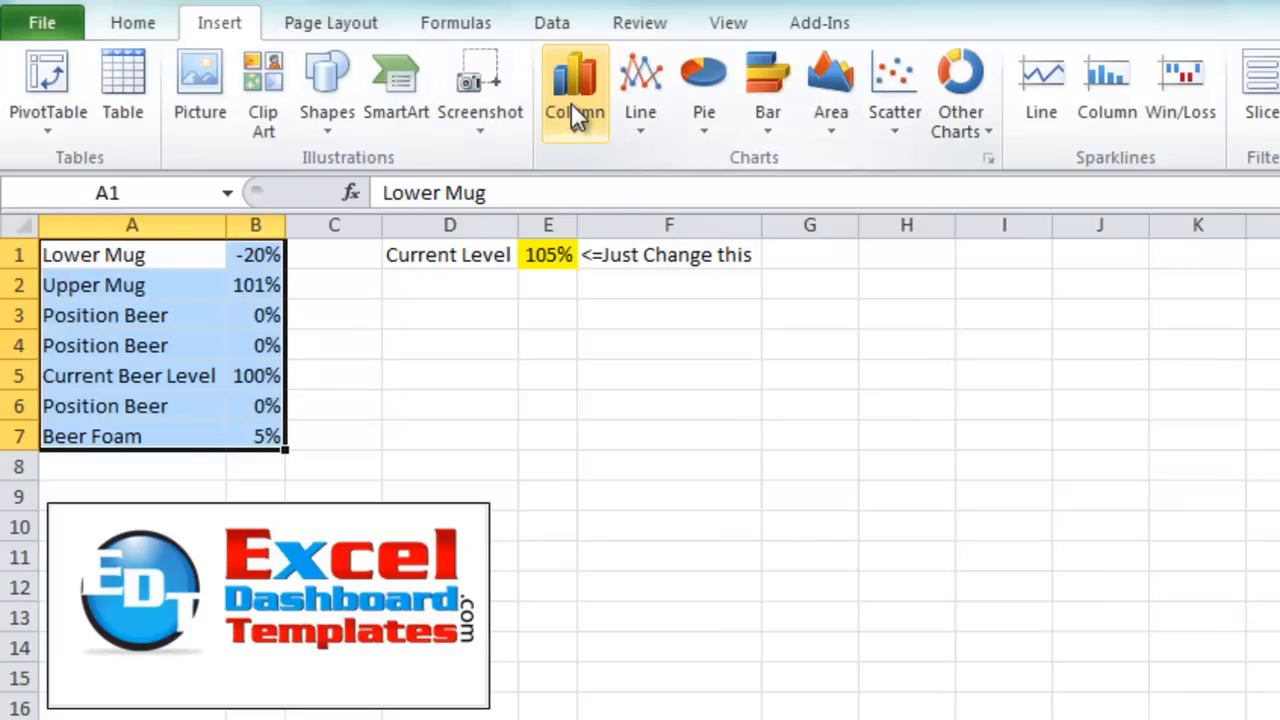
left_click(575, 90)
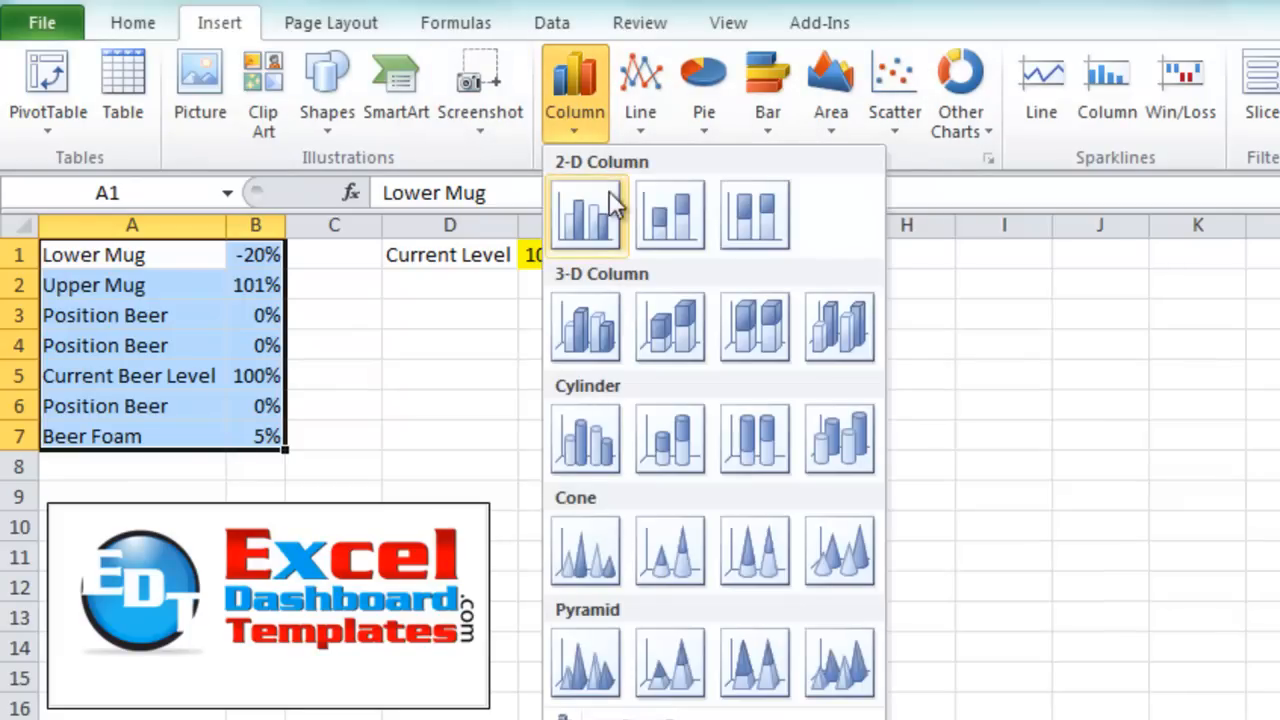
mouse_move(668, 215)
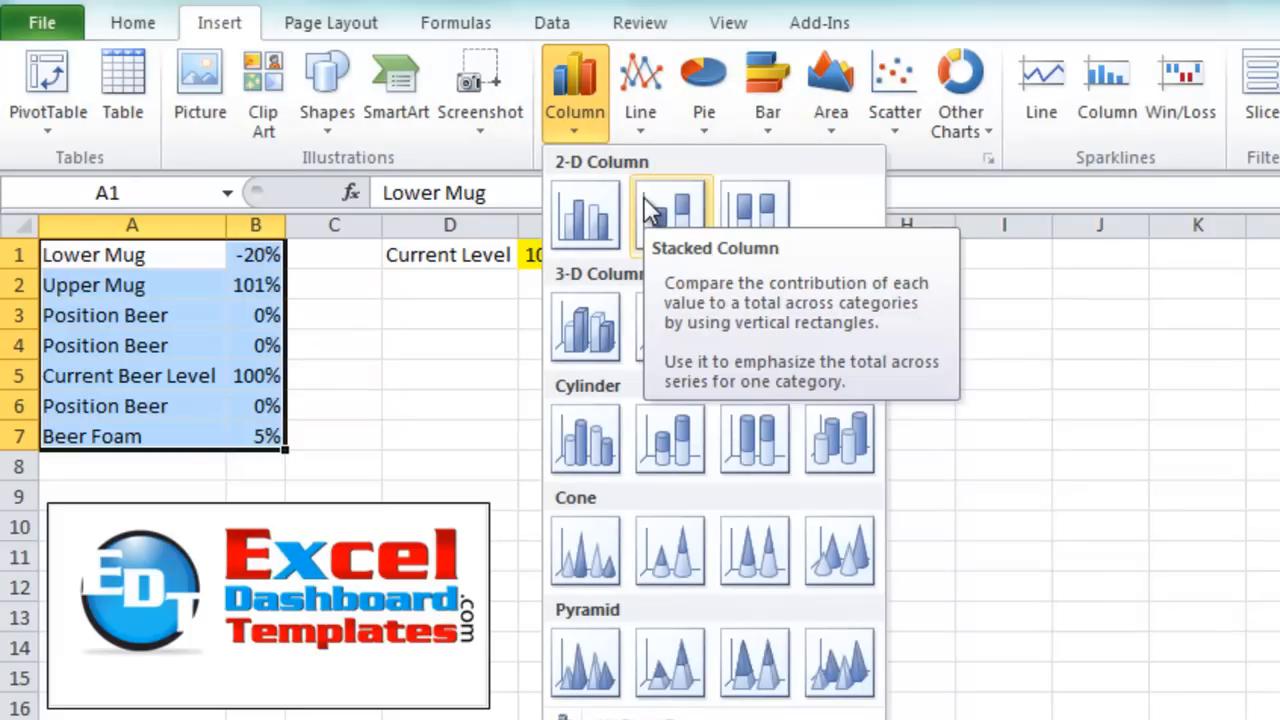
left_click(585, 215)
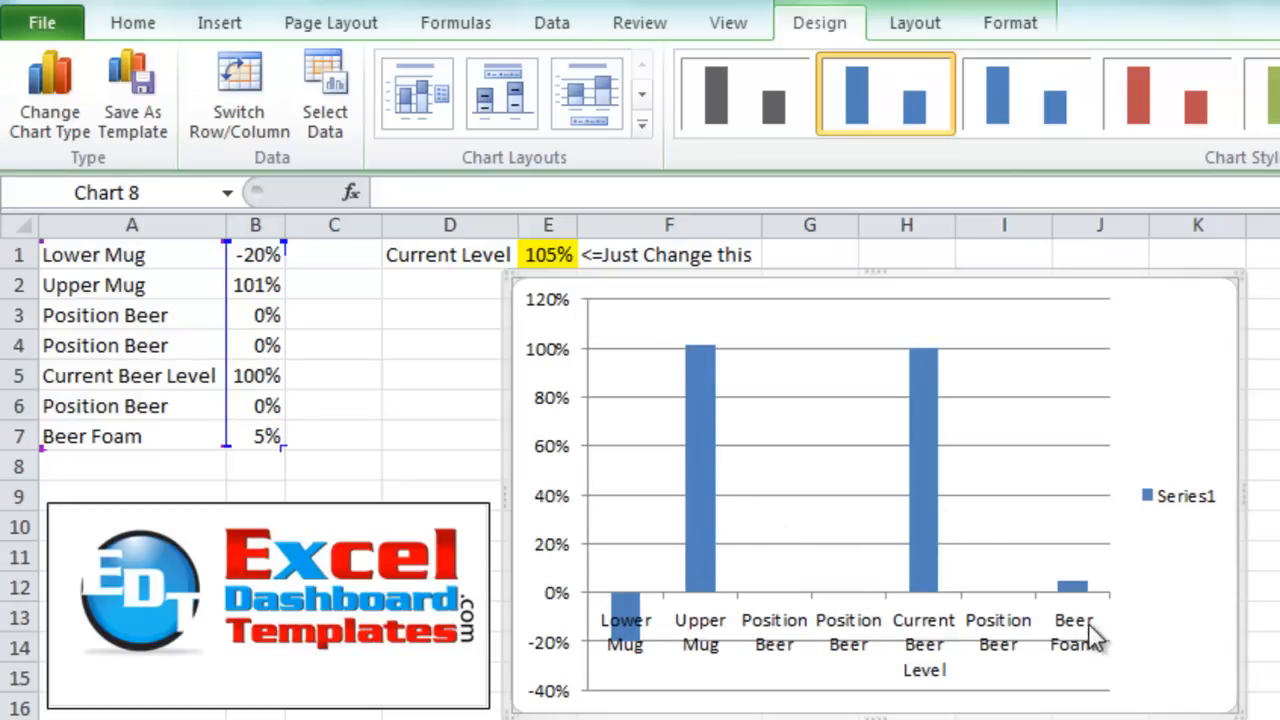
mouse_move(808, 510)
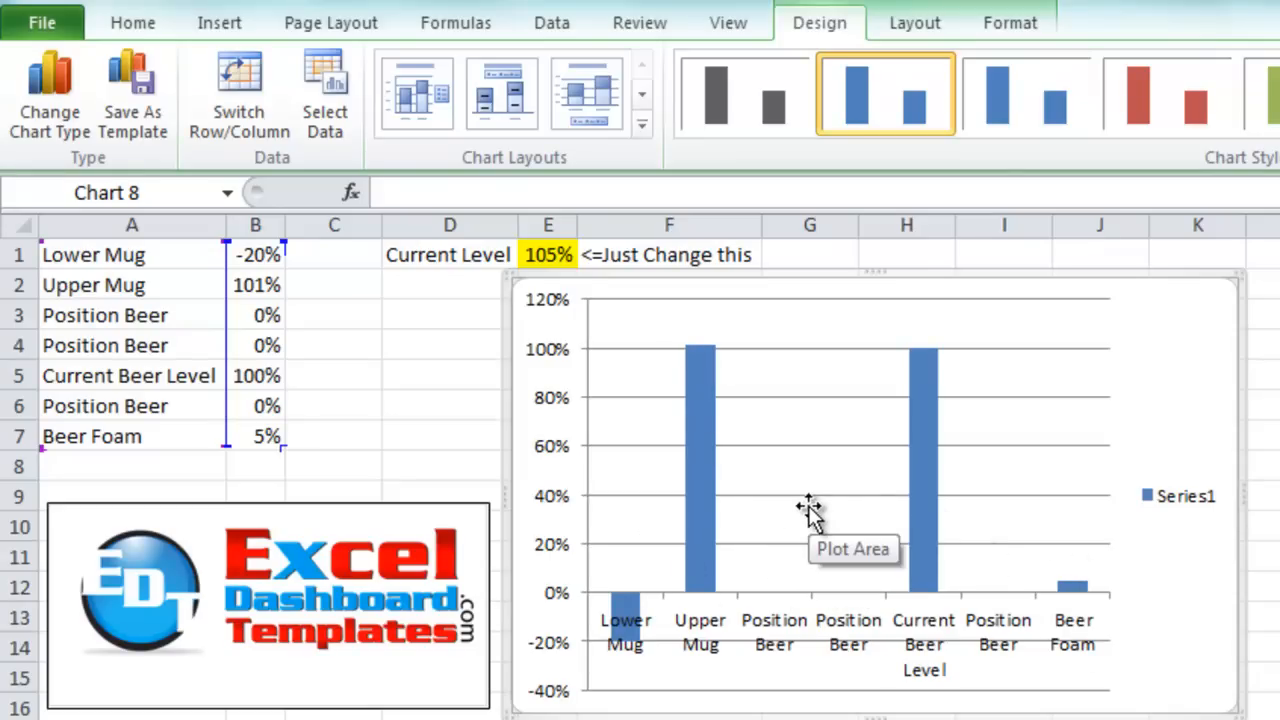
mouse_move(700, 425)
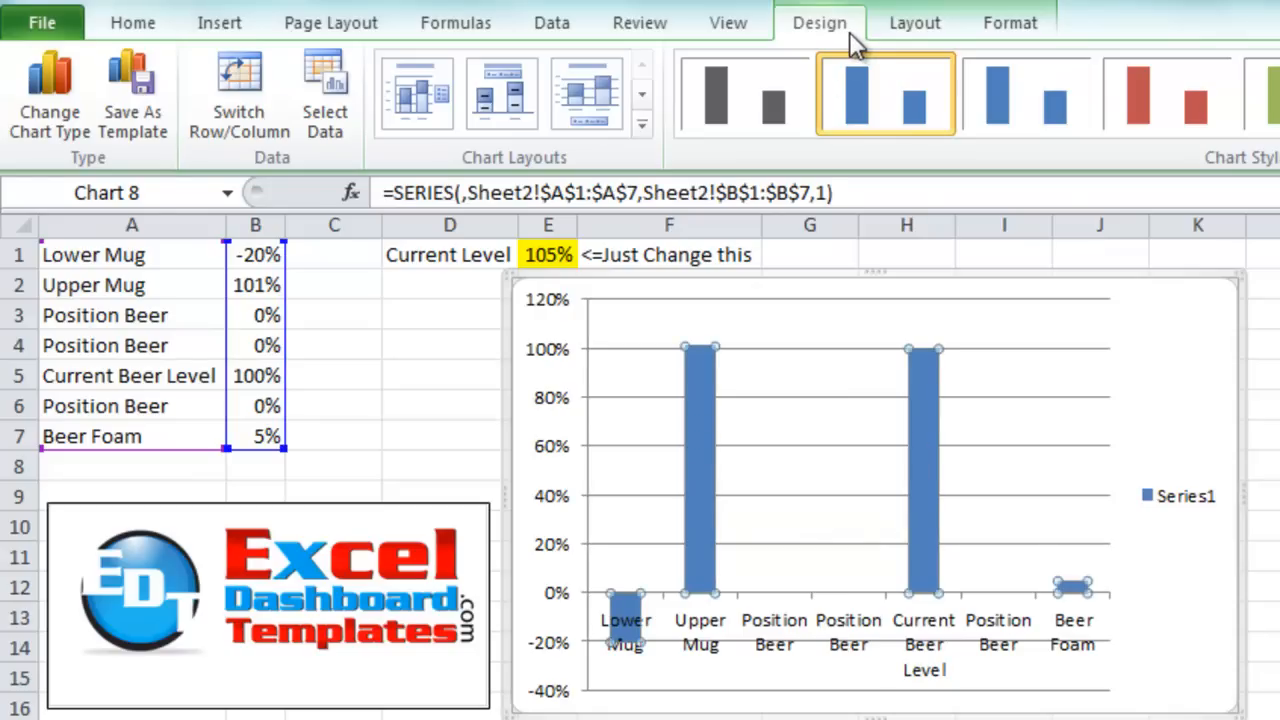
mouse_move(239, 95)
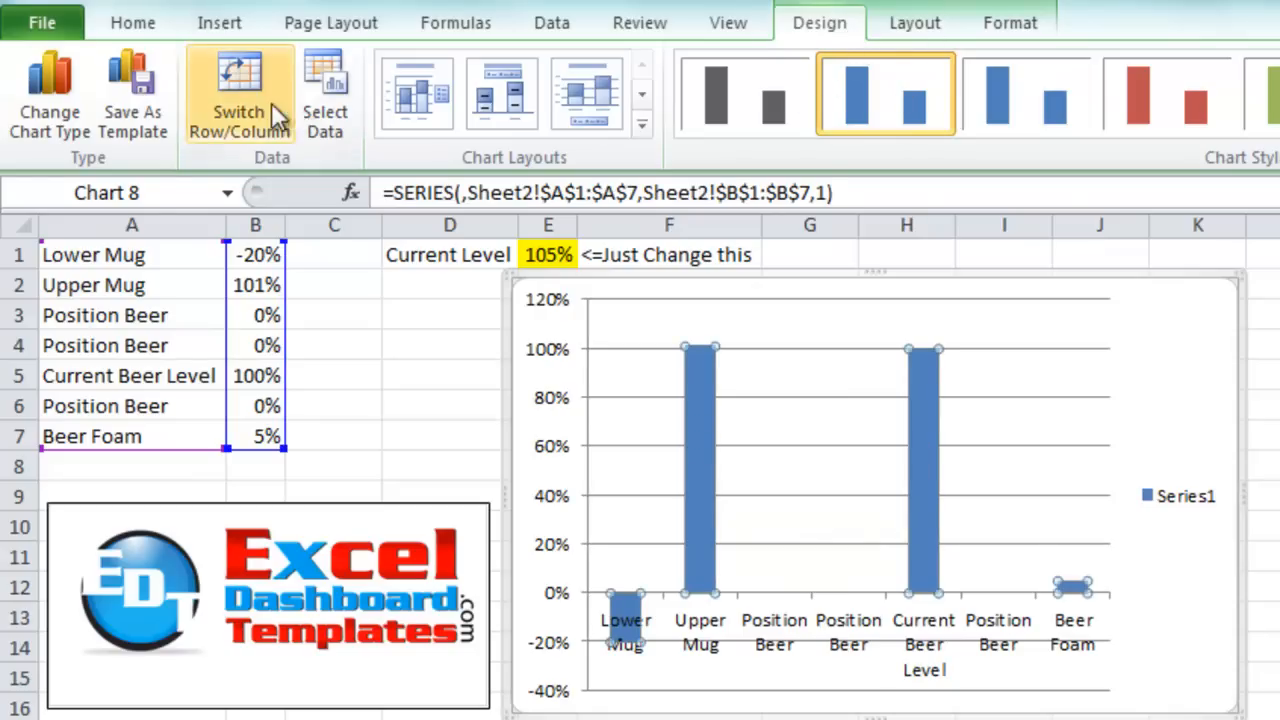
mouse_move(240, 110)
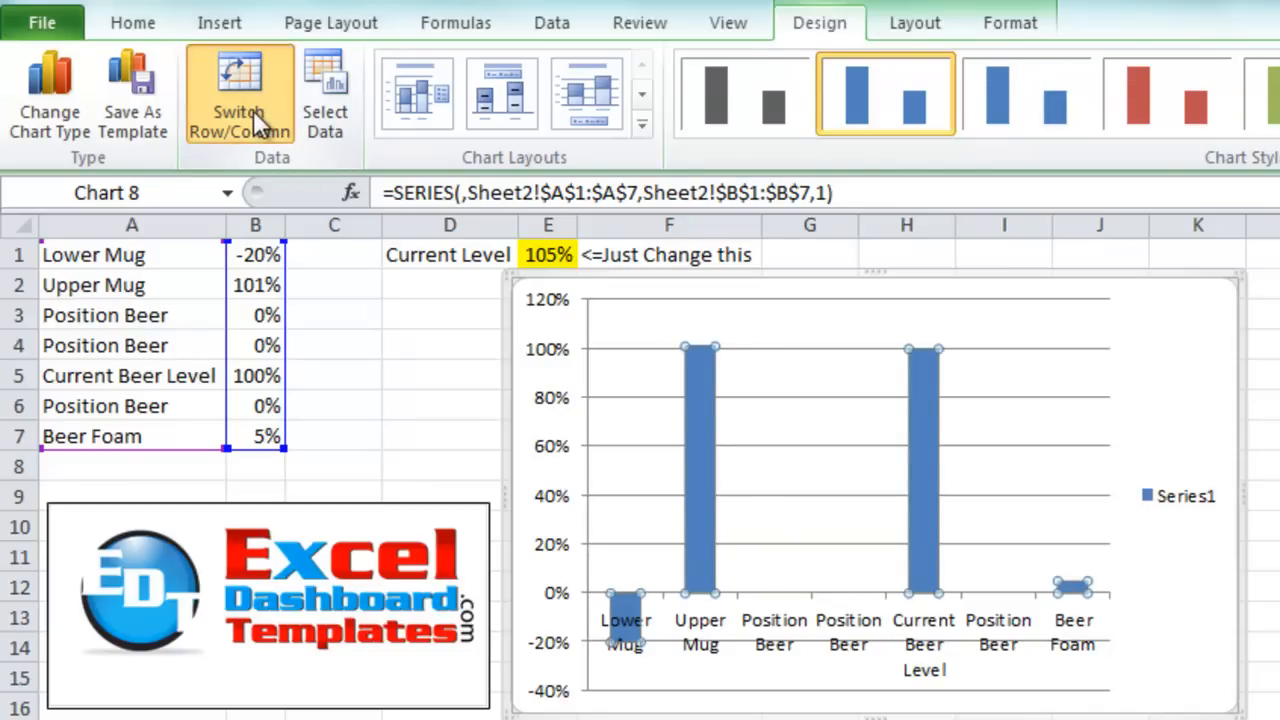
Switch rows and columns so each mug, beer and foam row becomes its own stacked series
left_click(239, 95)
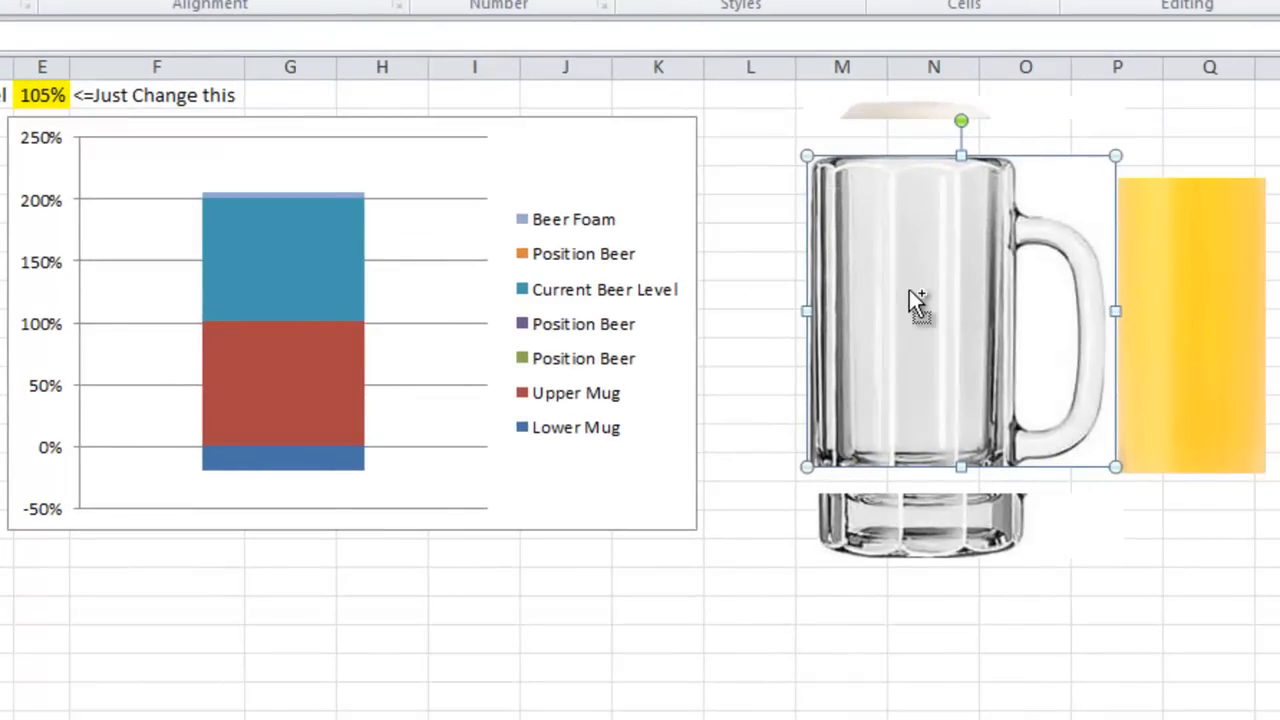
mouse_move(910, 295)
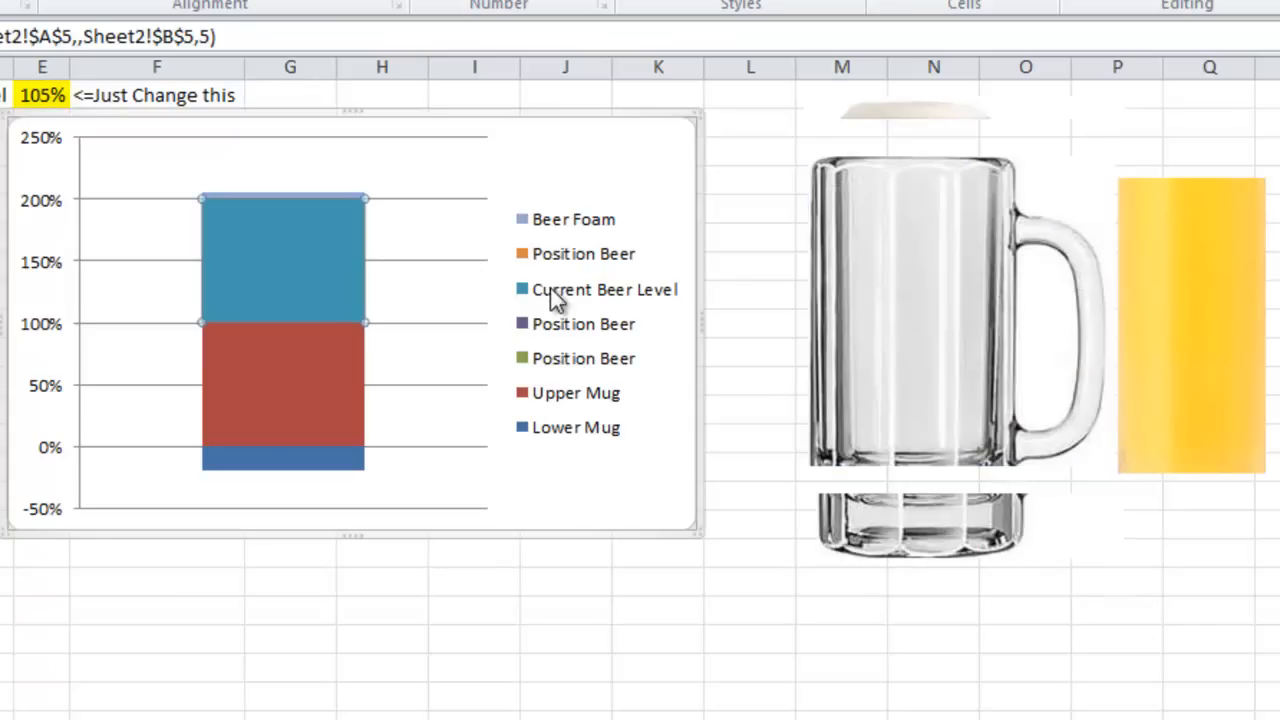
mouse_move(565, 365)
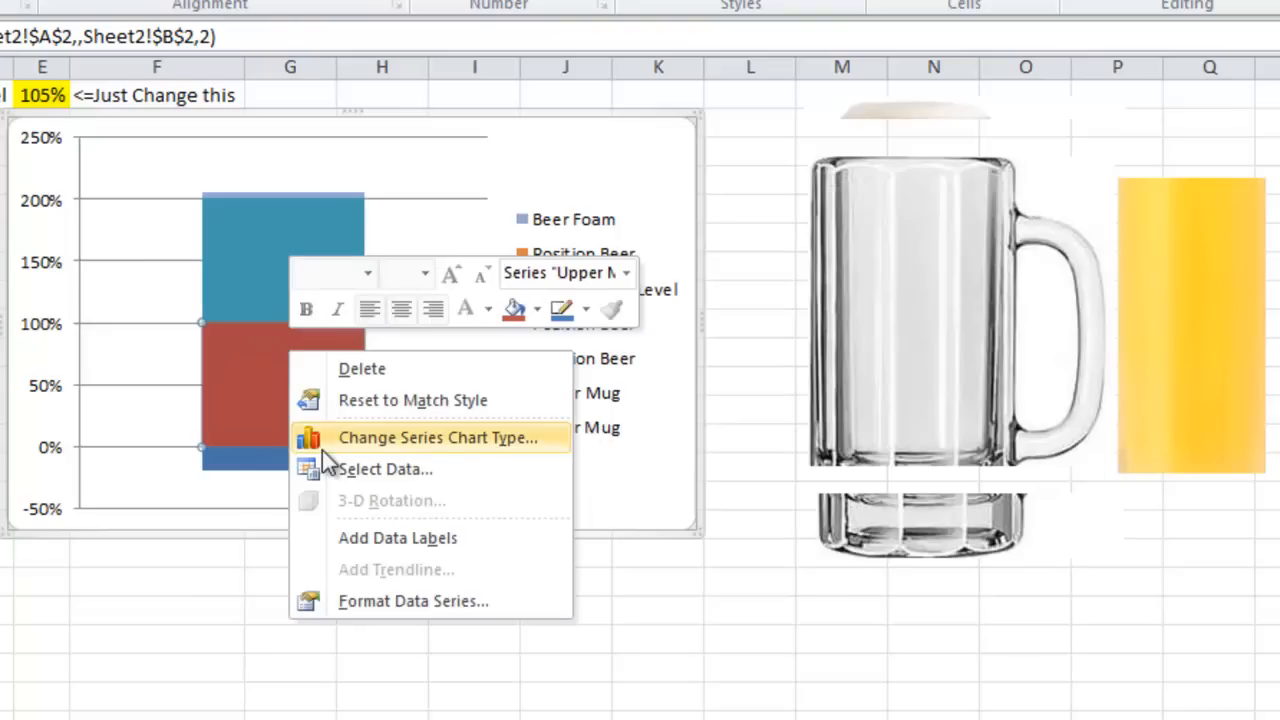
mouse_move(220, 385)
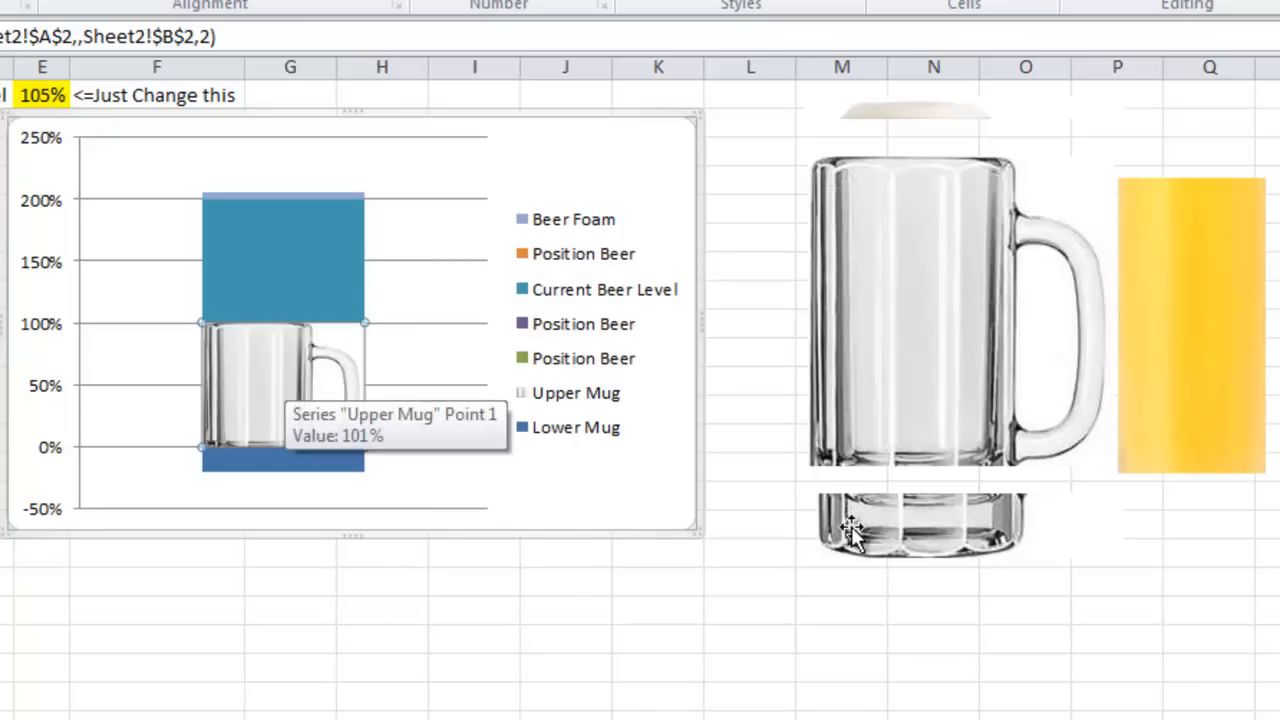
Paste the mug base, beer and foam pictures into Lower Mug, Current Beer Level and Beer Foam
left_click(918, 528)
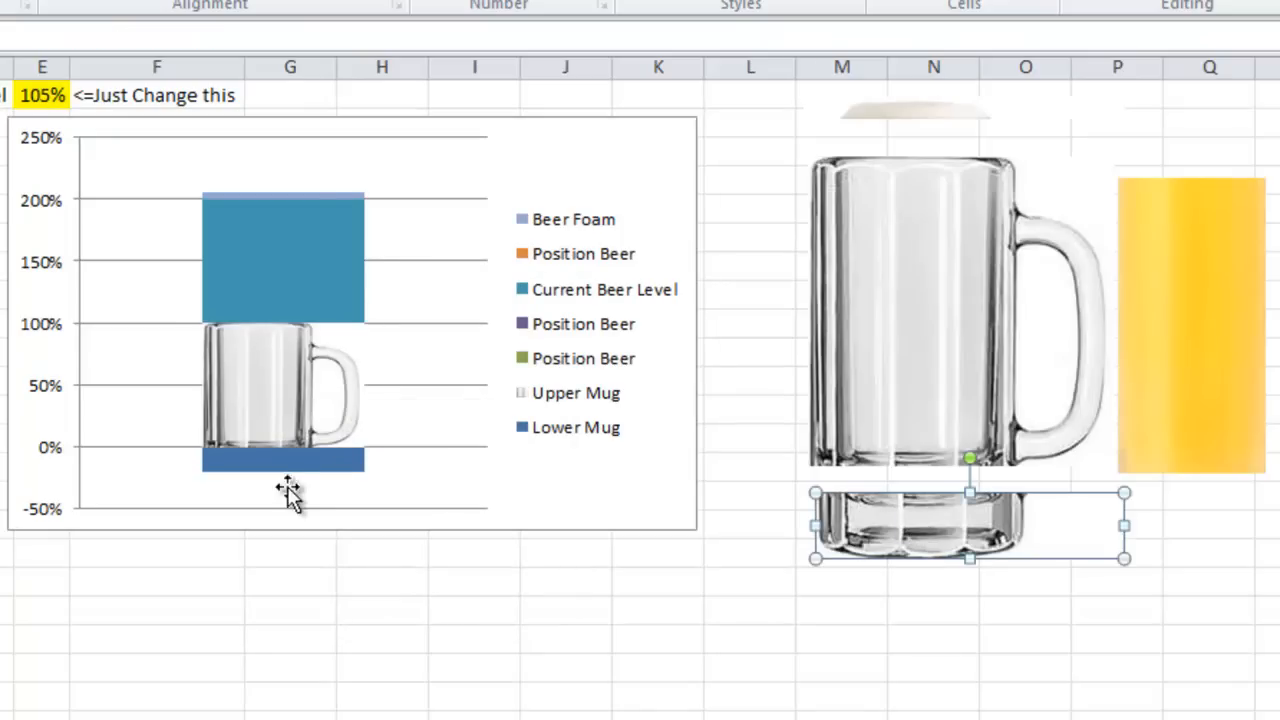
left_click(283, 460)
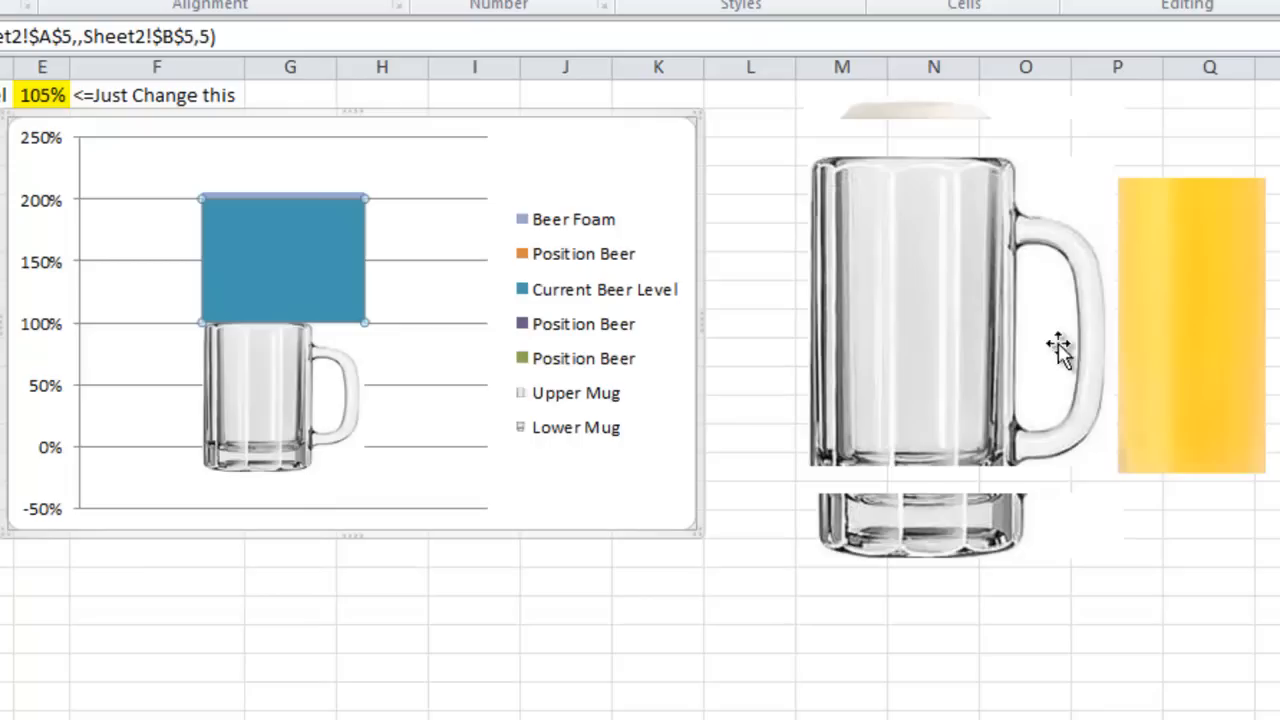
left_click(1190, 340)
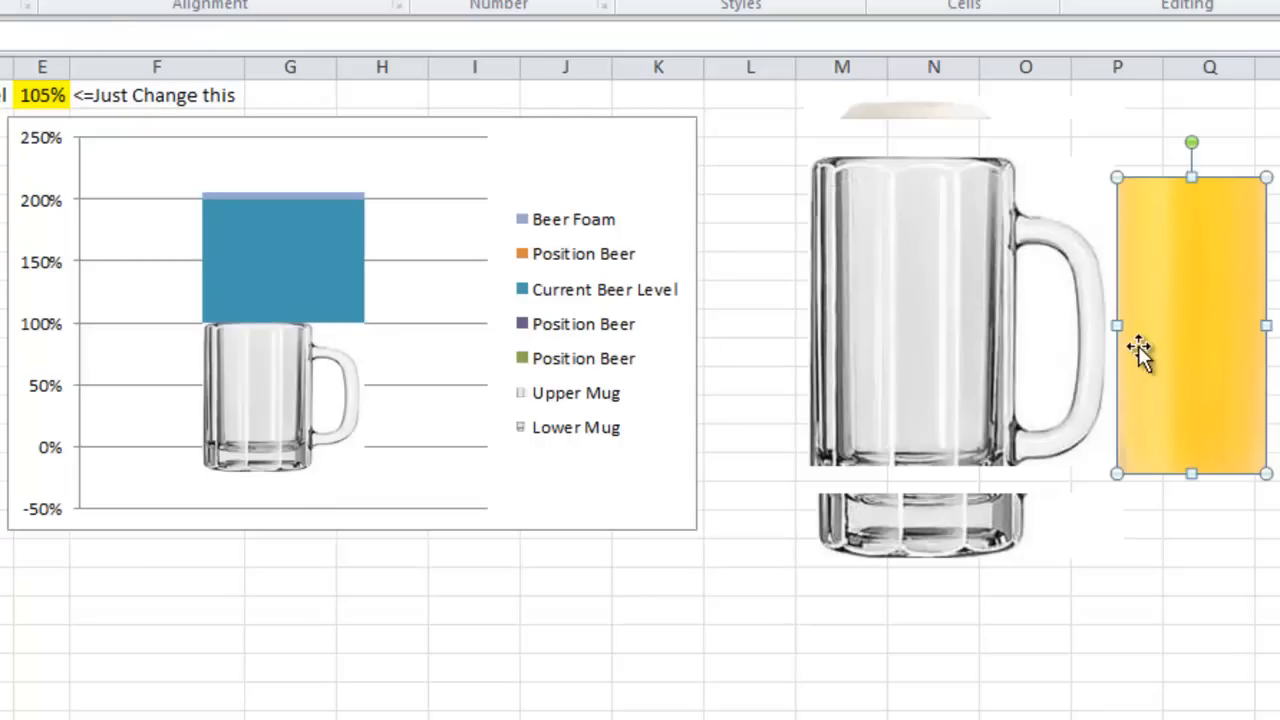
left_click(305, 260)
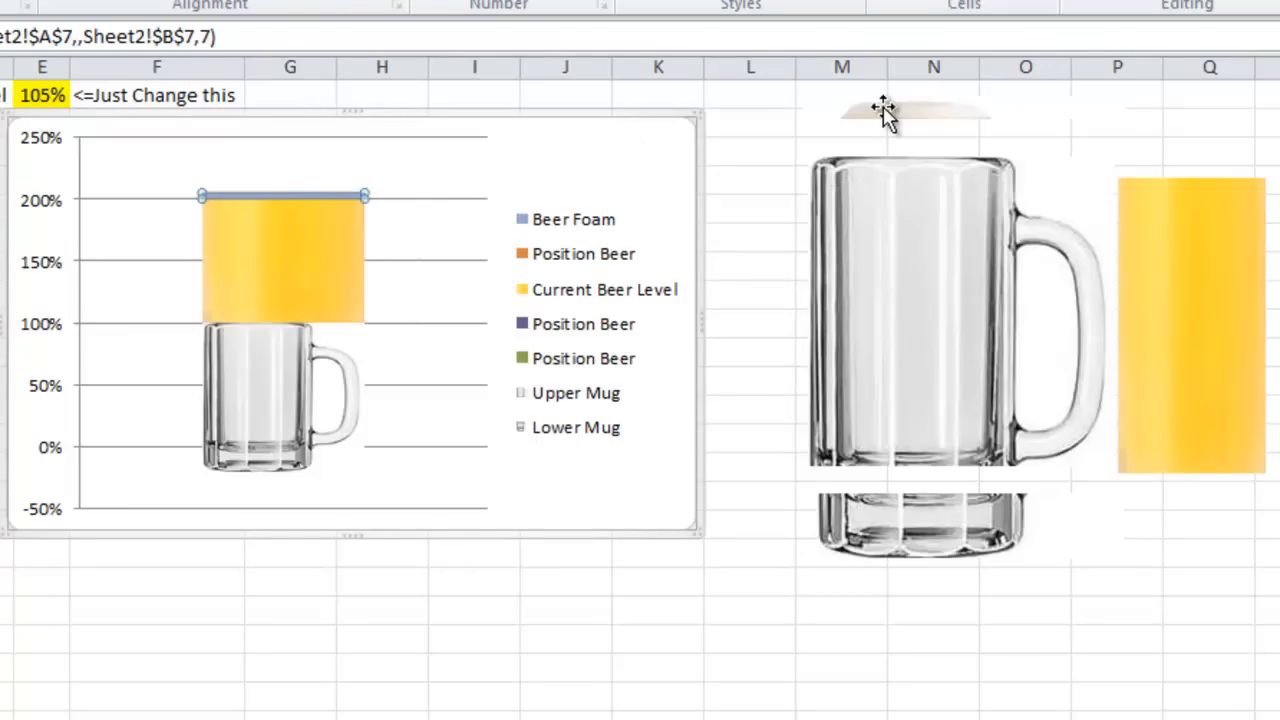
left_click(885, 110)
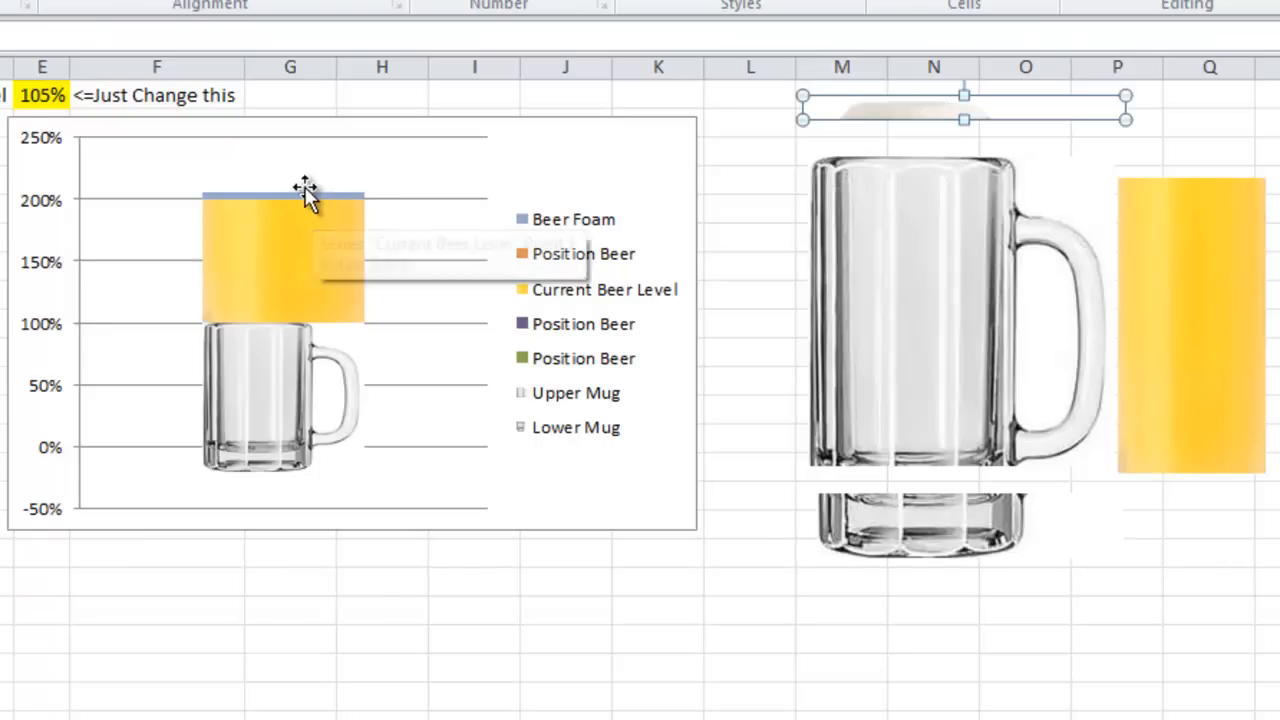
left_click(305, 198)
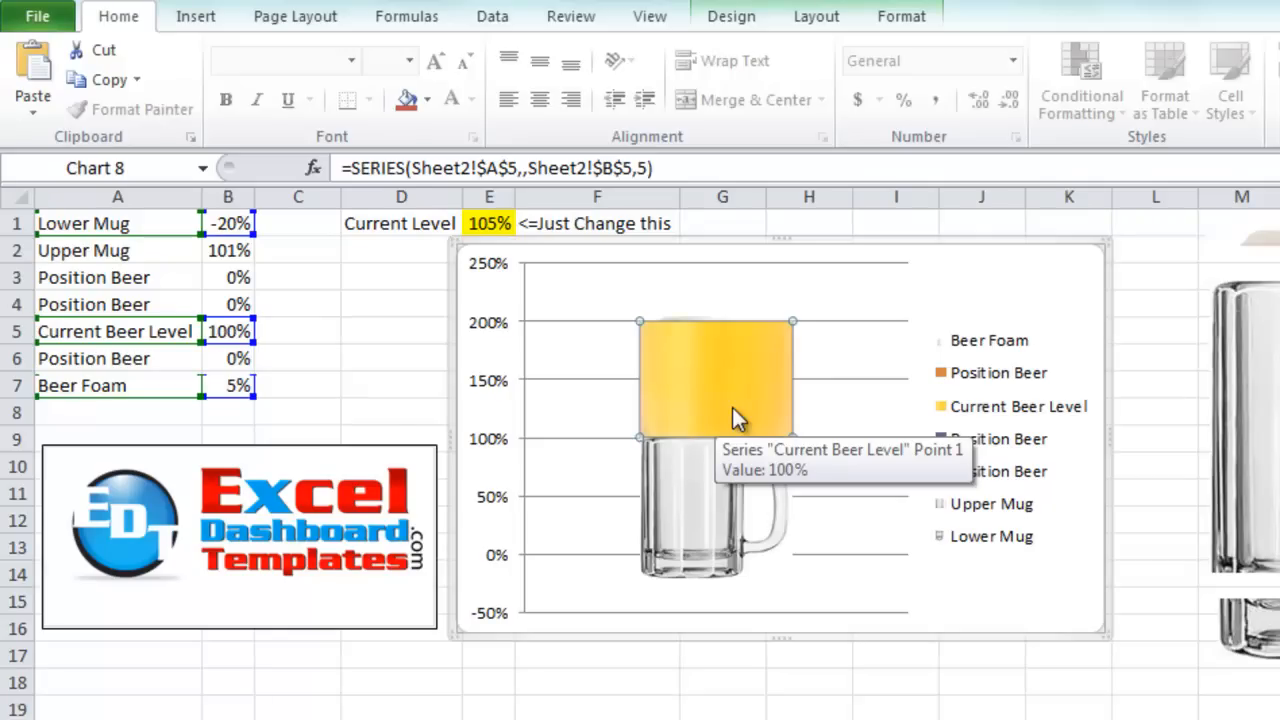
mouse_move(695, 362)
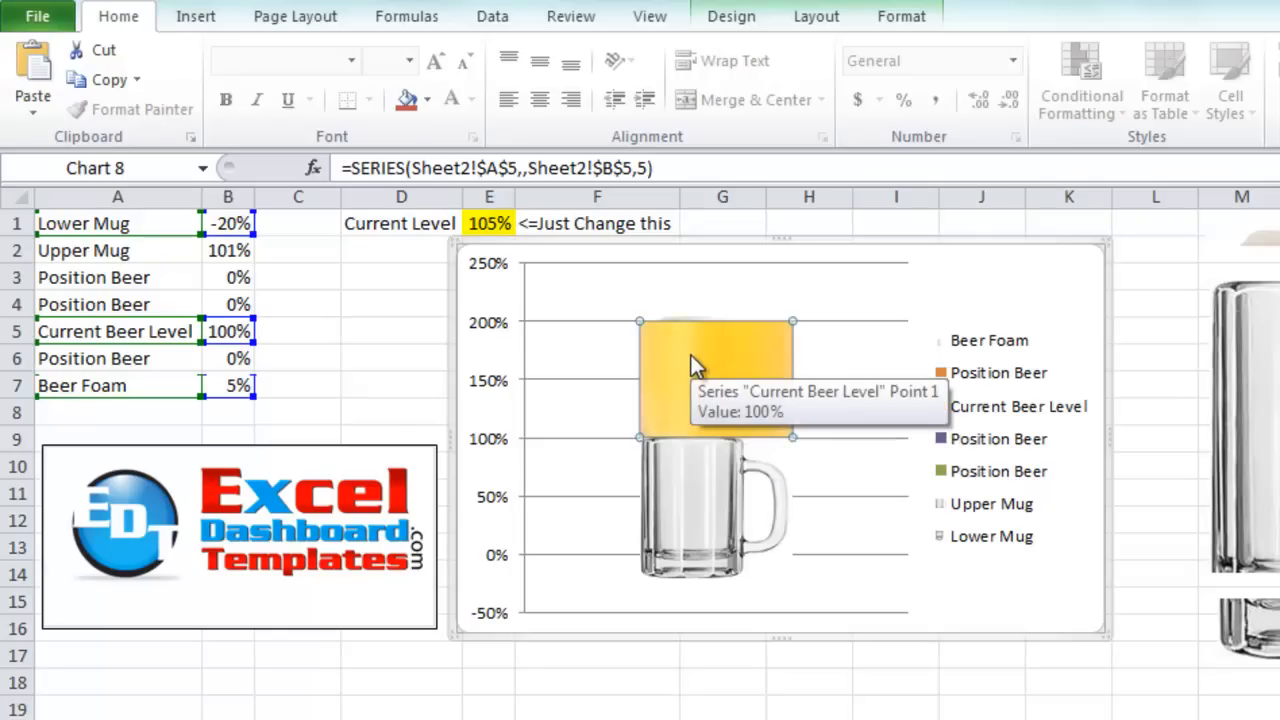
Set the Current Beer Level series to plot on the Secondary Axis in Format Data Series
right_click(695, 363)
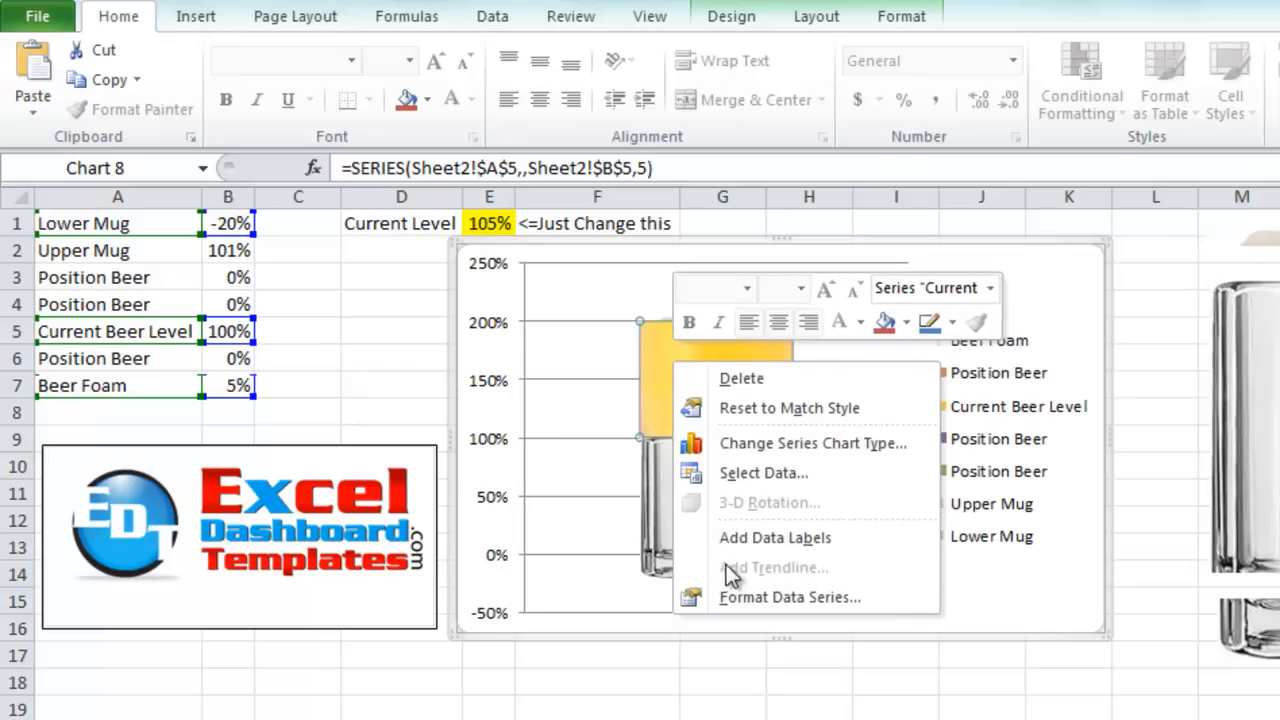
mouse_move(785, 597)
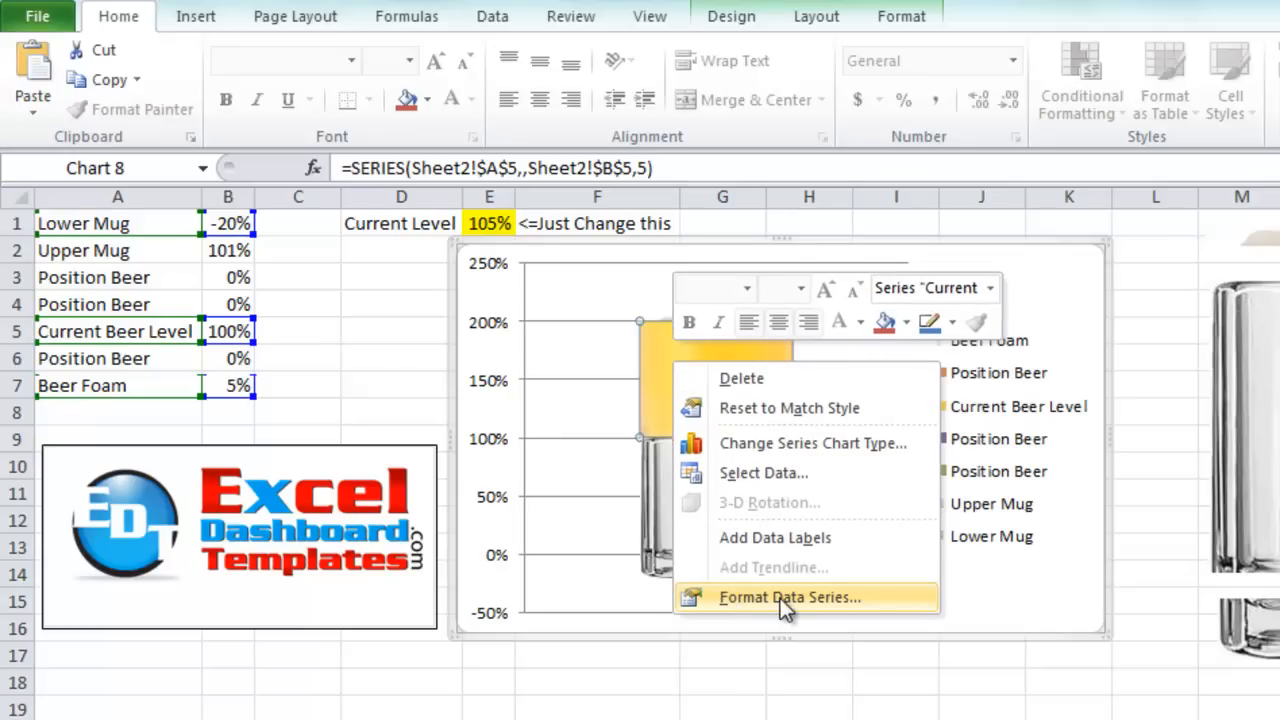
left_click(789, 597)
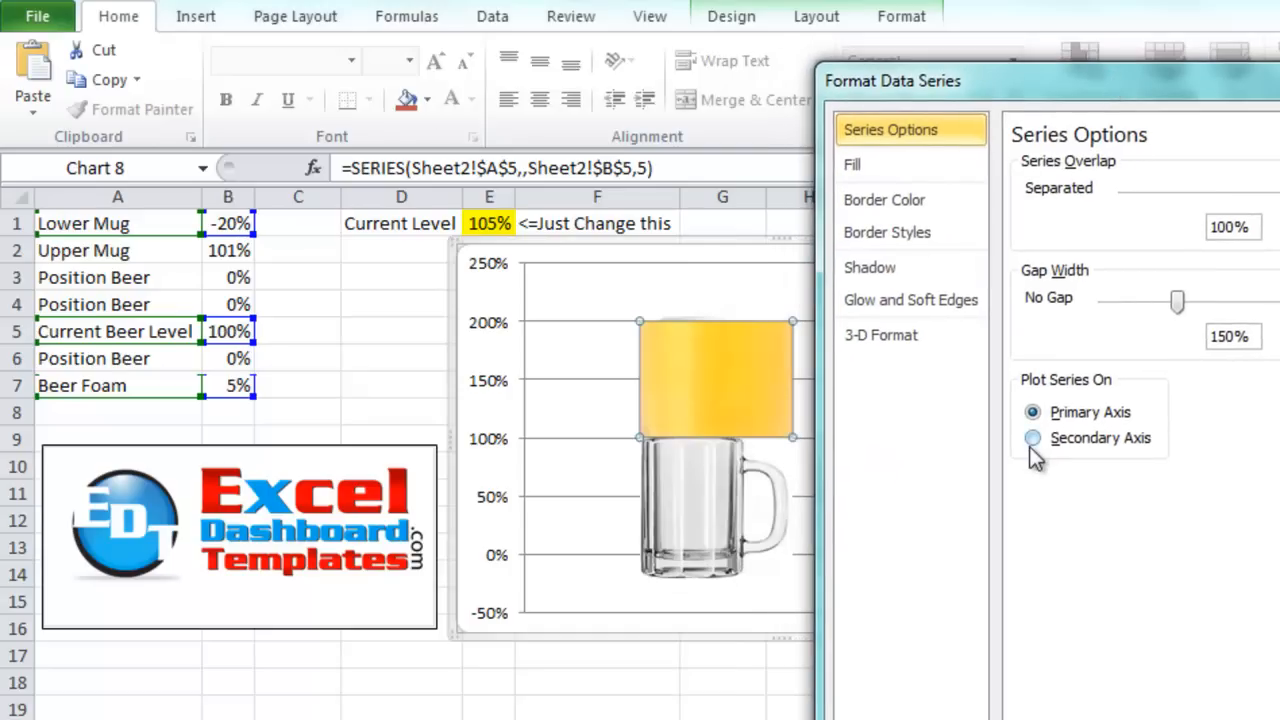
left_click(1032, 438)
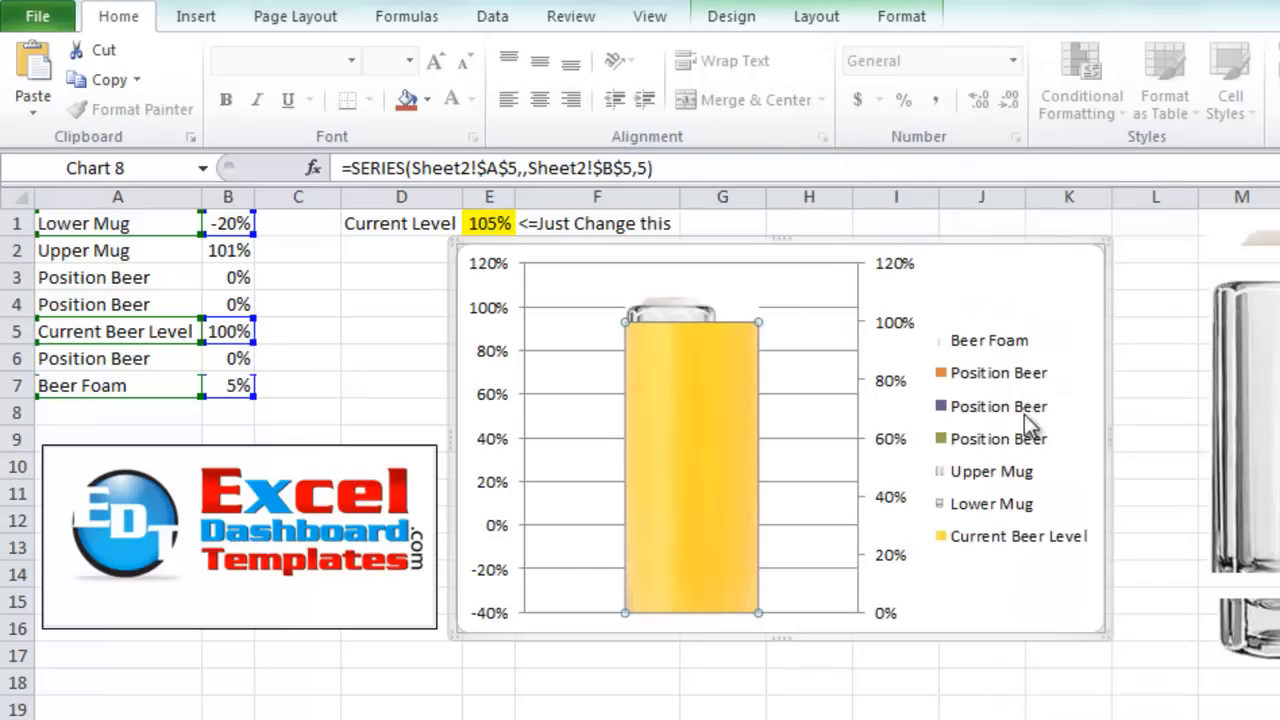
mouse_move(995, 439)
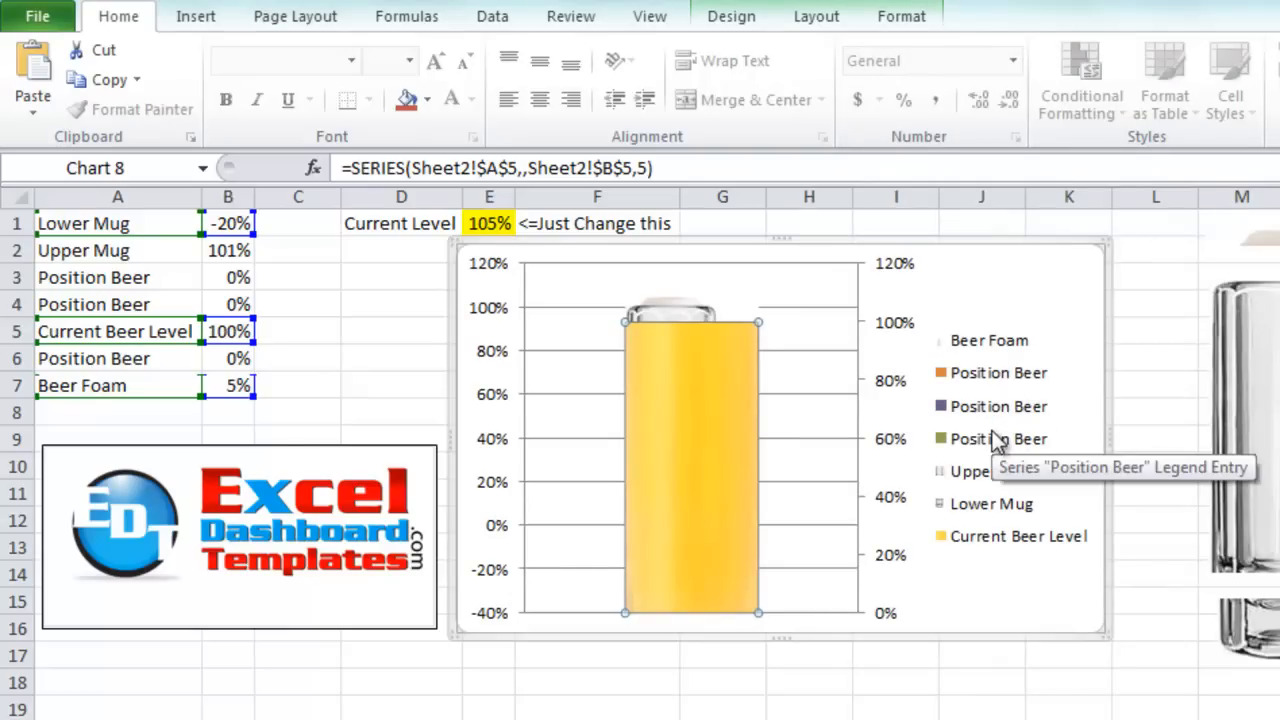
mouse_move(612, 535)
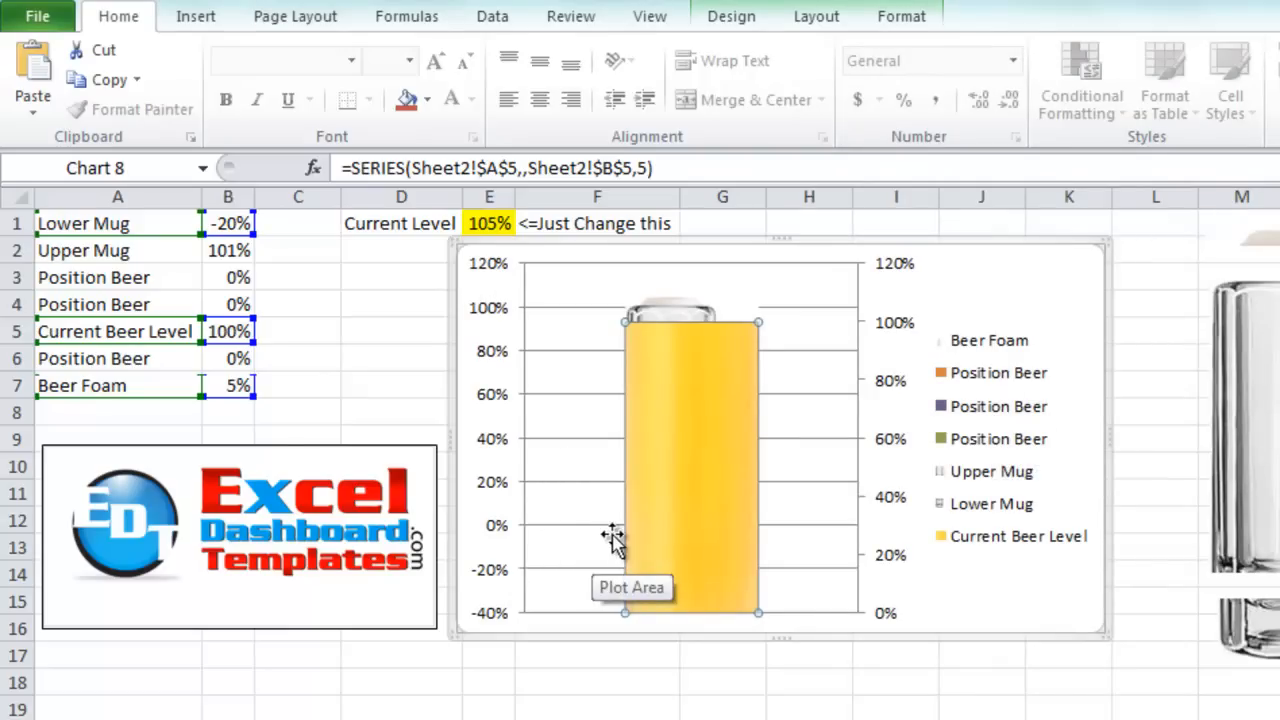
mouse_move(325, 272)
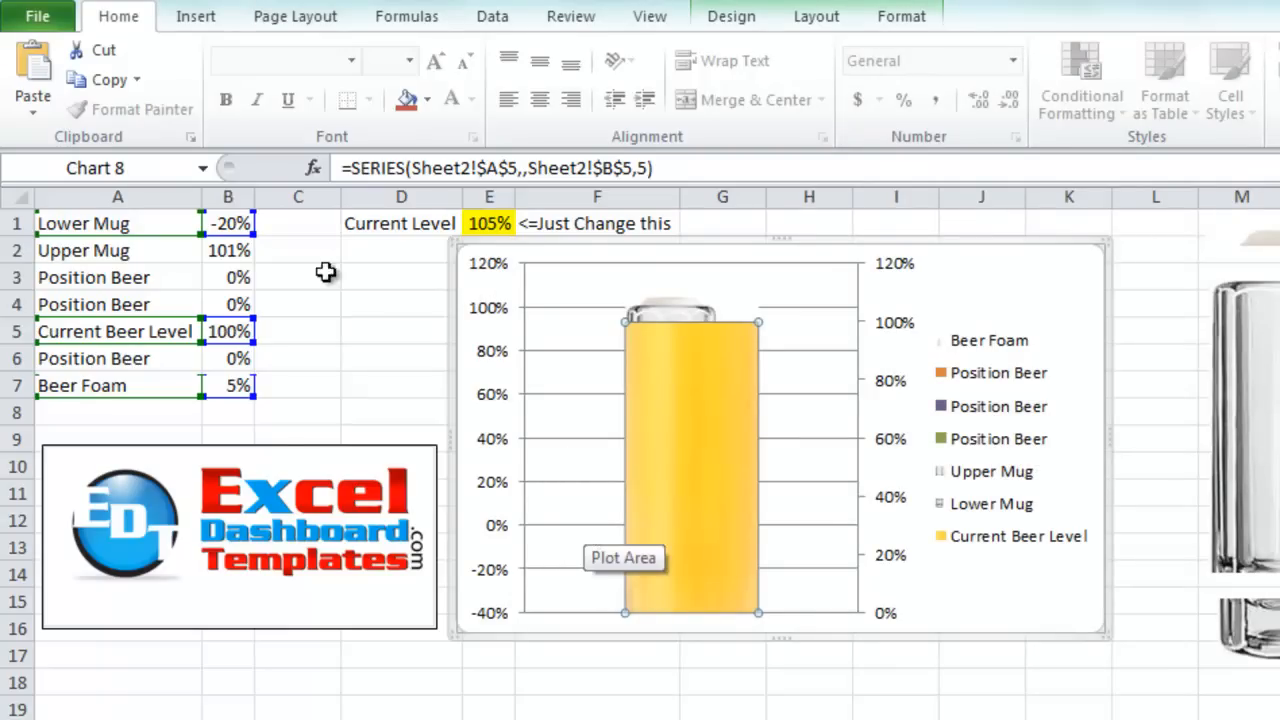
Adjust the Position Beer spacer values, including cell B6
left_click(228, 277)
type("24")
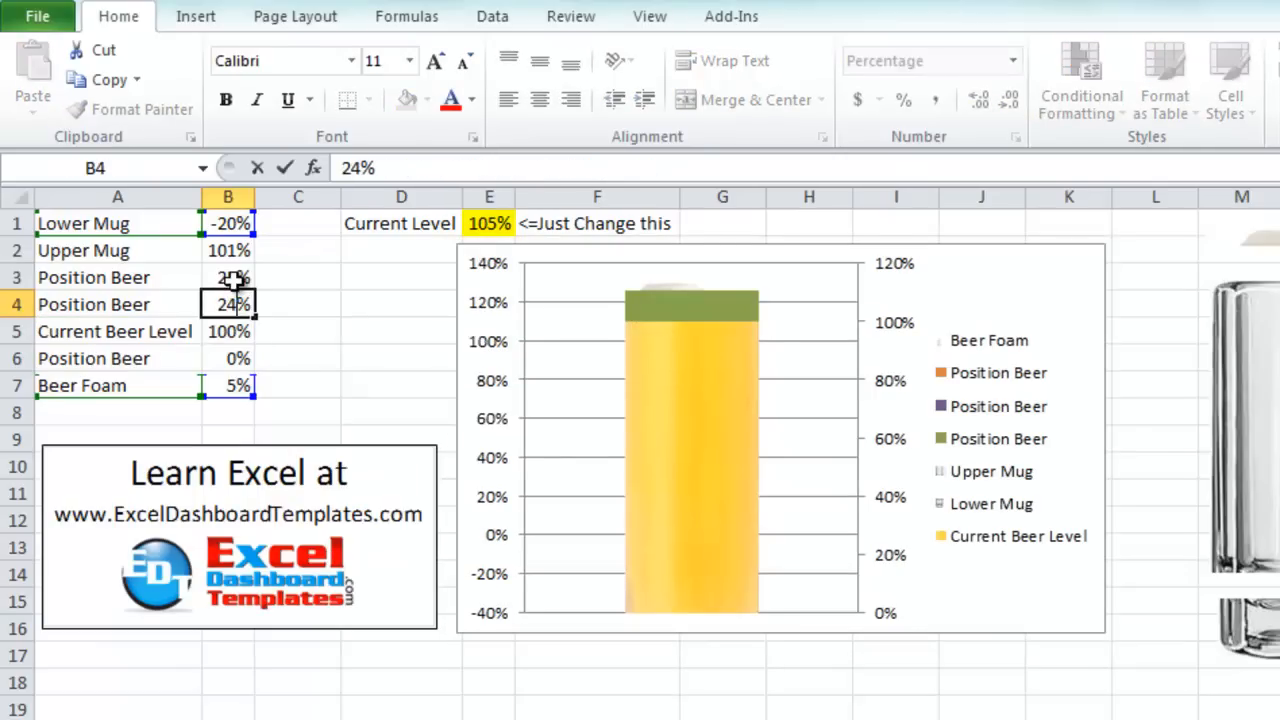
left_click(228, 358)
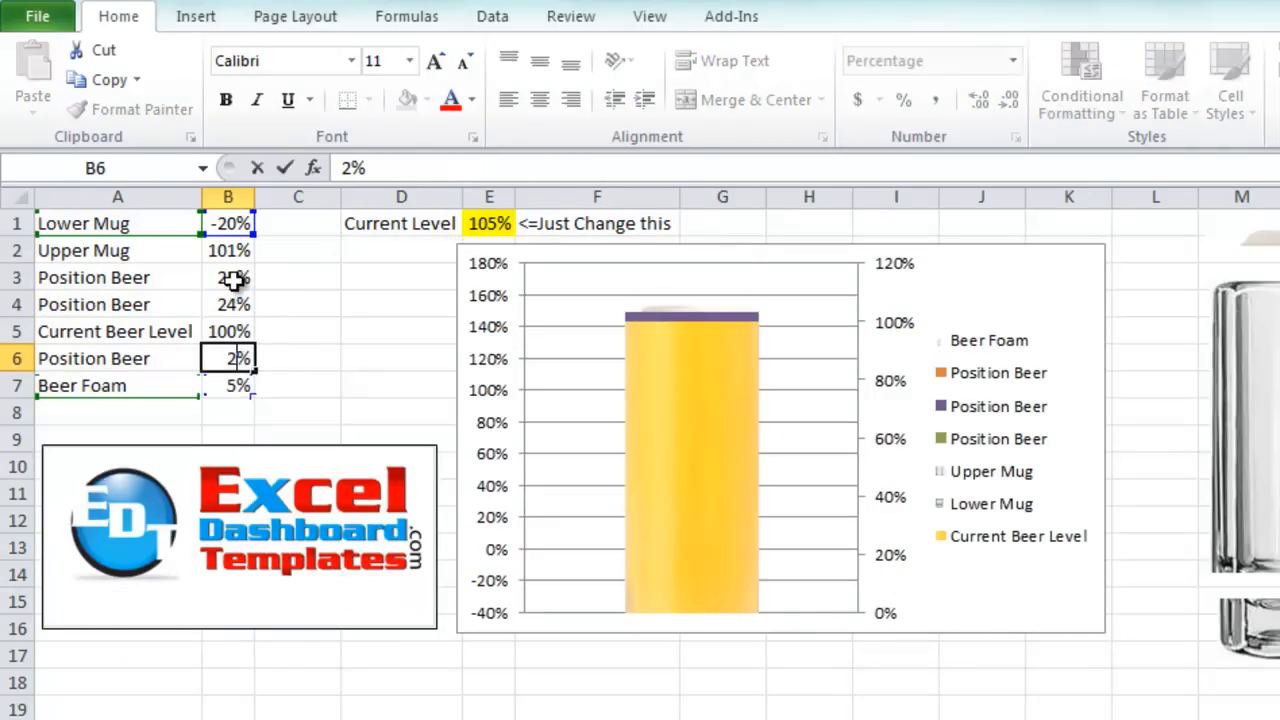
left_click(690, 315)
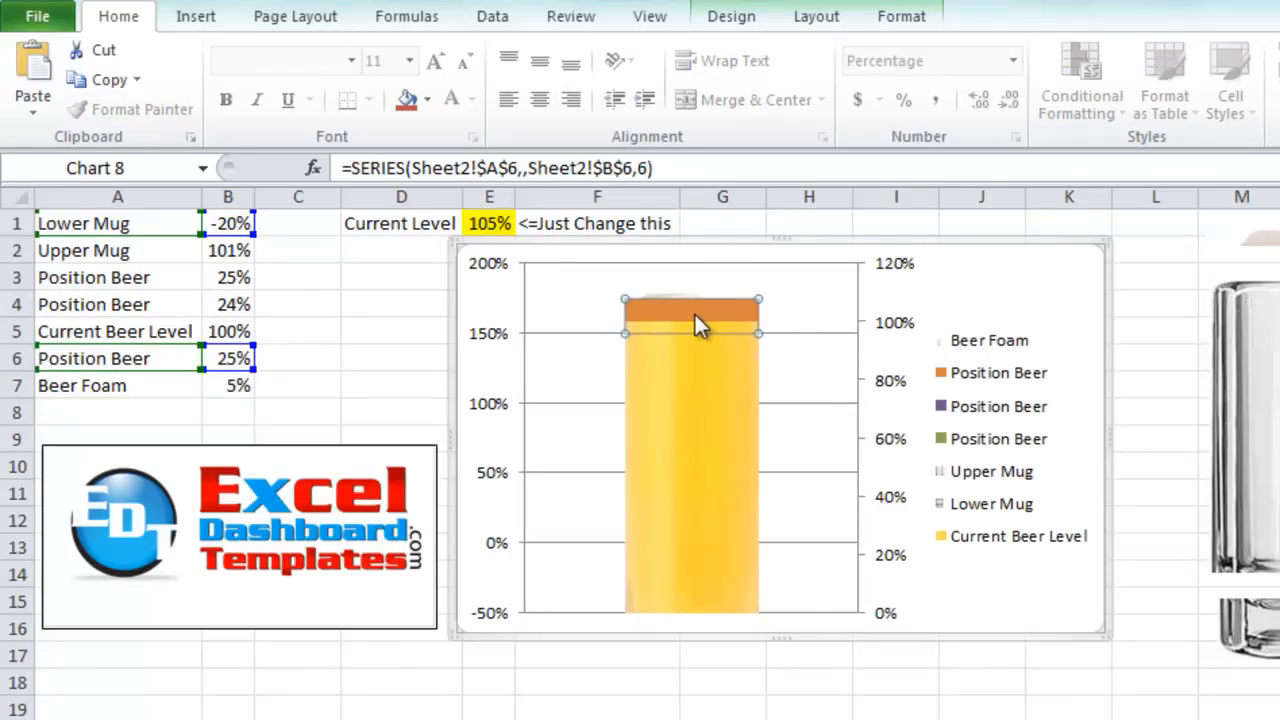
Plot the orange and second Position Beer series on the Secondary Axis
right_click(700, 325)
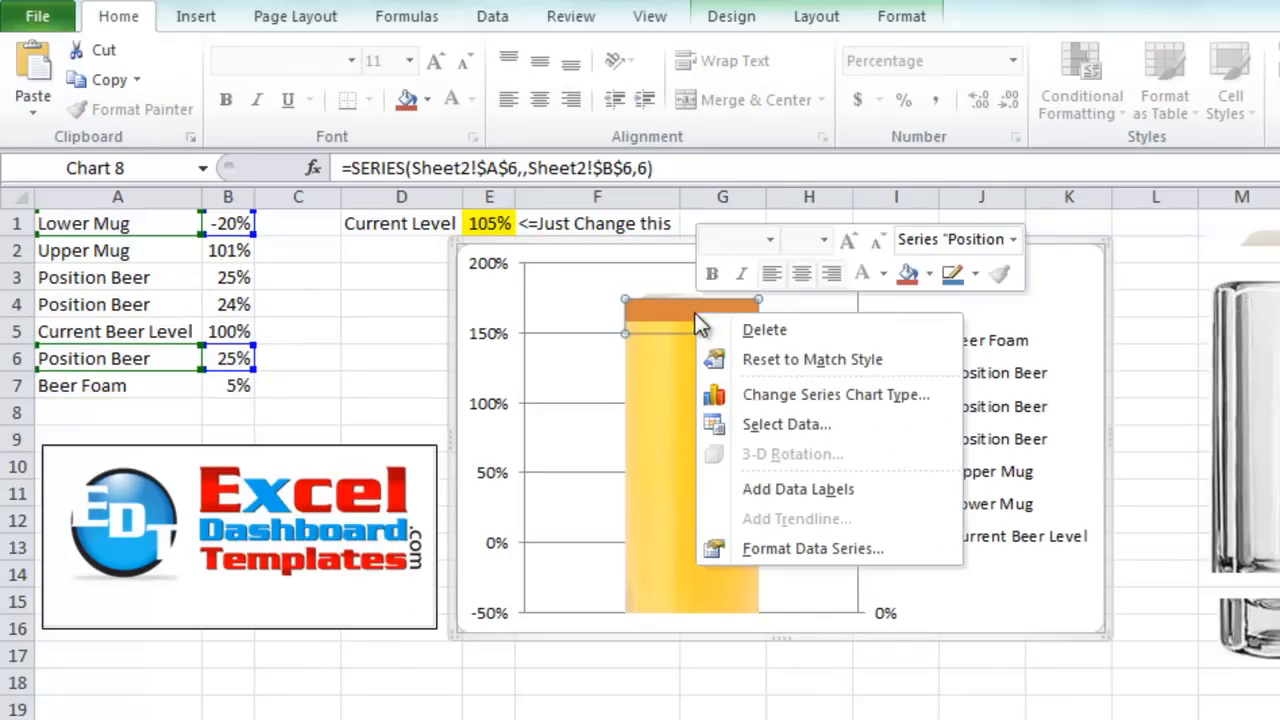
left_click(812, 548)
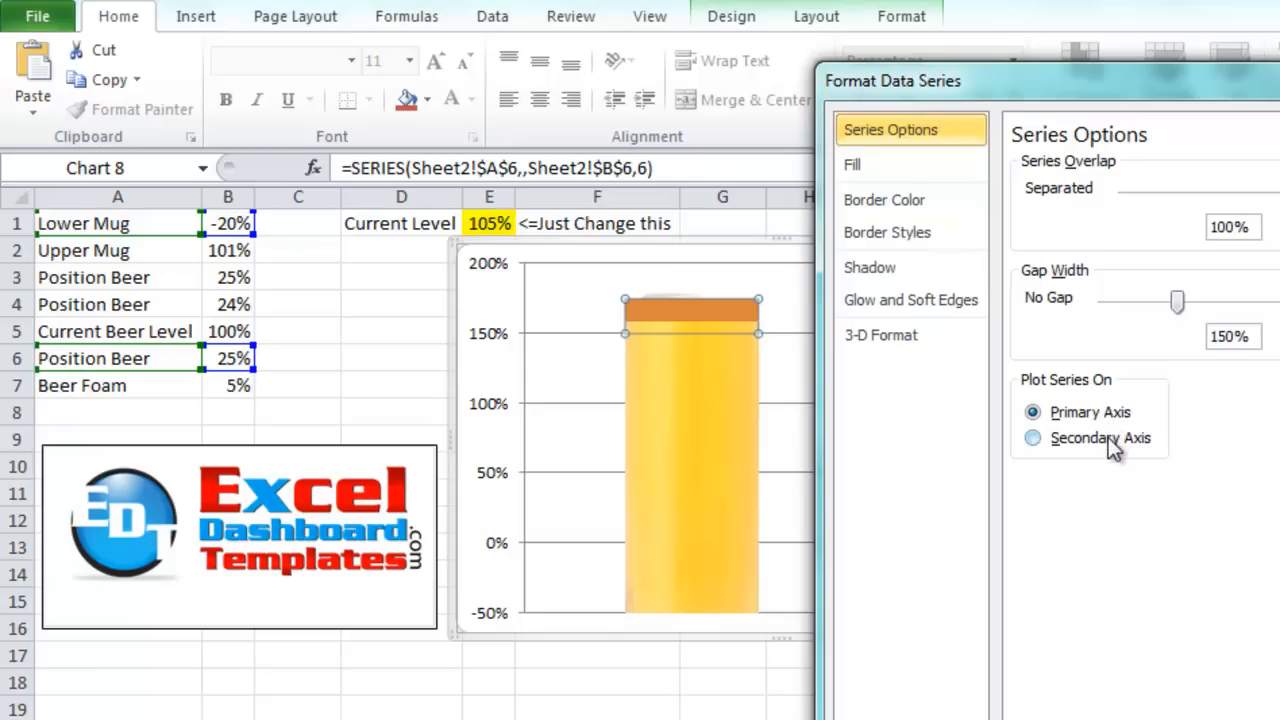
left_click(1032, 438)
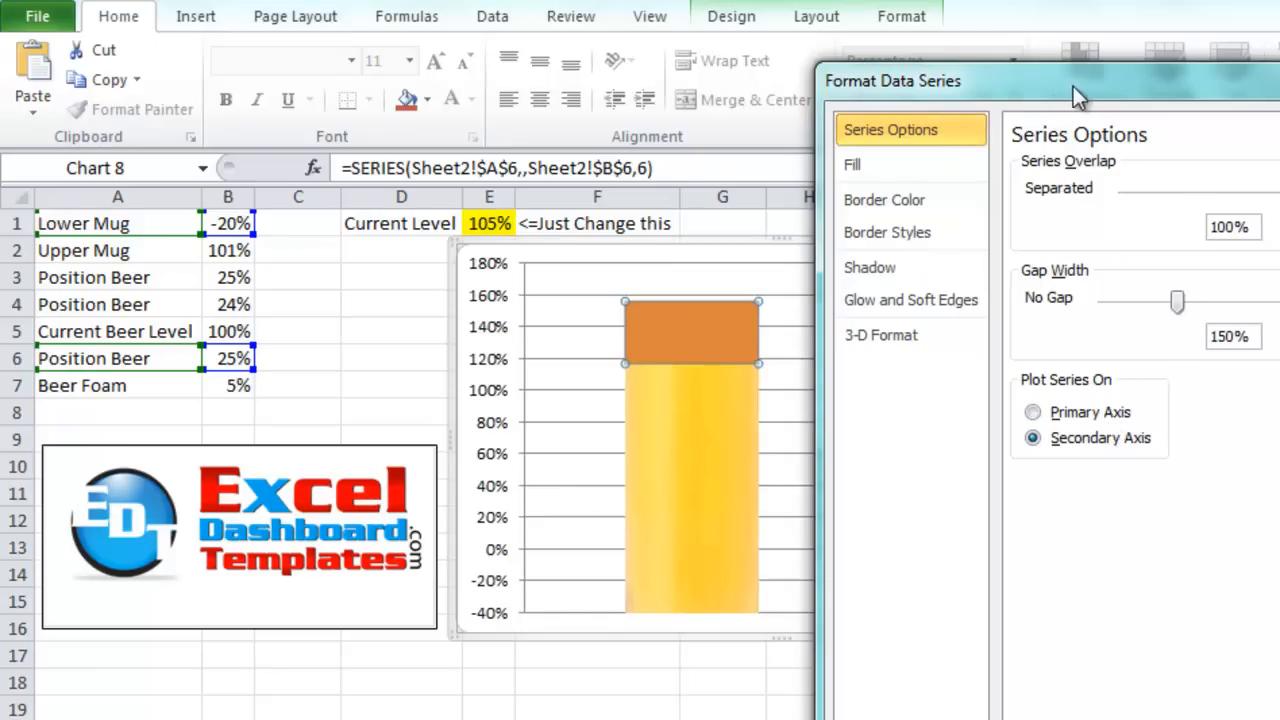
left_click_drag(890, 81, 968, 61)
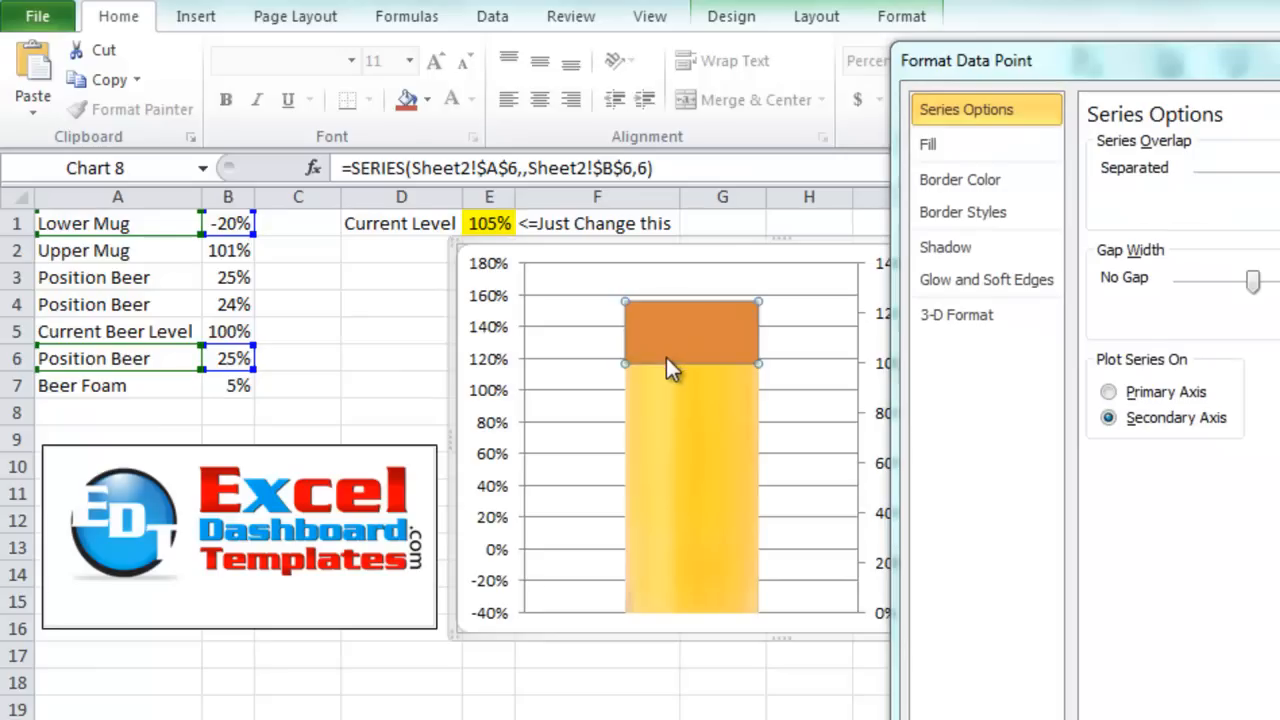
mouse_move(770, 380)
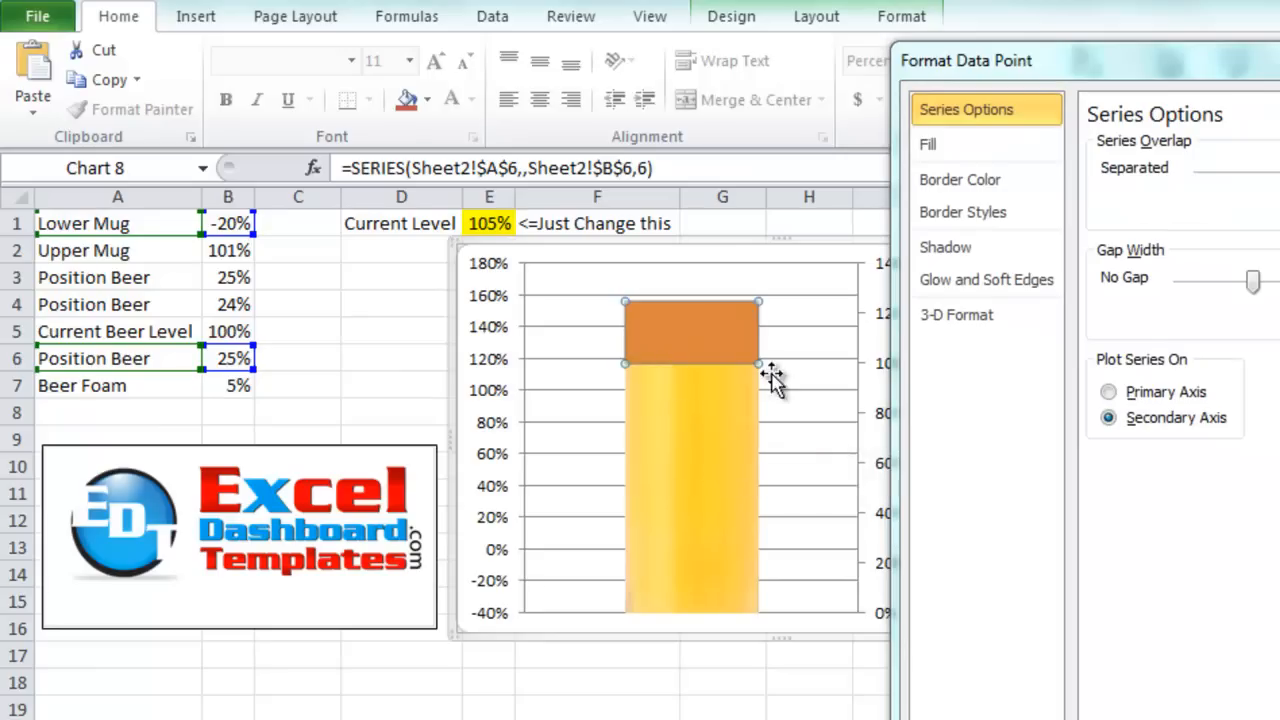
mouse_move(728, 365)
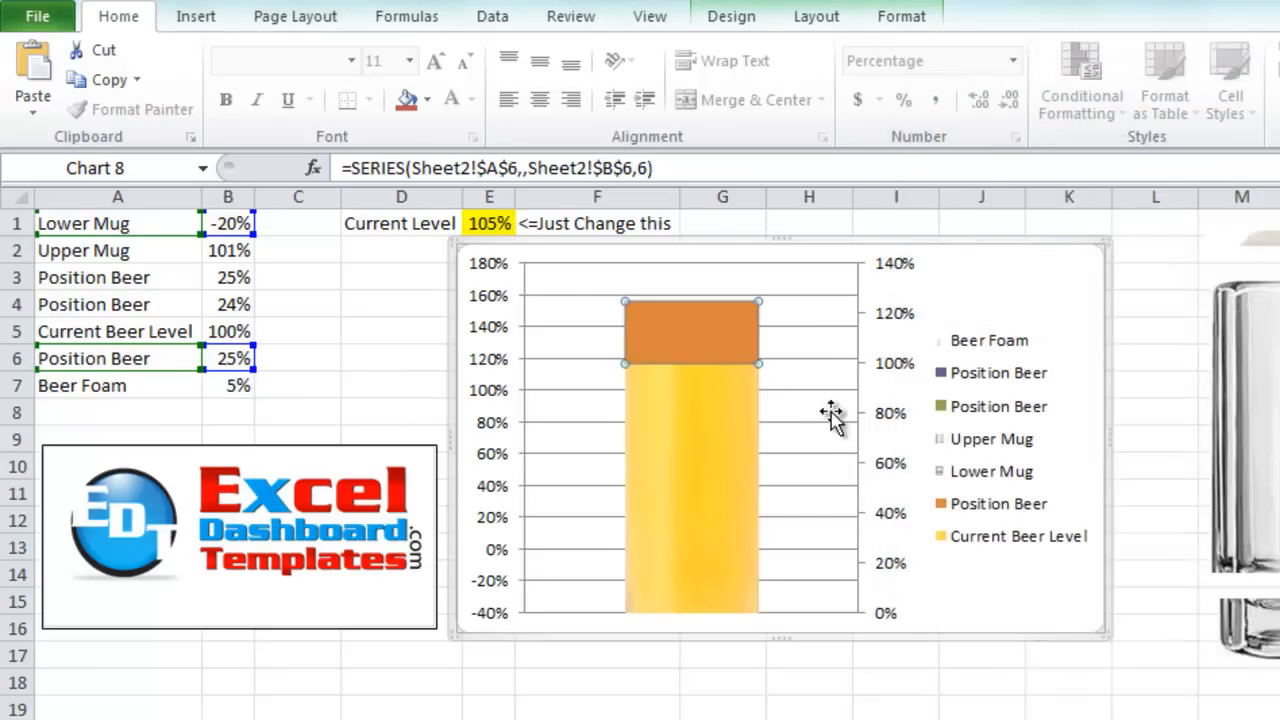
mouse_move(700, 345)
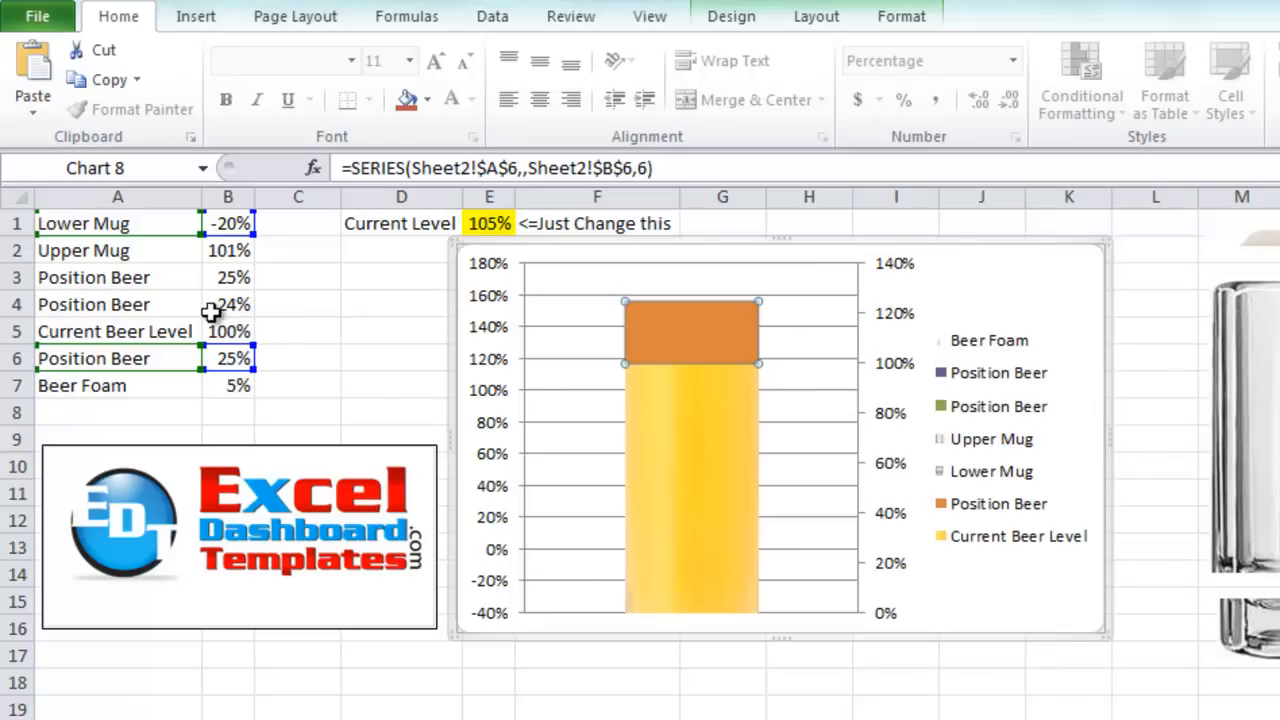
mouse_move(645, 340)
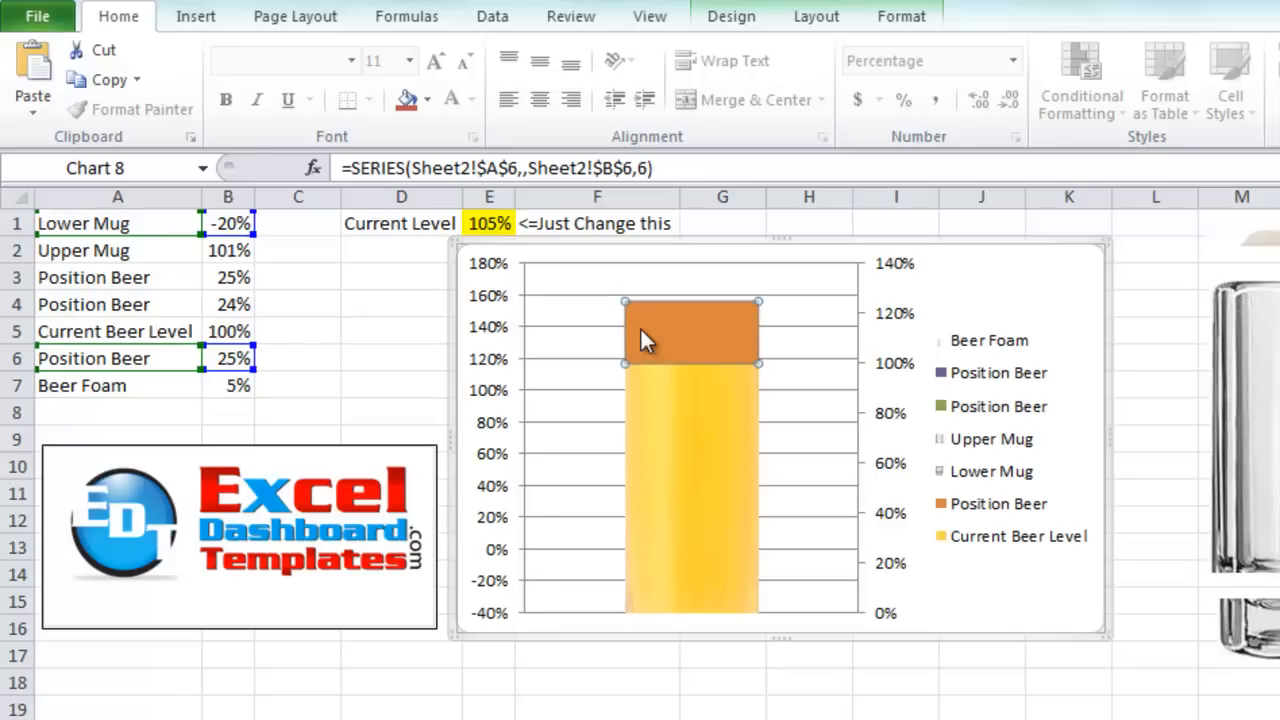
mouse_move(605, 350)
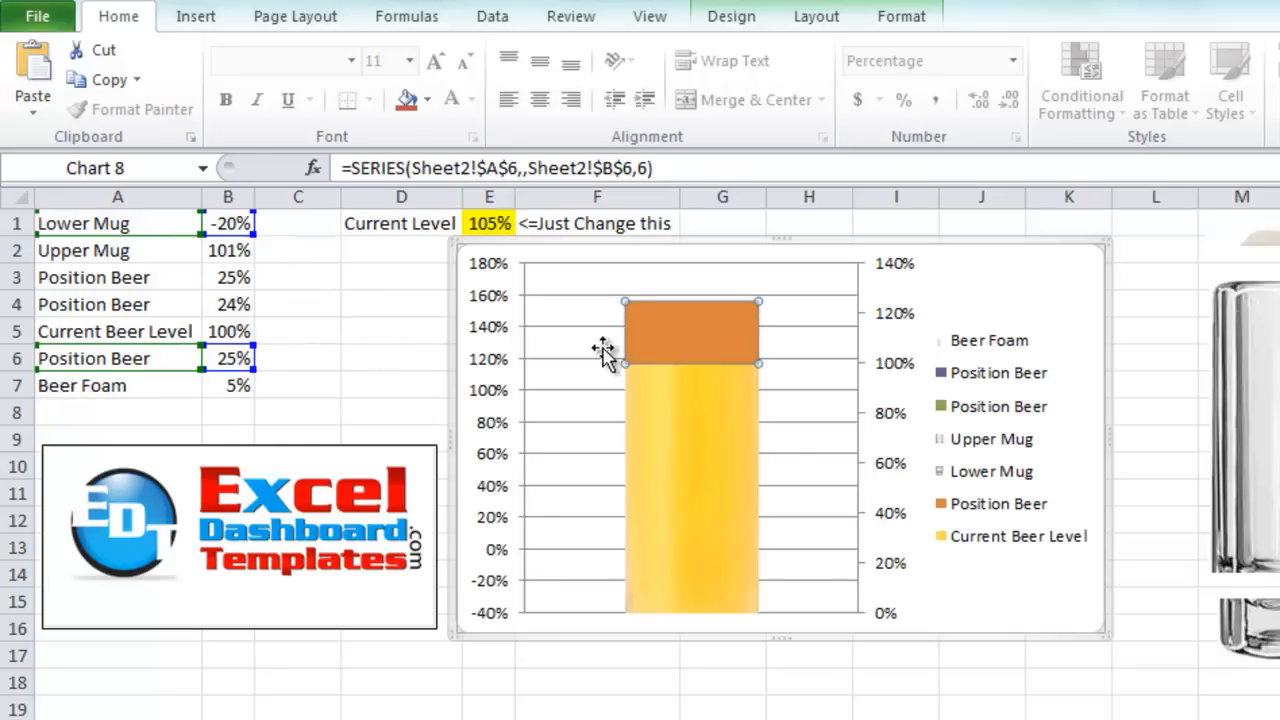
mouse_move(645, 362)
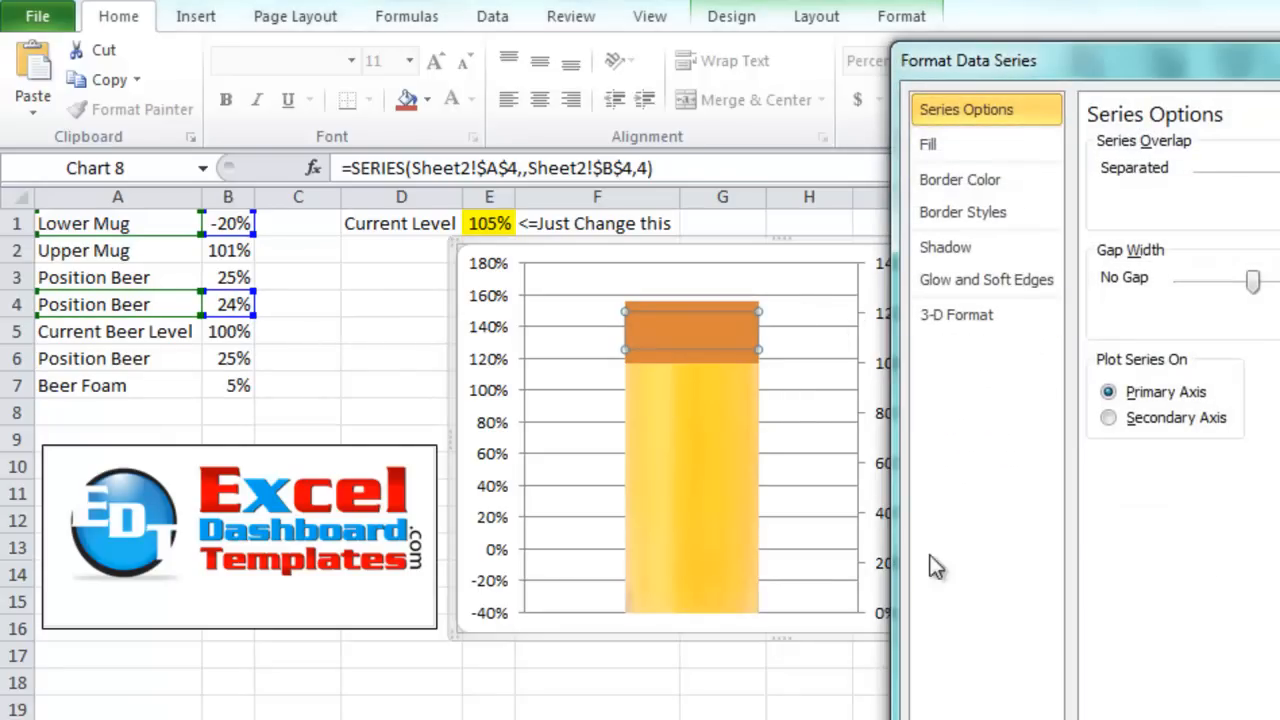
left_click(1108, 417)
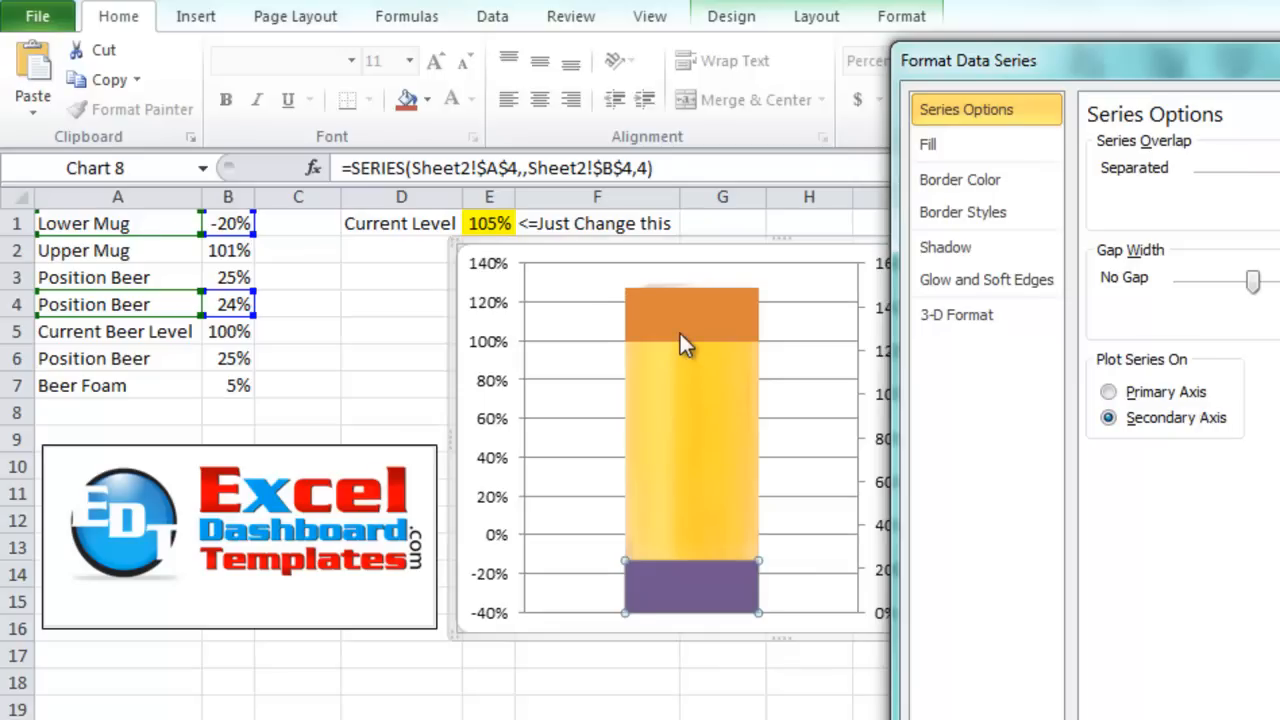
left_click(690, 320)
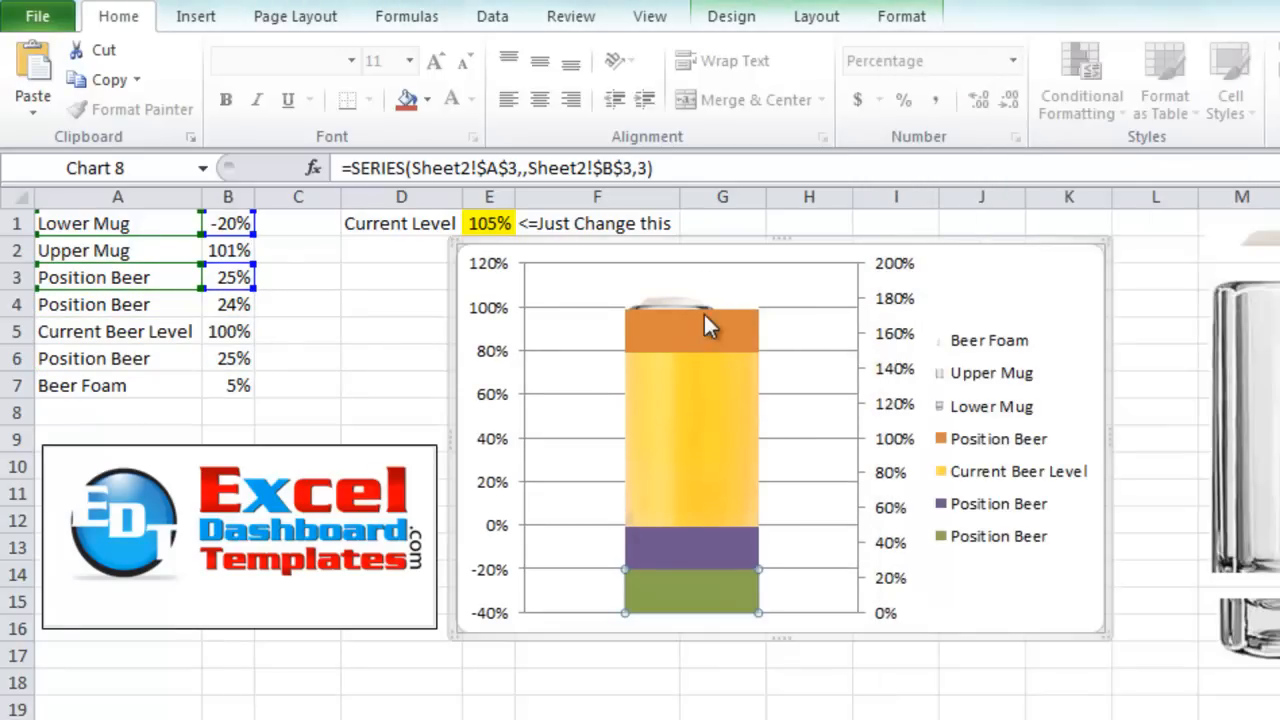
mouse_move(703, 347)
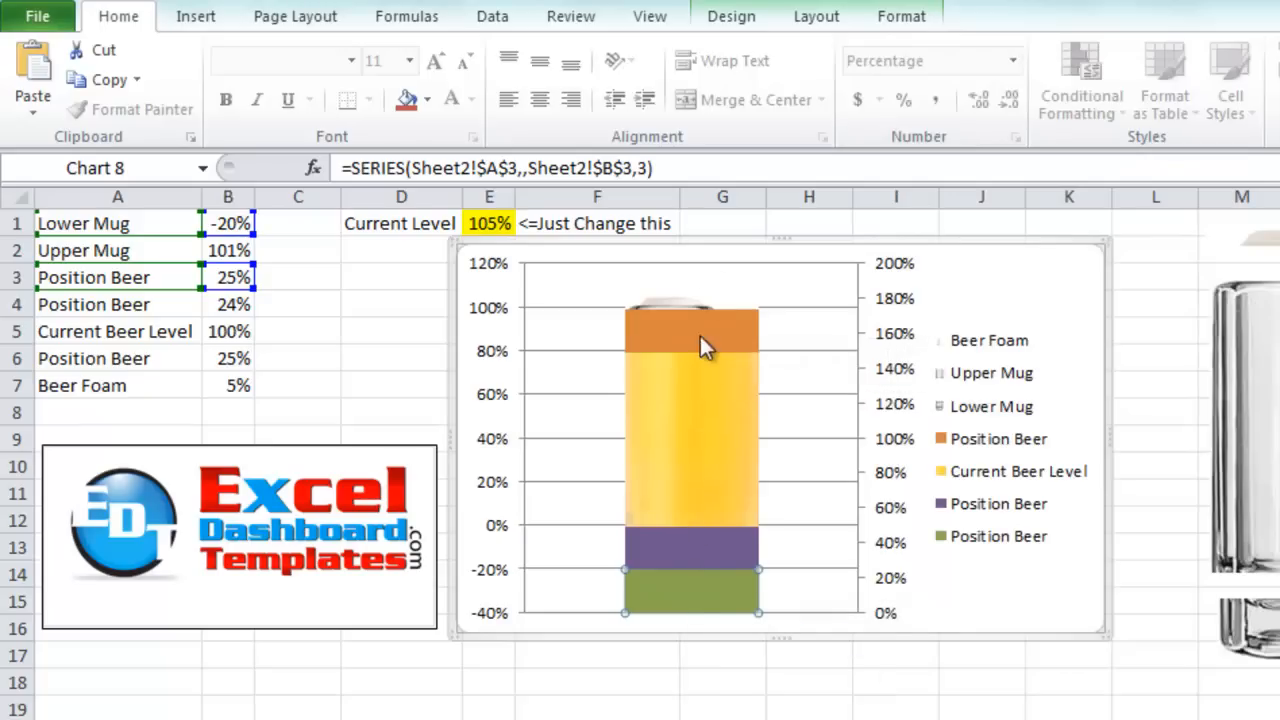
mouse_move(712, 332)
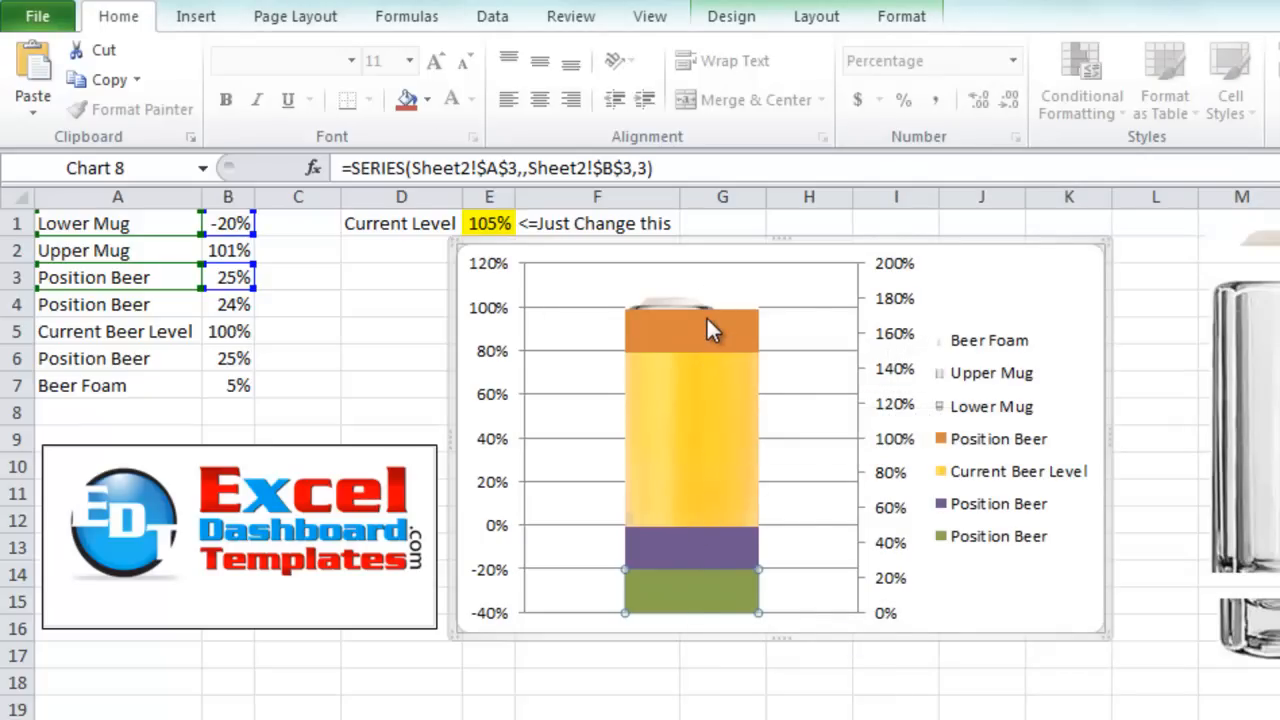
mouse_move(670, 335)
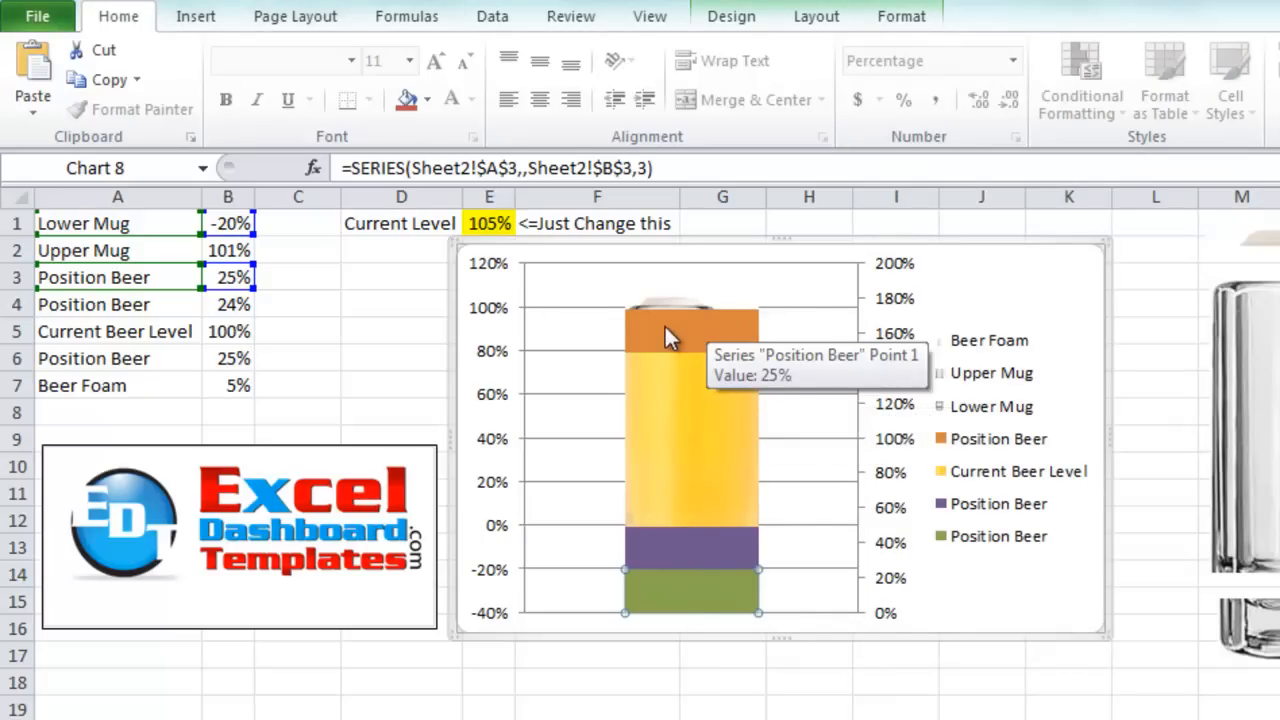
mouse_move(685, 345)
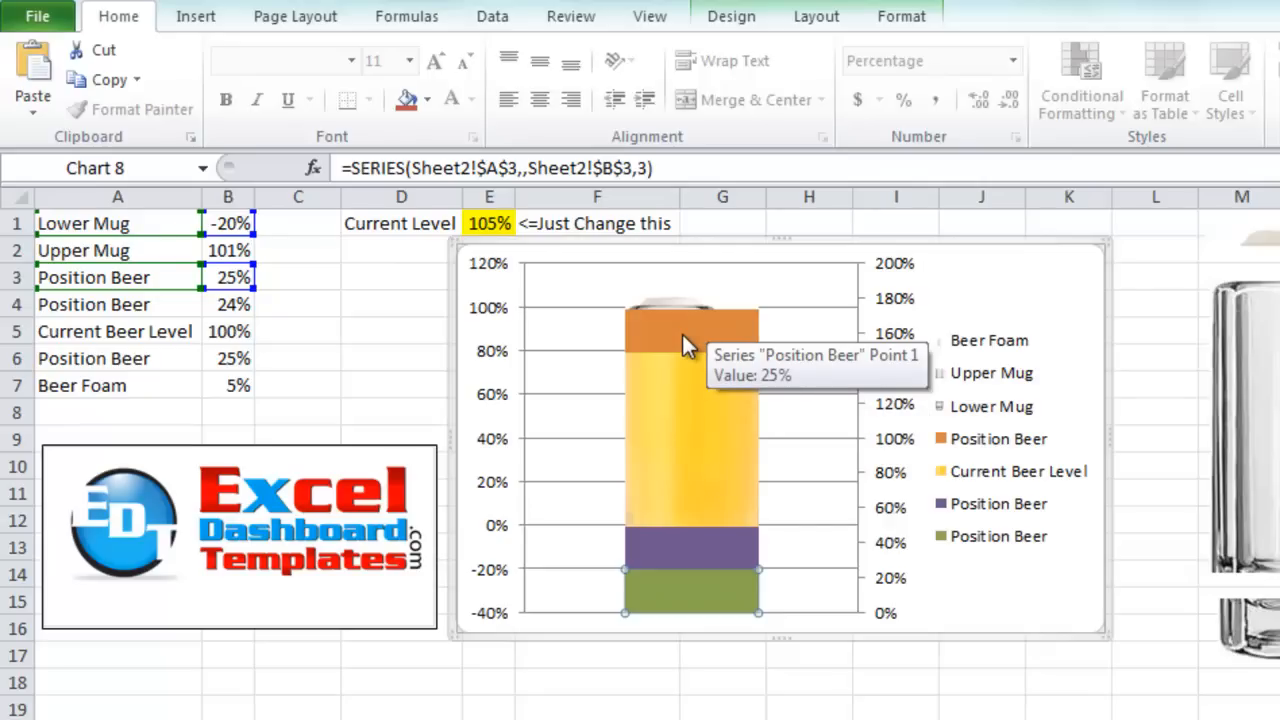
Change the Current Beer Level series chart type to Clustered Column
right_click(670, 325)
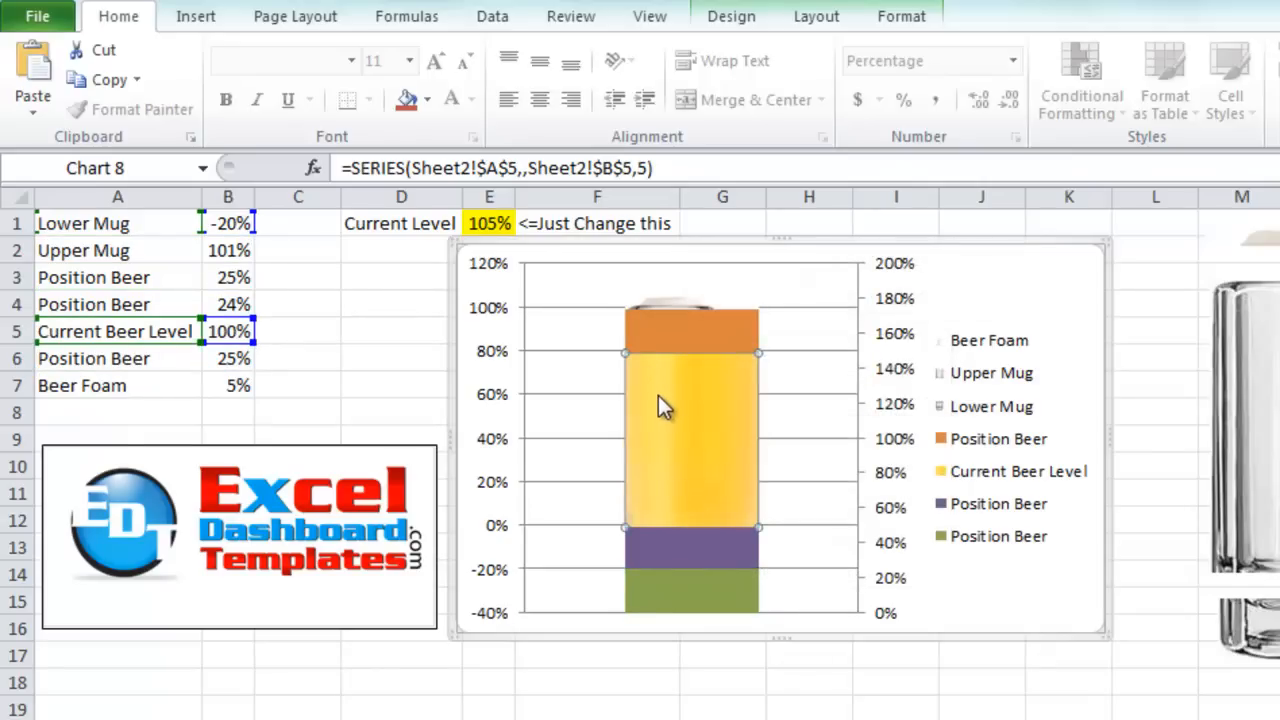
right_click(665, 405)
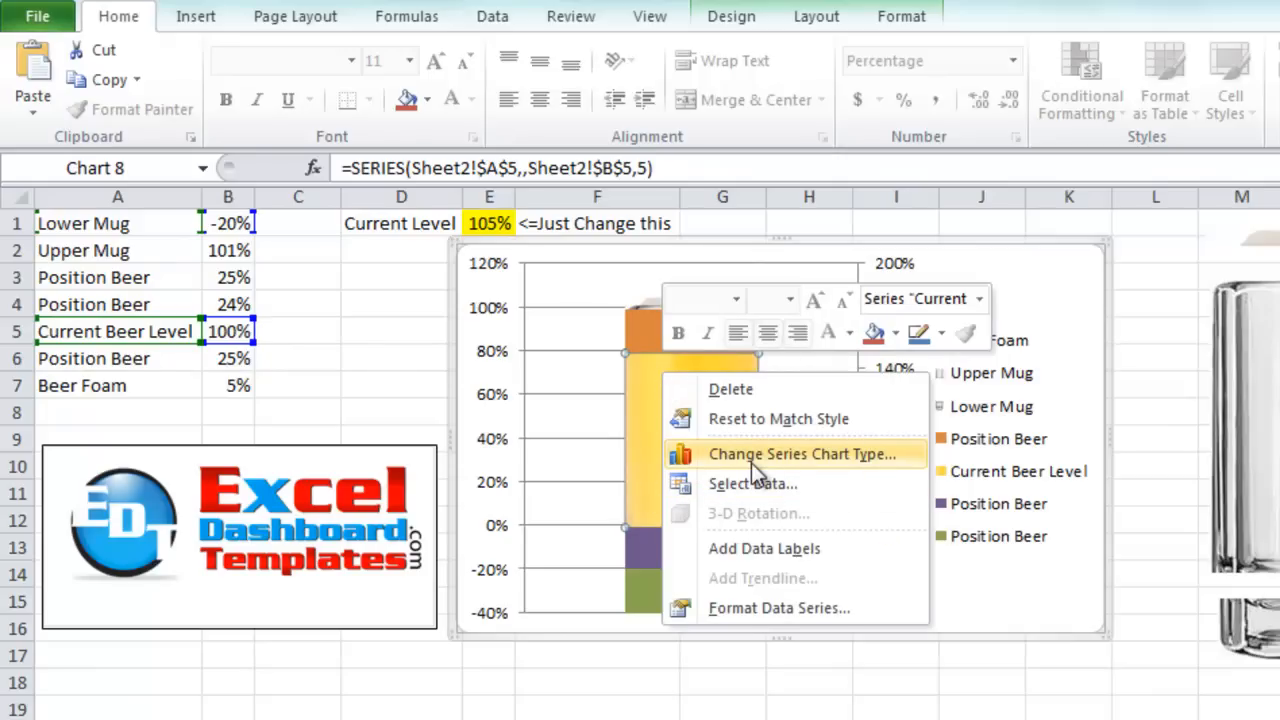
left_click(801, 453)
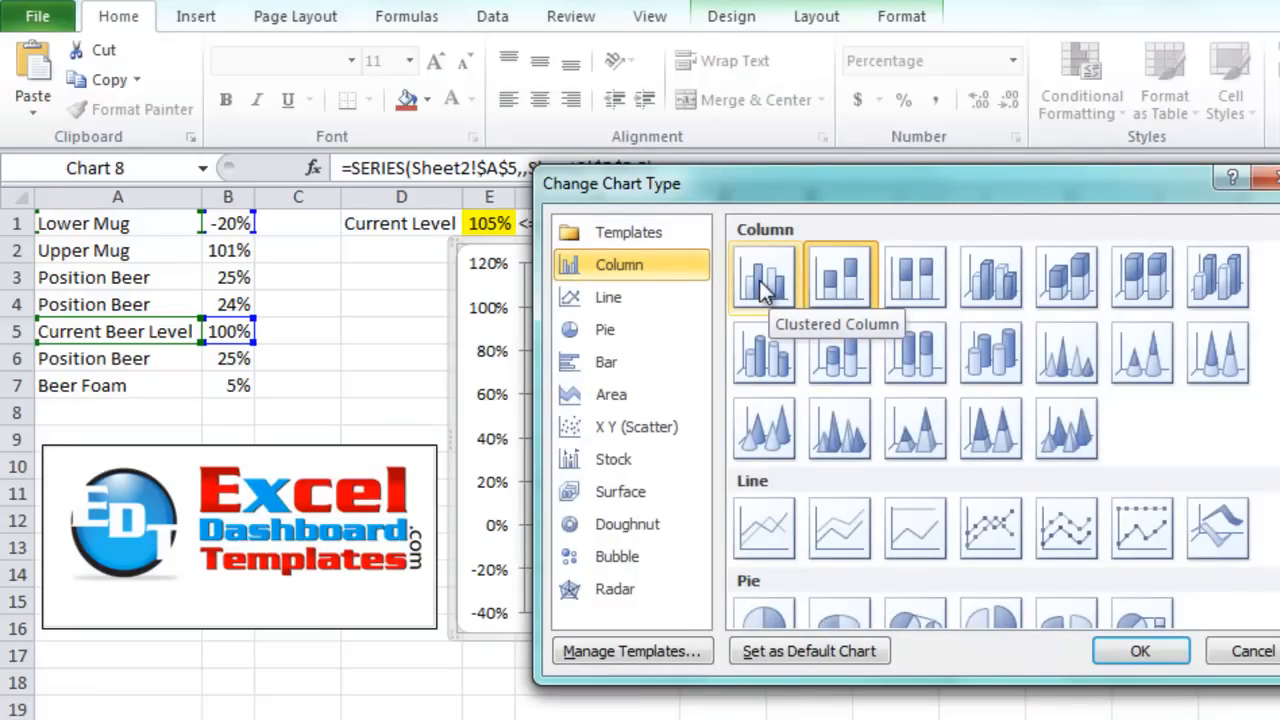
left_click(763, 277)
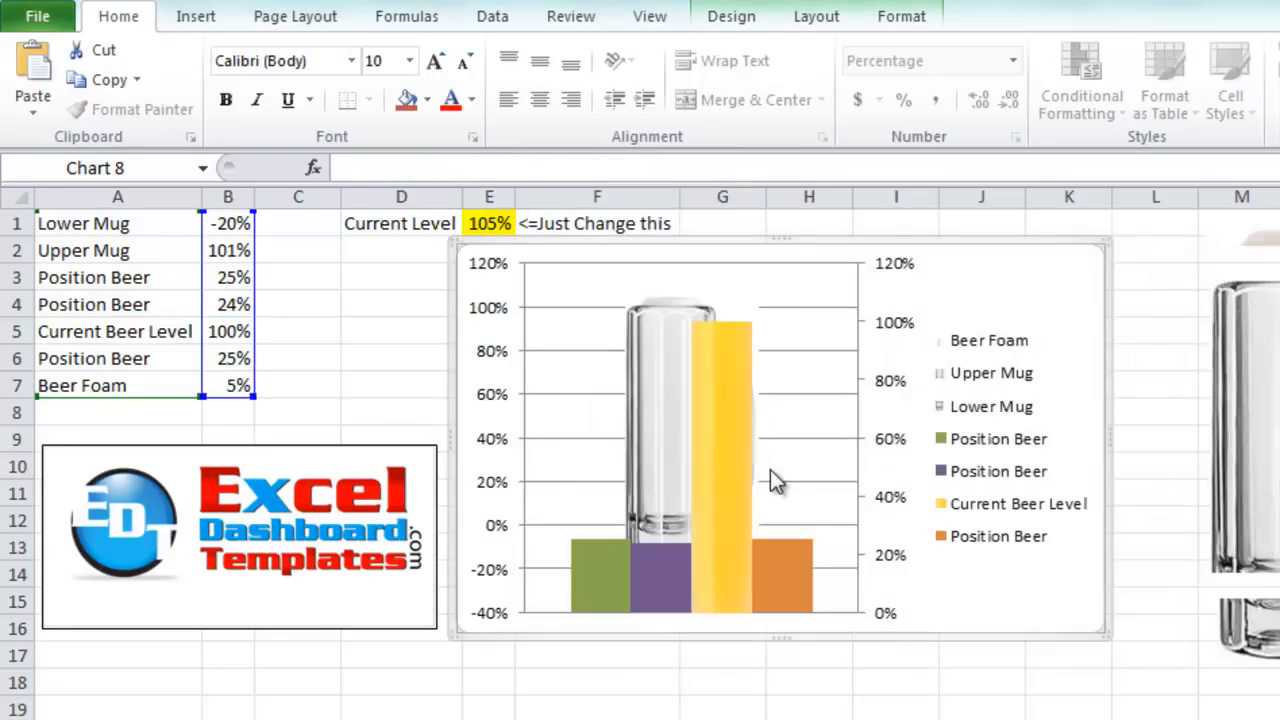
mouse_move(630, 575)
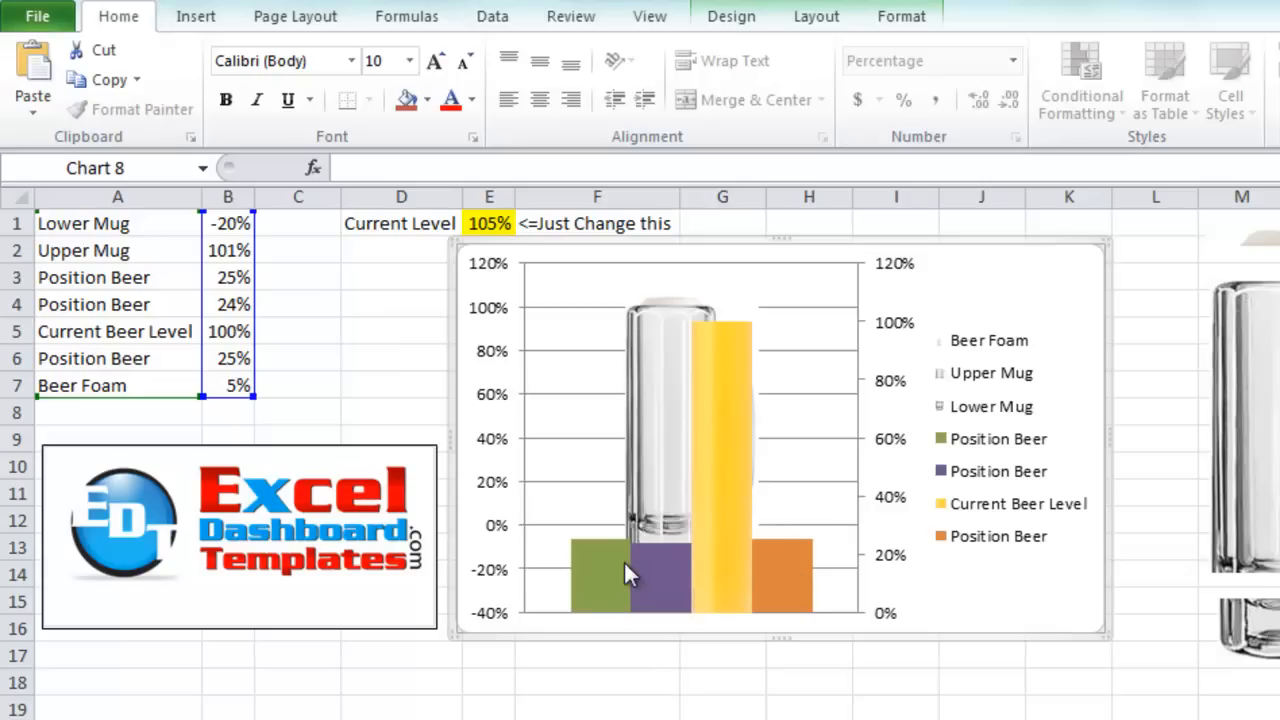
mouse_move(675, 278)
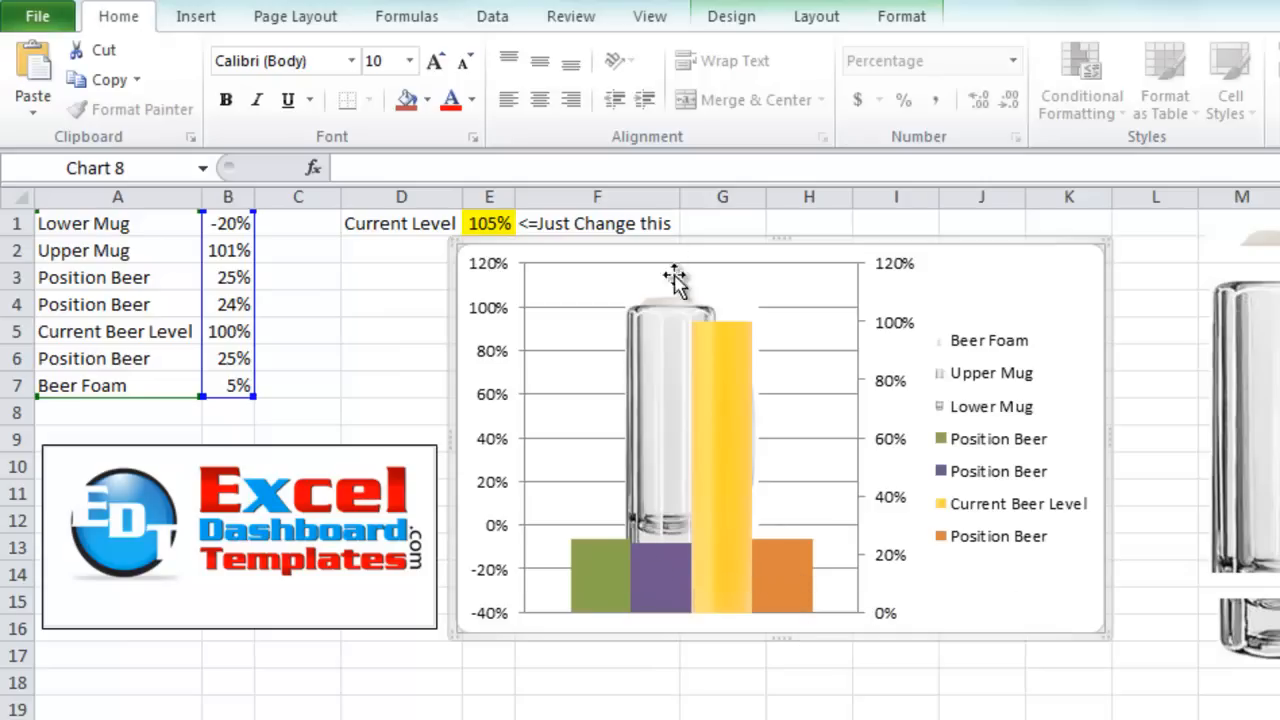
mouse_move(695, 400)
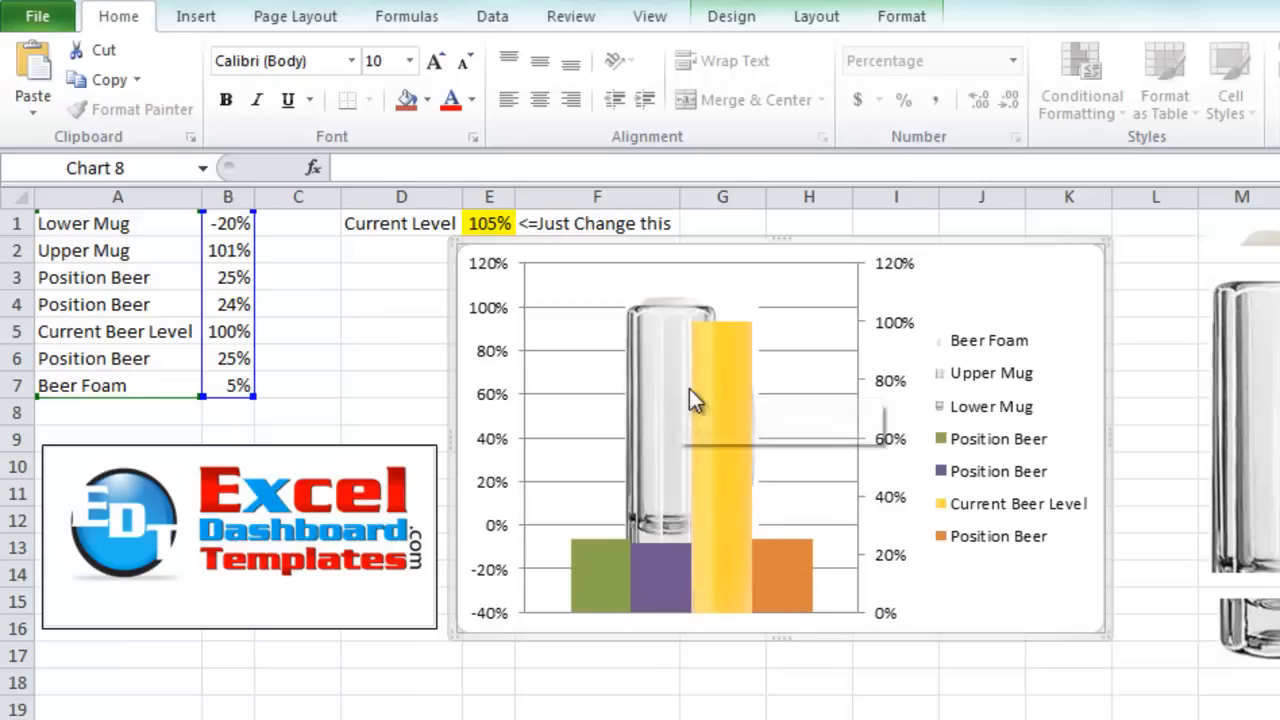
mouse_move(710, 525)
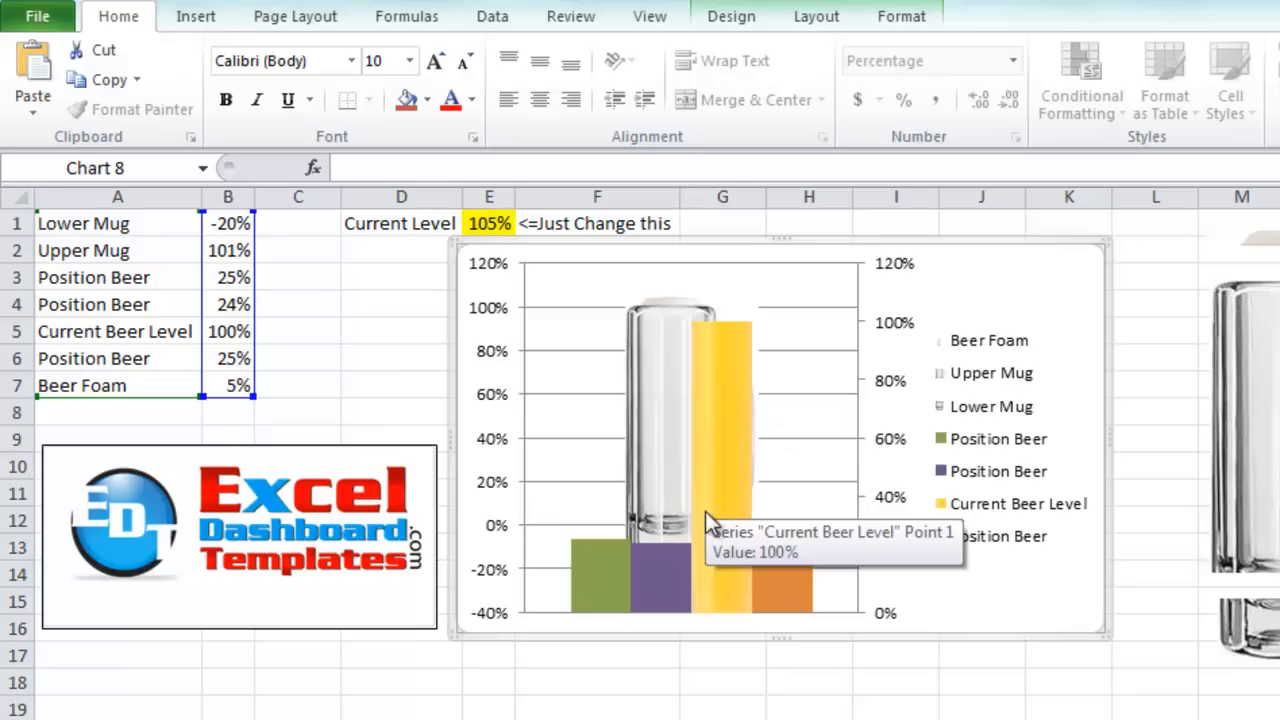
mouse_move(725, 478)
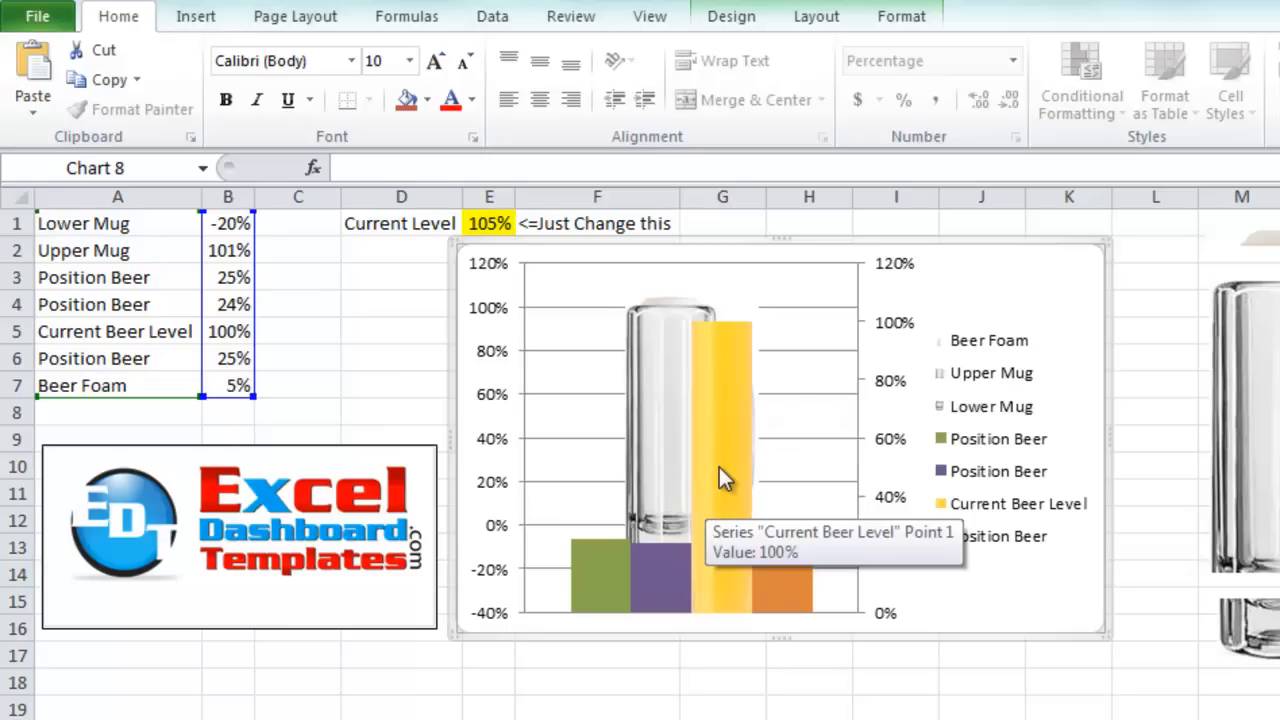
left_click(722, 470)
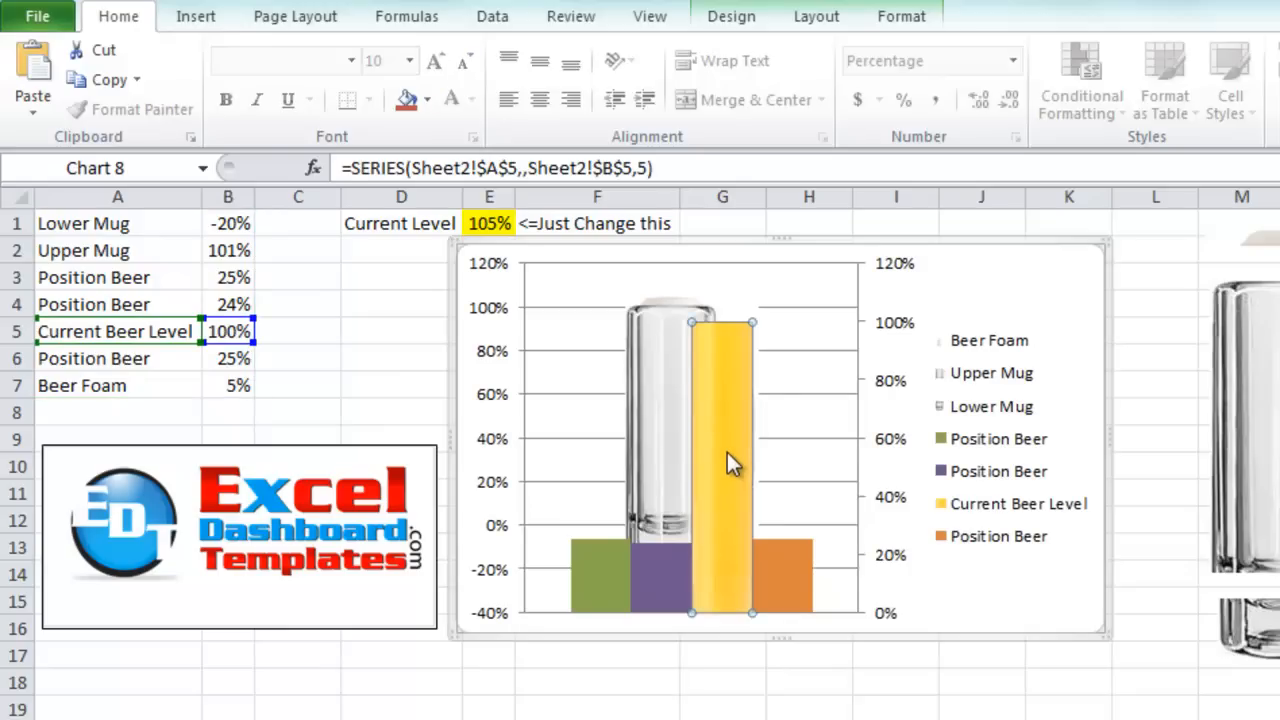
mouse_move(712, 345)
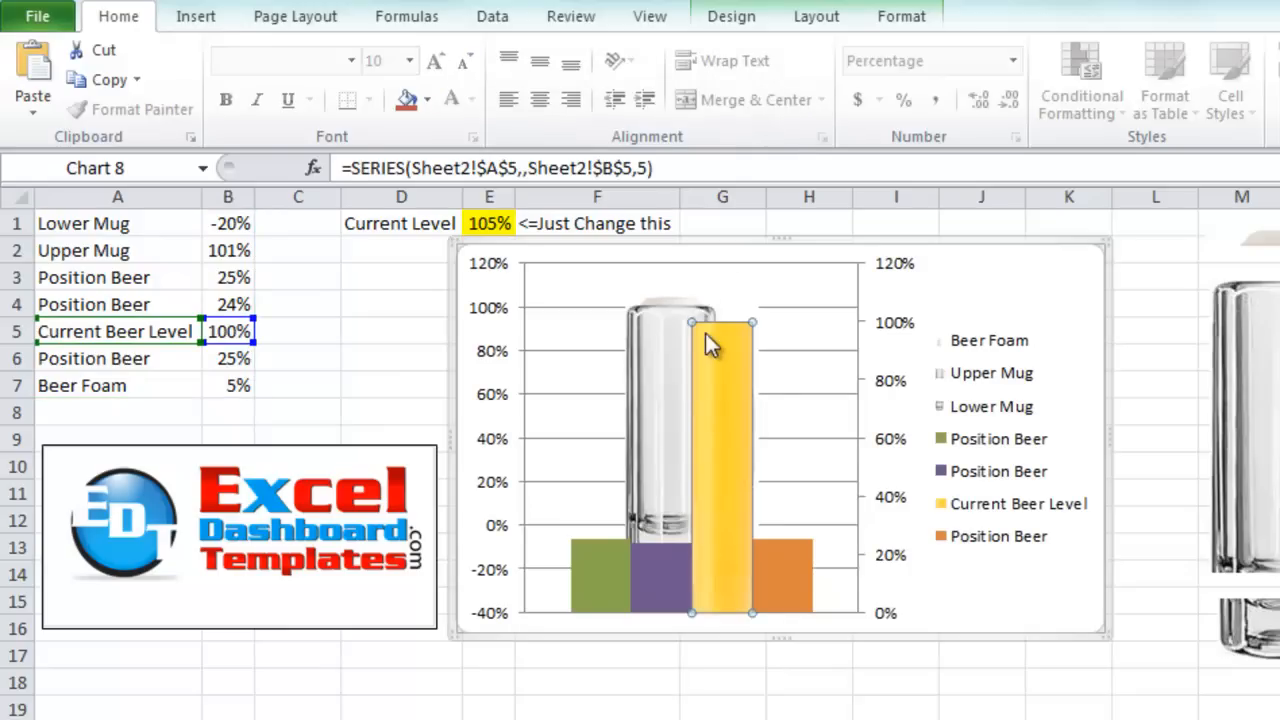
mouse_move(815, 16)
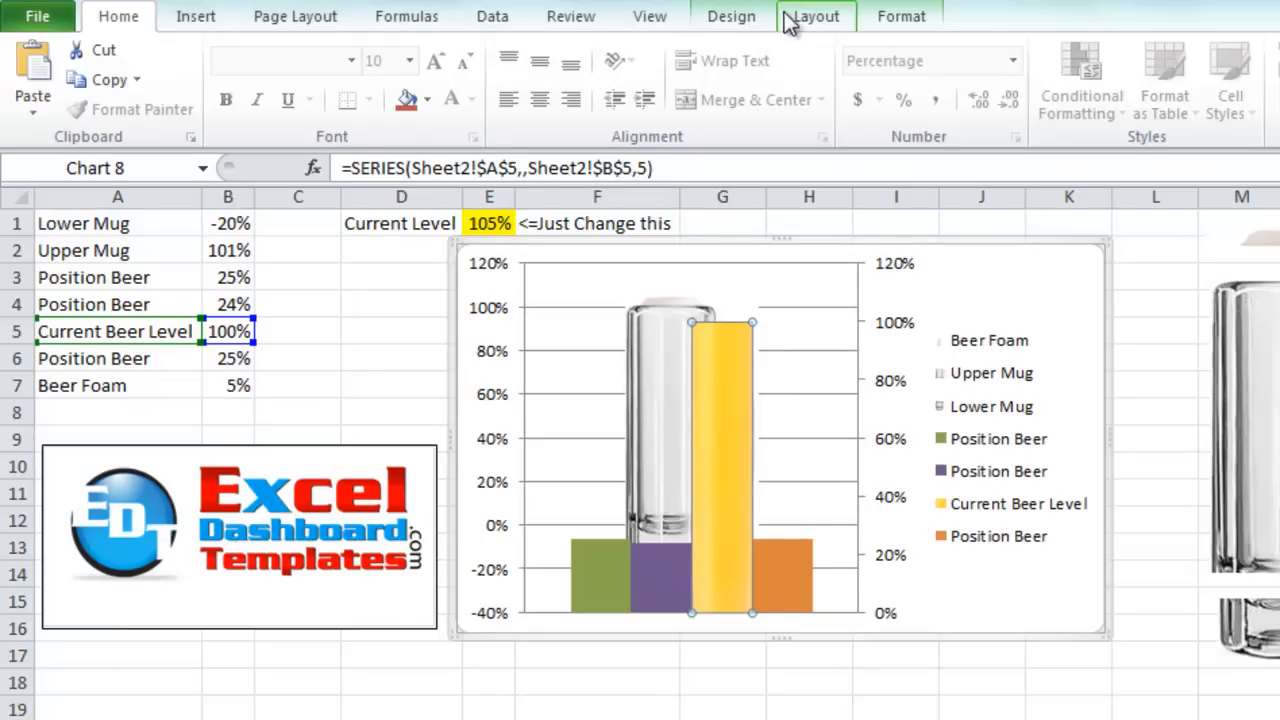
In Select Data, move Current Beer Level up one place in the series order
left_click(731, 16)
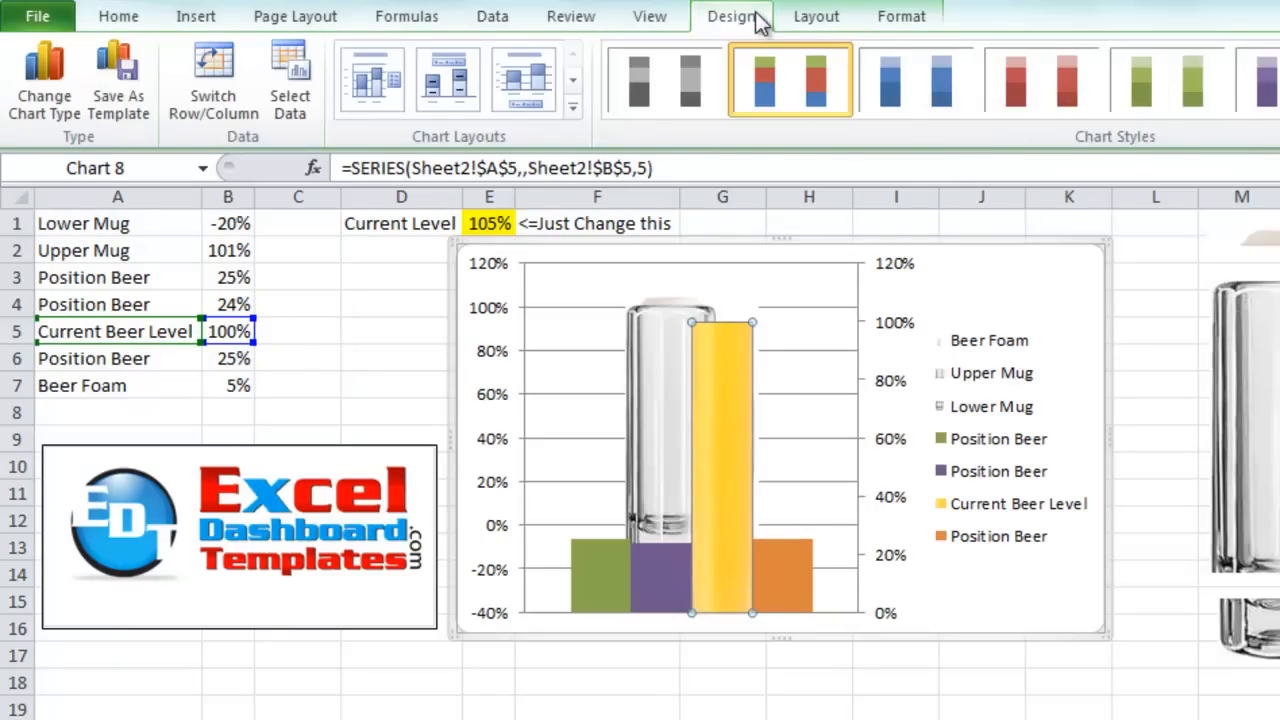
mouse_move(290, 85)
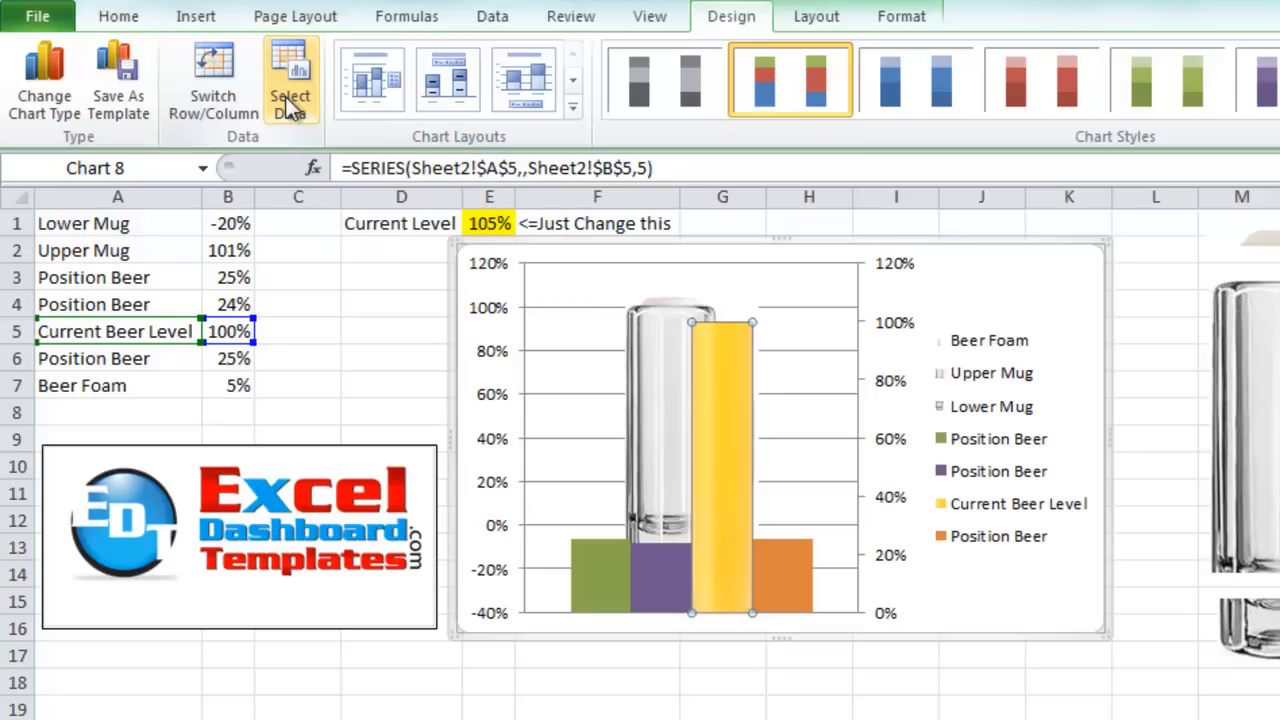
left_click(290, 80)
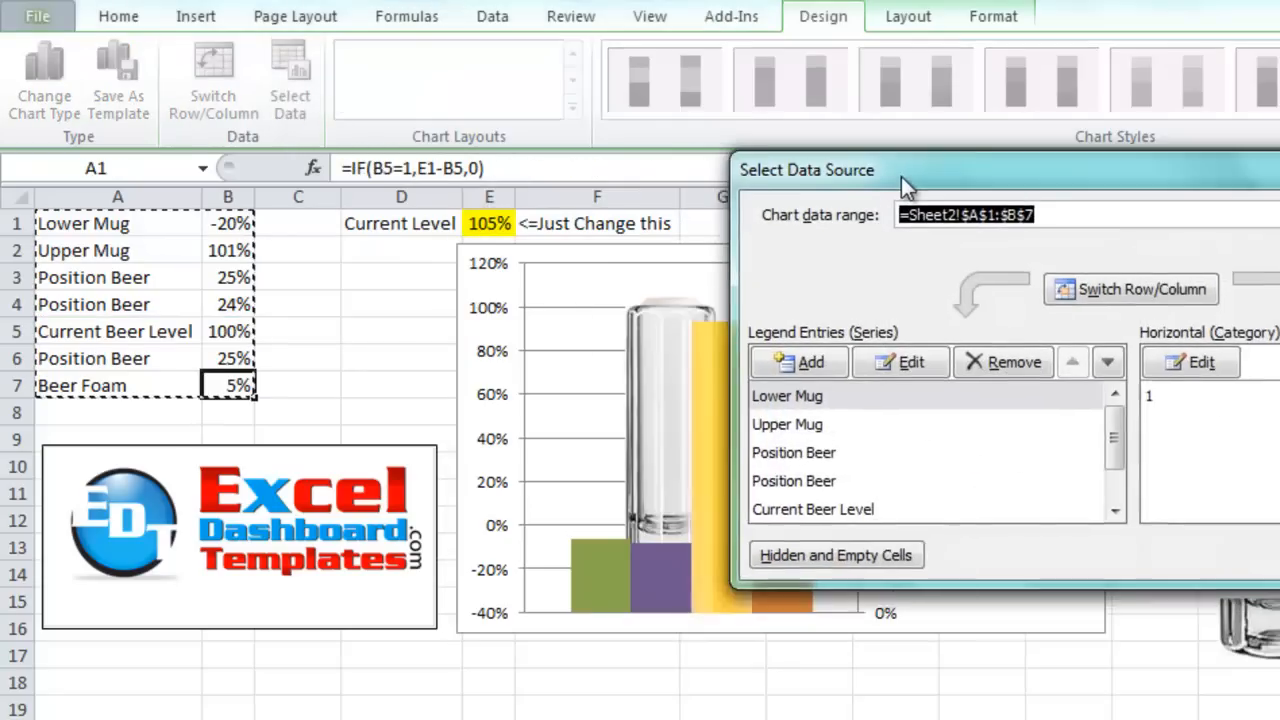
left_click_drag(805, 169, 880, 184)
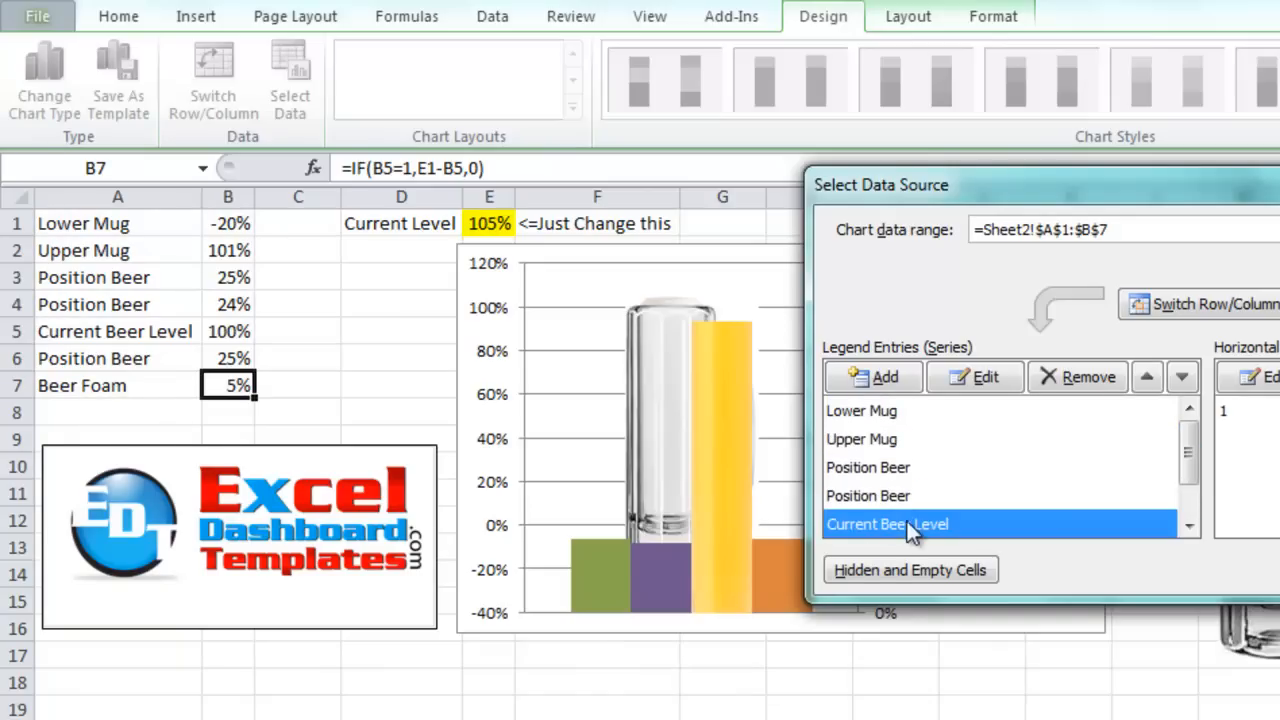
mouse_move(1147, 376)
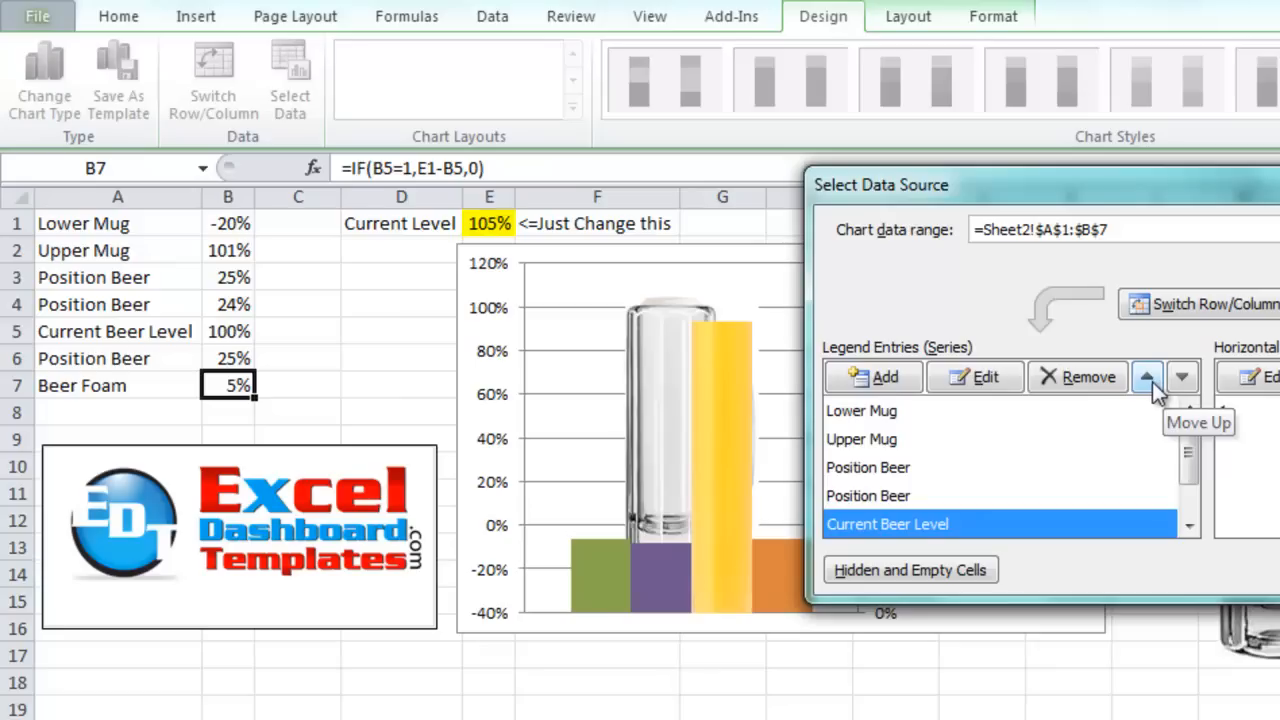
left_click(1147, 377)
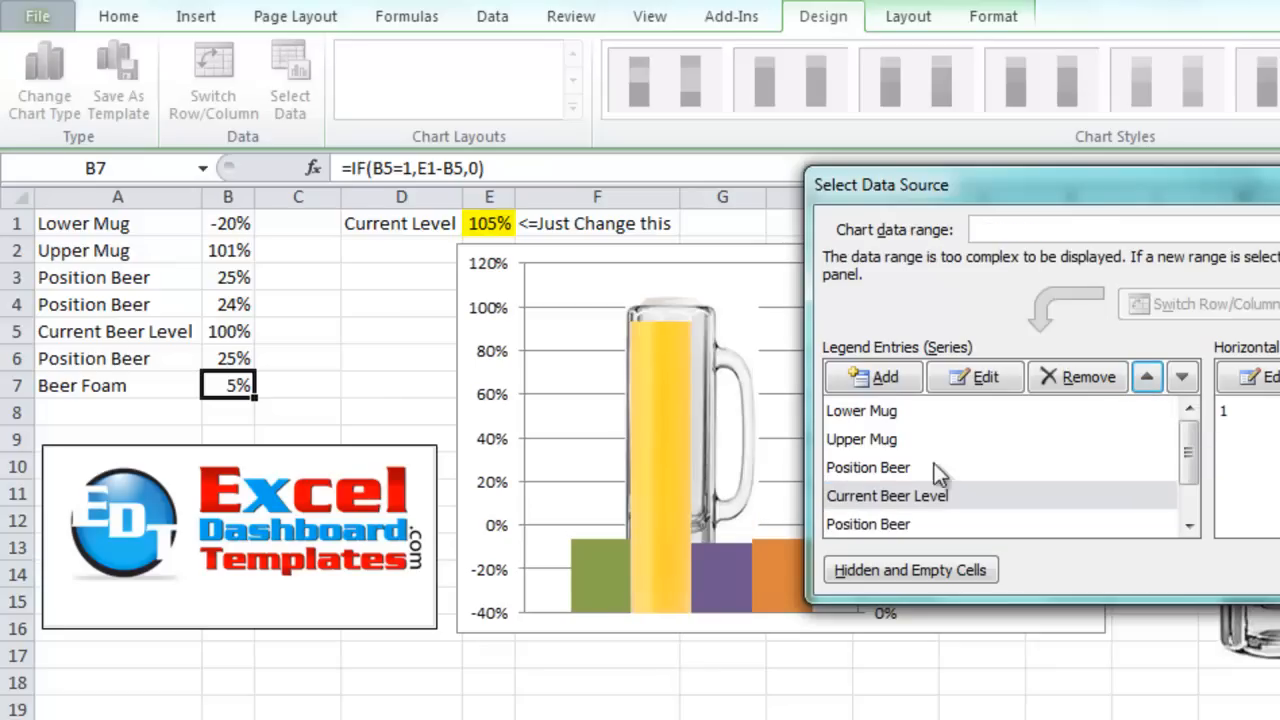
mouse_move(690, 485)
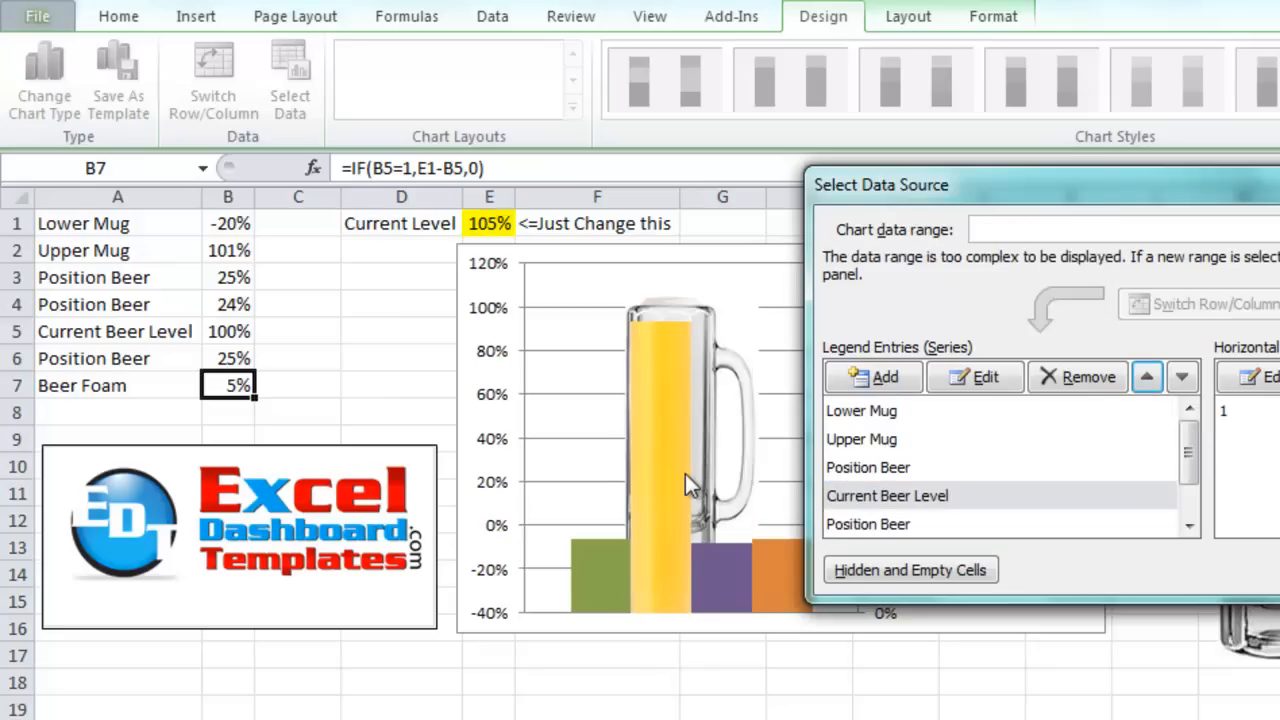
mouse_move(715, 465)
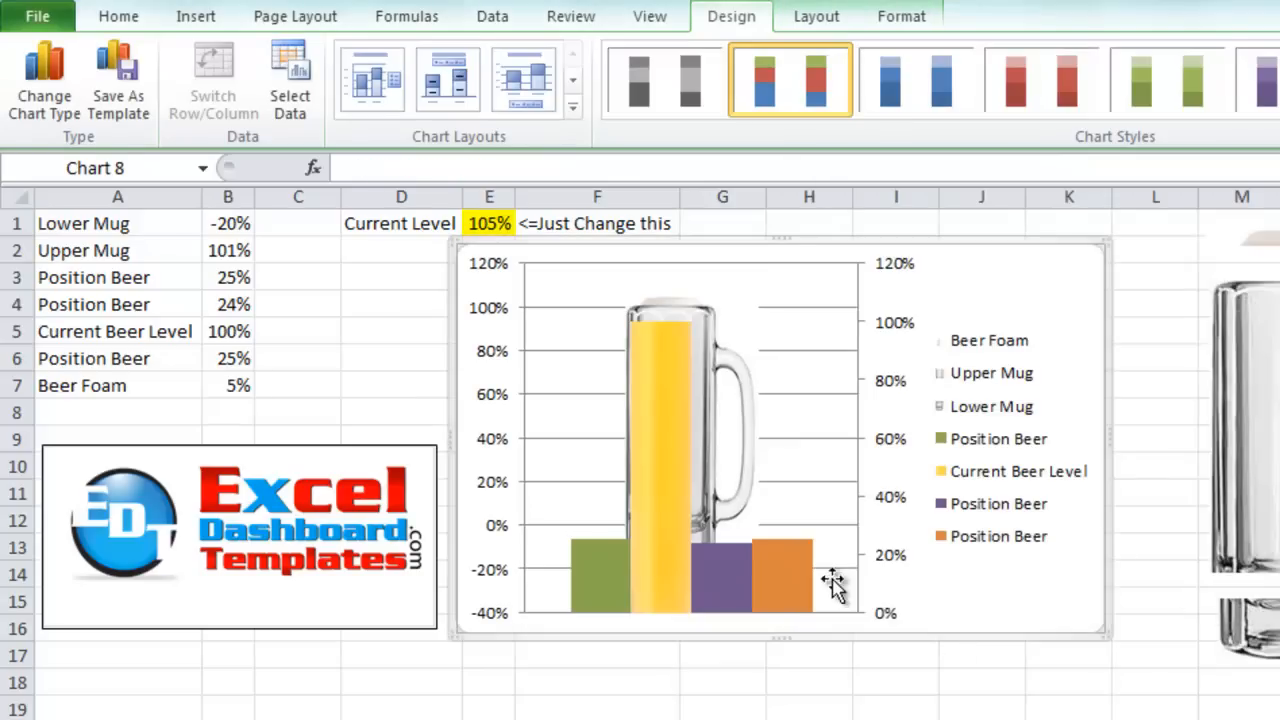
Enter 0% in Position Beer cells B3, B4 and B6
left_click(783, 575)
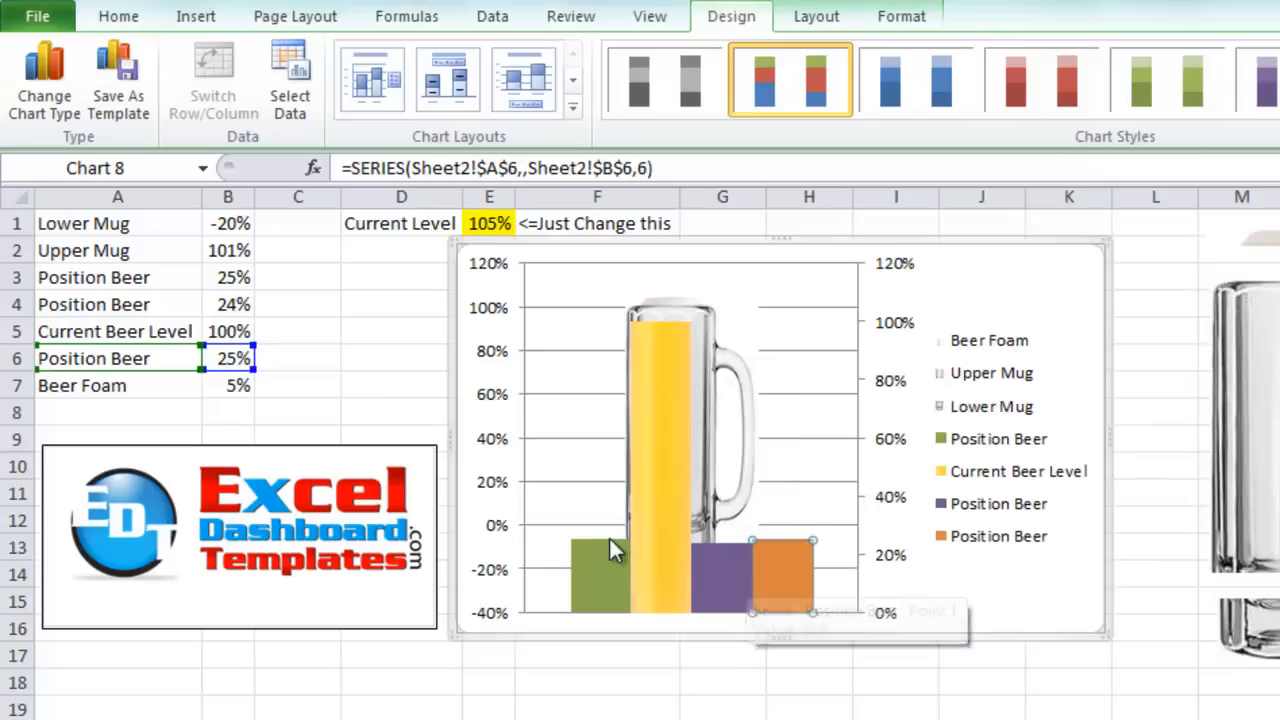
left_click(227, 277)
type("0")
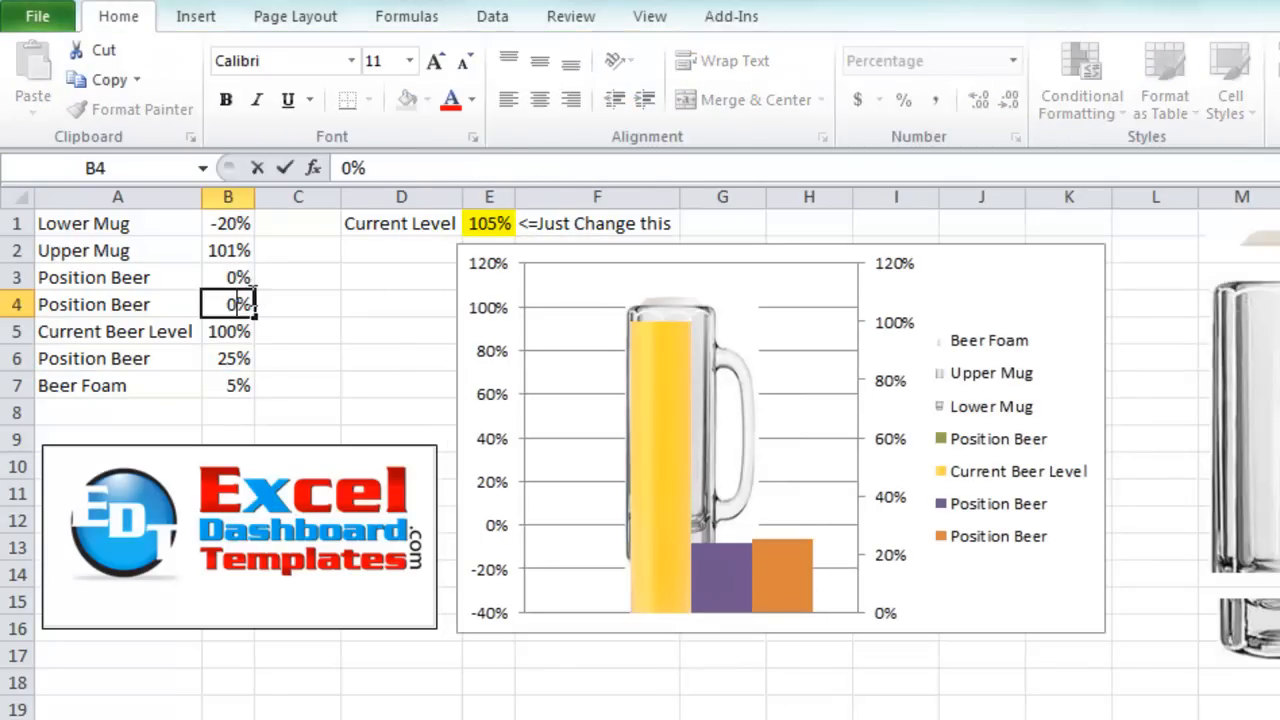
left_click(228, 385)
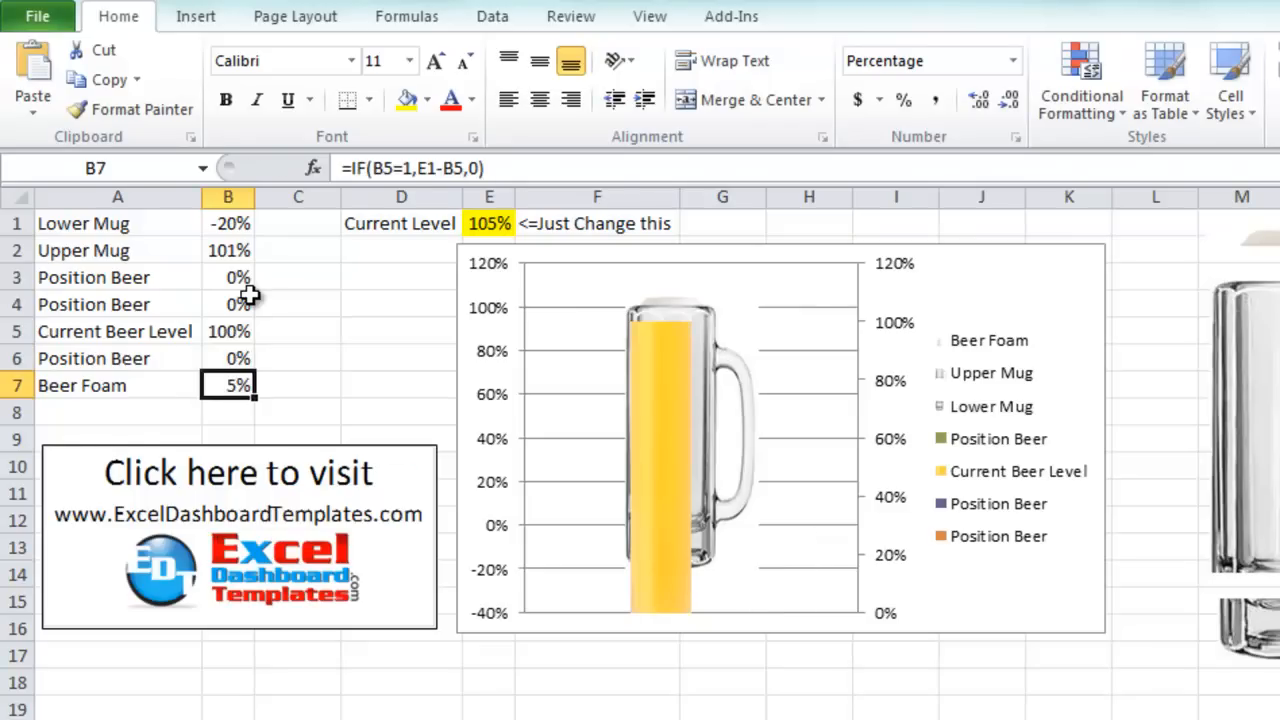
left_click(665, 450)
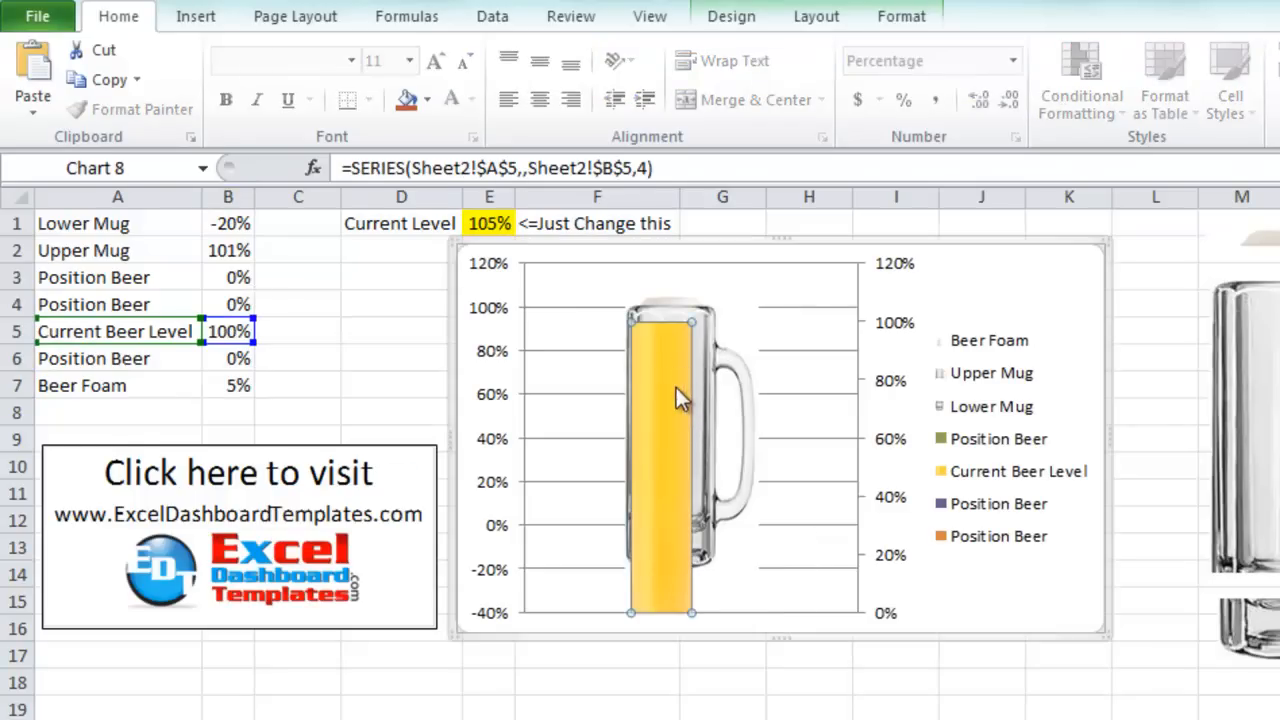
mouse_move(668, 388)
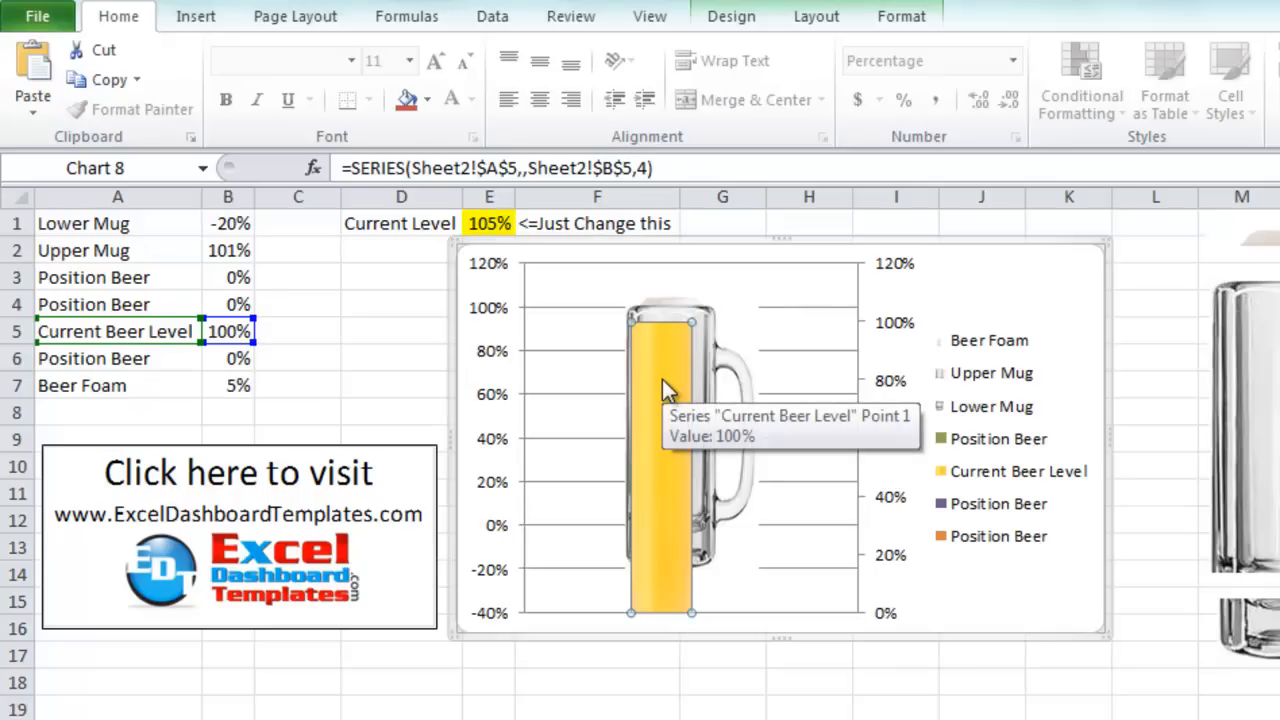
Give the beer series 40% Series Overlap and 203% Gap Width
right_click(665, 385)
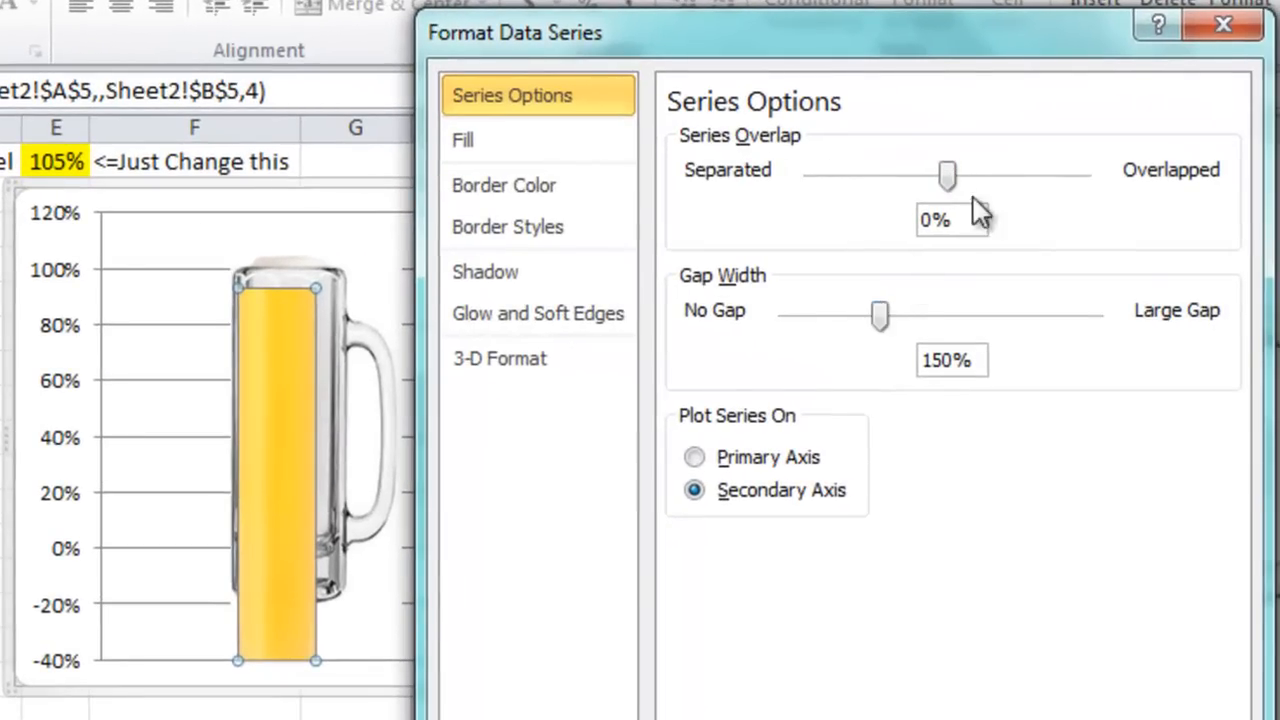
mouse_move(462, 430)
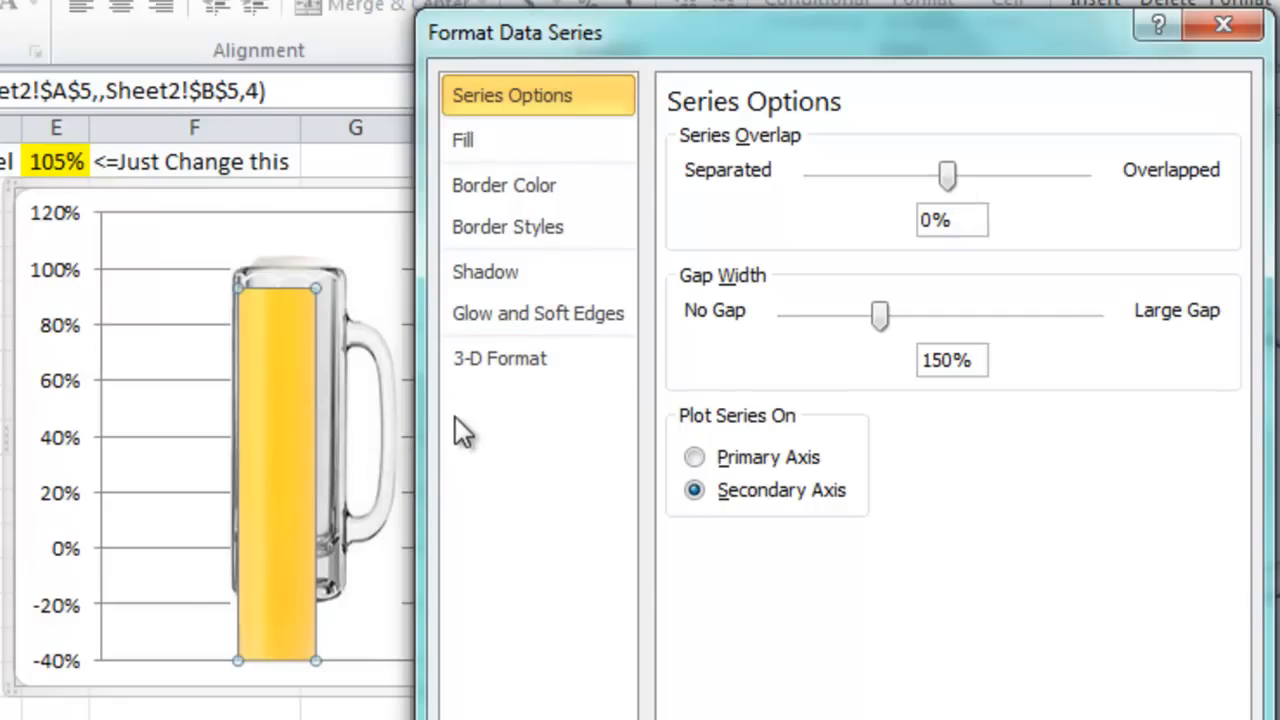
mouse_move(947, 172)
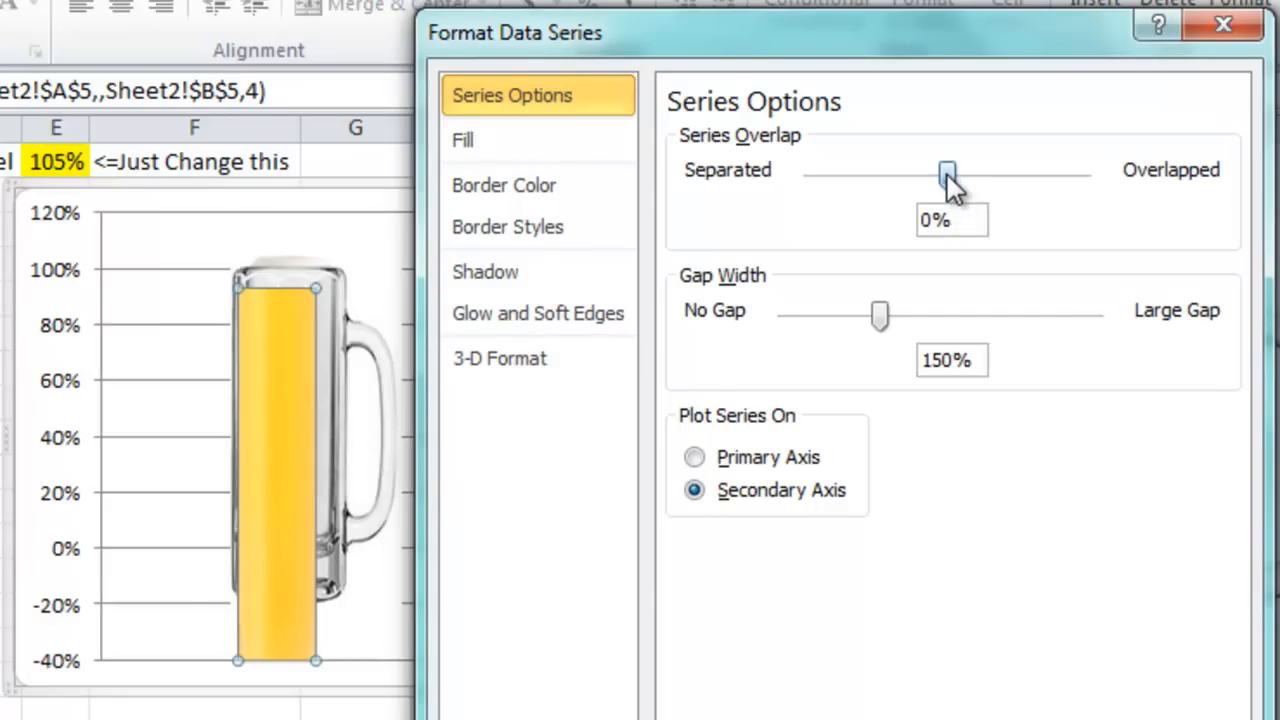
left_click_drag(947, 172, 990, 172)
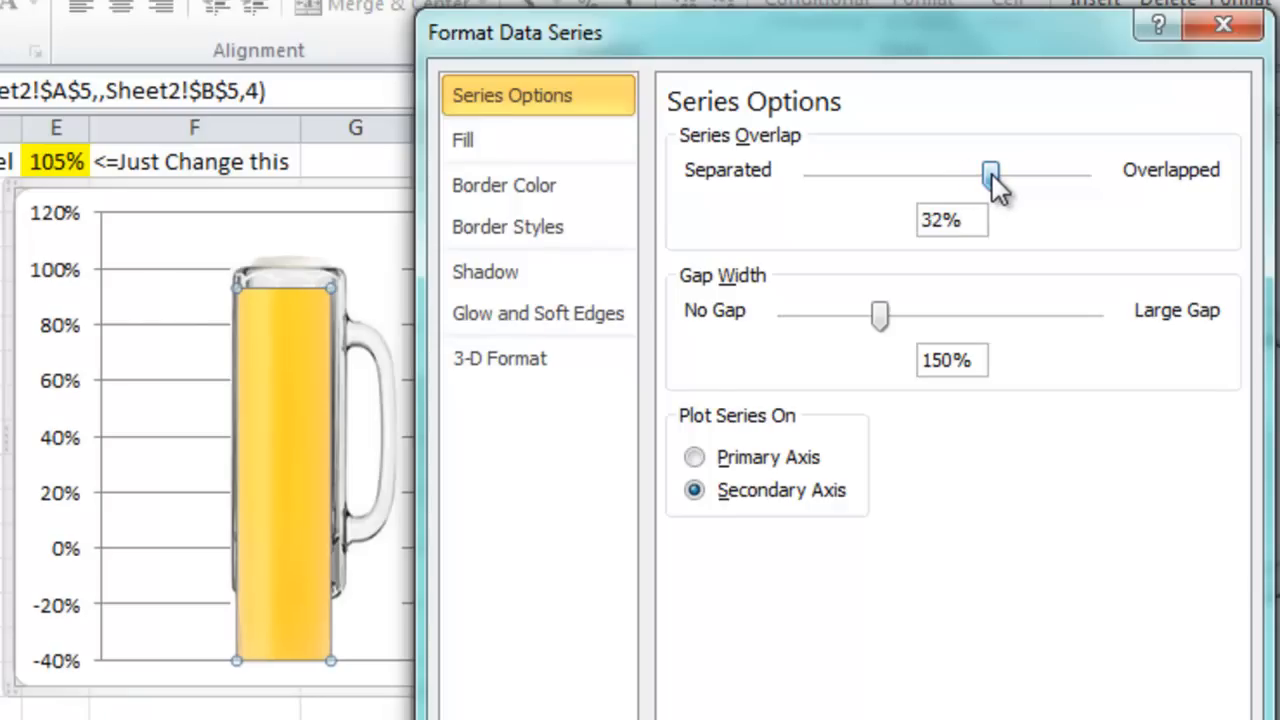
left_click_drag(990, 170, 1003, 172)
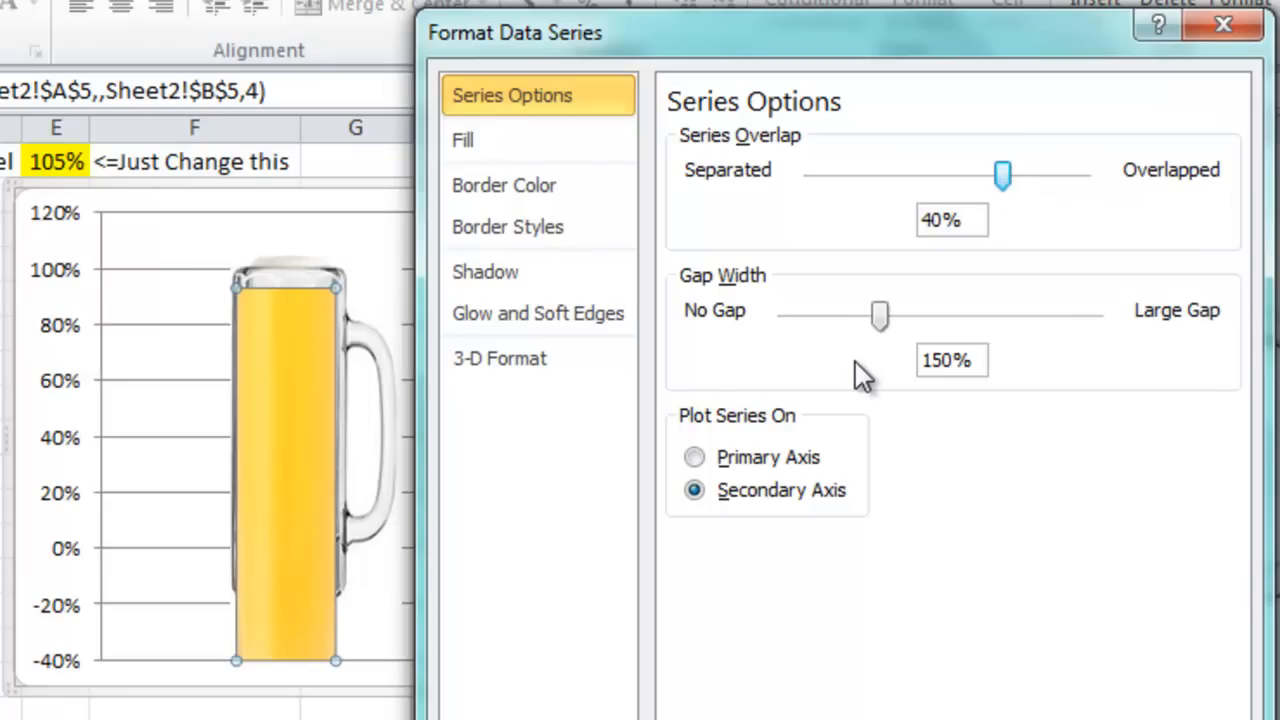
left_click_drag(880, 315, 864, 315)
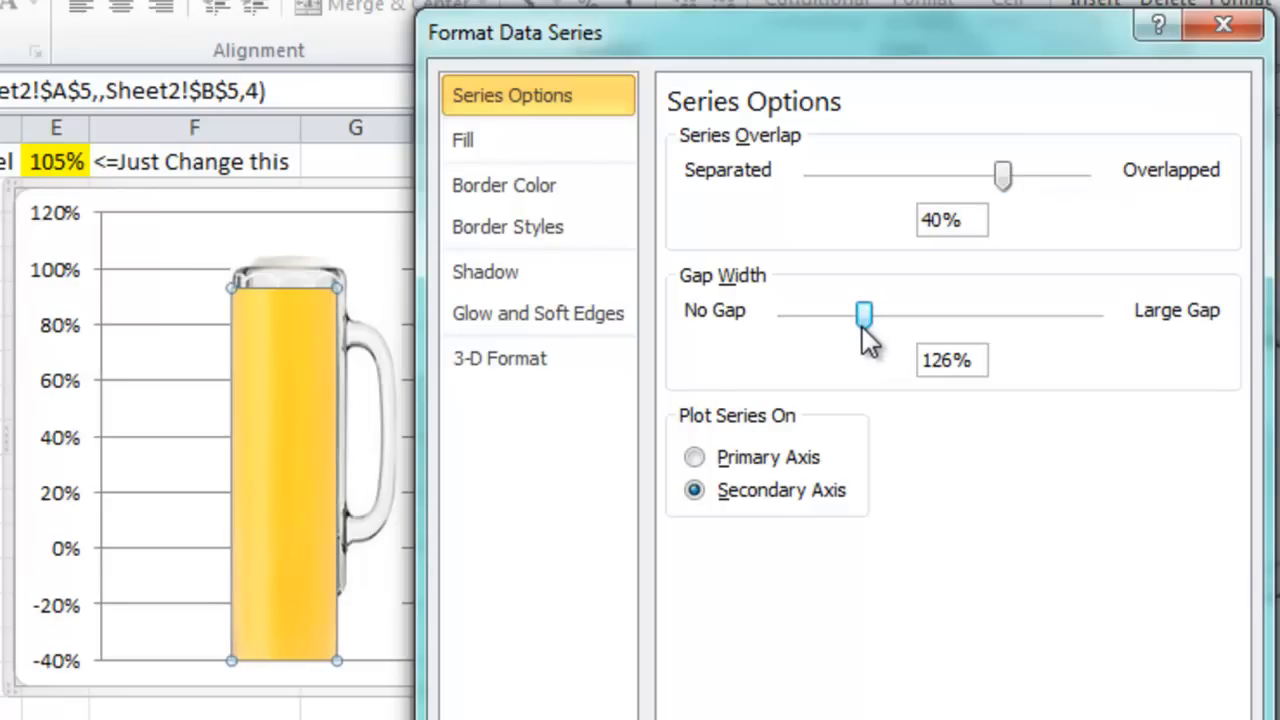
left_click_drag(863, 312, 913, 312)
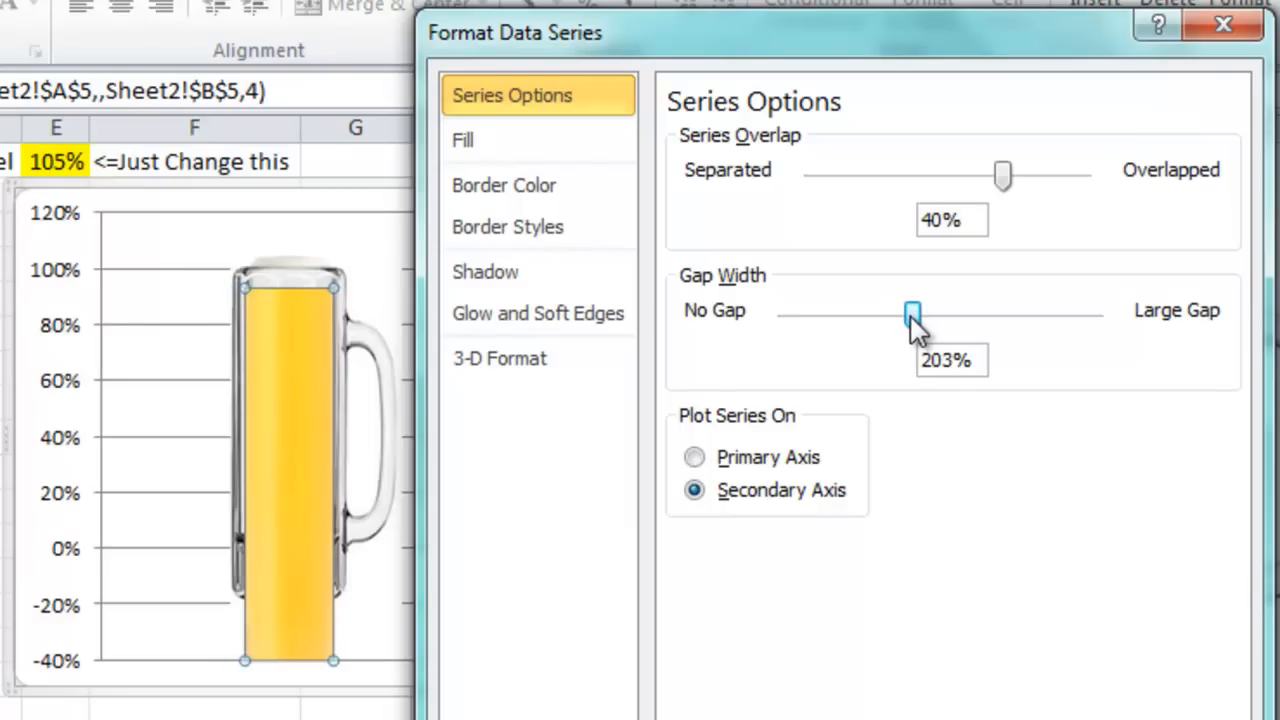
mouse_move(872, 547)
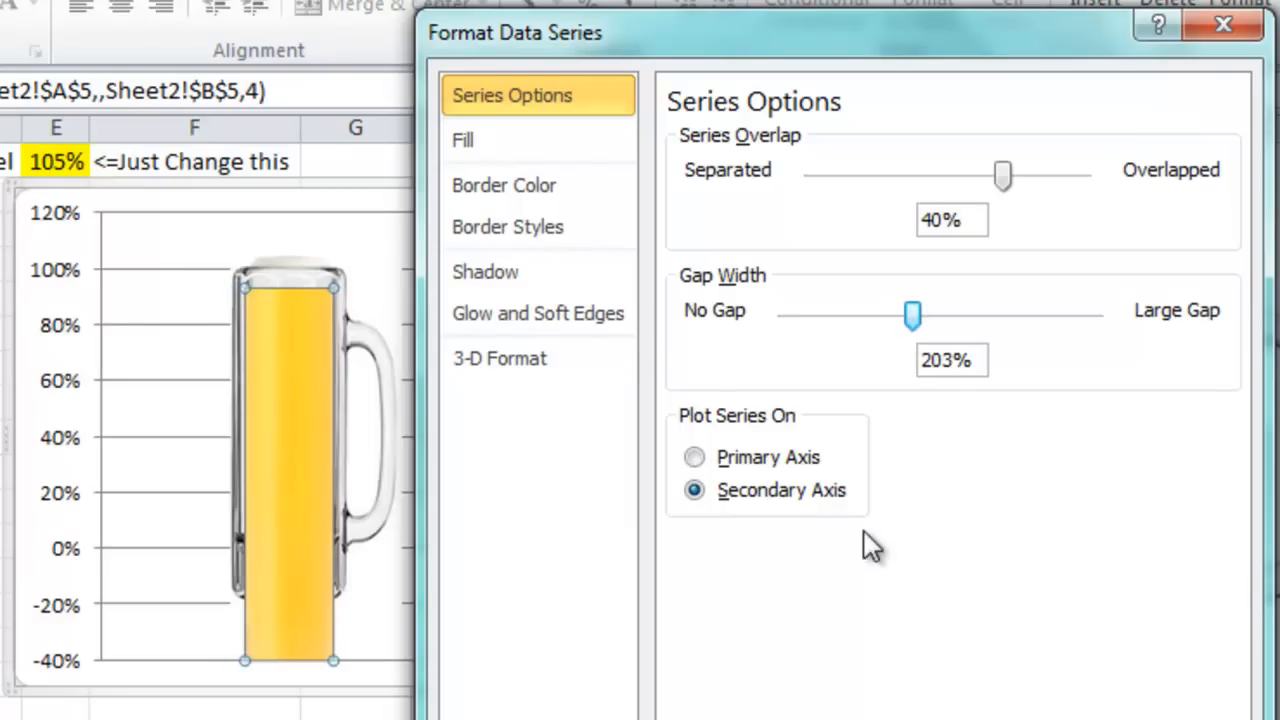
left_click(1222, 25)
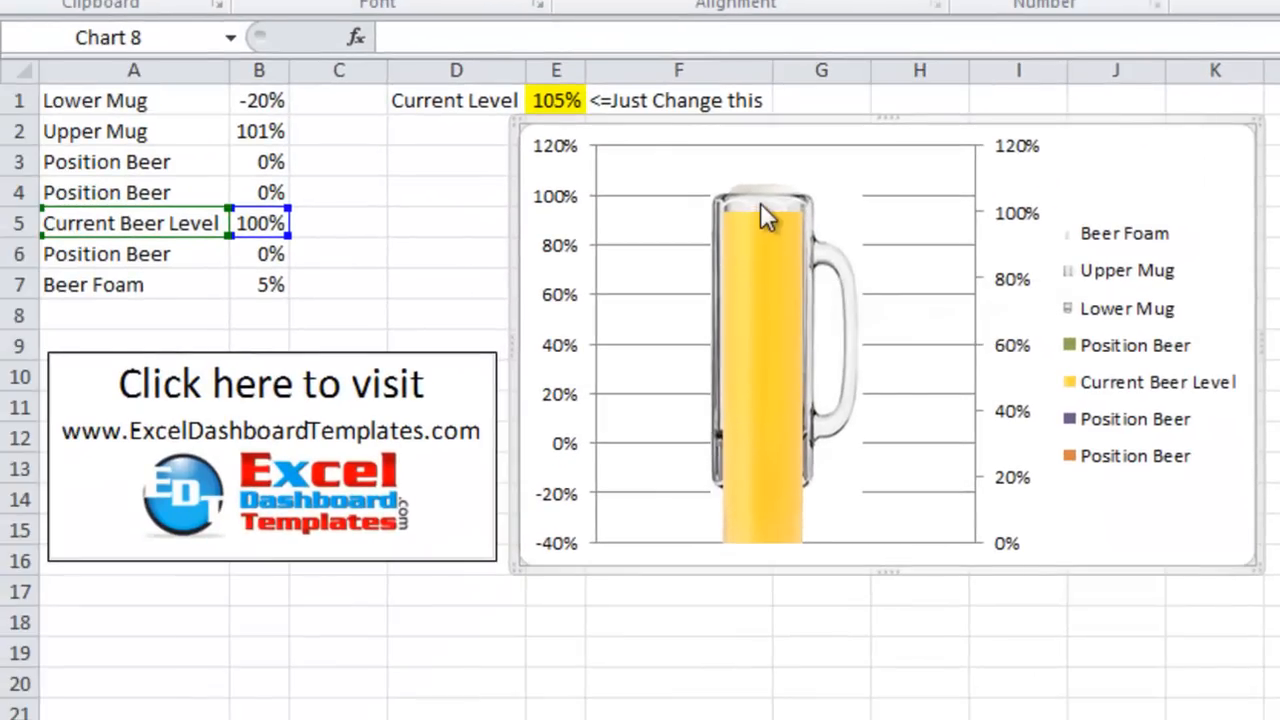
mouse_move(758, 280)
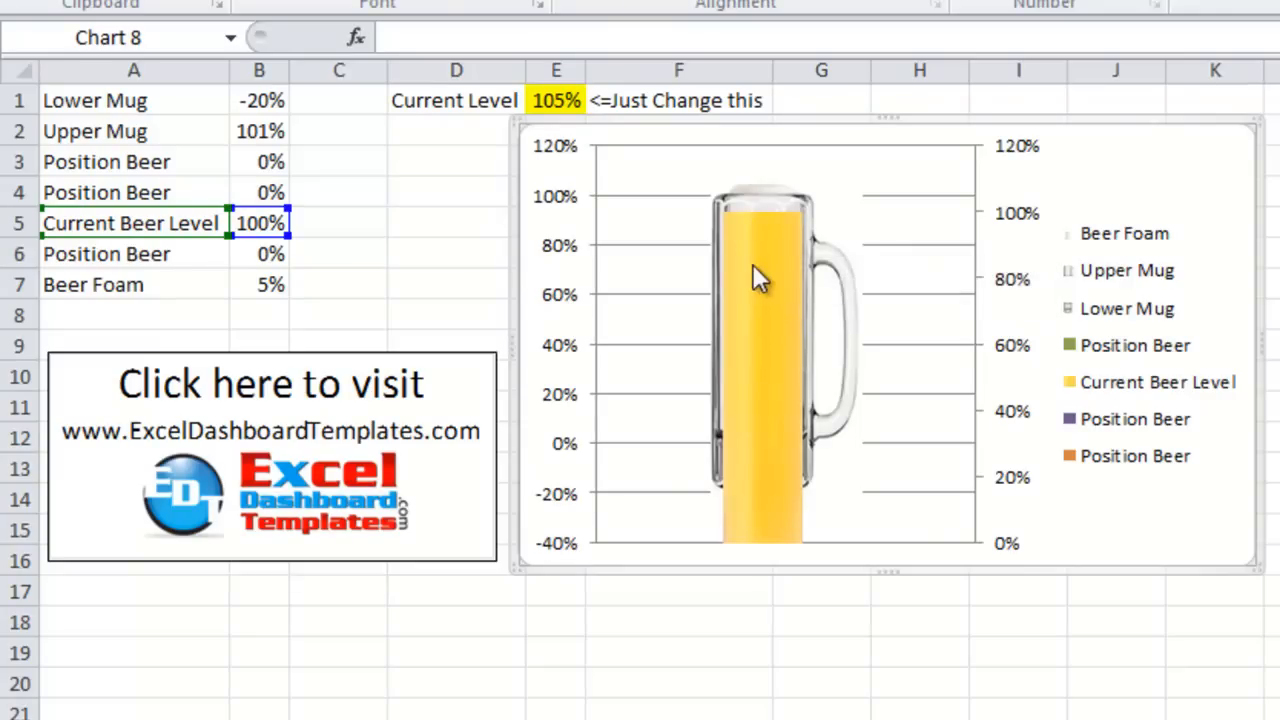
mouse_move(793, 458)
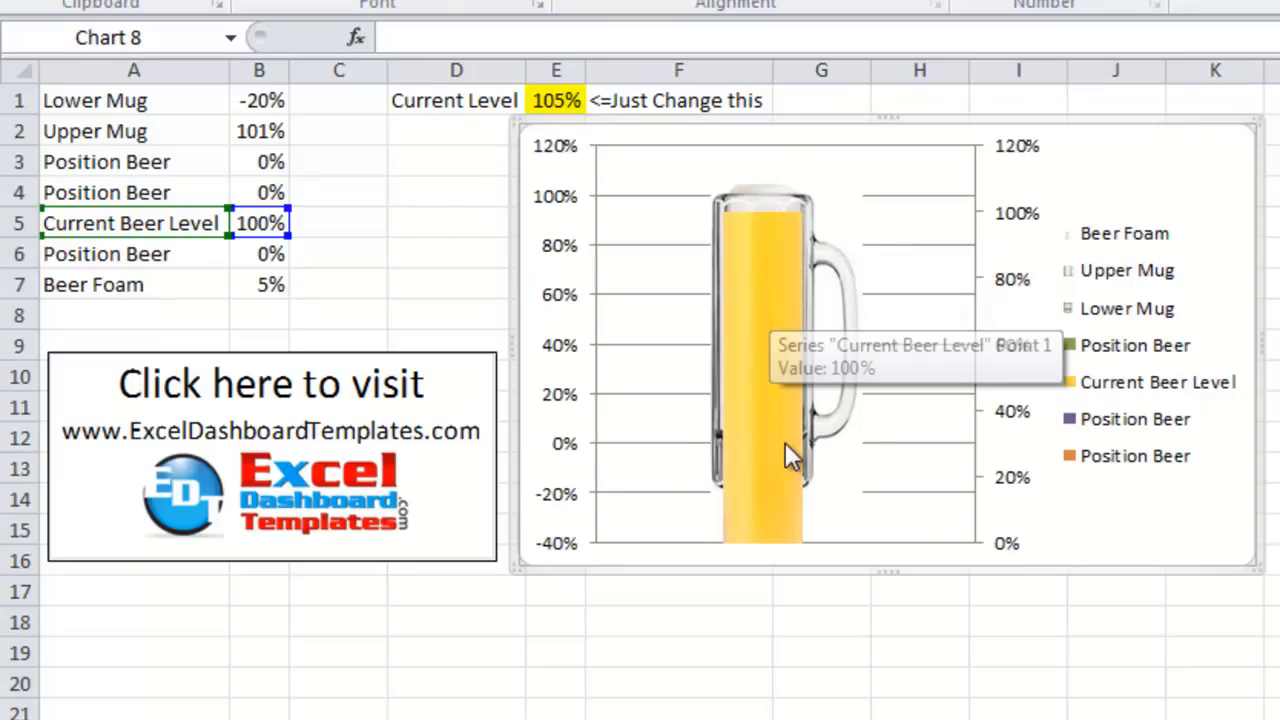
mouse_move(815, 305)
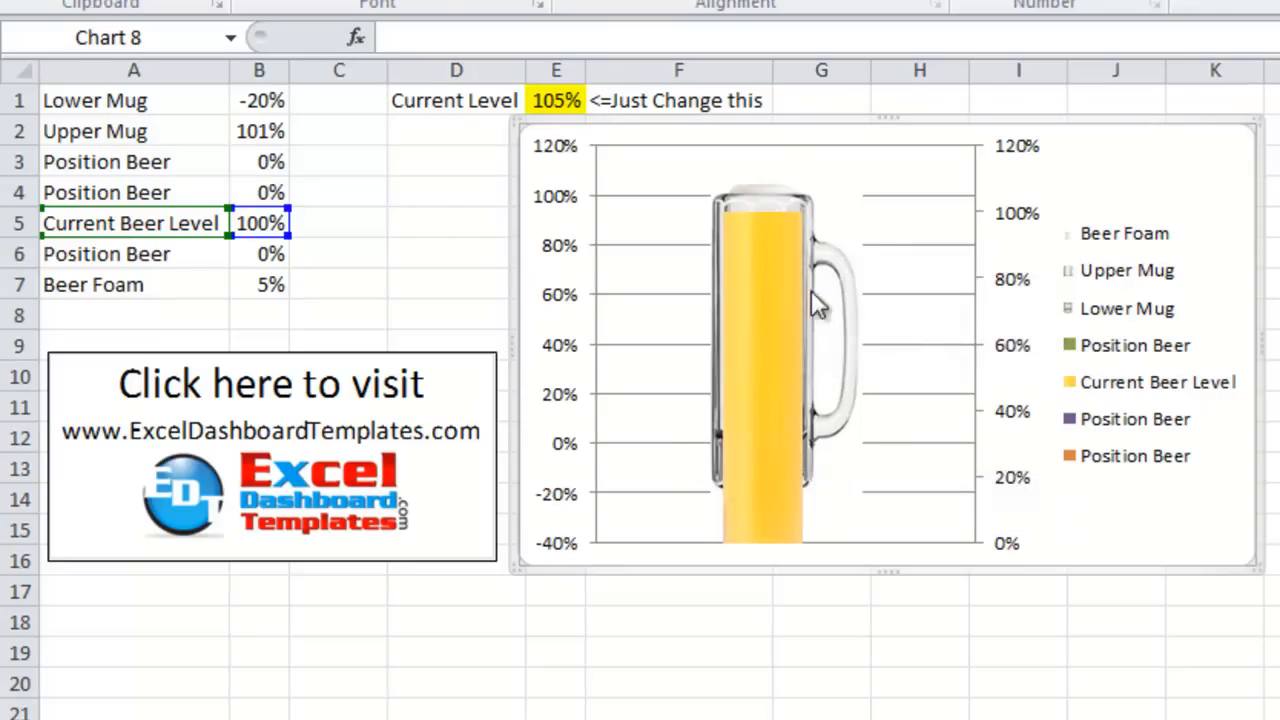
mouse_move(1015, 155)
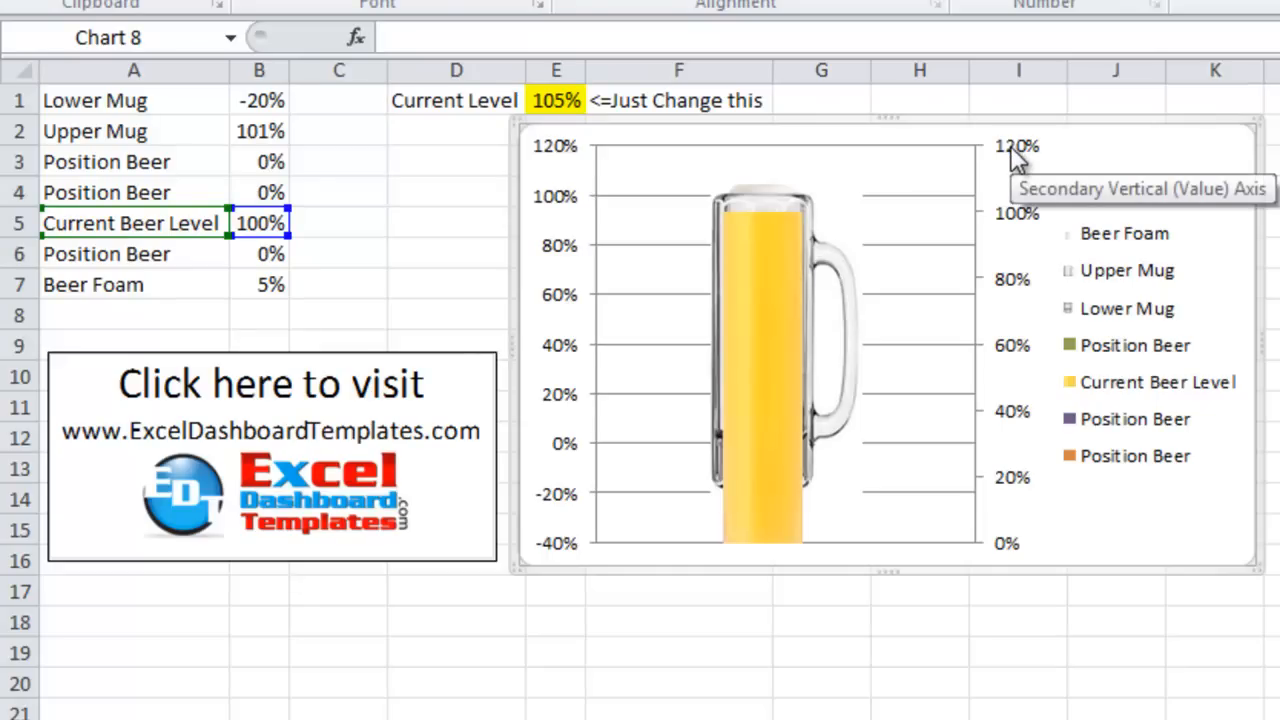
left_click(1010, 220)
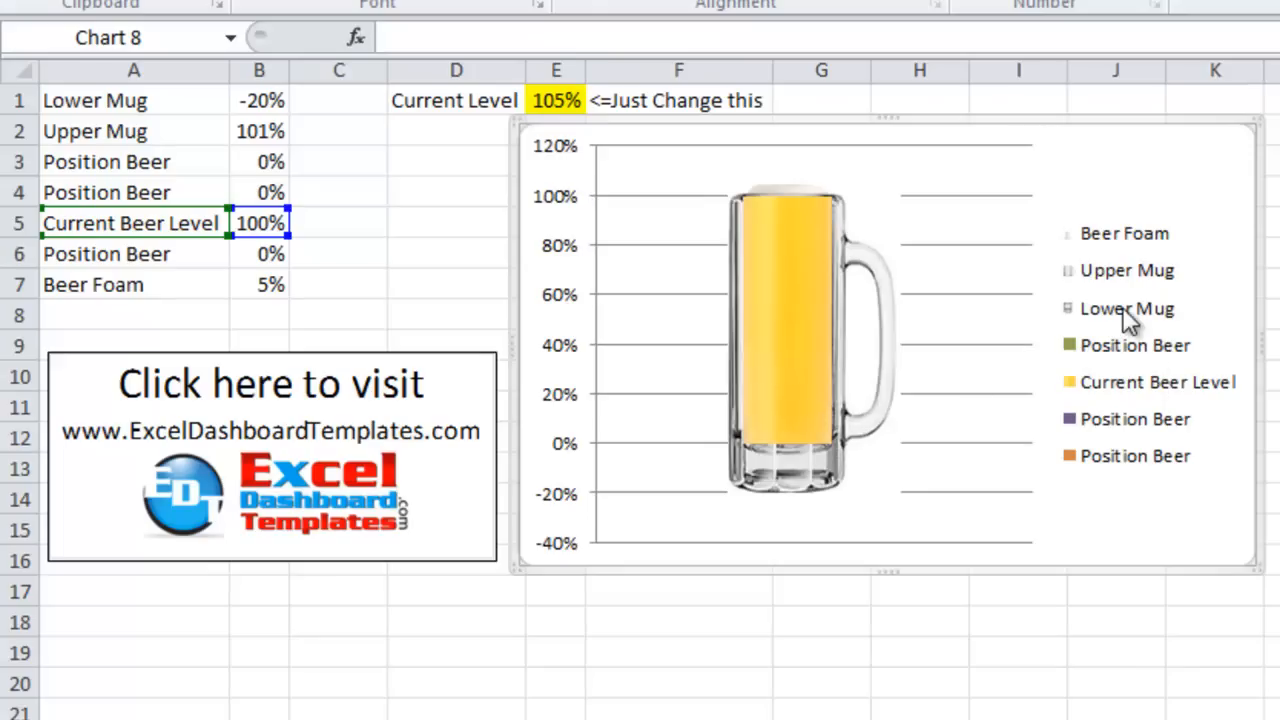
left_click(1126, 308)
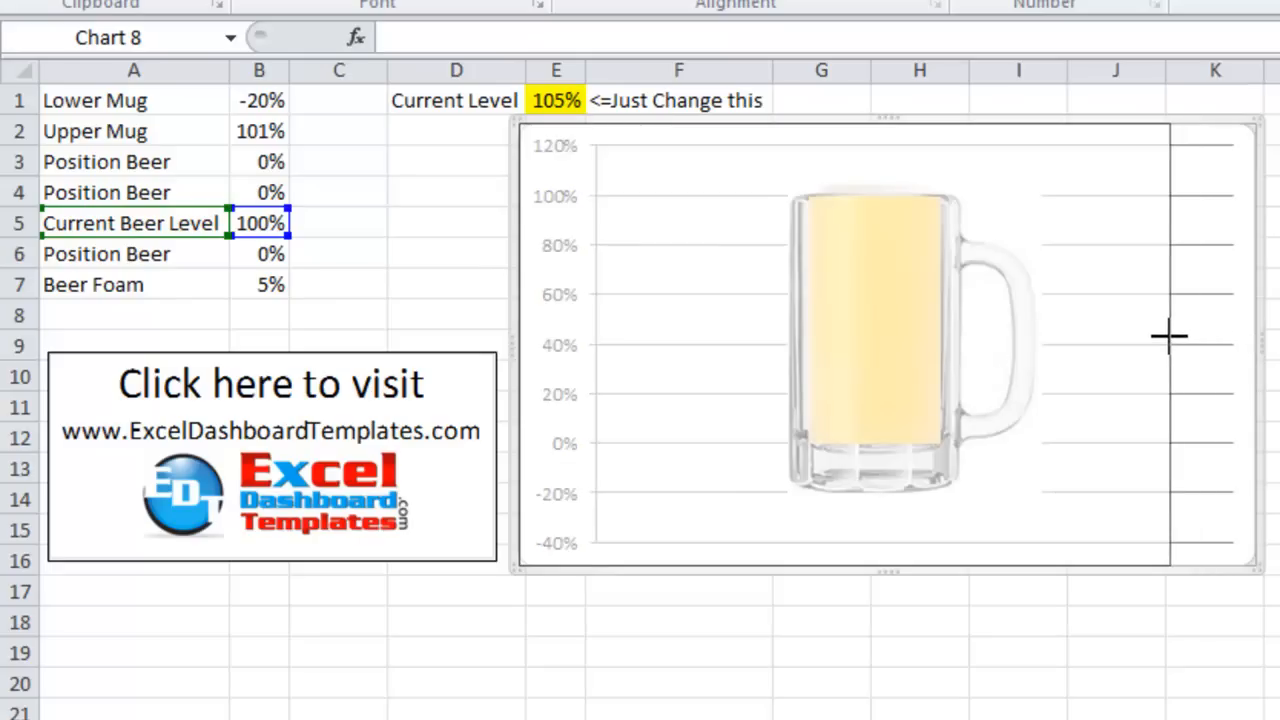
mouse_move(855, 260)
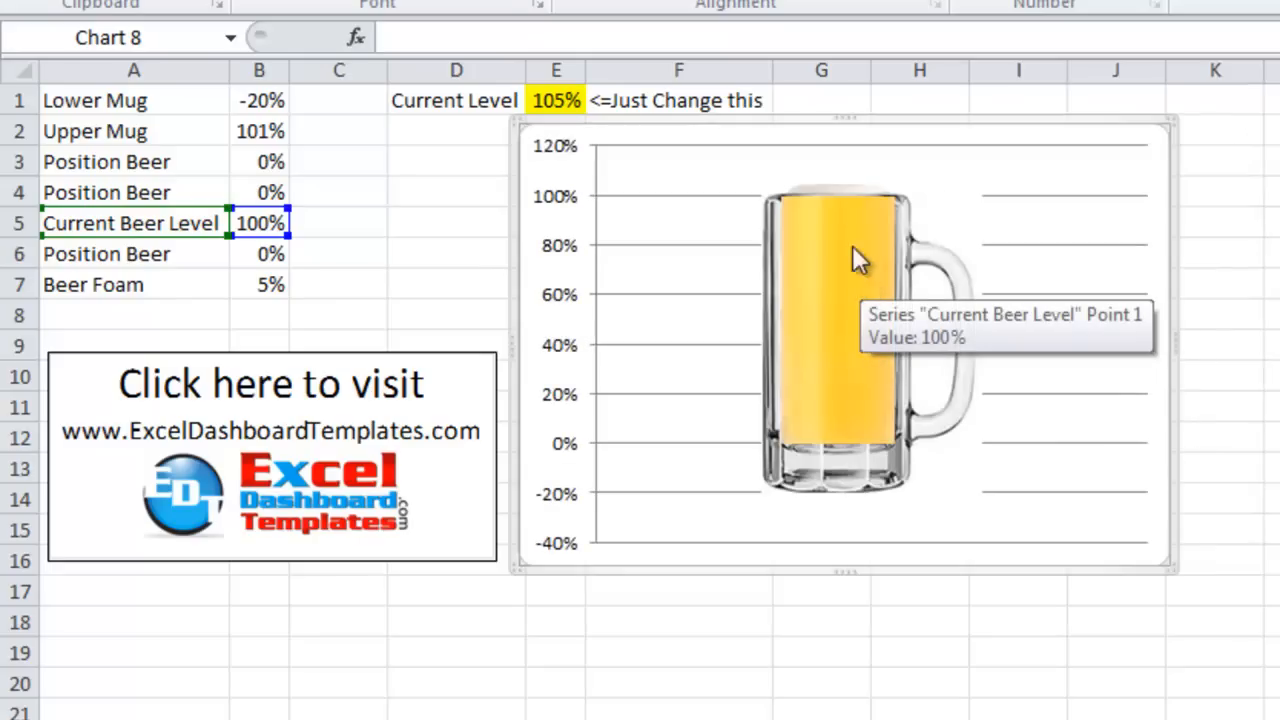
mouse_move(850, 372)
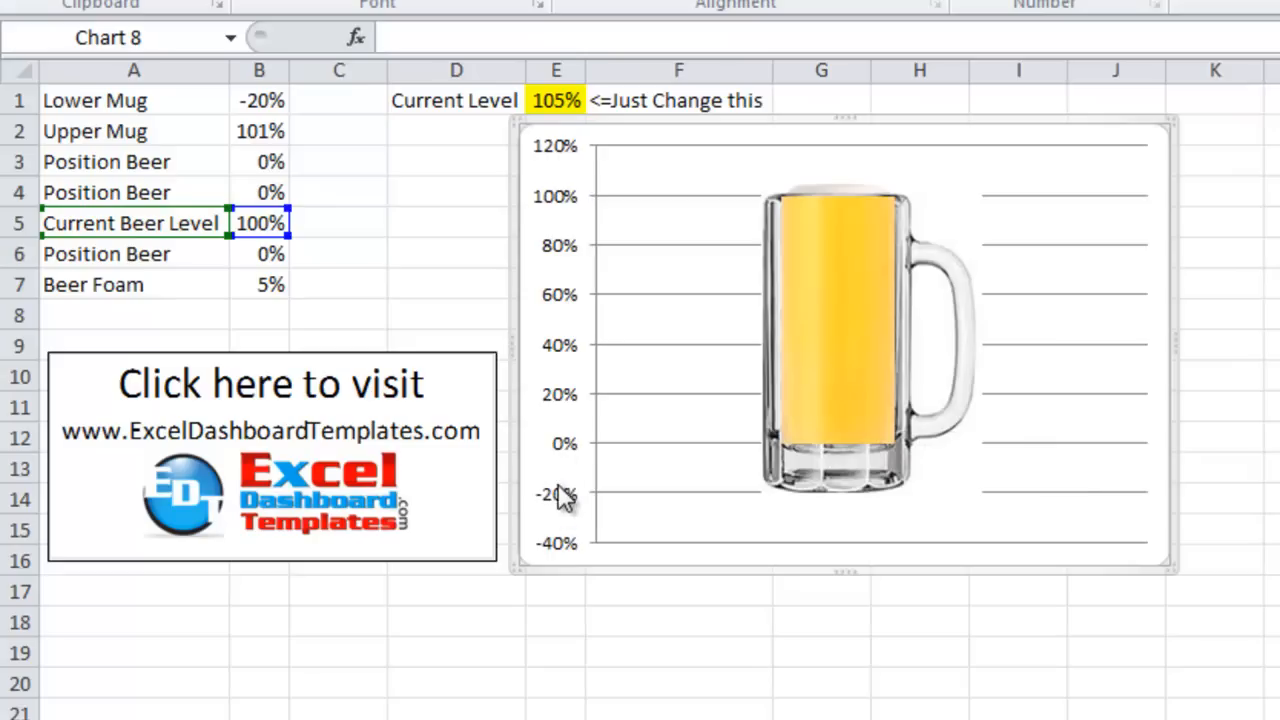
mouse_move(568, 468)
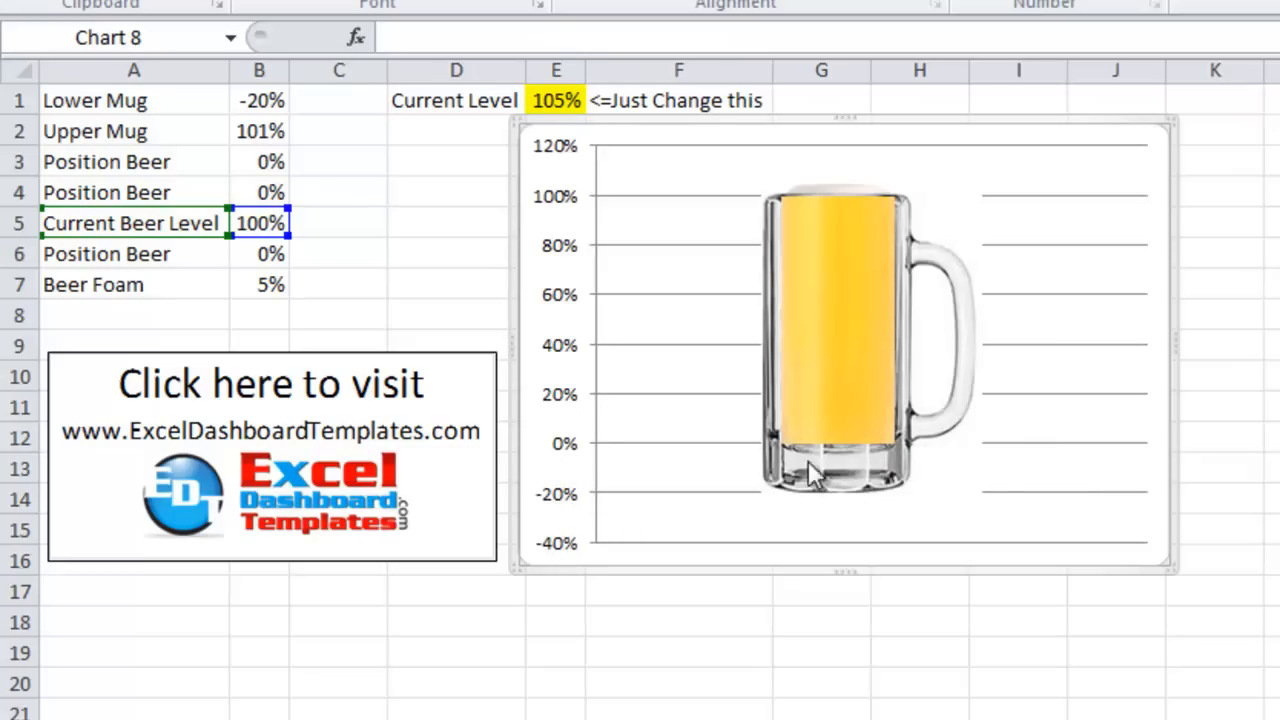
mouse_move(535, 505)
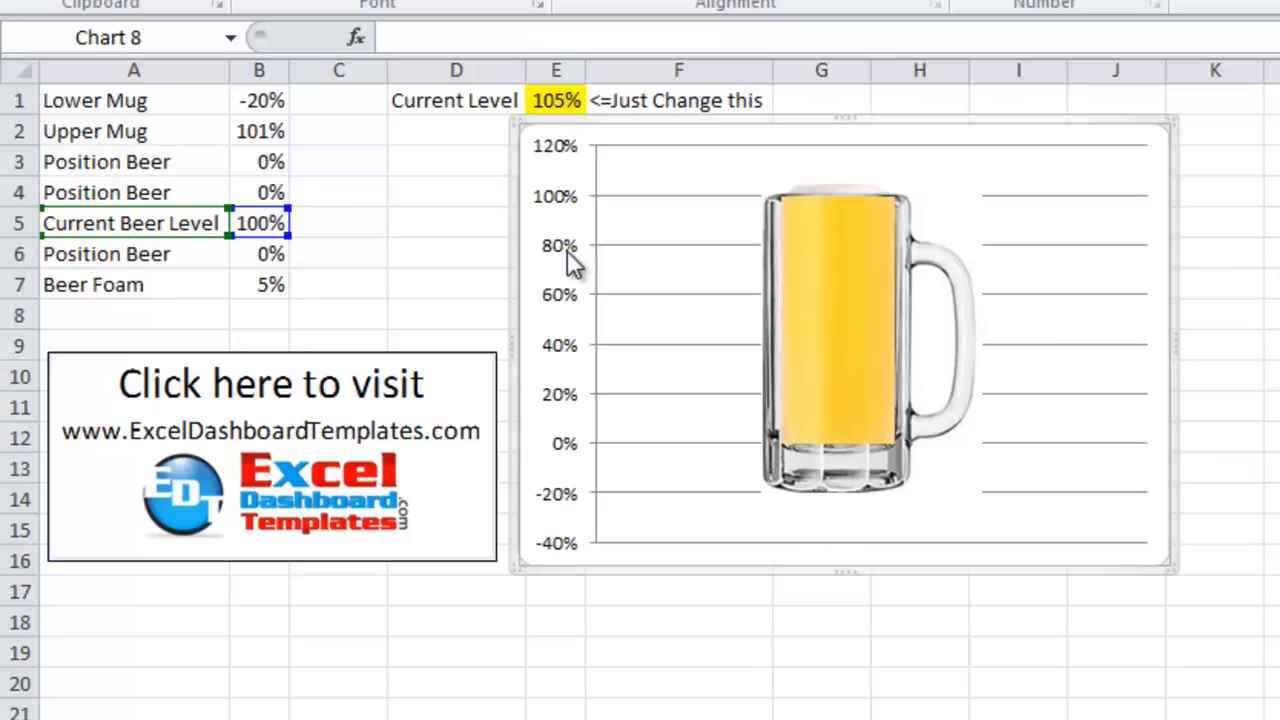
Fix the vertical axis Minimum at -0.2 and Maximum at 1.2
right_click(568, 255)
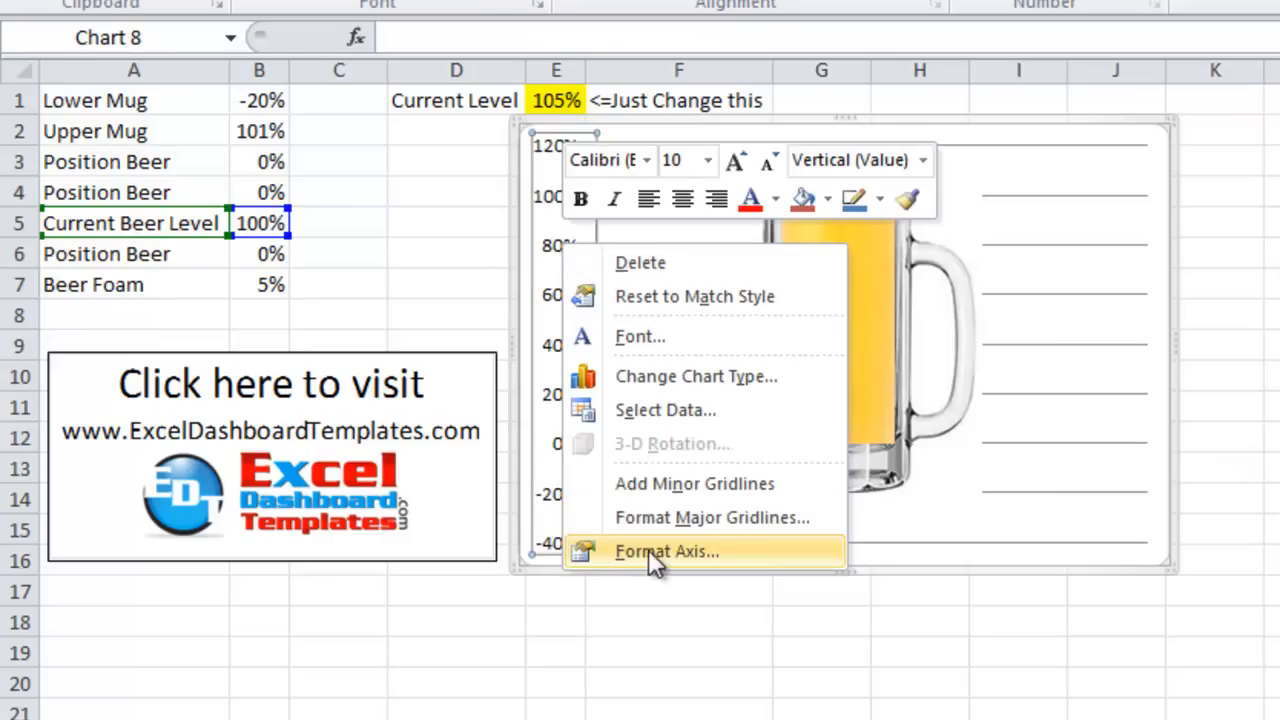
left_click(666, 551)
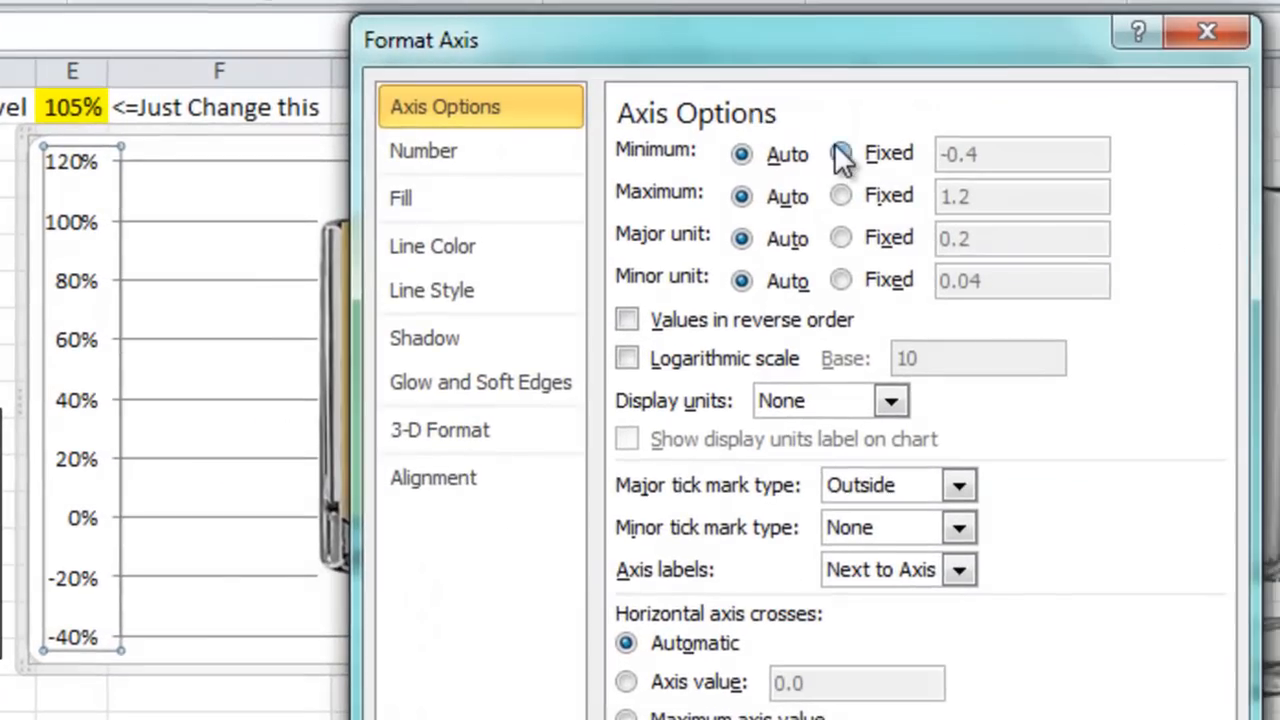
left_click(841, 153)
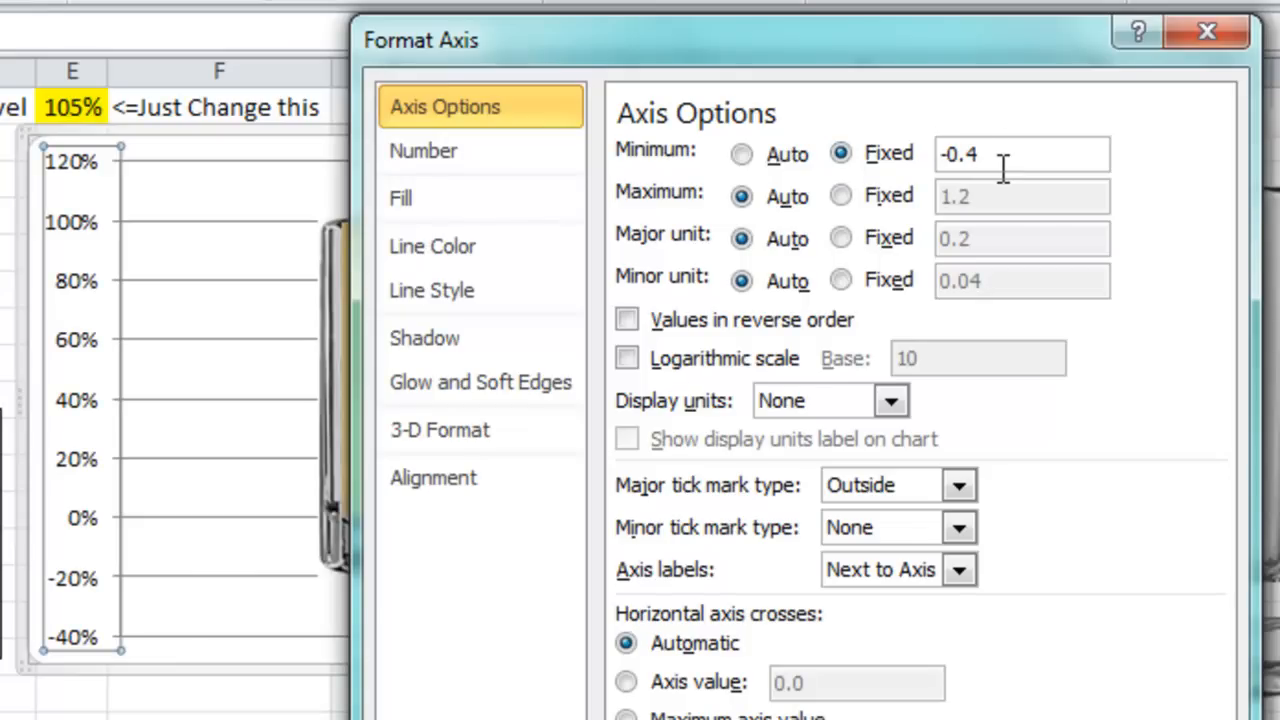
left_click(841, 195)
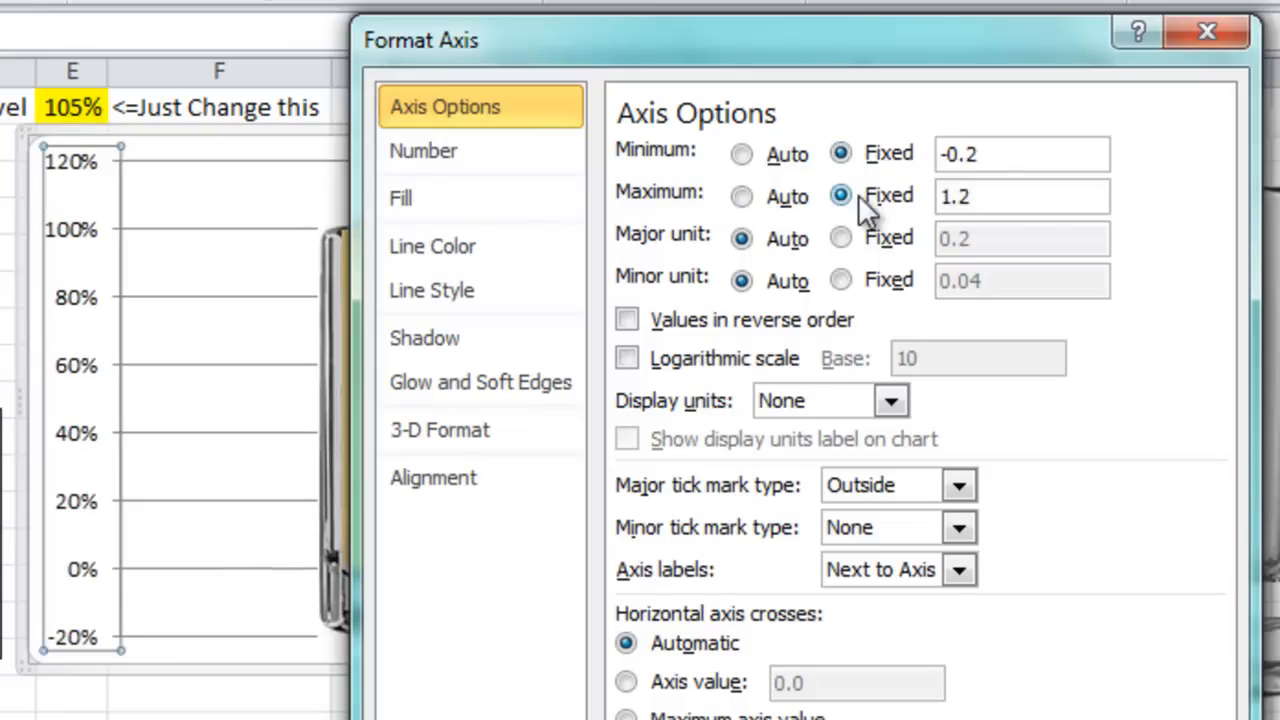
left_click(1020, 196)
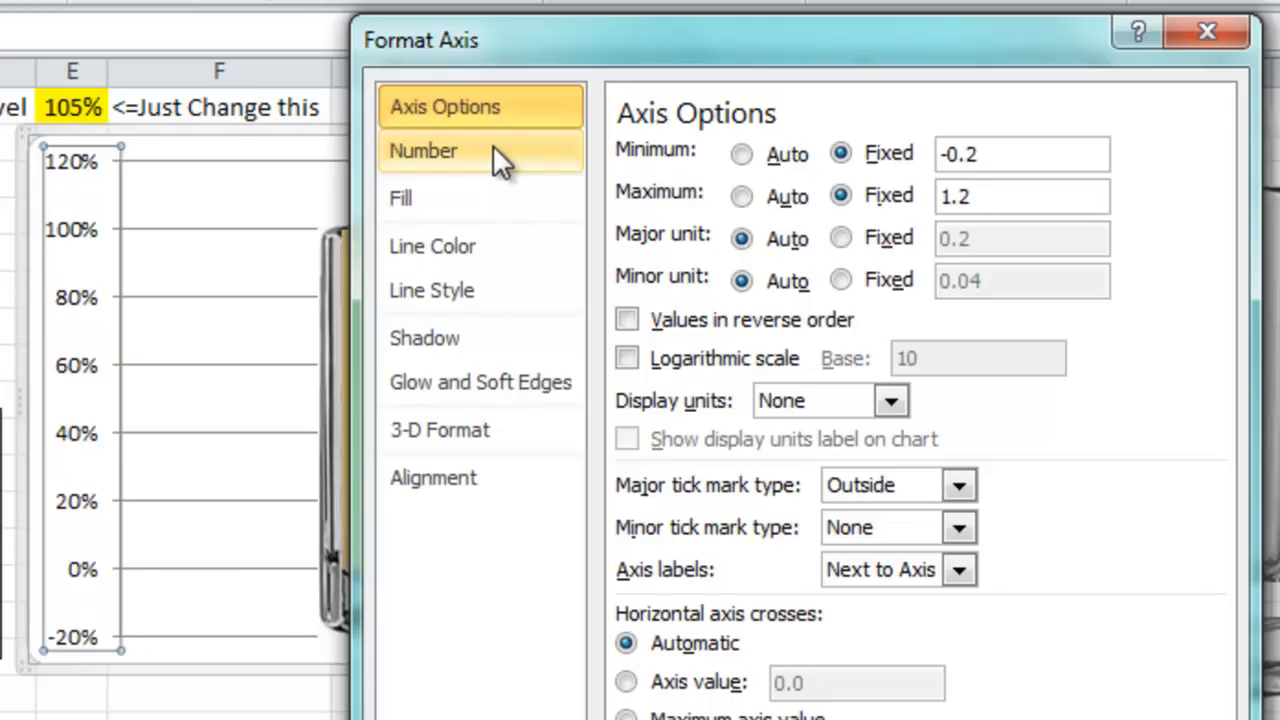
Apply the custom axis number format 0%;;0% to hide negative labels
left_click(423, 151)
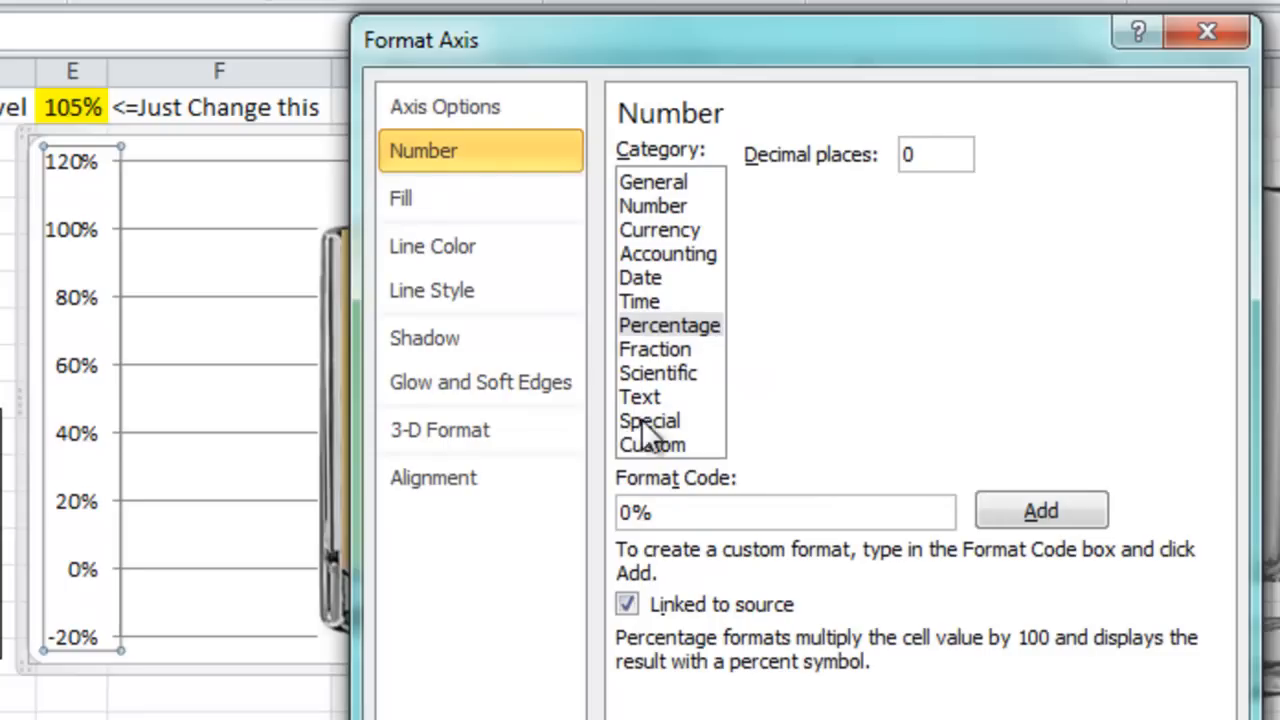
left_click(652, 445)
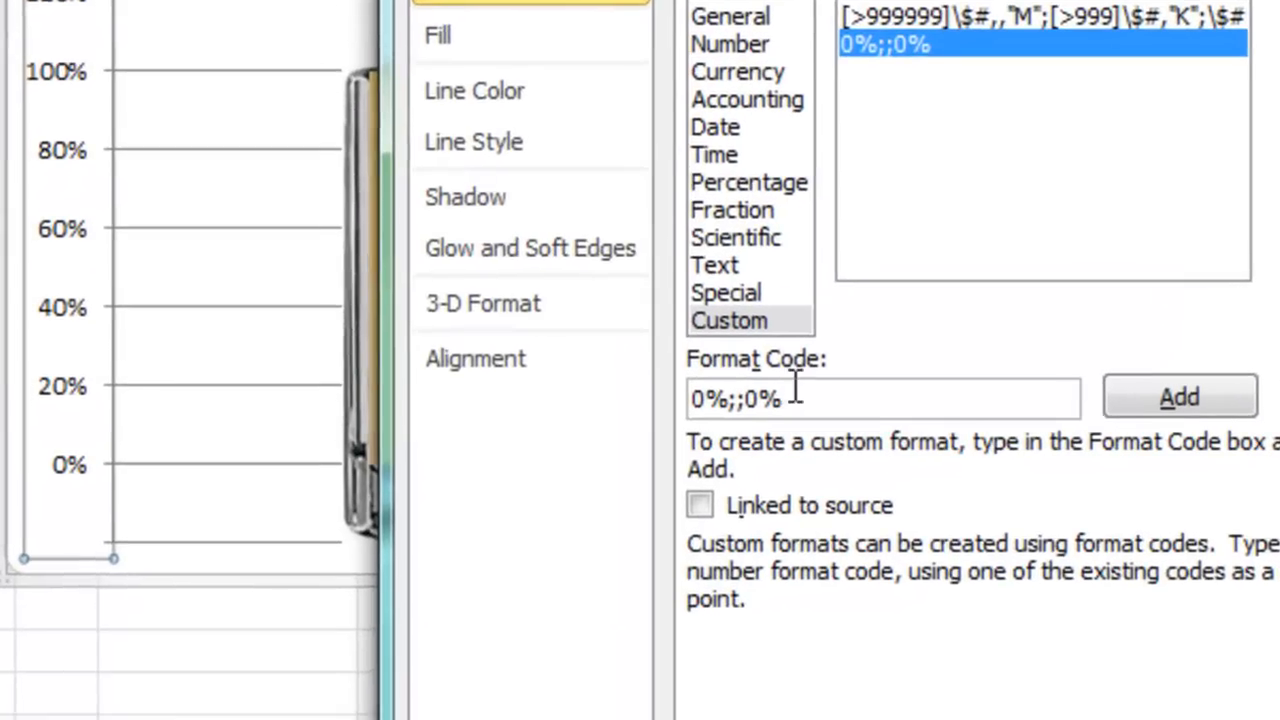
triple_click(880, 398)
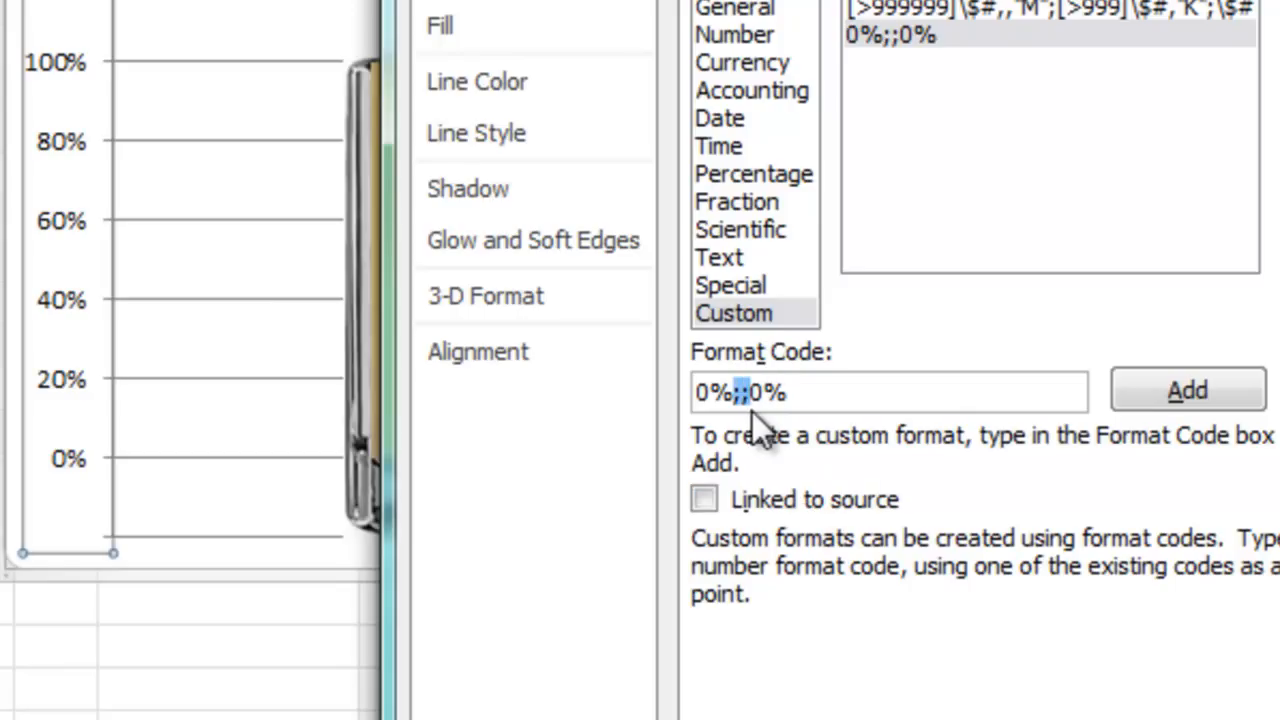
left_click(735, 392)
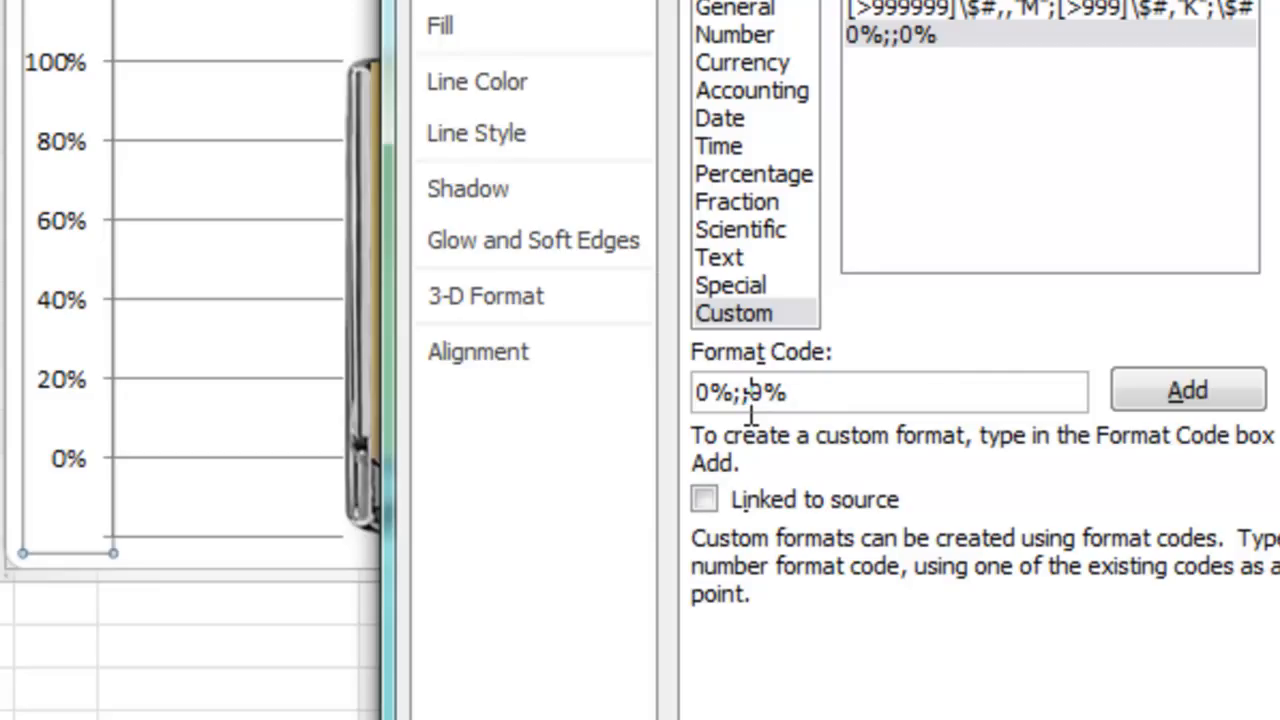
double_click(766, 391)
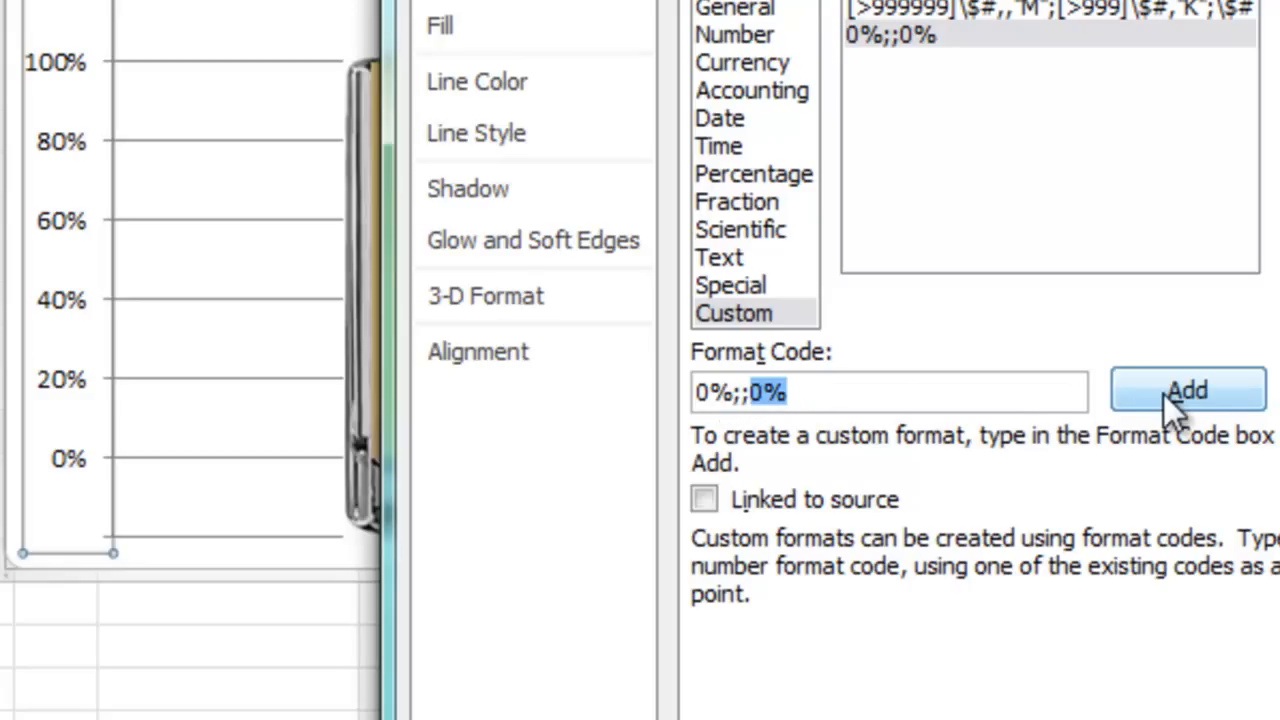
left_click(1187, 390)
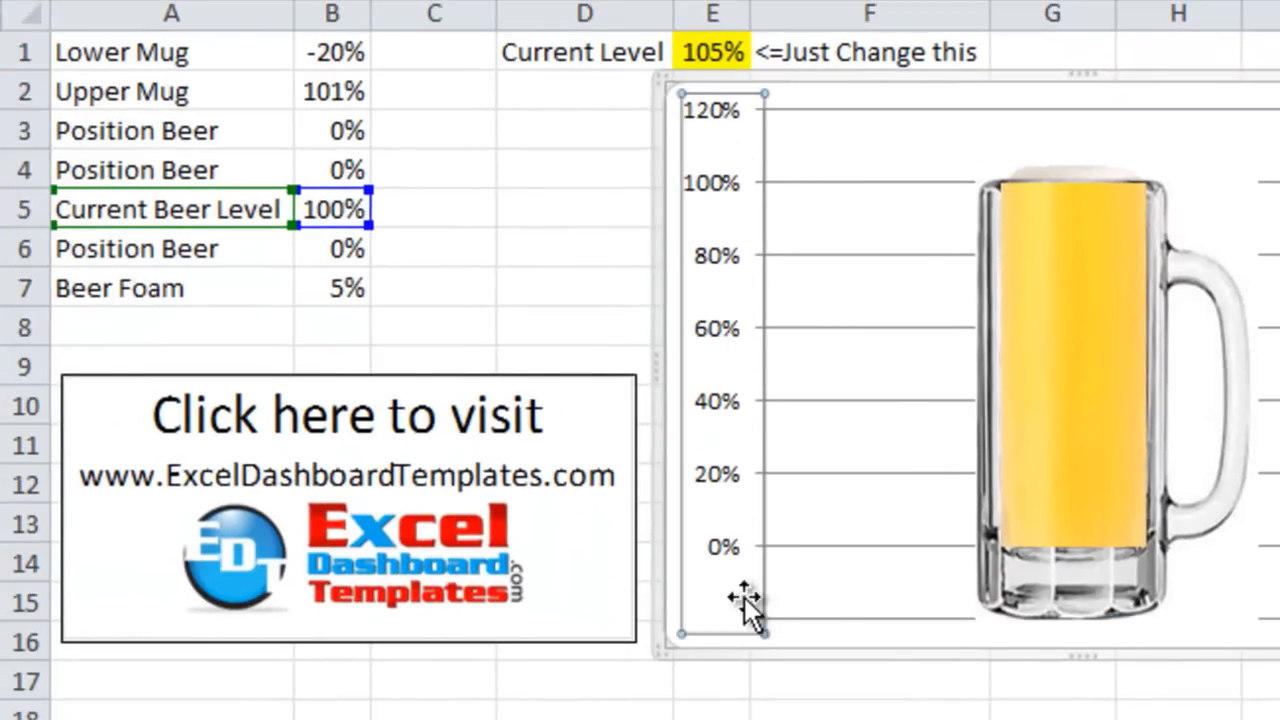
Enter Current Level values 105%, 40%, 80%, 105%, then 110% to show foam
left_click(711, 51)
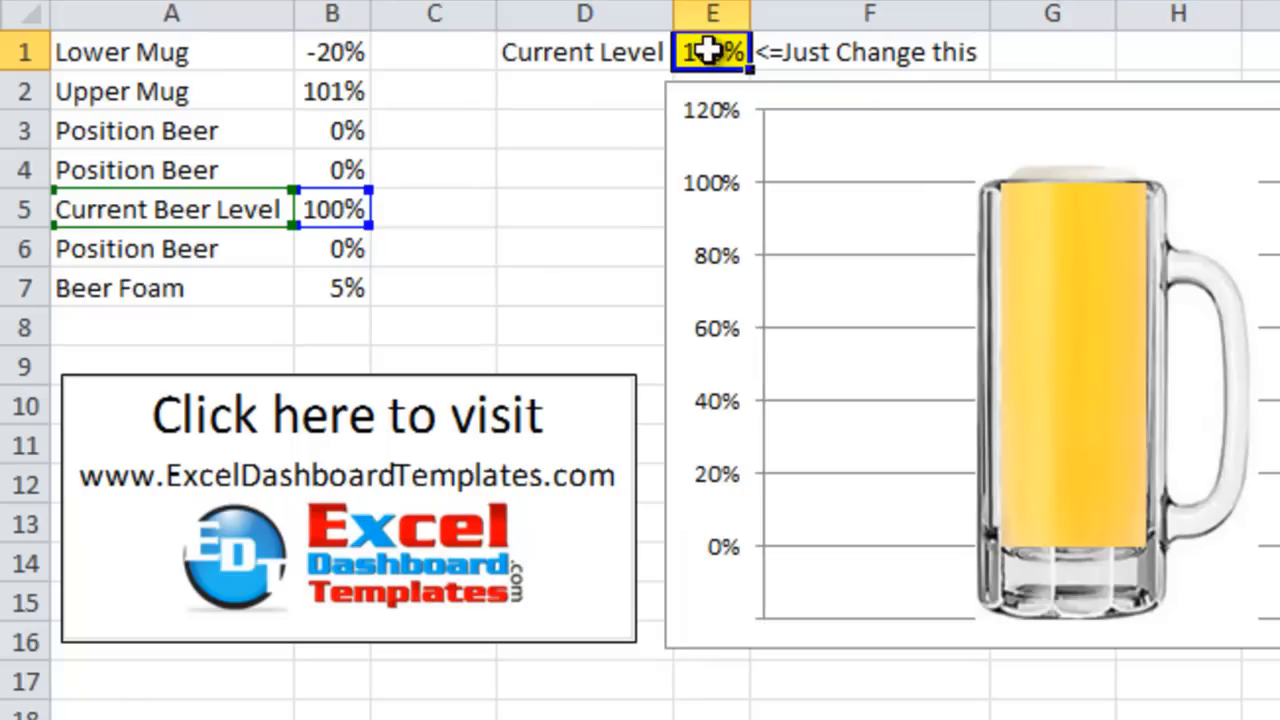
type("105%")
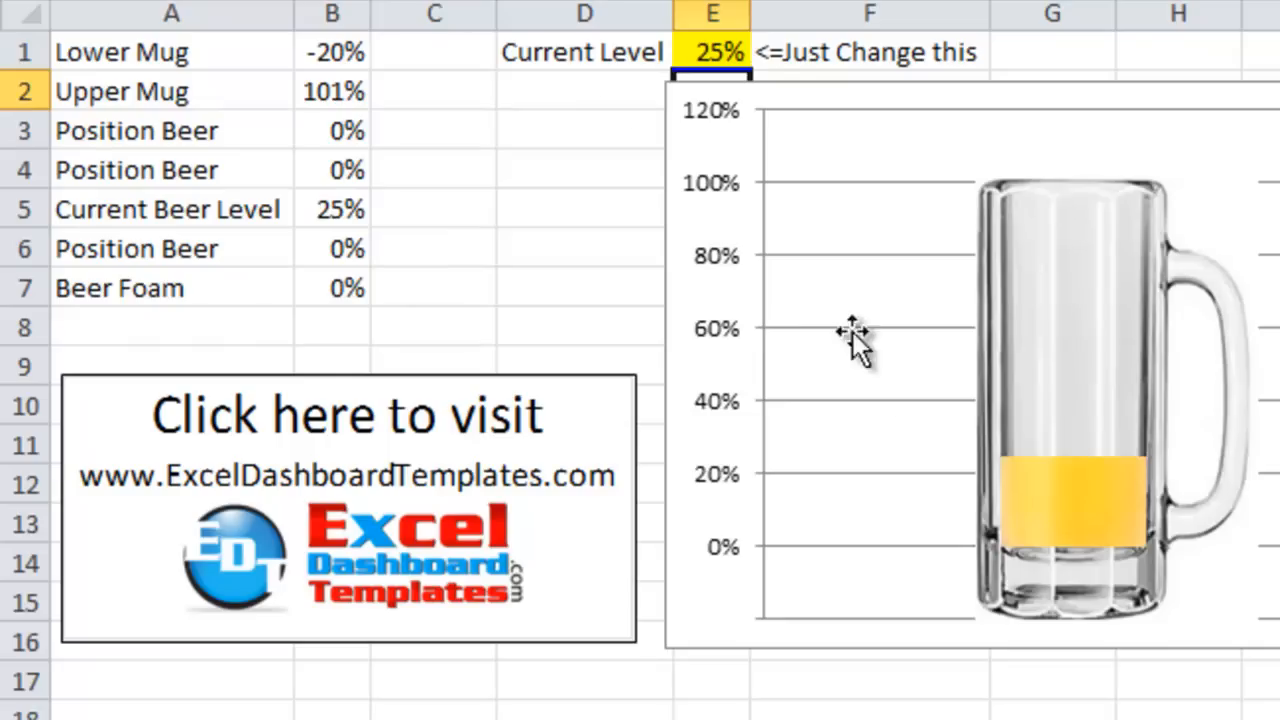
mouse_move(1050, 520)
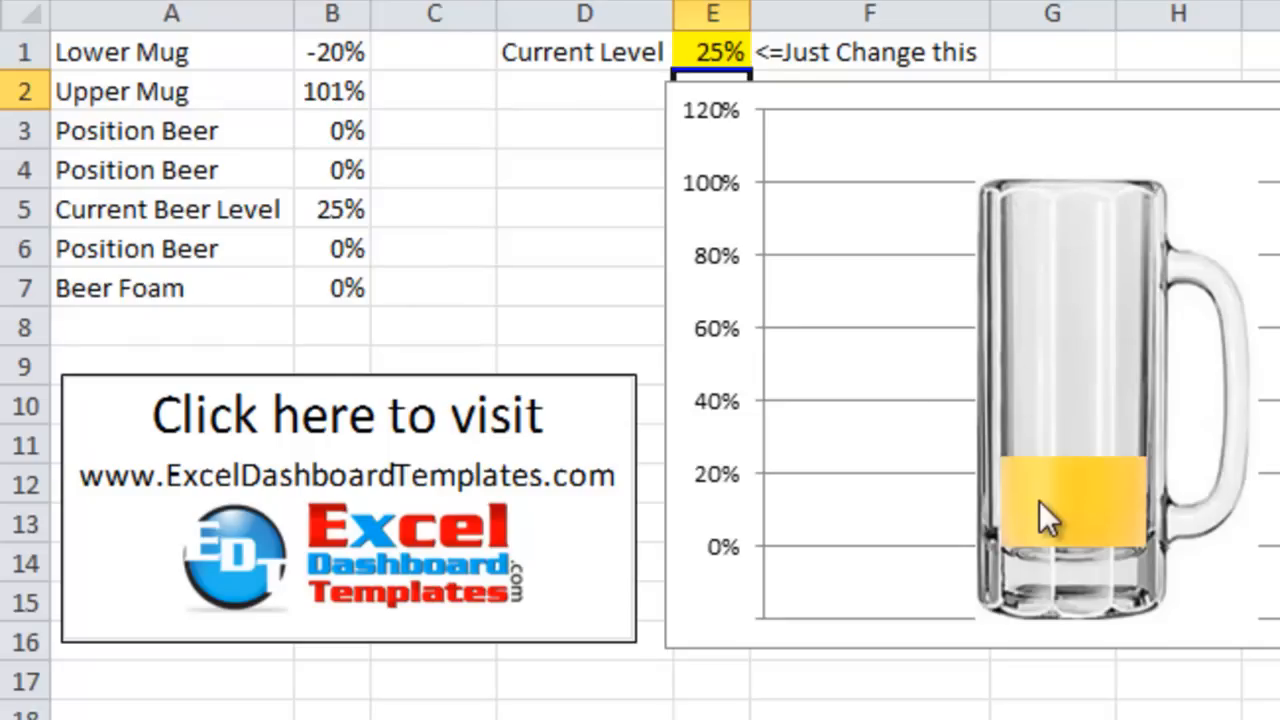
mouse_move(1000, 490)
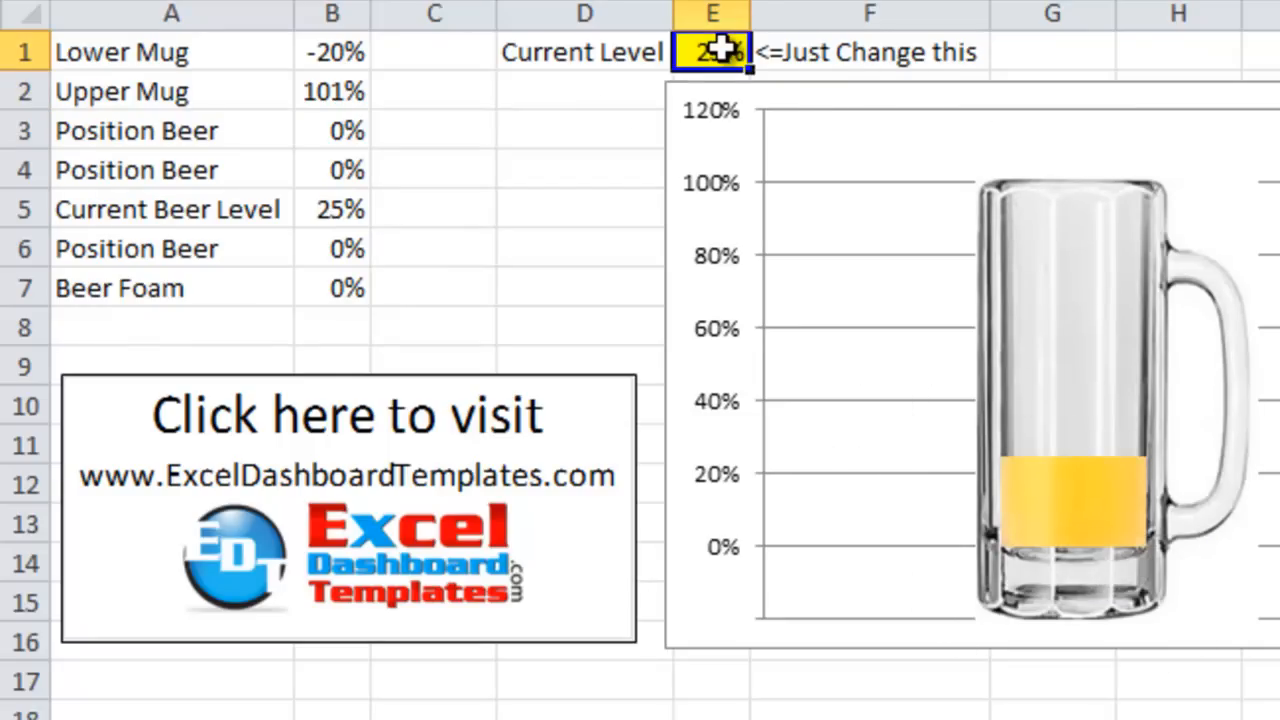
type("40%")
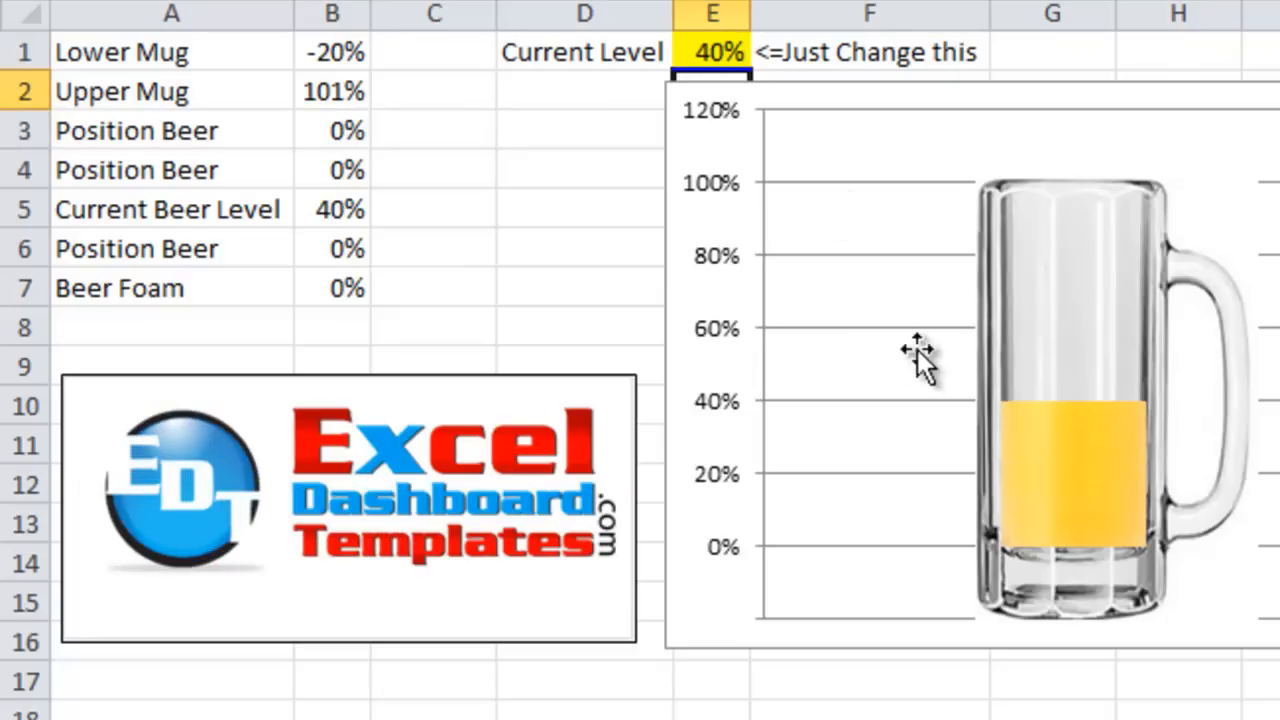
double_click(714, 52)
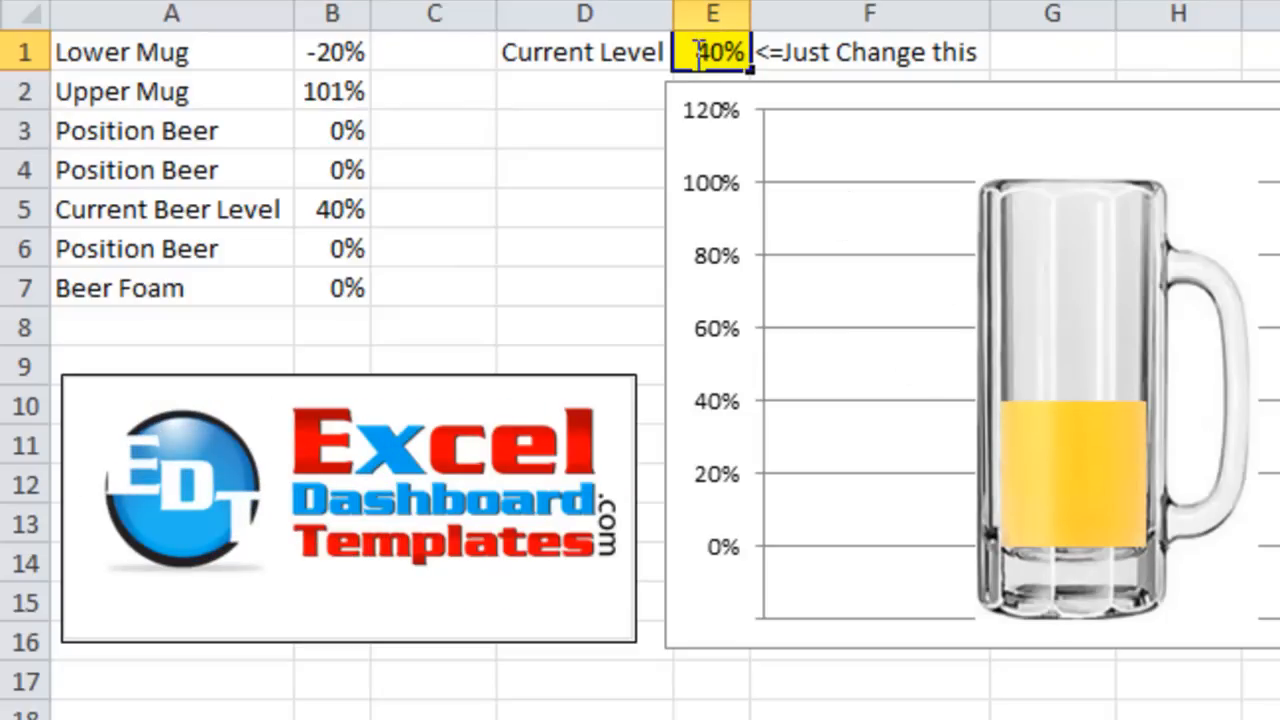
type("80%")
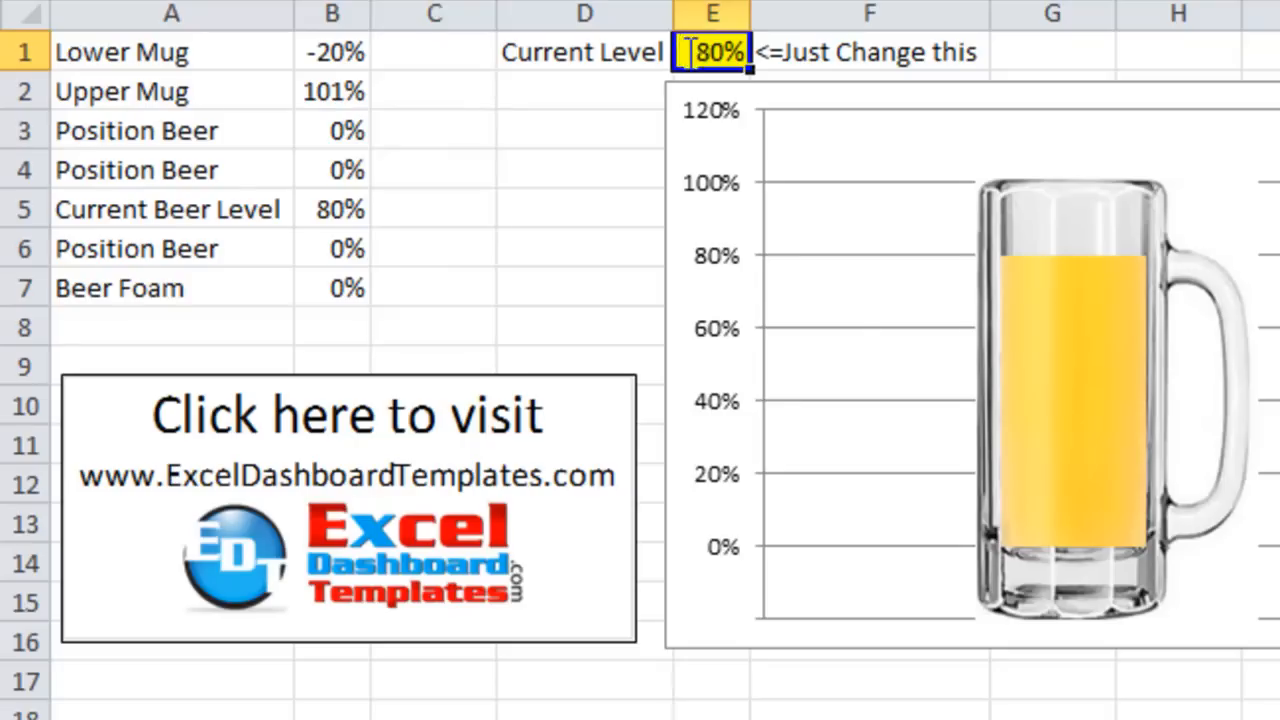
type("105%")
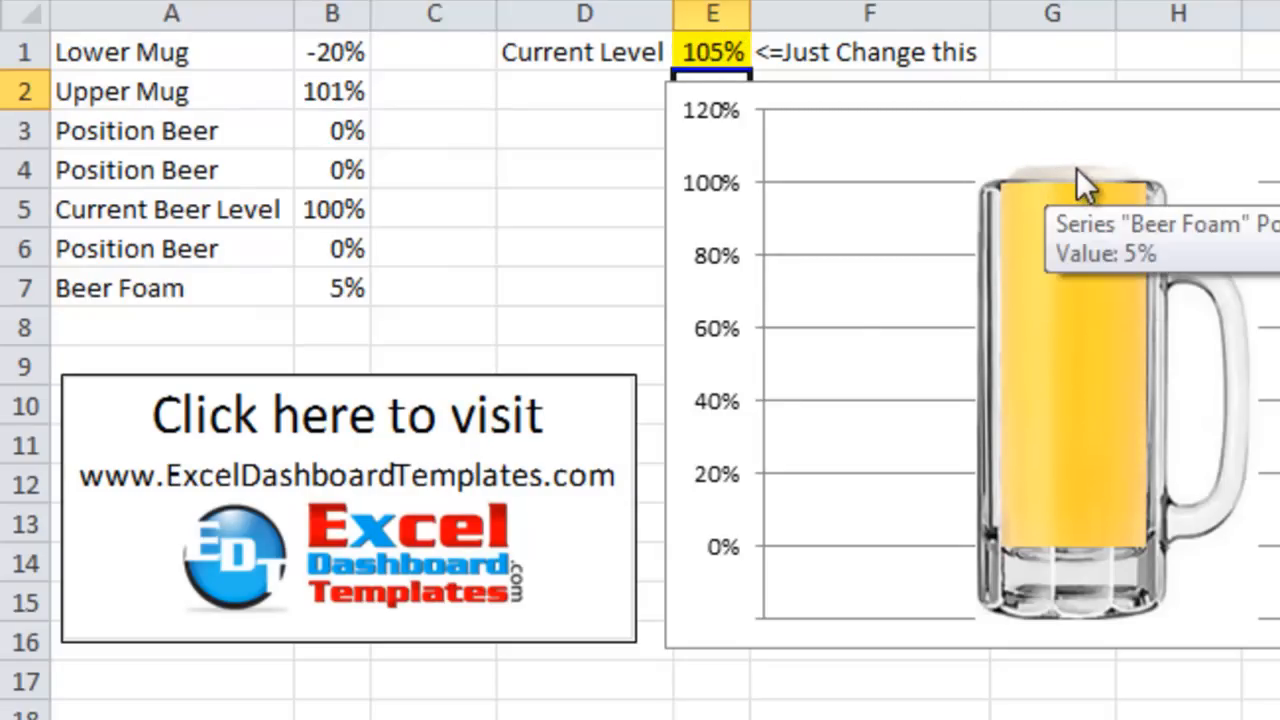
left_click(712, 51)
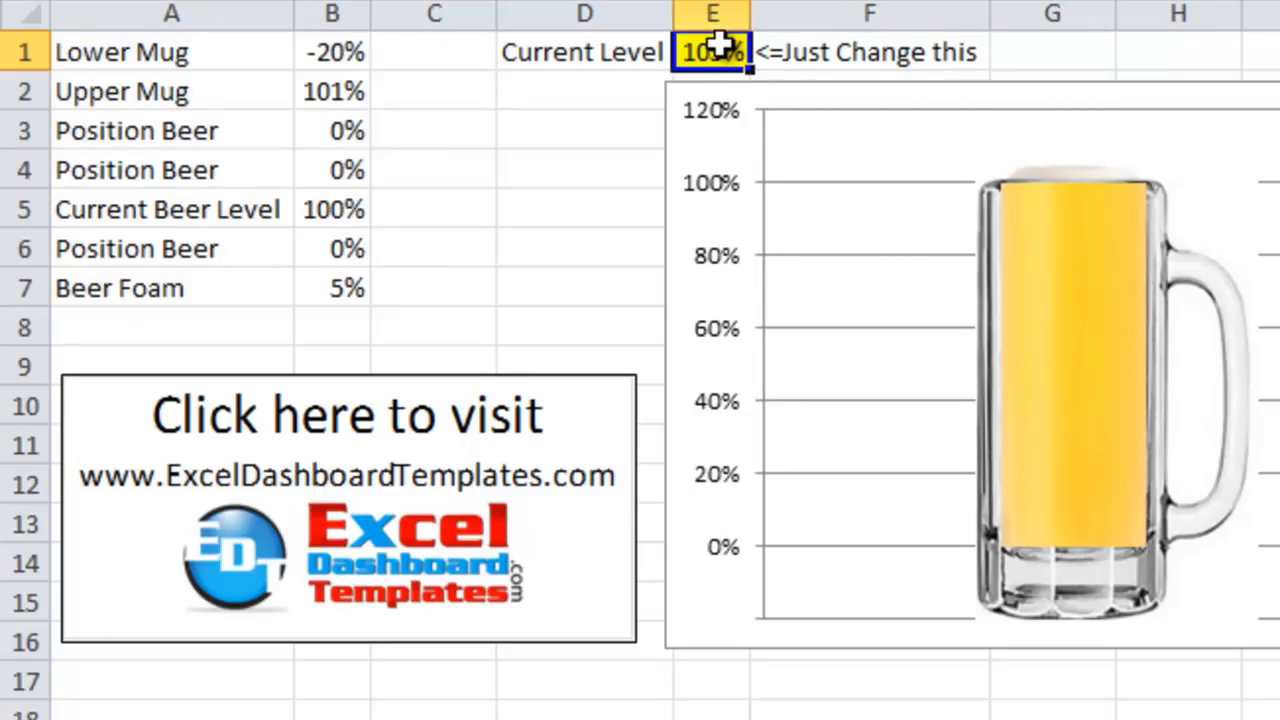
type("110")
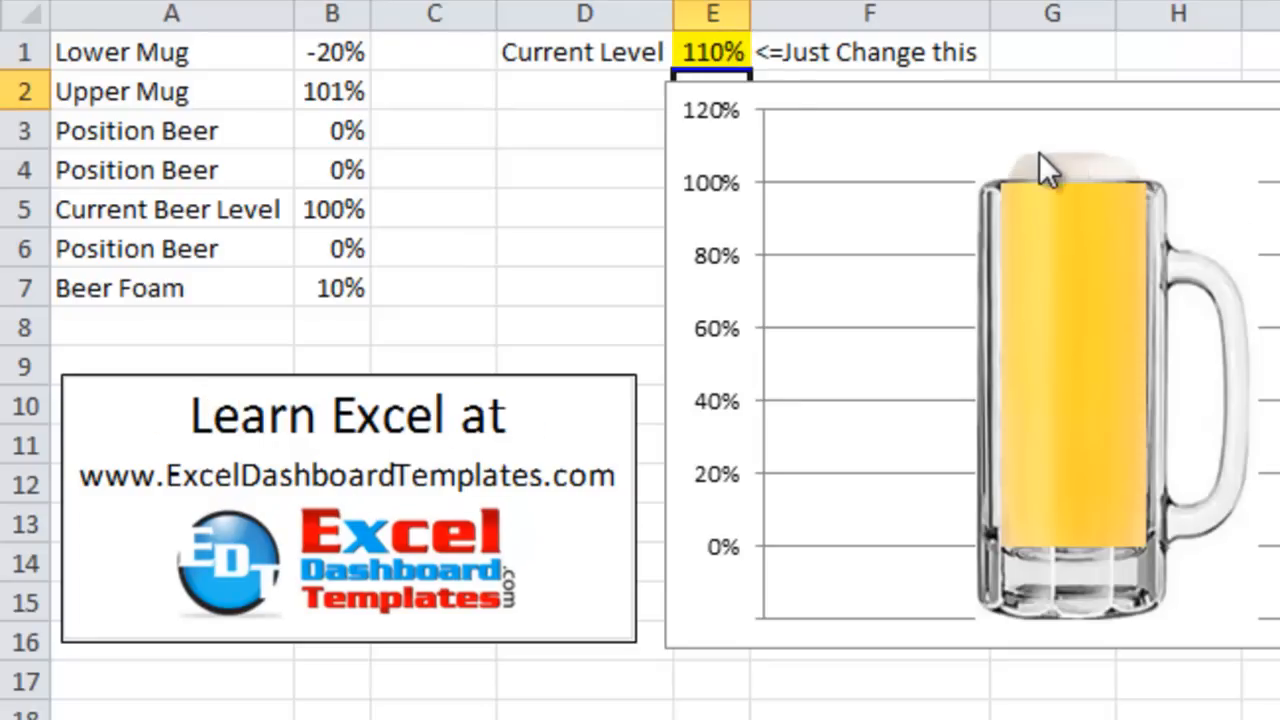